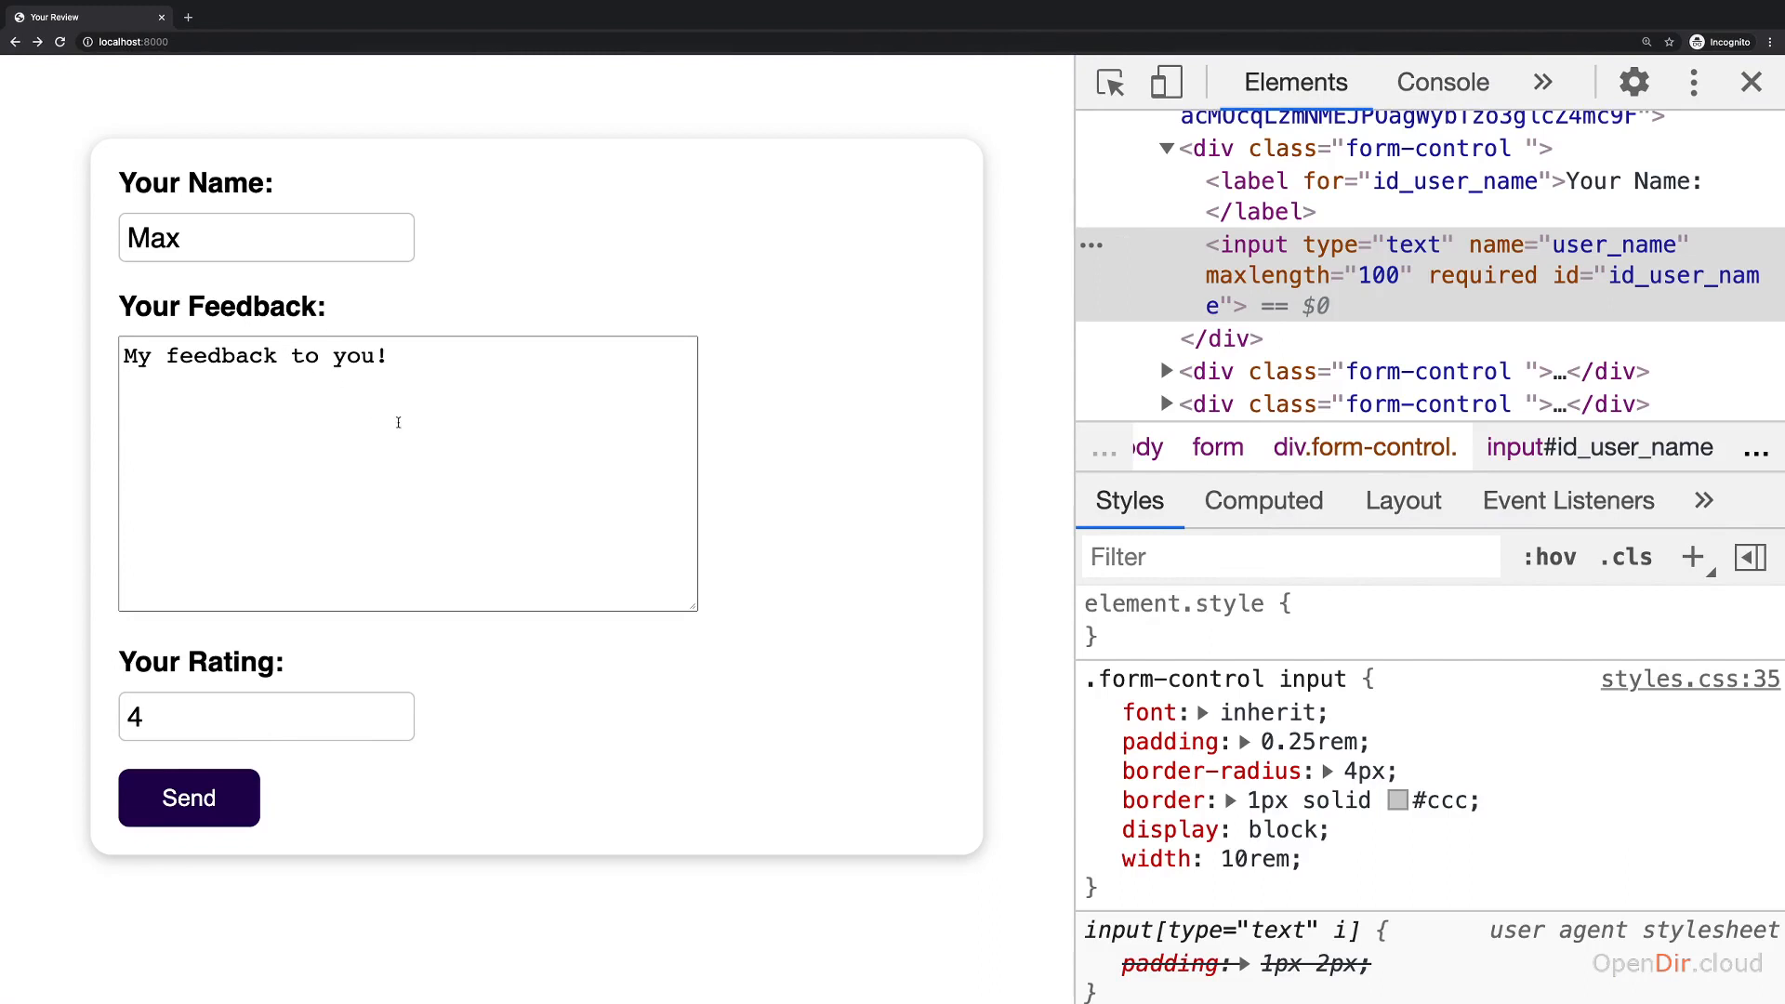
mouse_move(426, 403)
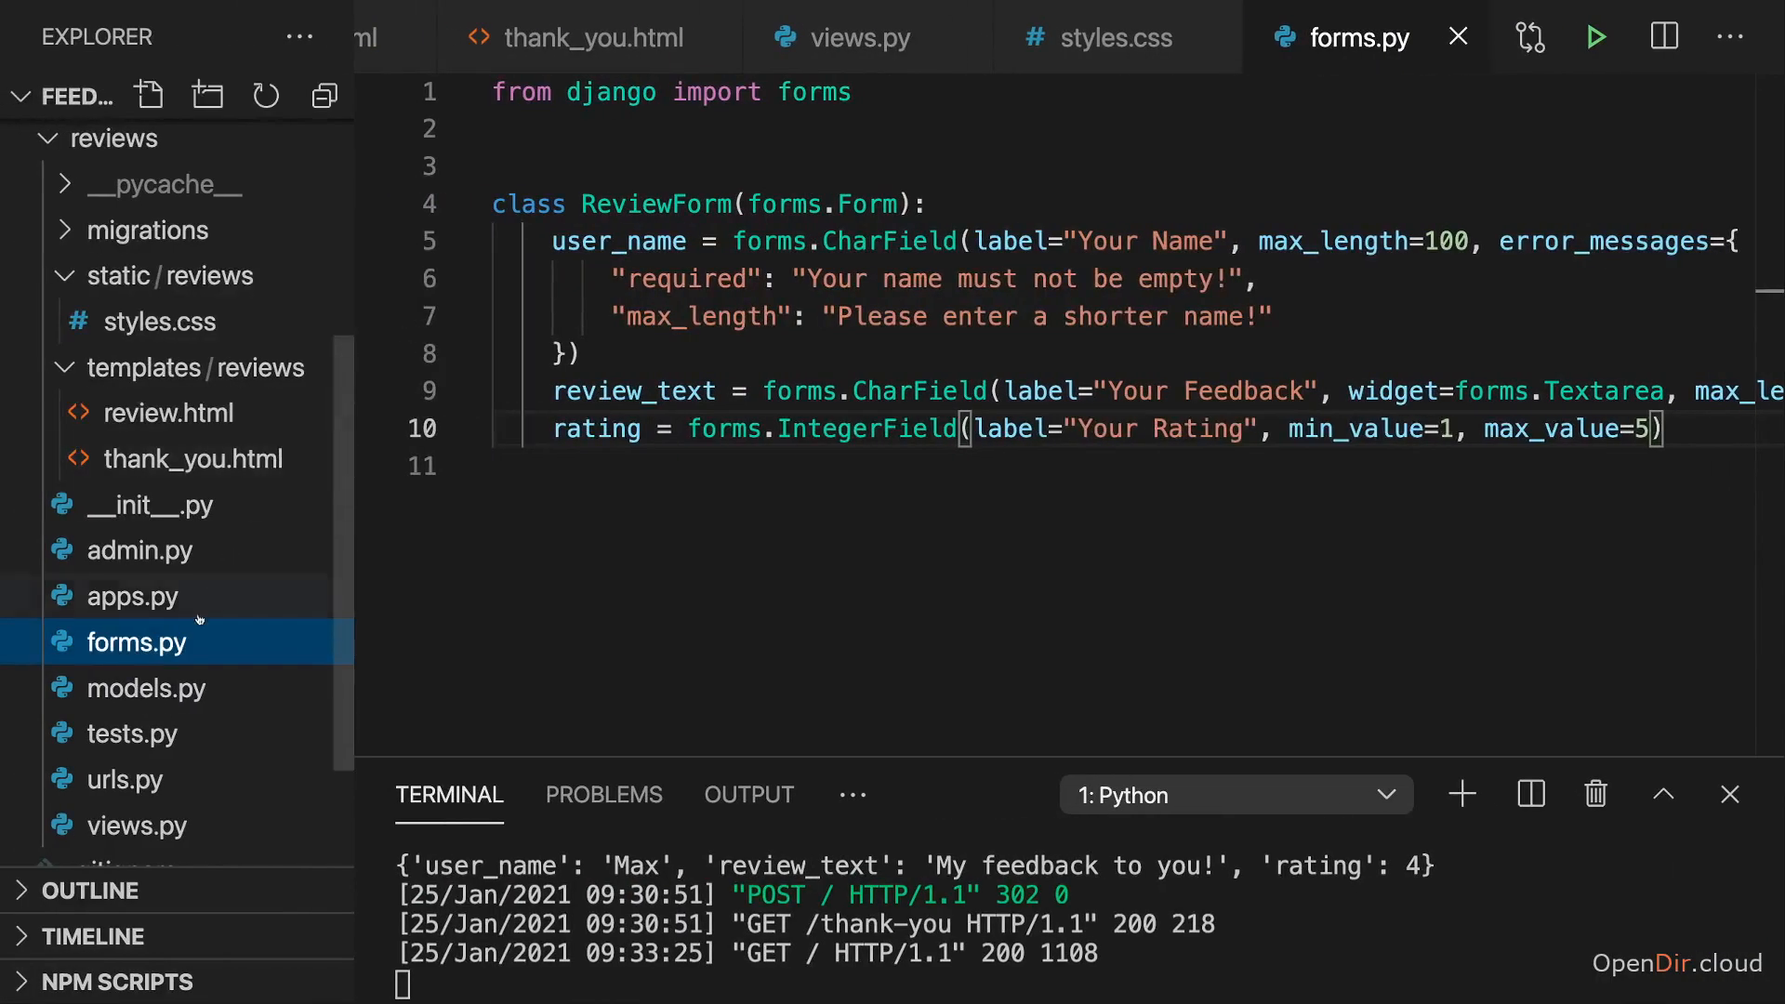
Show views.py where the review view prints form.cleaned_data after a valid submission
left_click(858, 37)
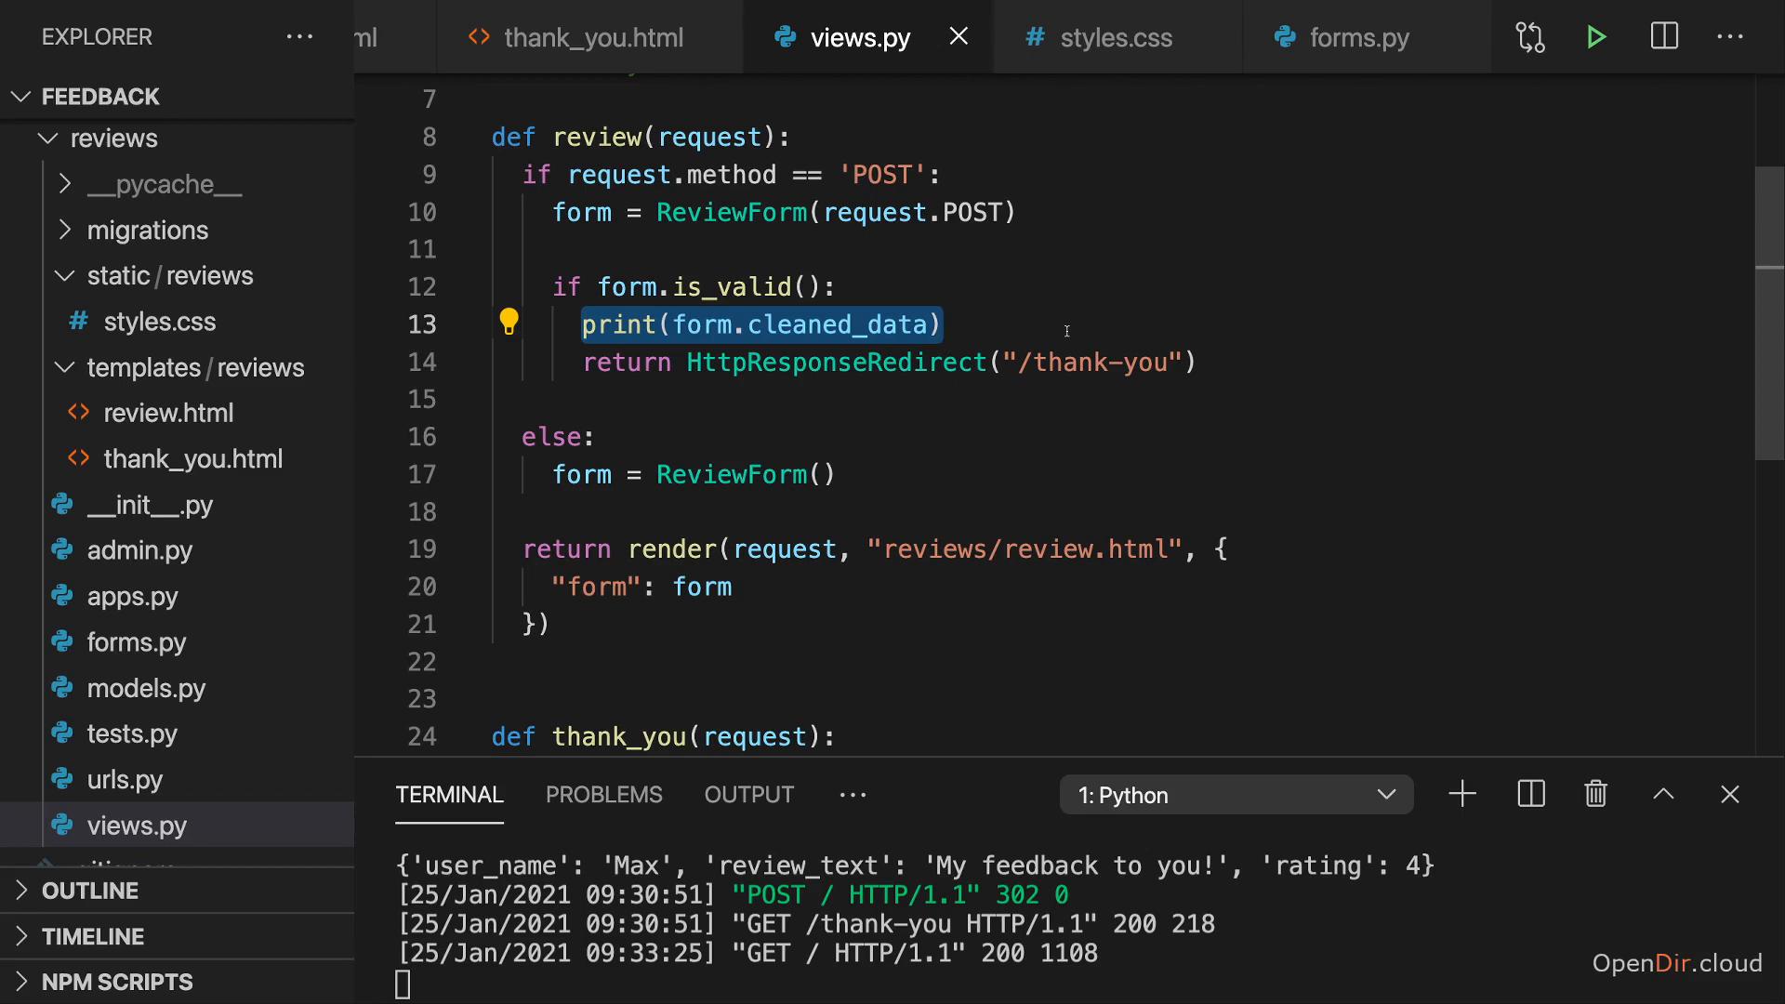
In models.py define class Review(models.Model) with user_name = models.CharField()
left_click(145, 688)
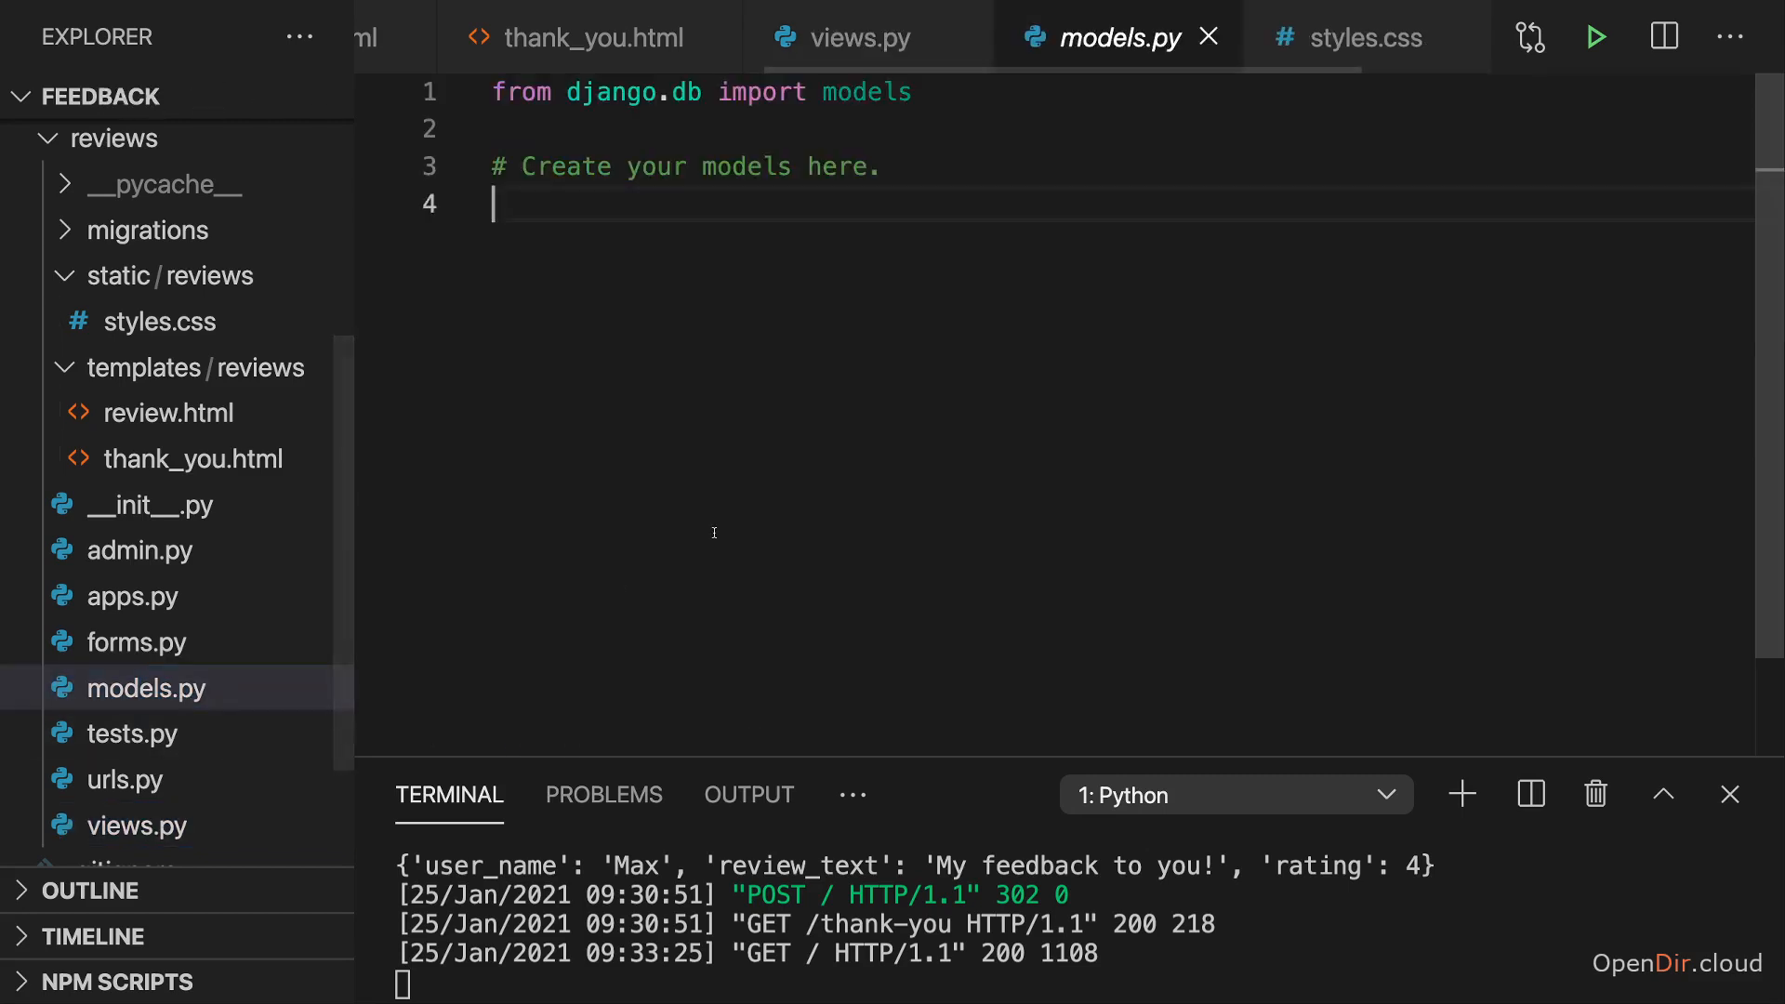
key("Enter")
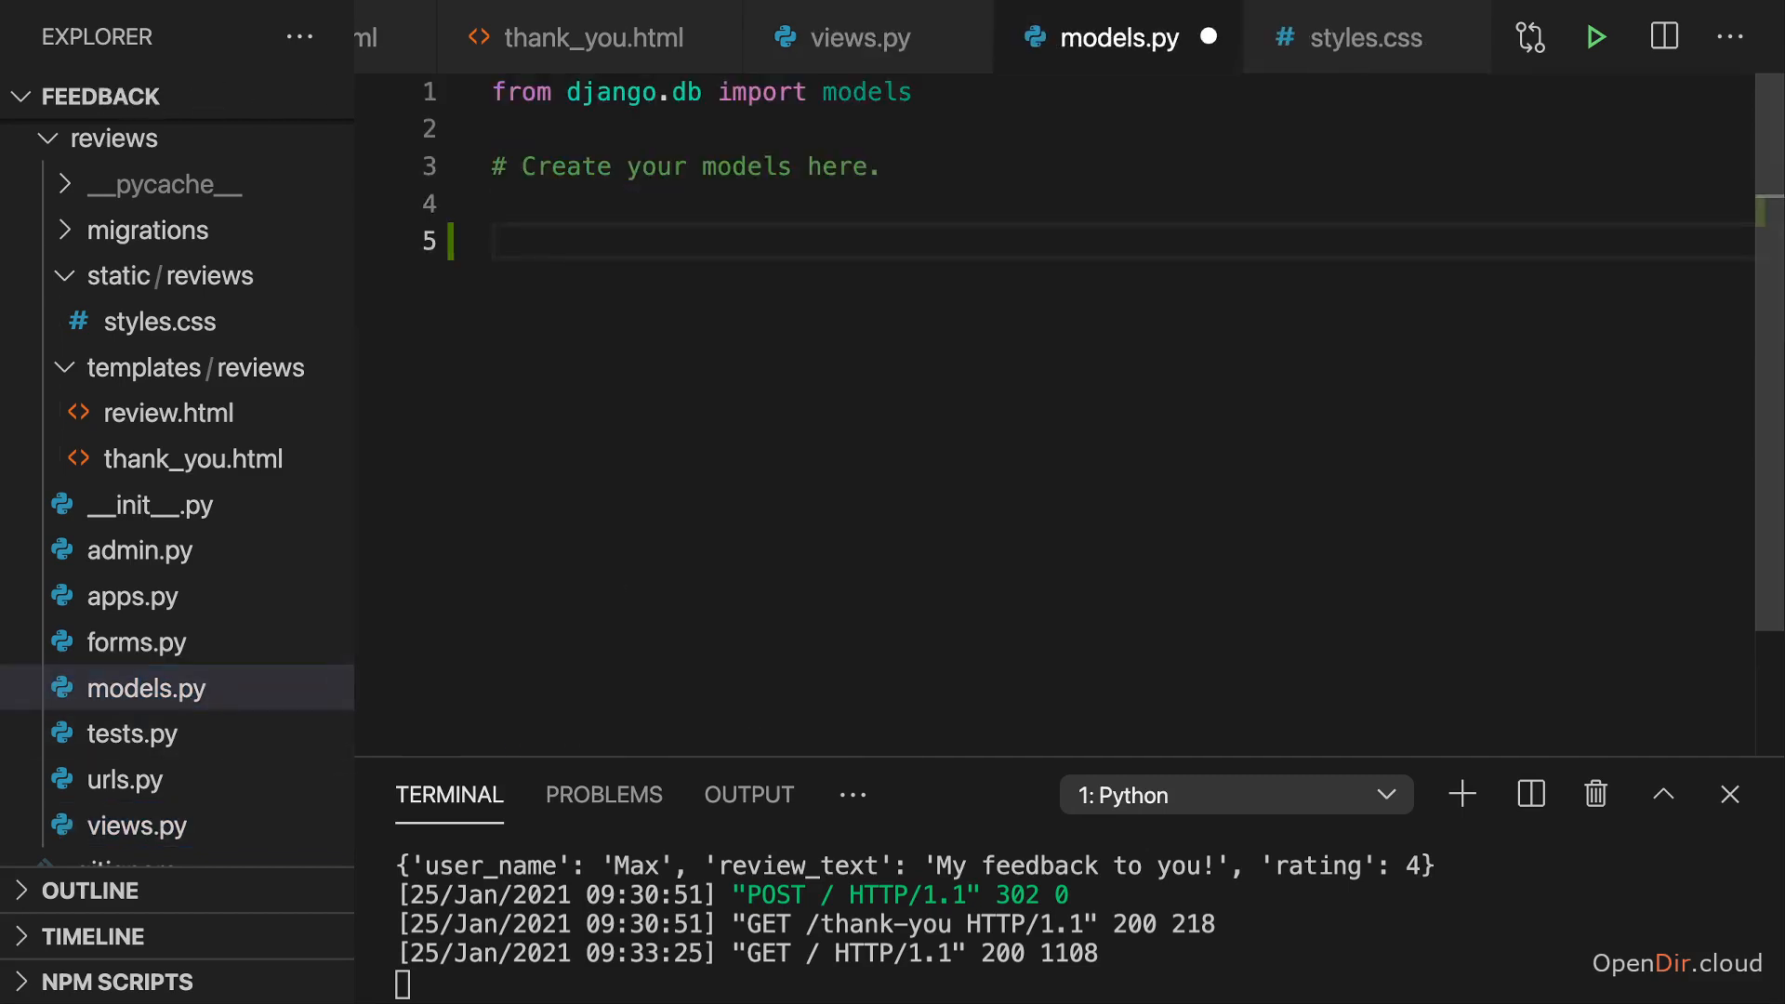
type("class")
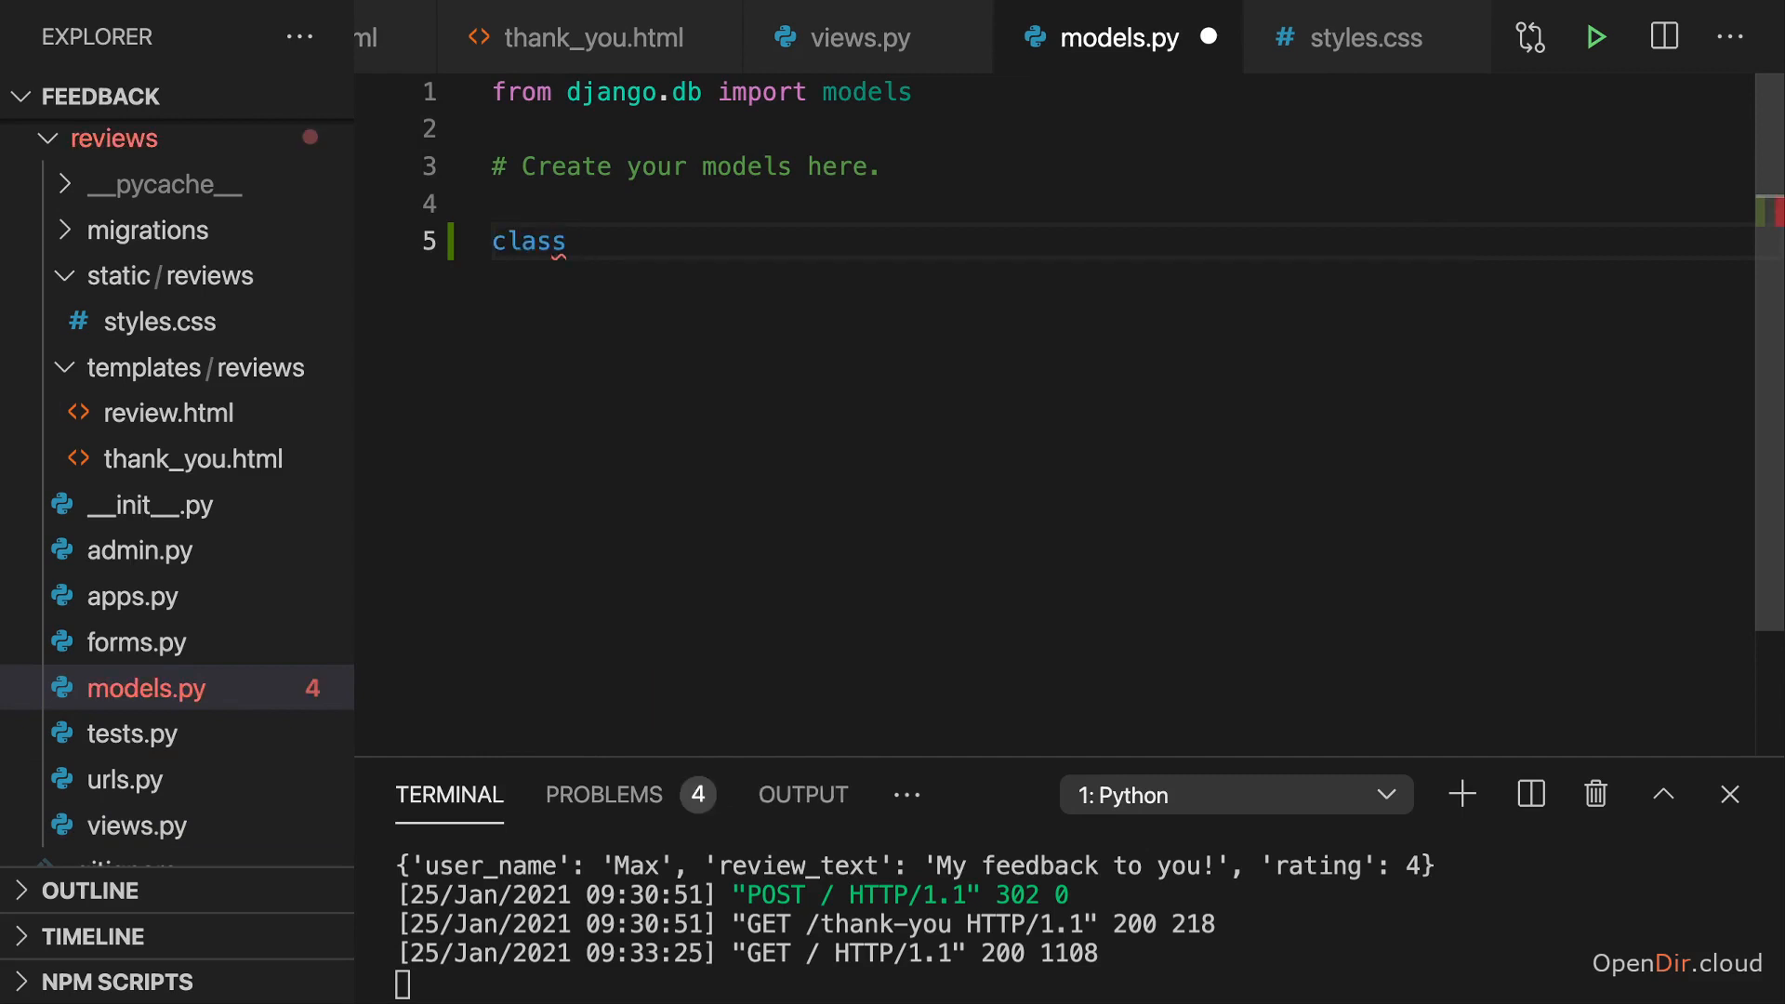
type("Review")
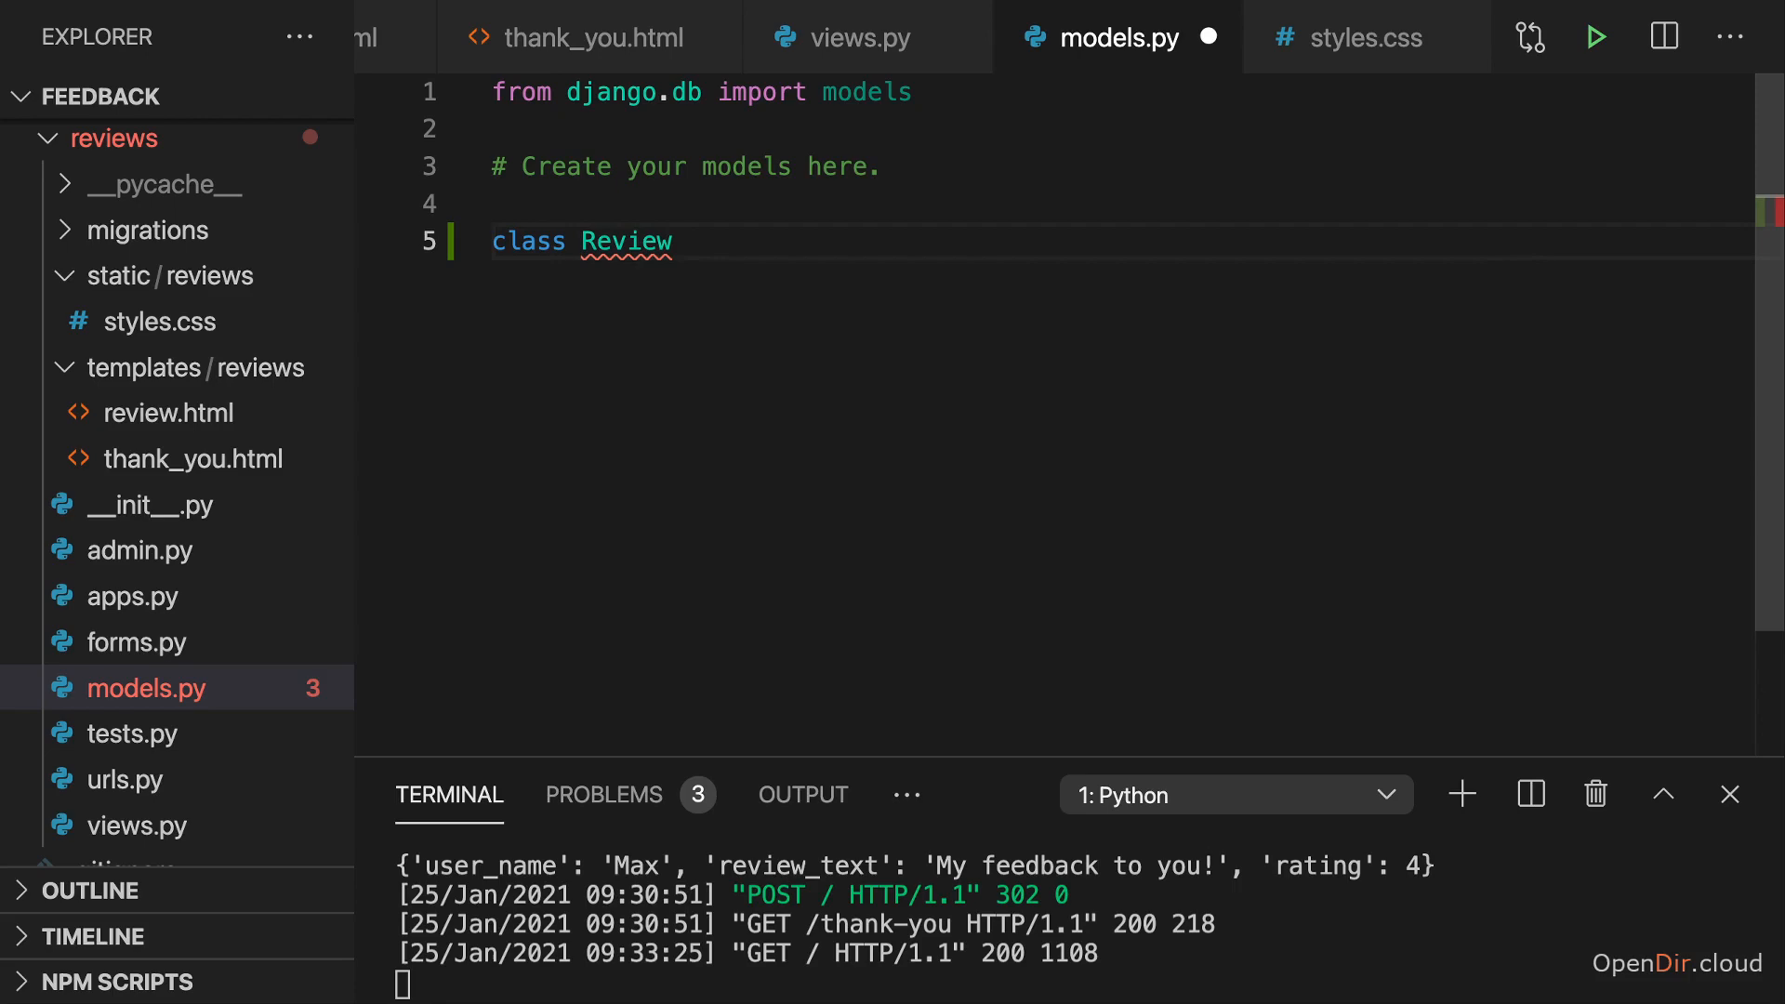
type("(models.")
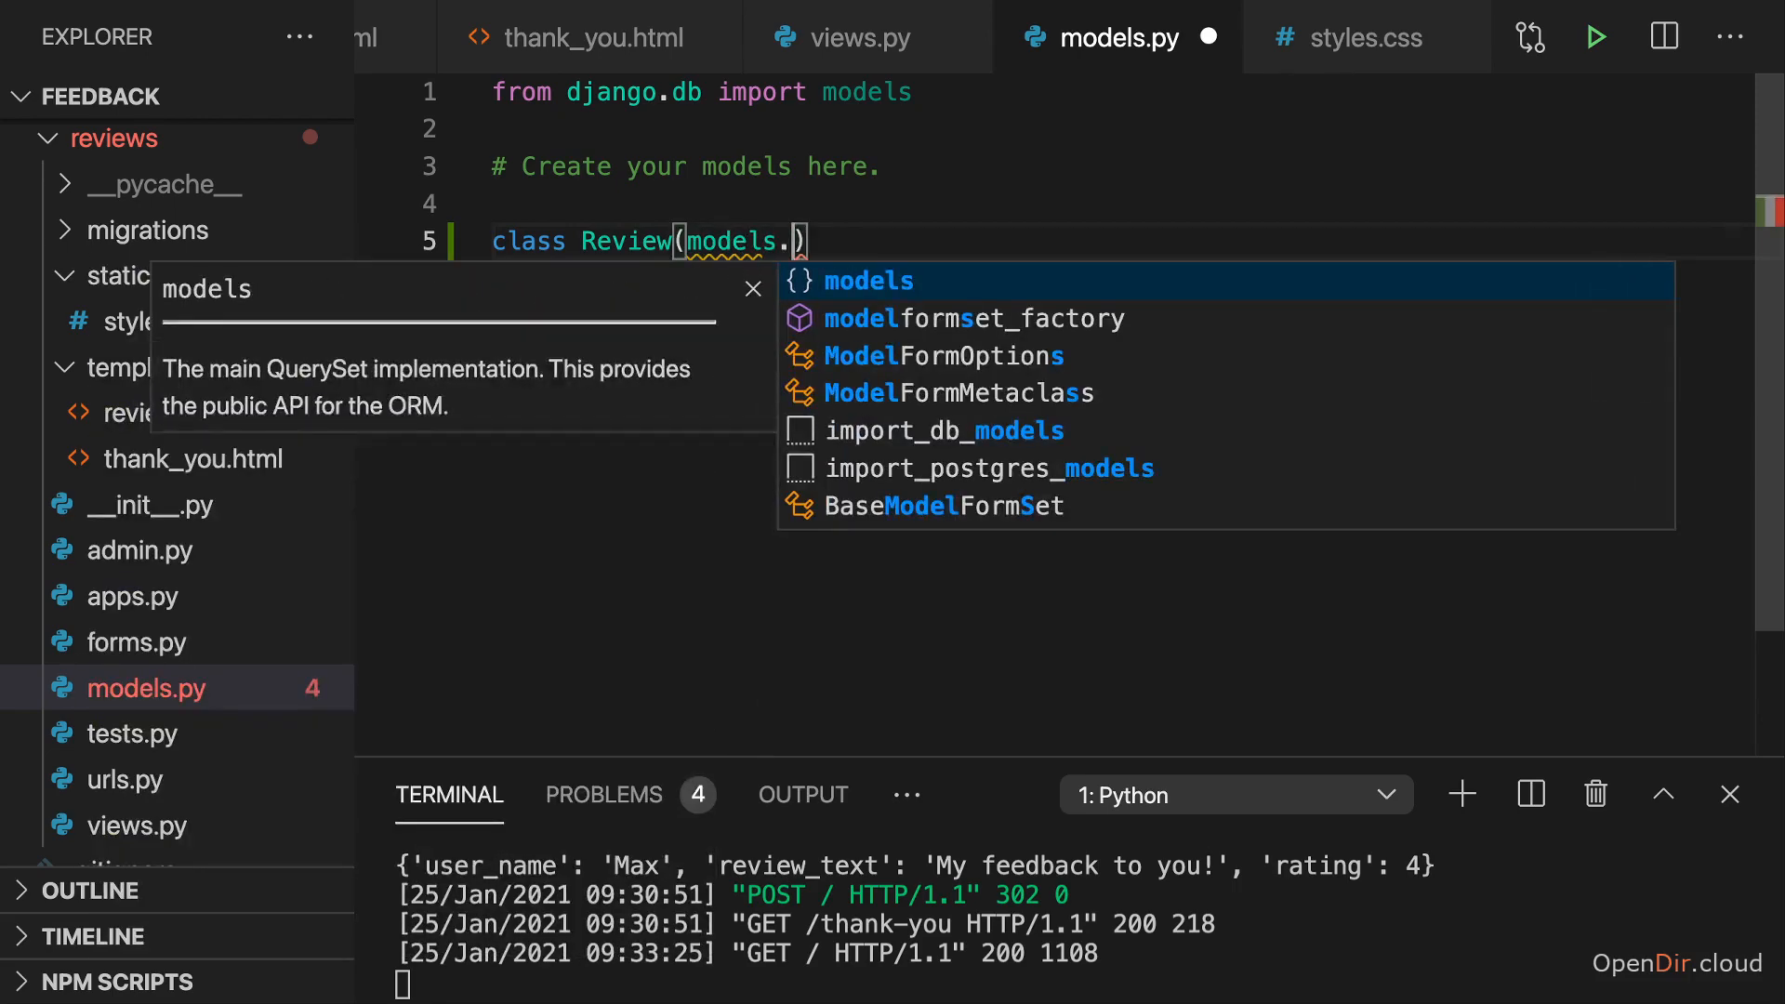
type("Model")
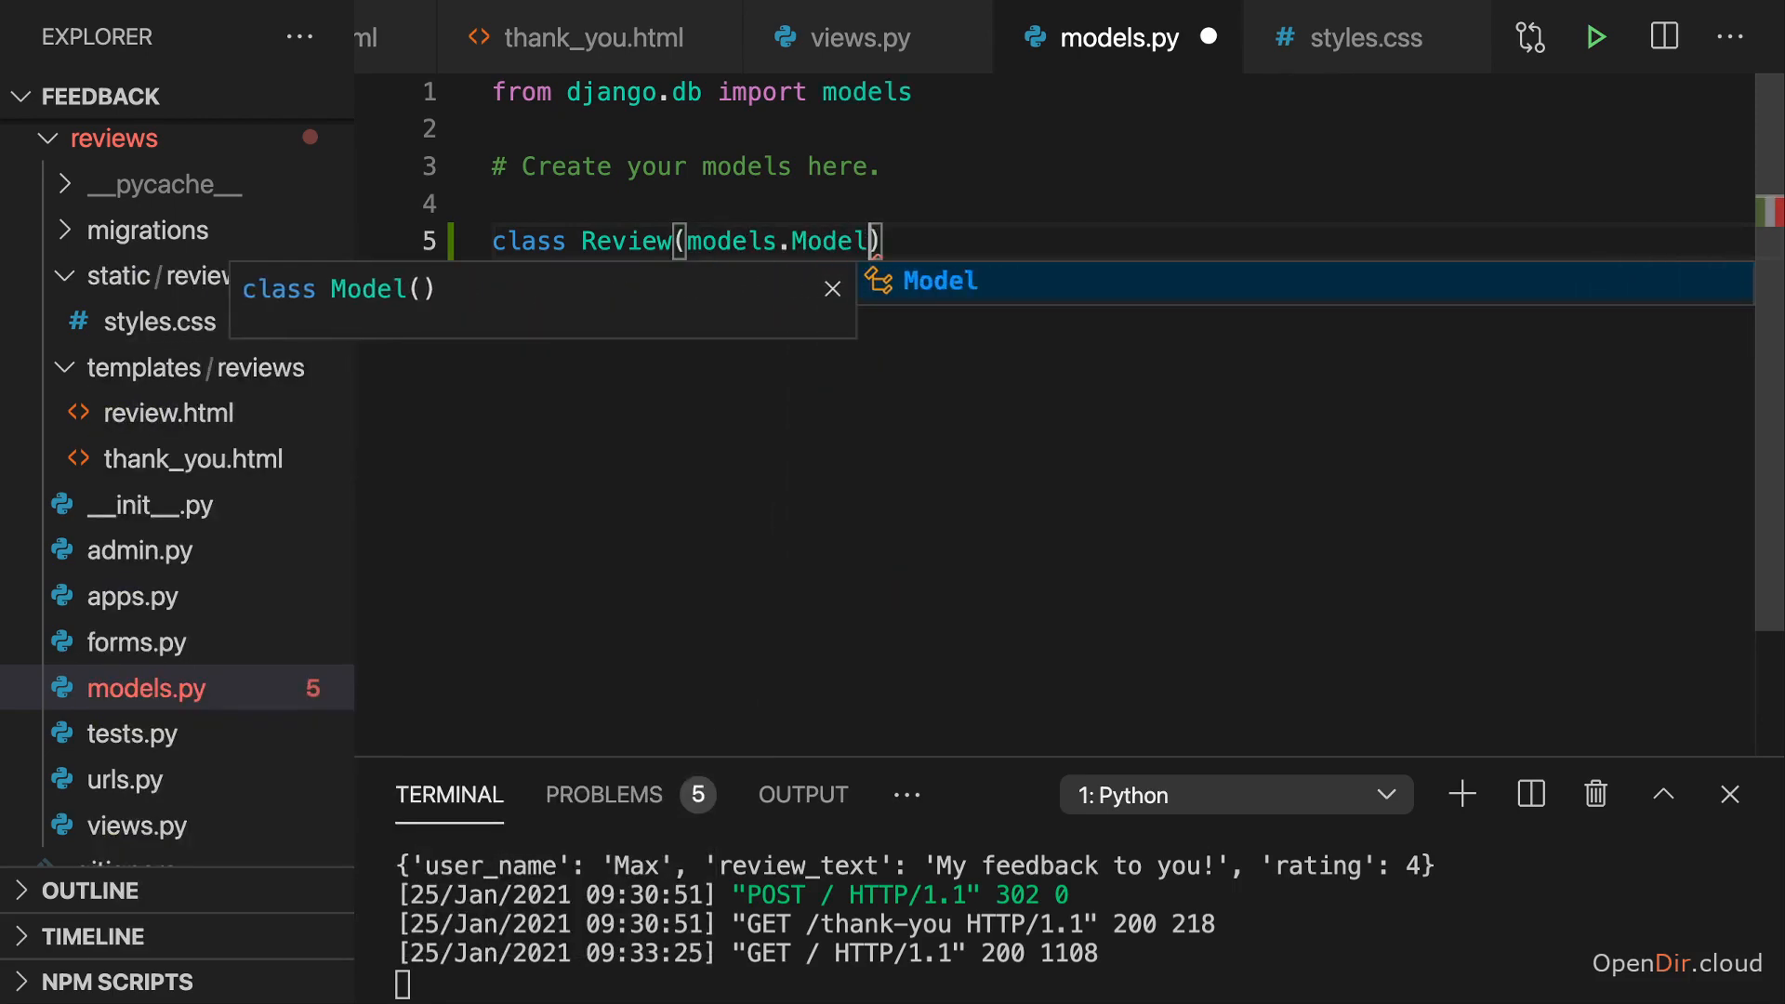
type(":")
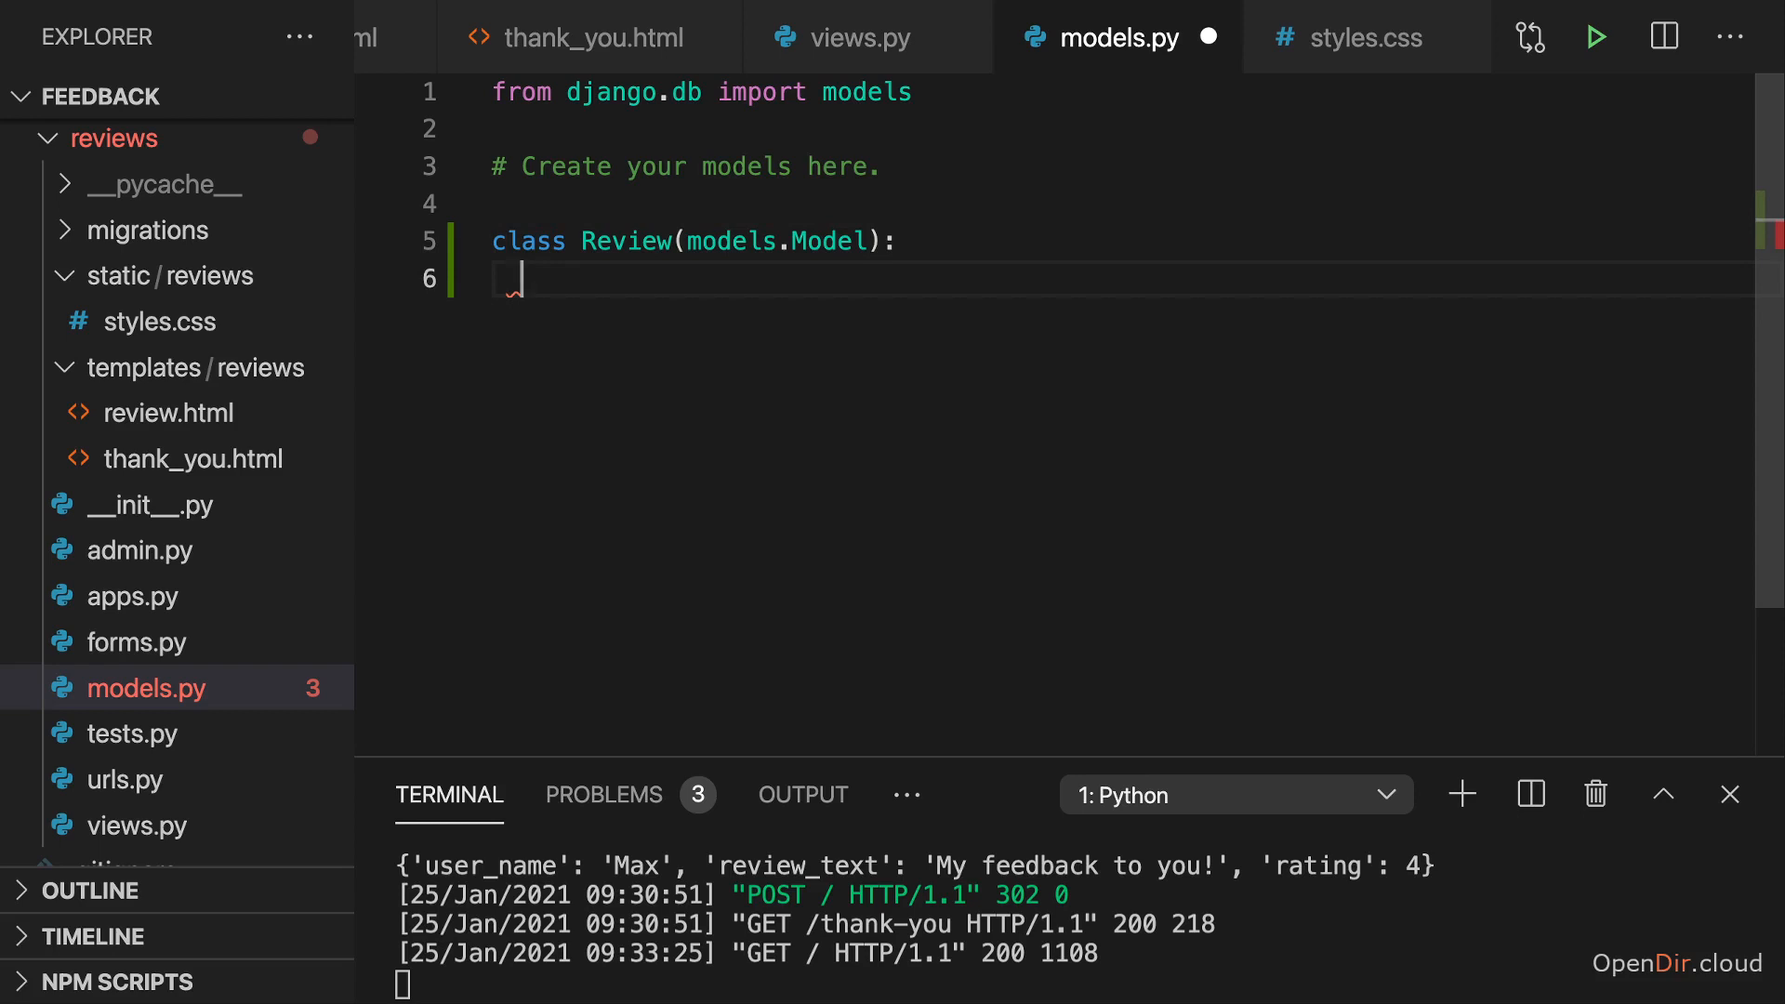
type("user")
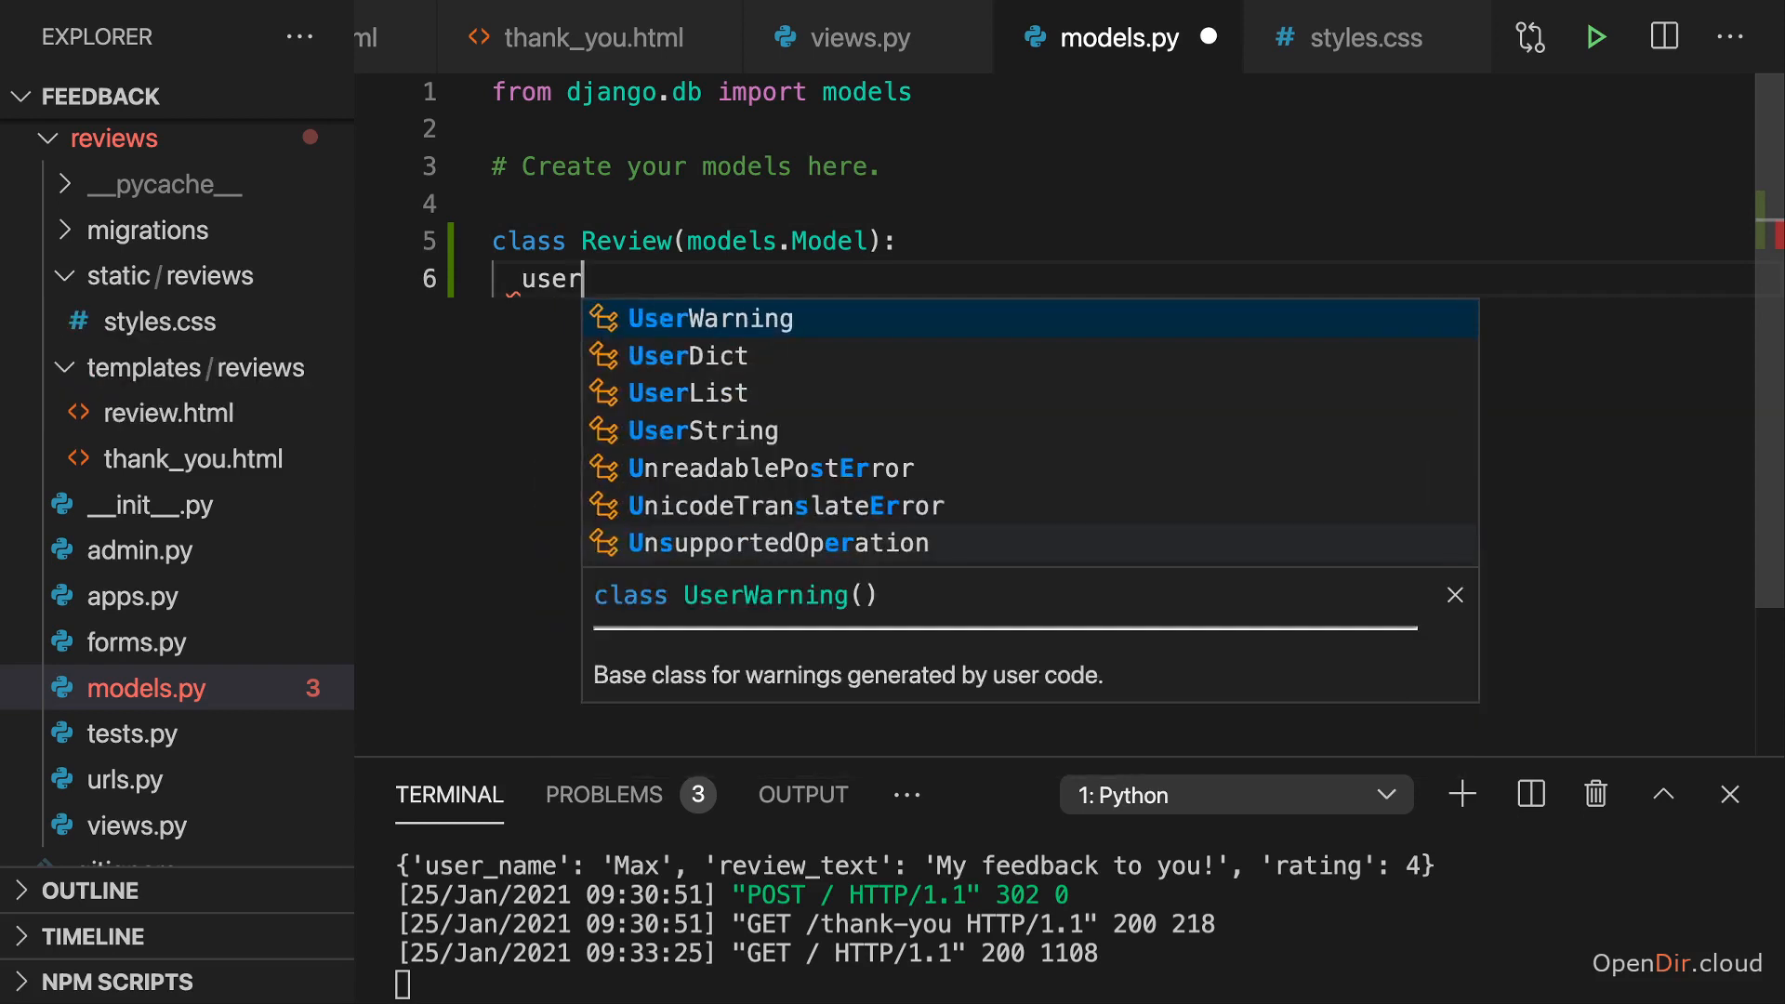
type("_name =")
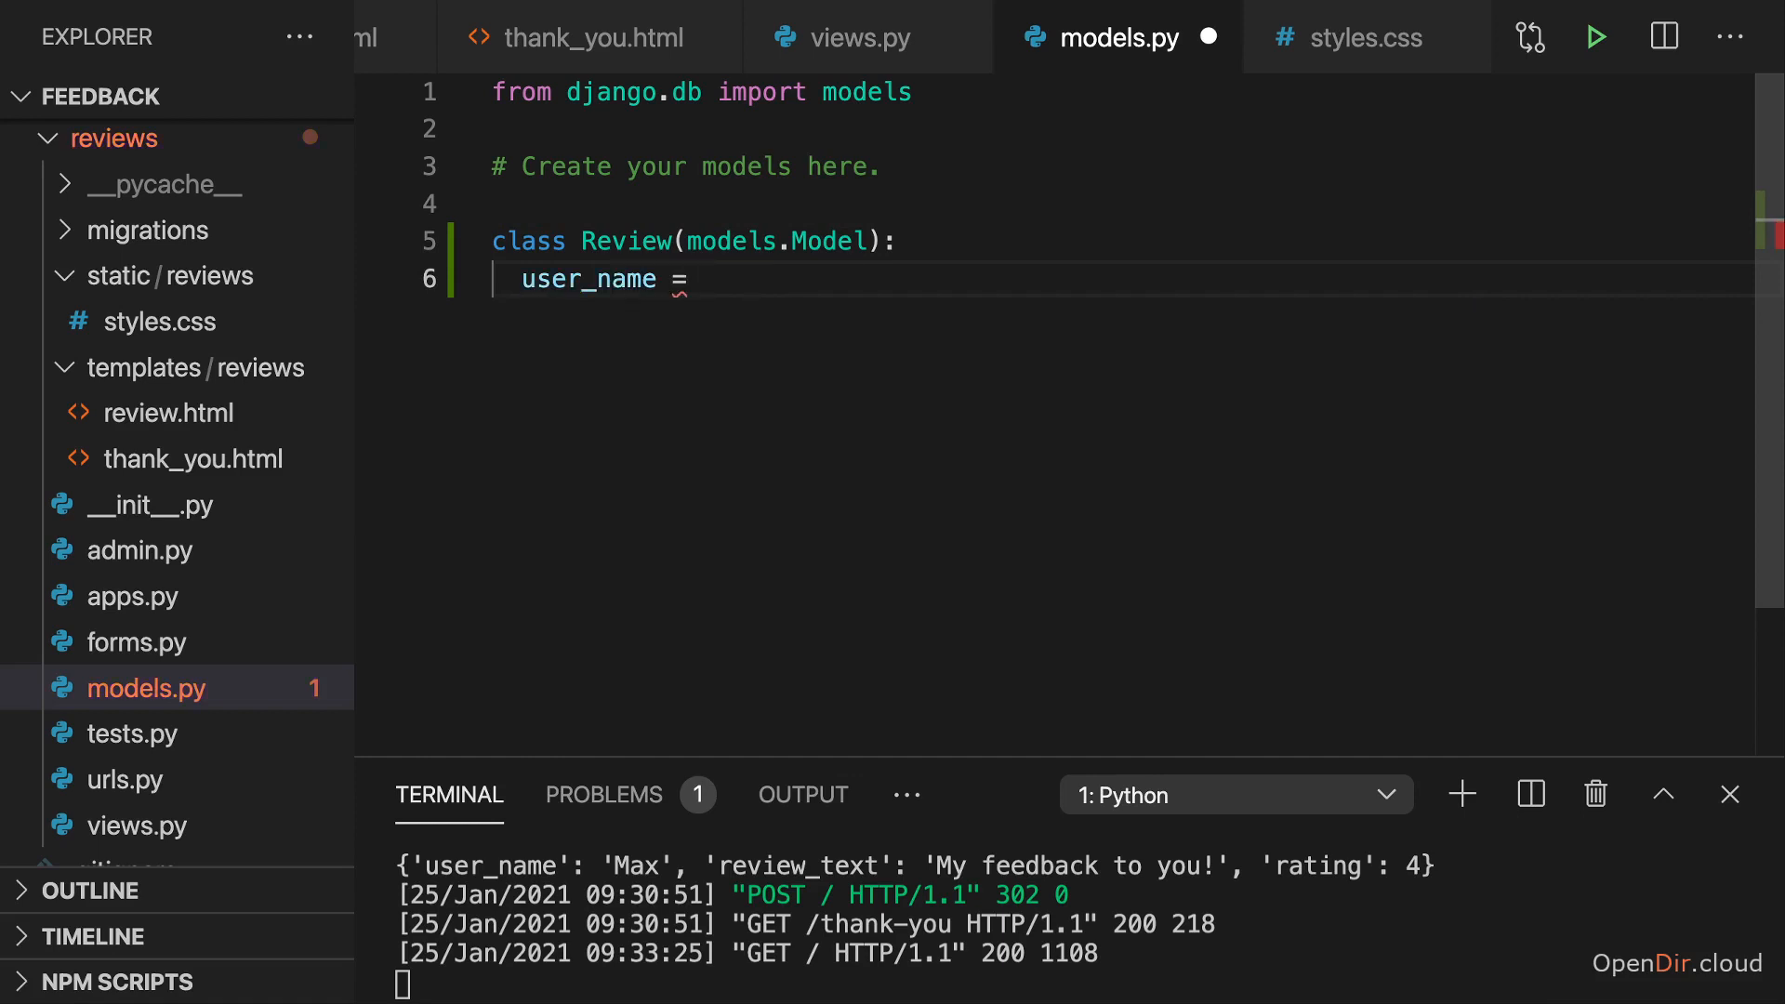
type("models.CharField()")
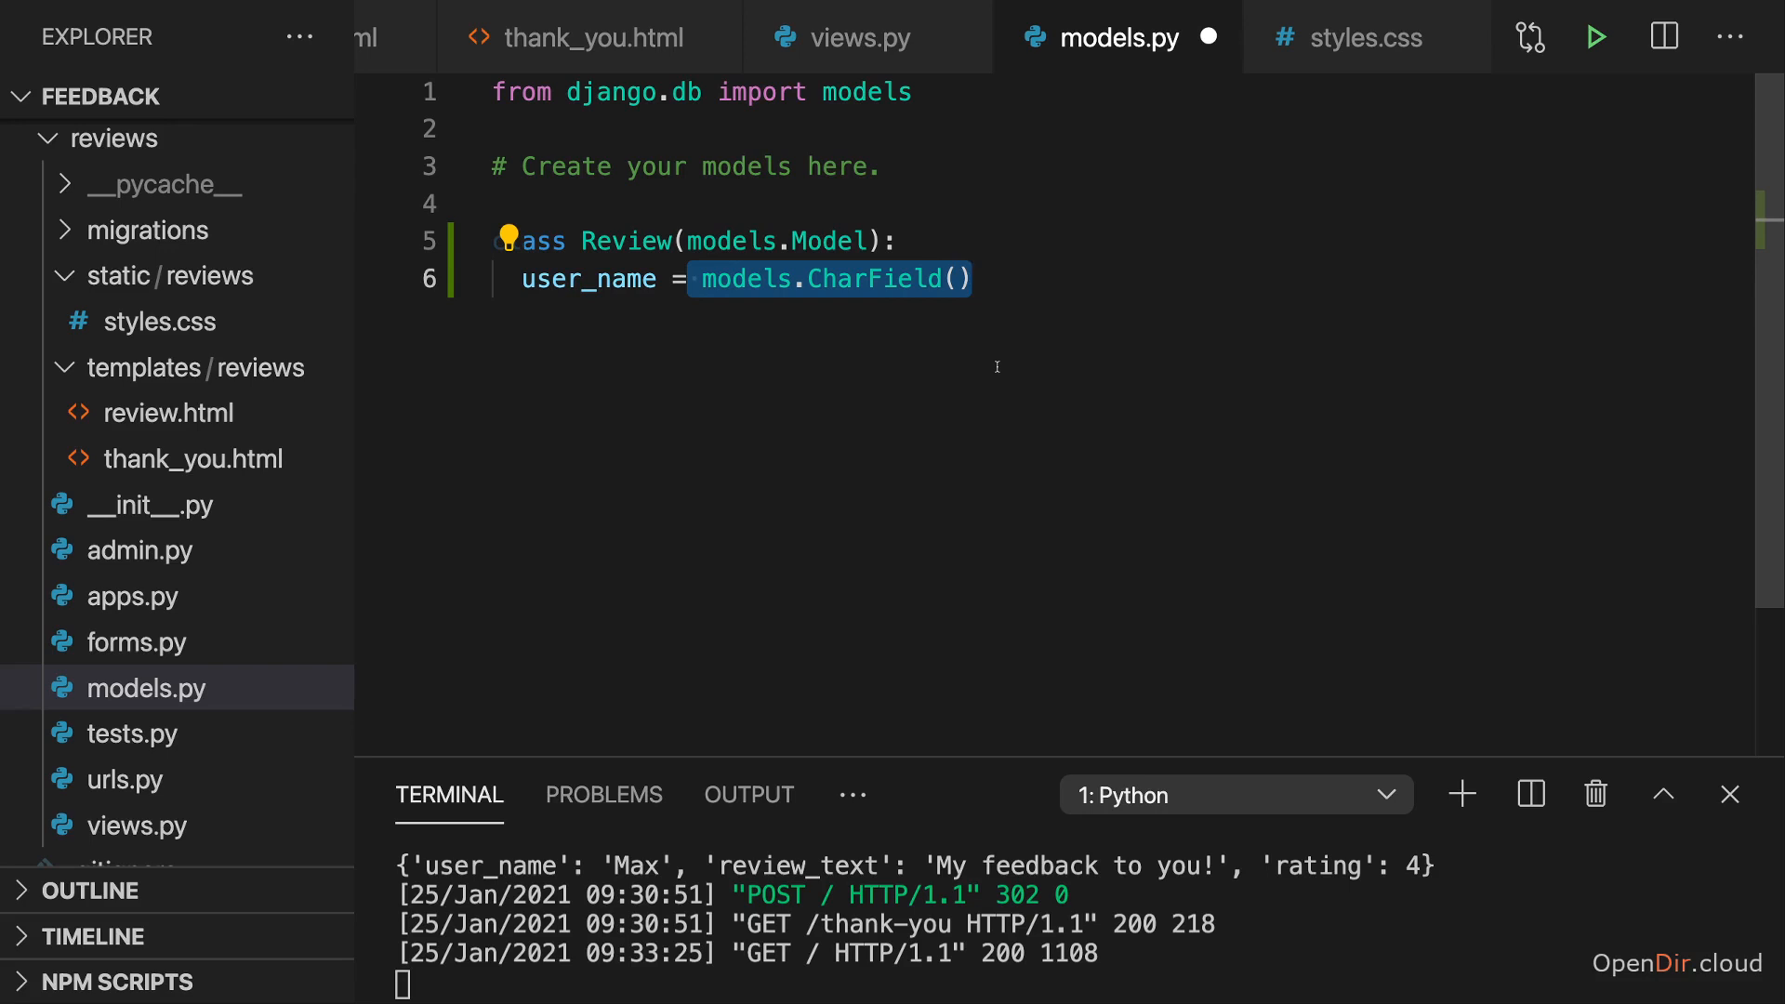
Try max_length=100 on user_name's CharField, compare with the ReviewForm fields in forms.py, and remove it again
left_click(953, 279)
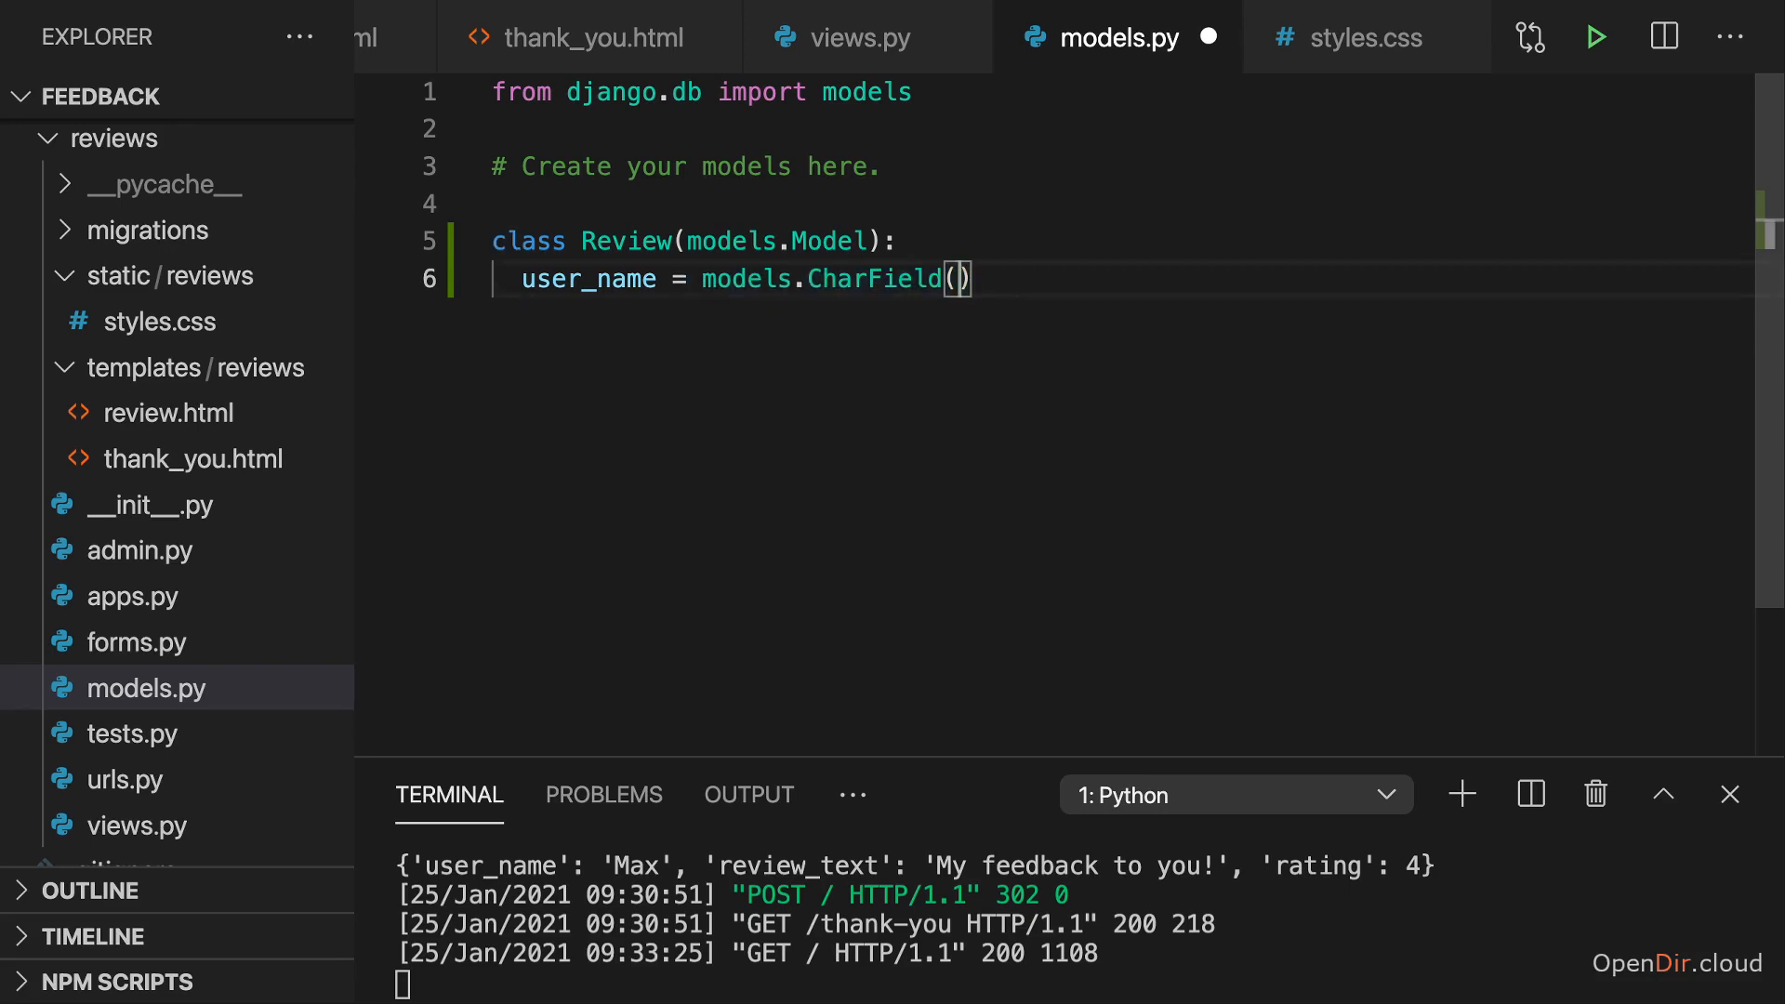
left_click(958, 279)
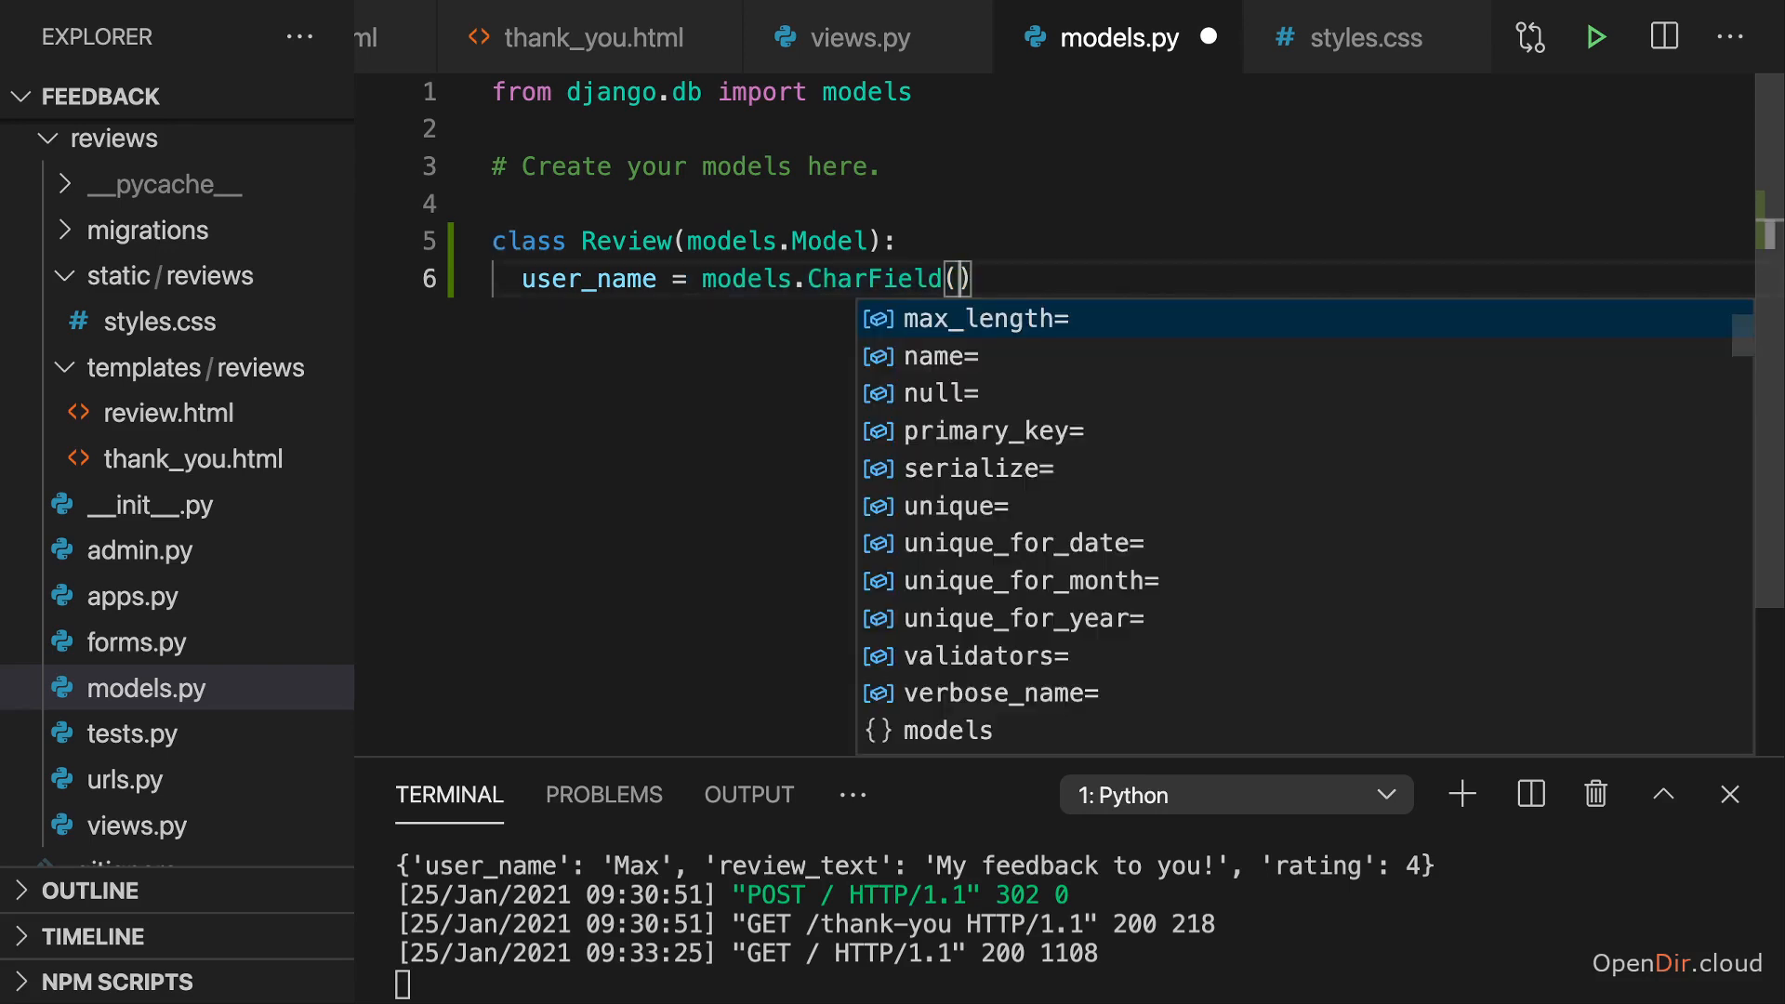
type("max_length=100")
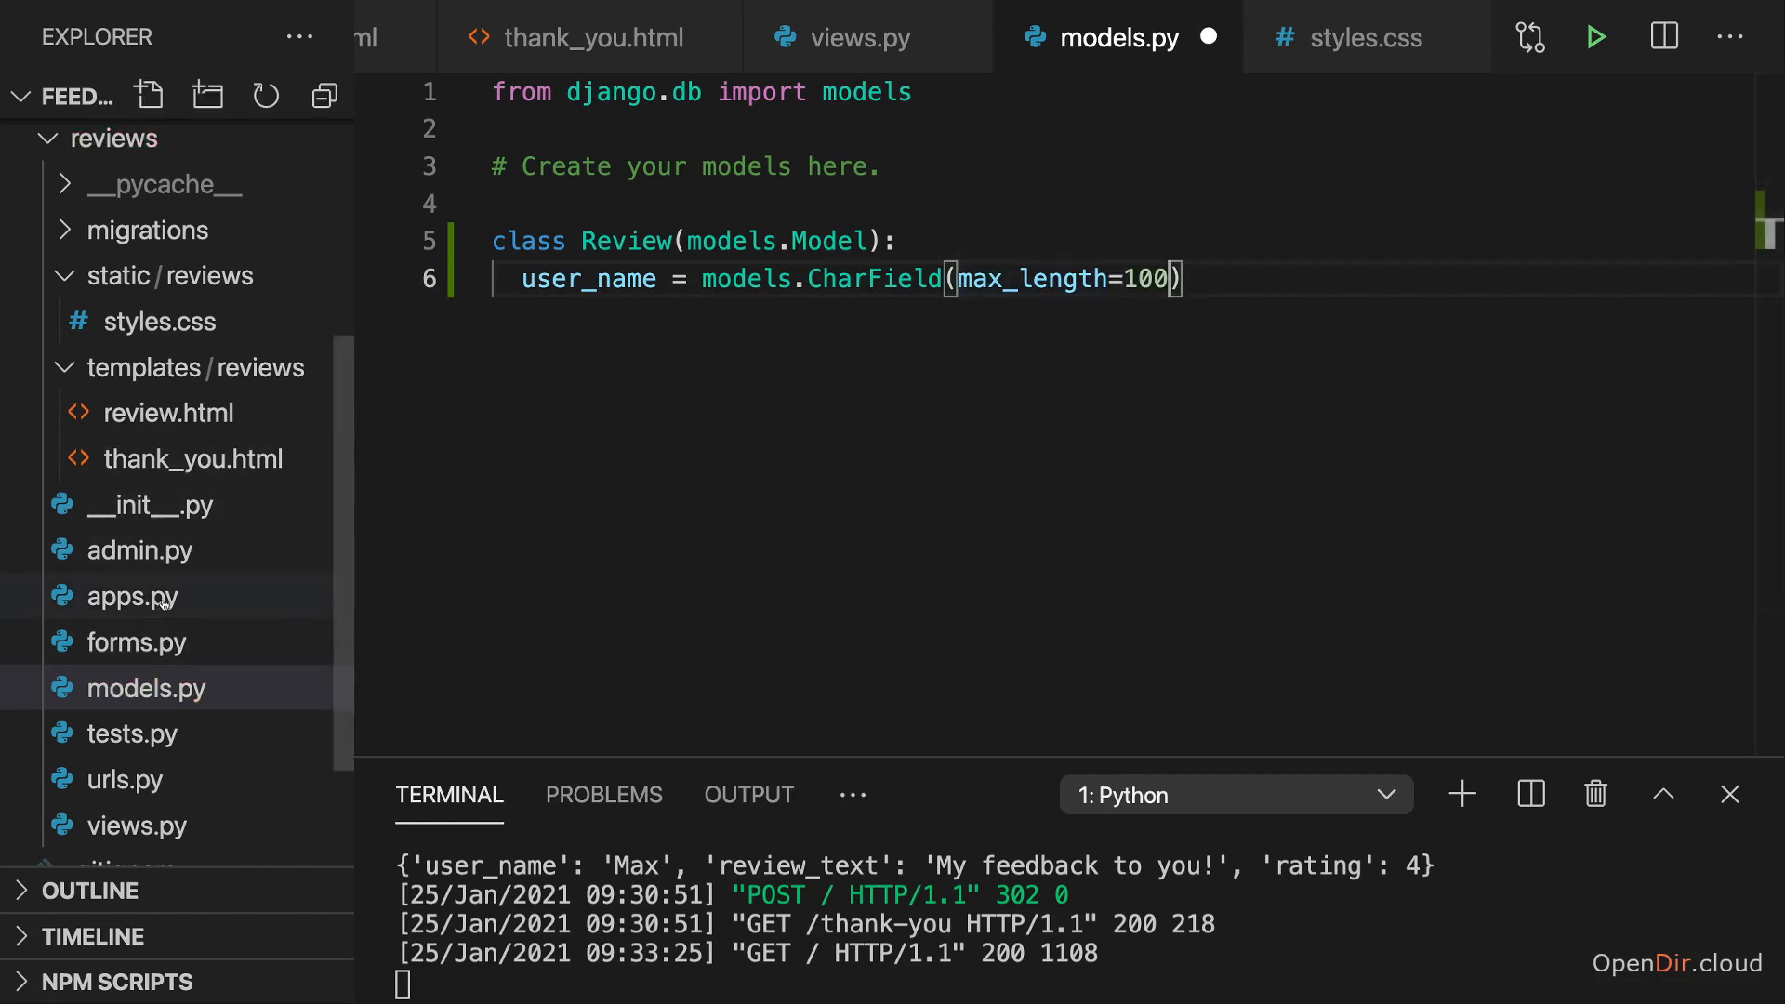
left_click(136, 642)
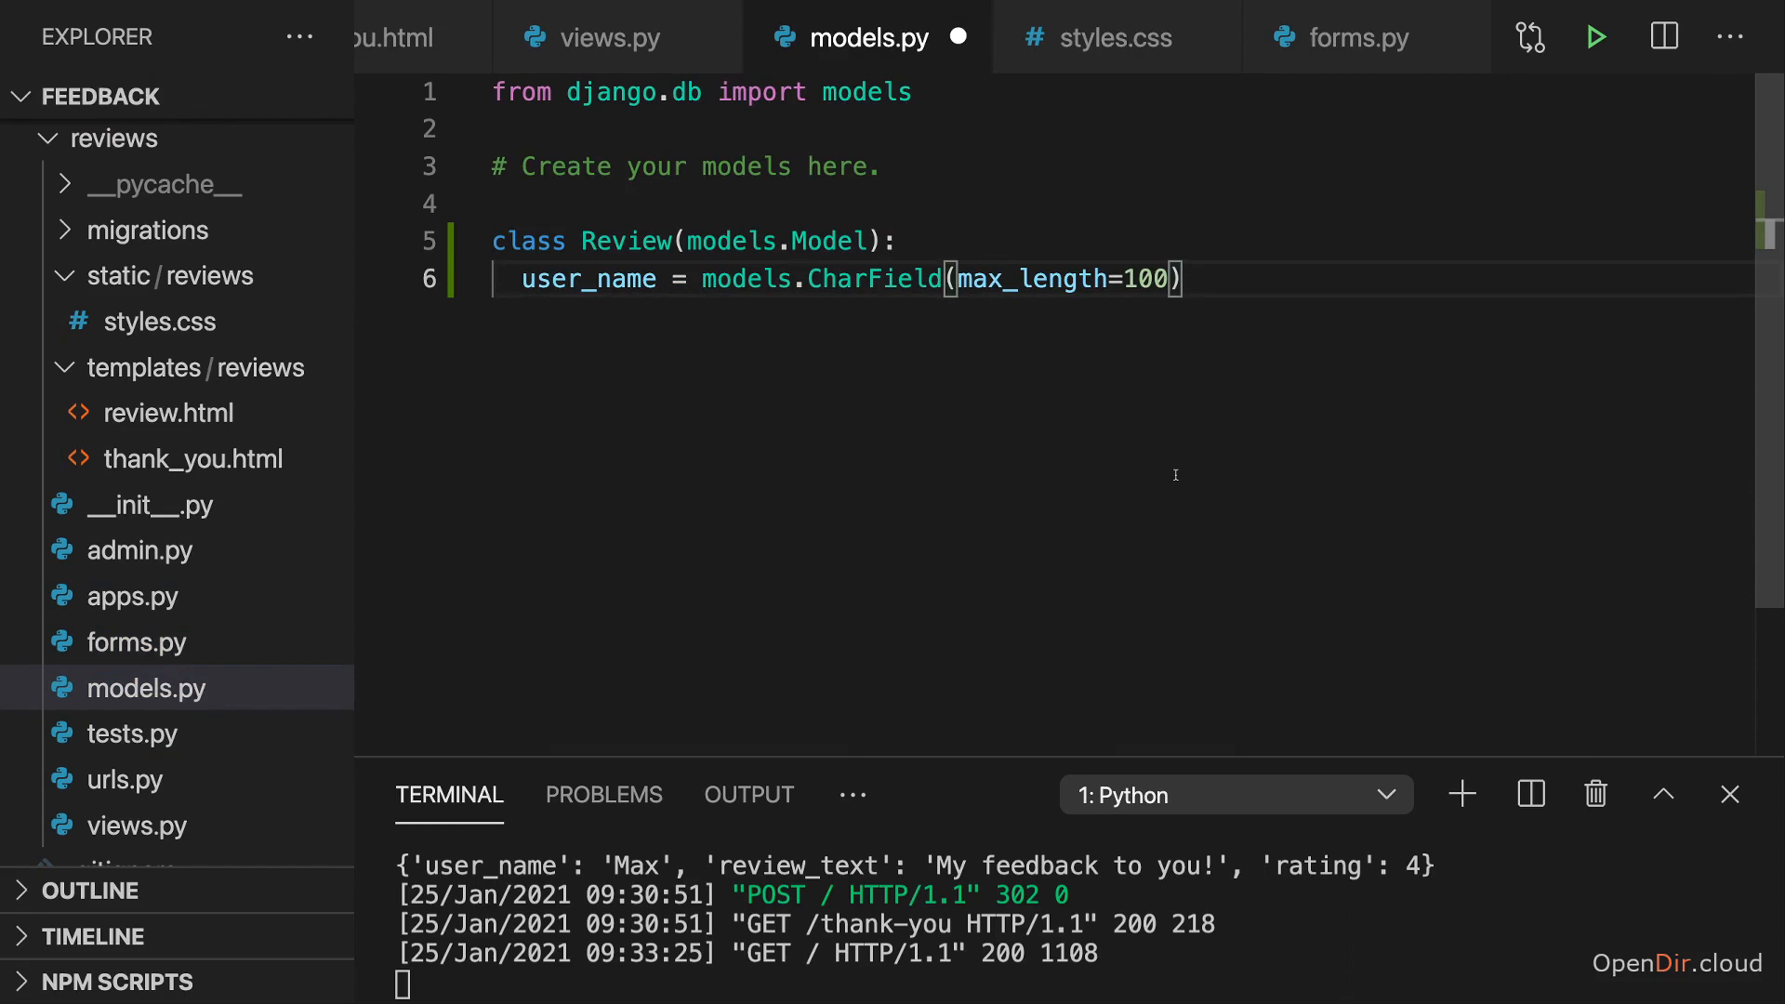
mouse_move(1212, 311)
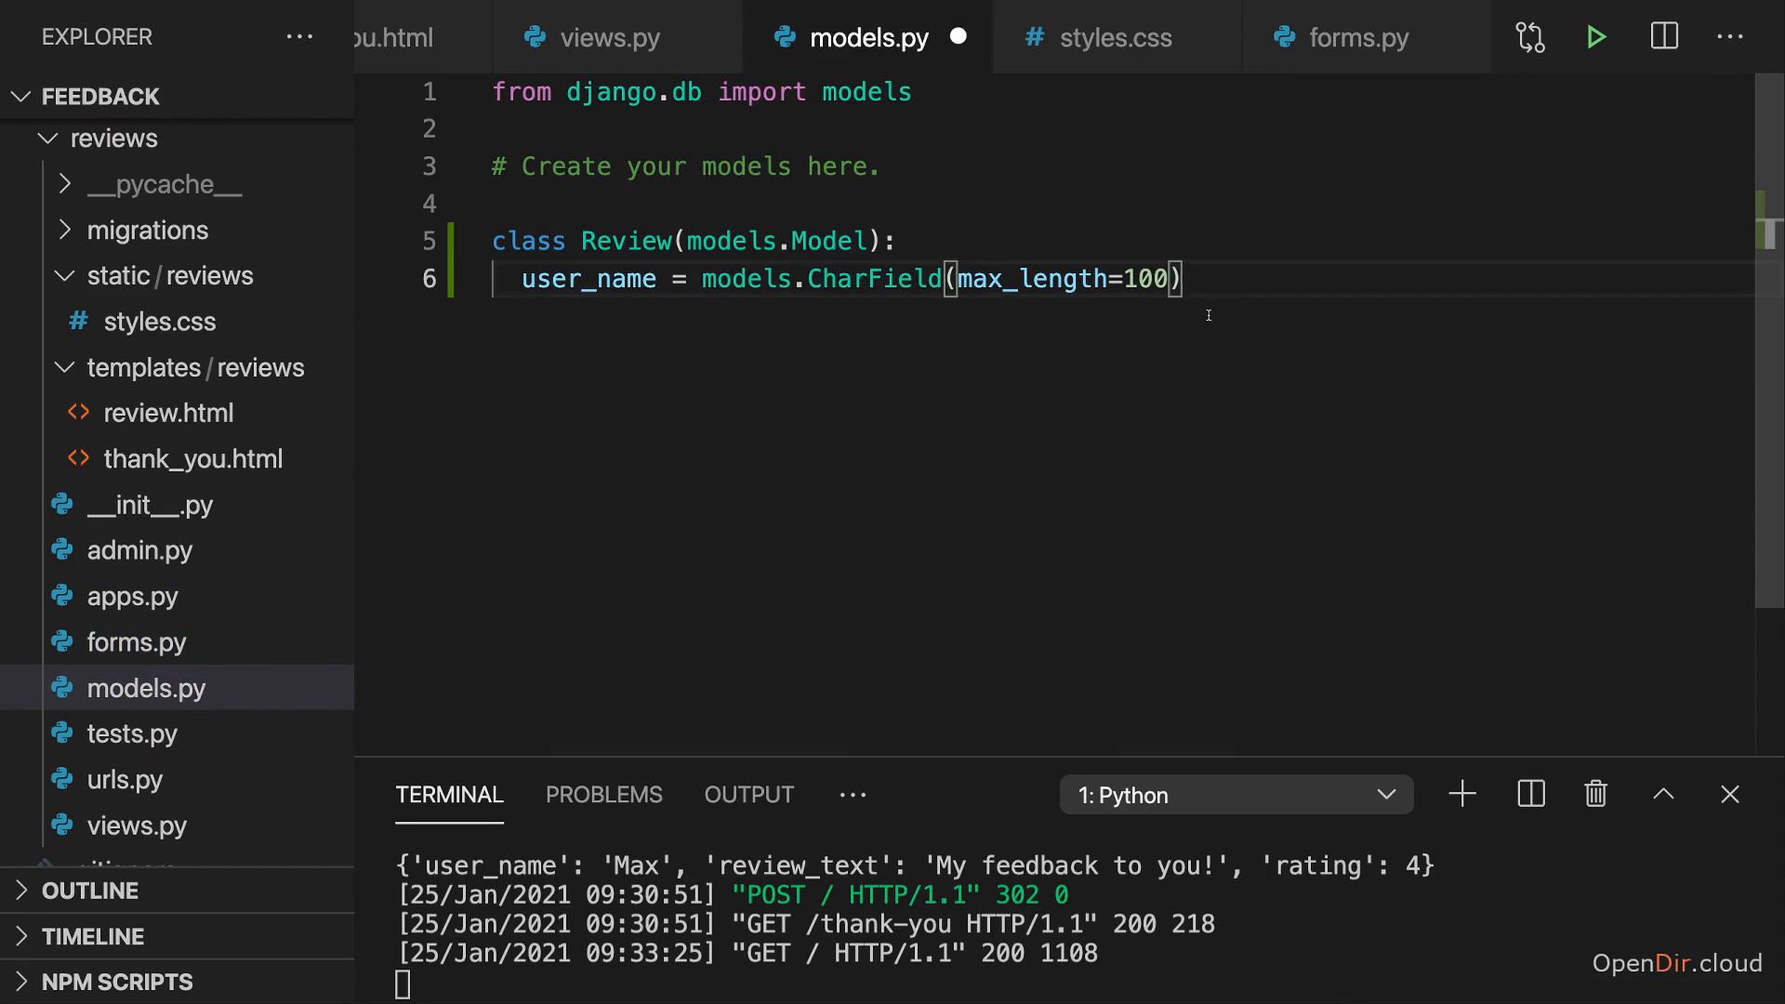
mouse_move(1044, 435)
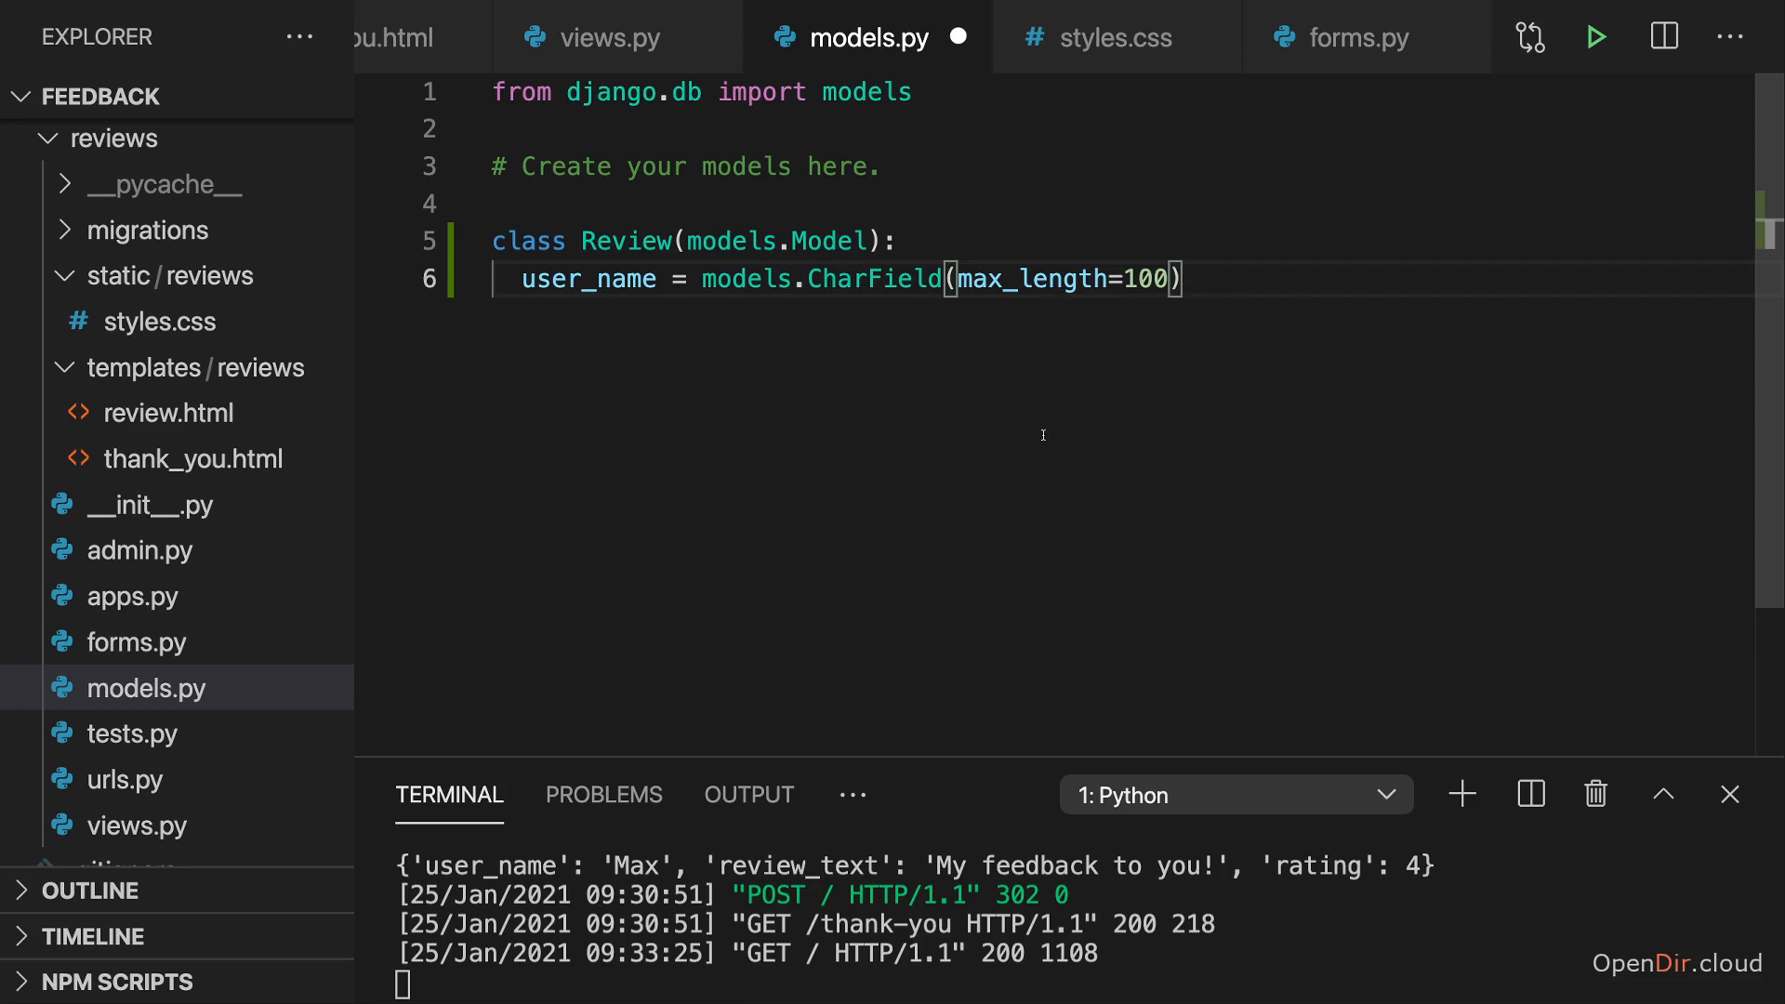
mouse_move(978, 299)
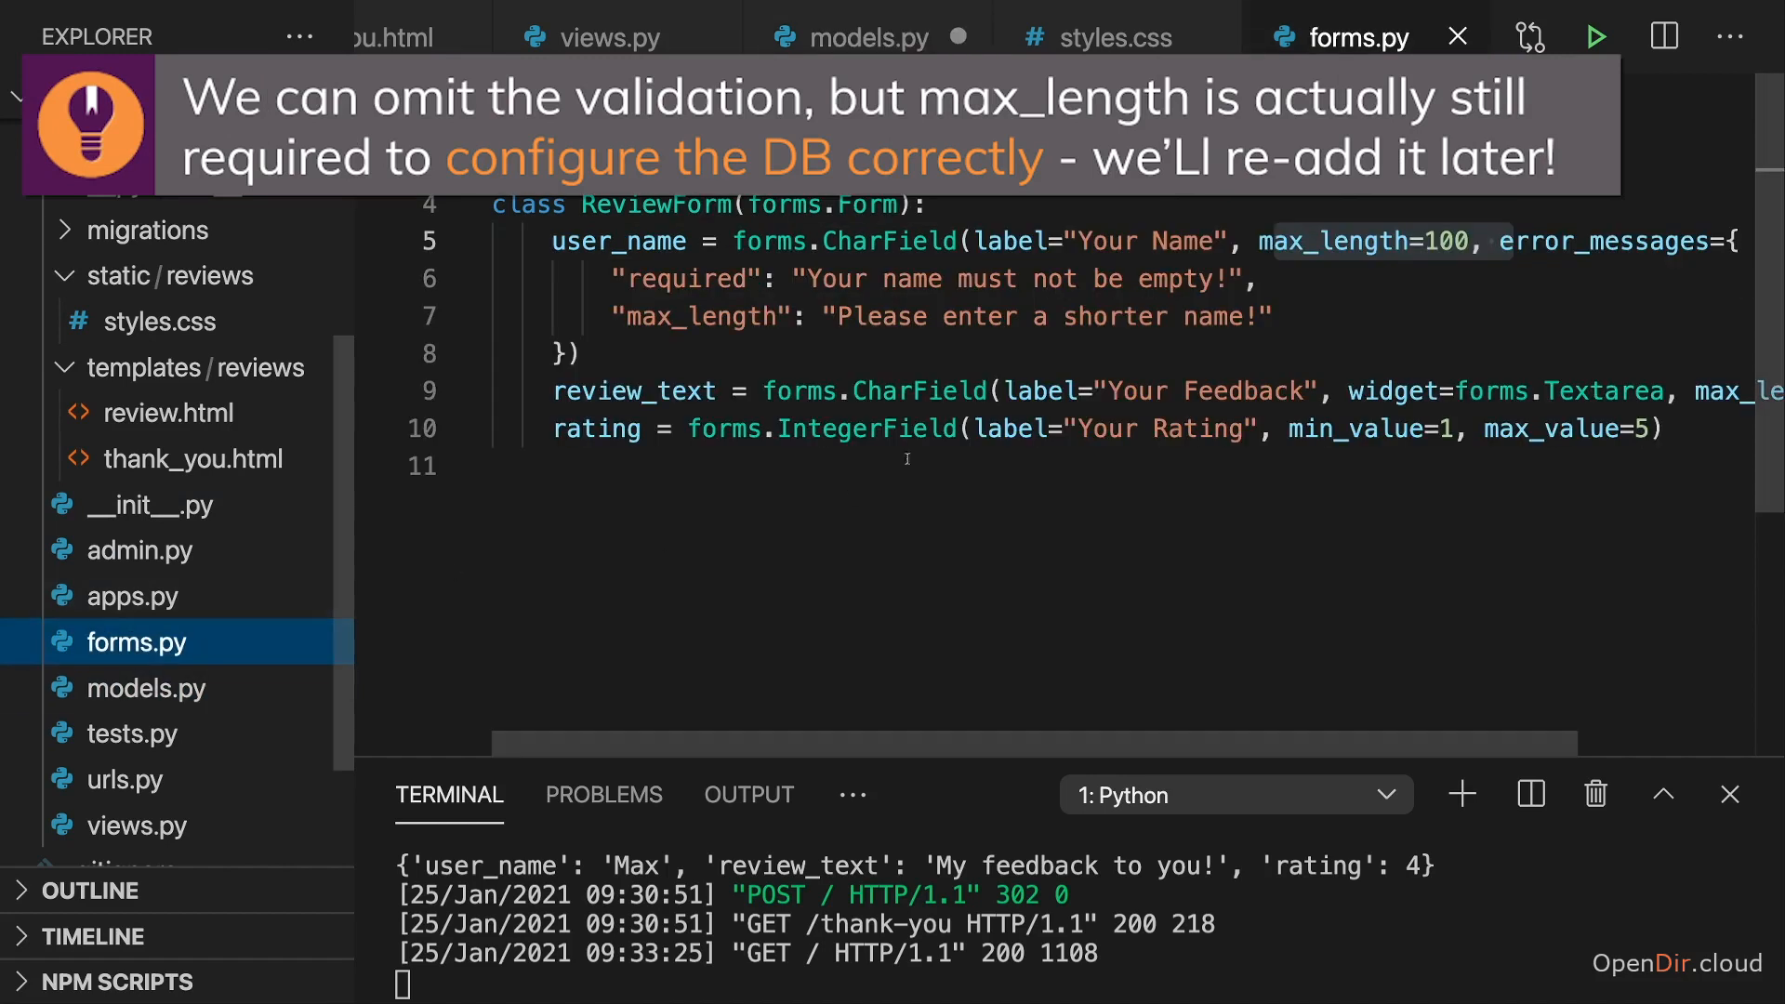
left_click_drag(493, 205, 1662, 428)
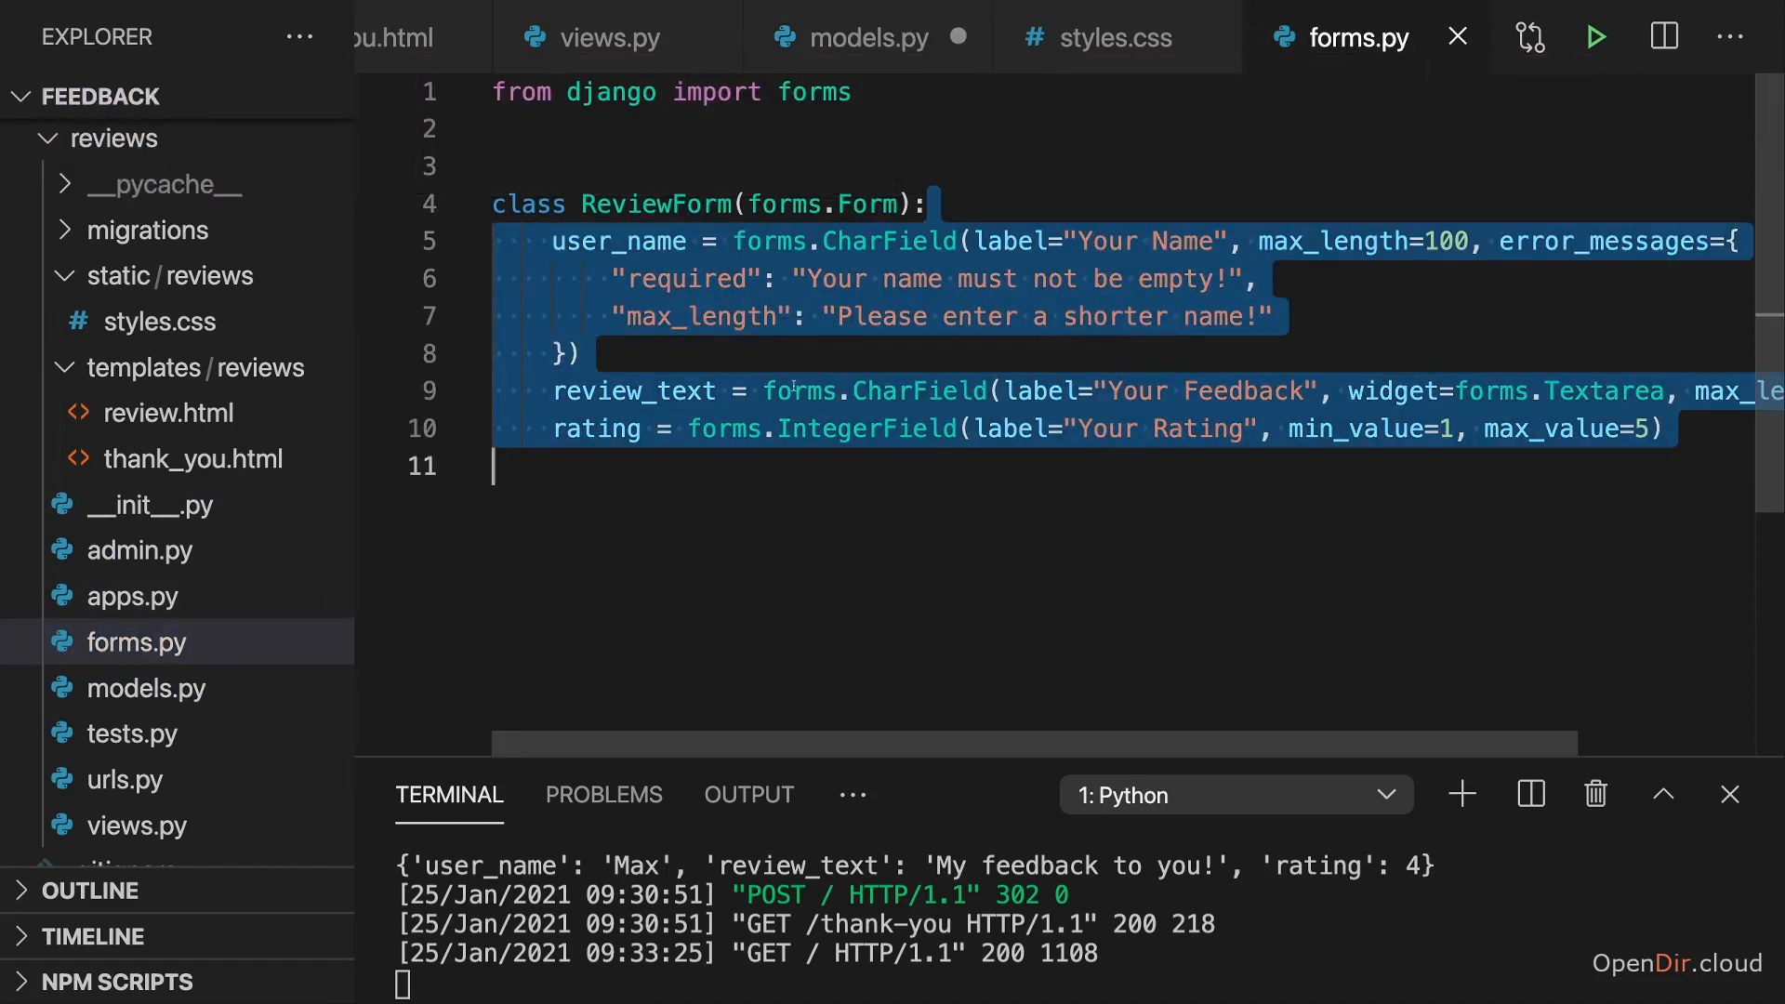
left_click(601, 39)
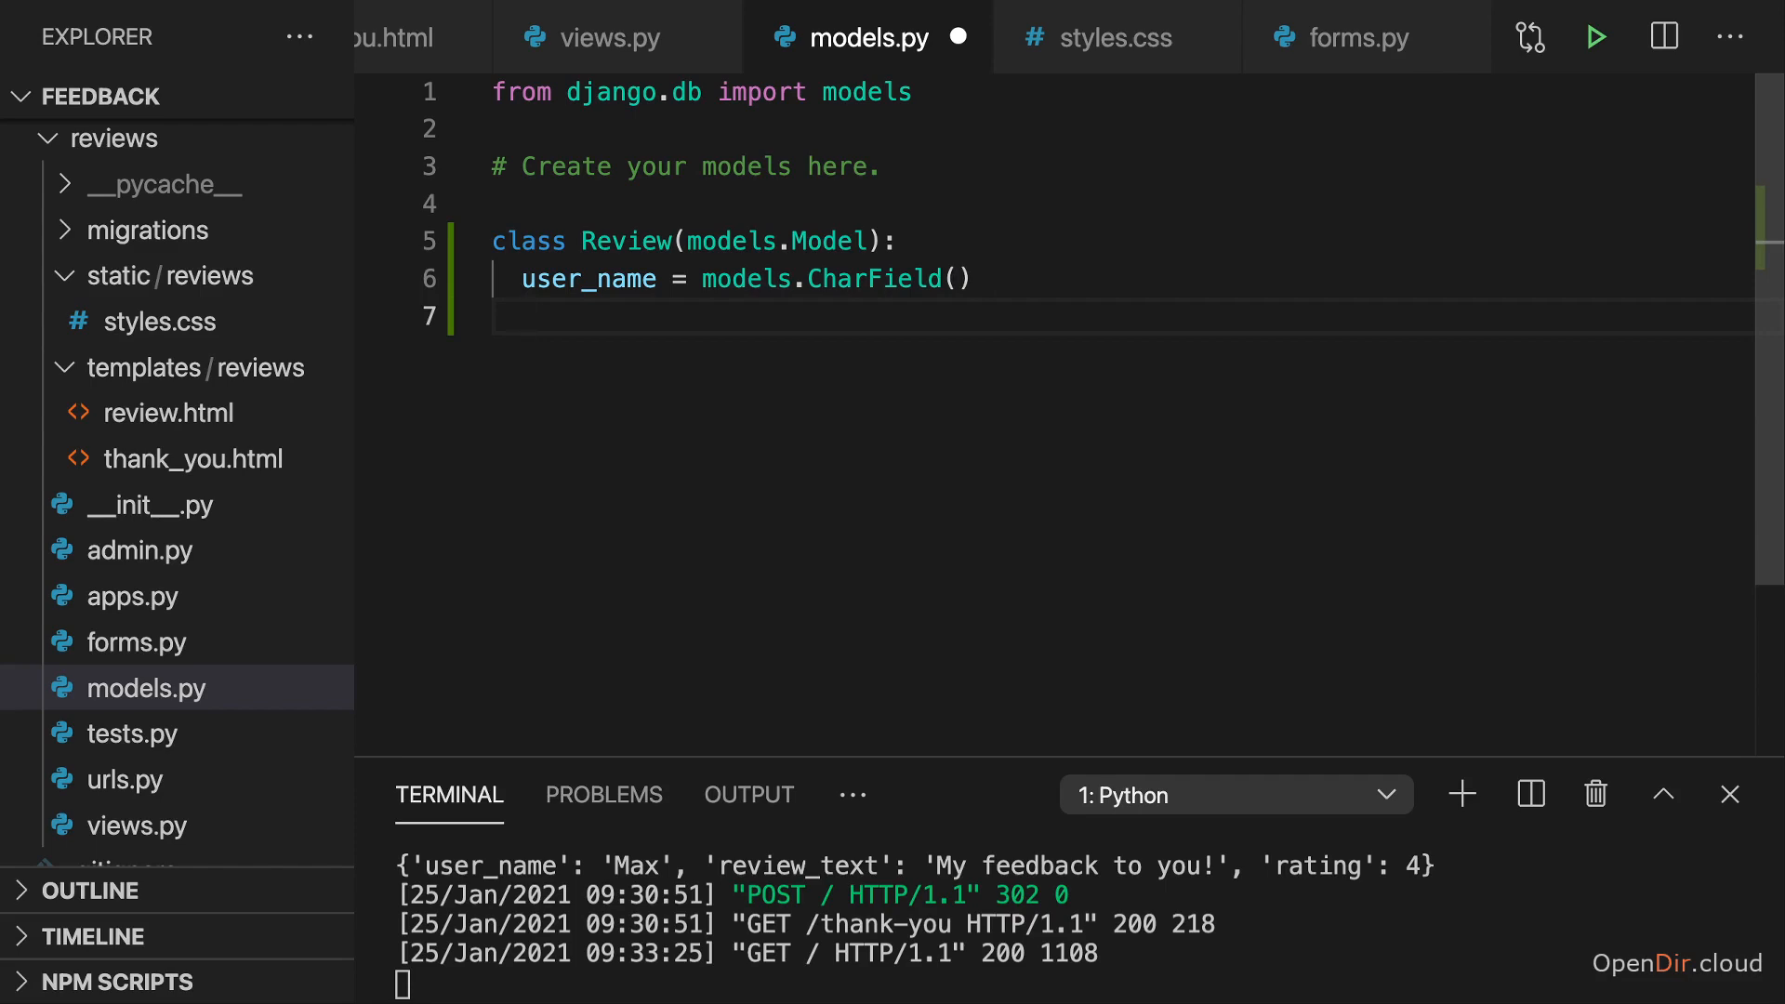
Add review_text = models.TextField() to Review and check the review_text form field in forms.py
type("review_")
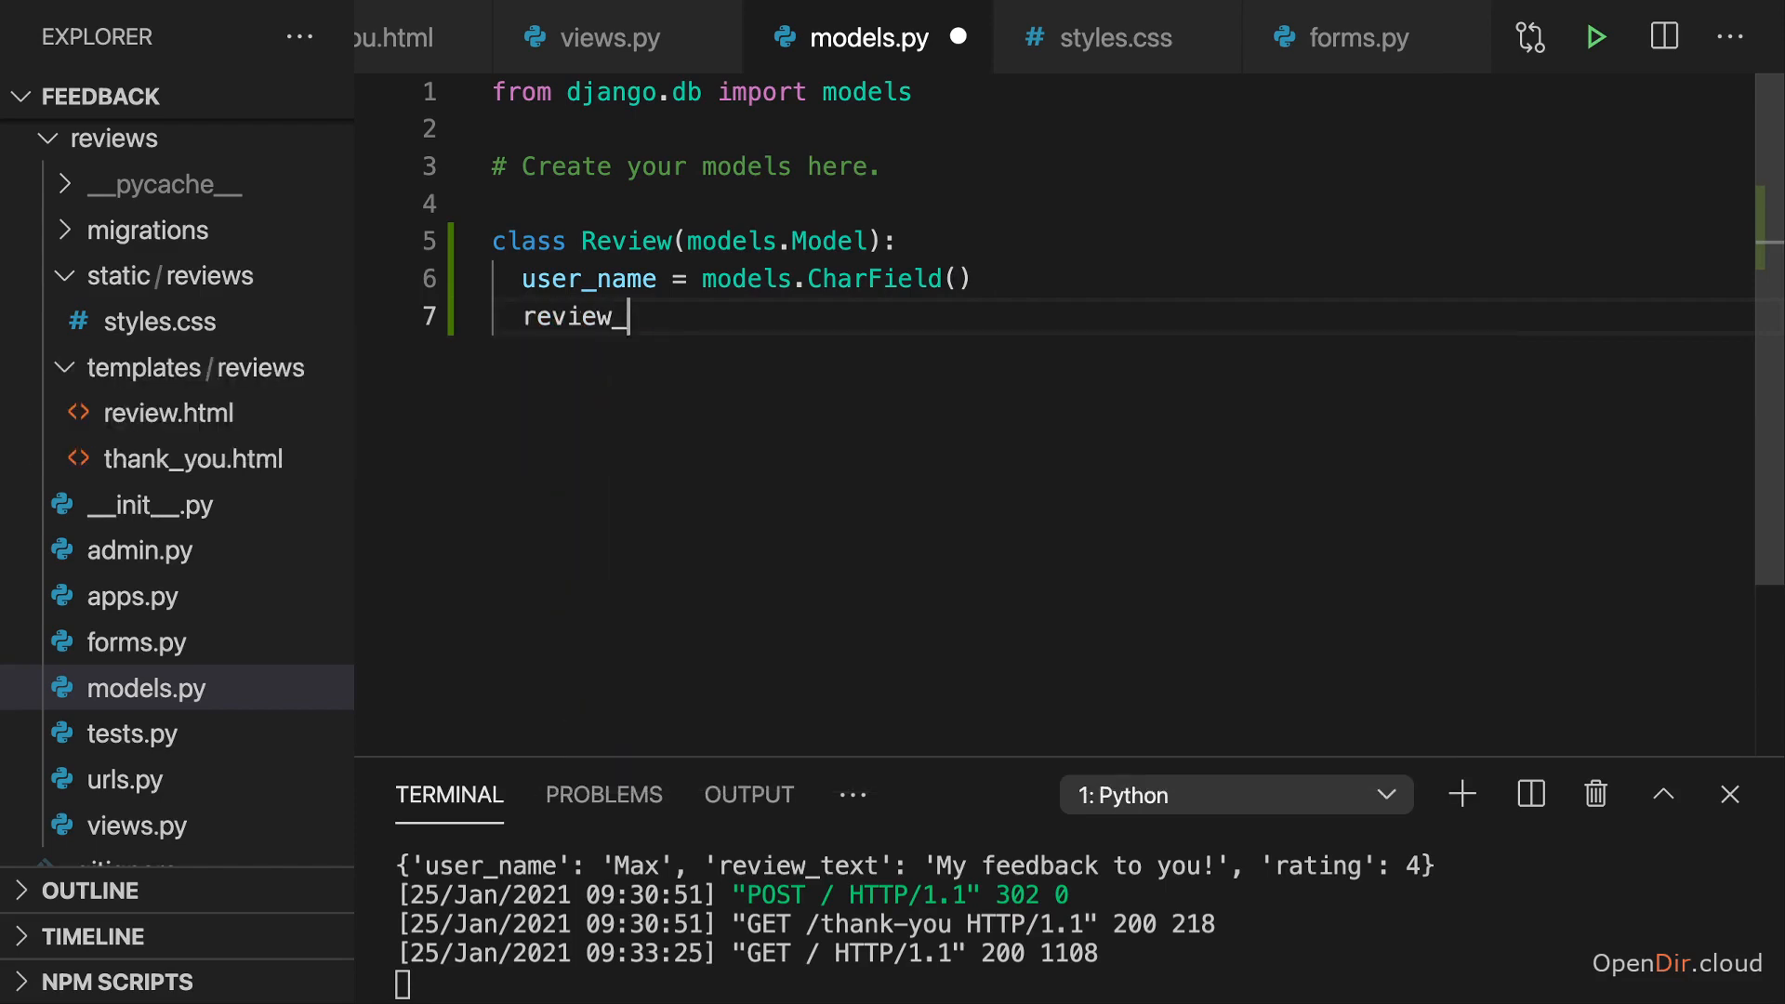
type("text = models.TextField(")
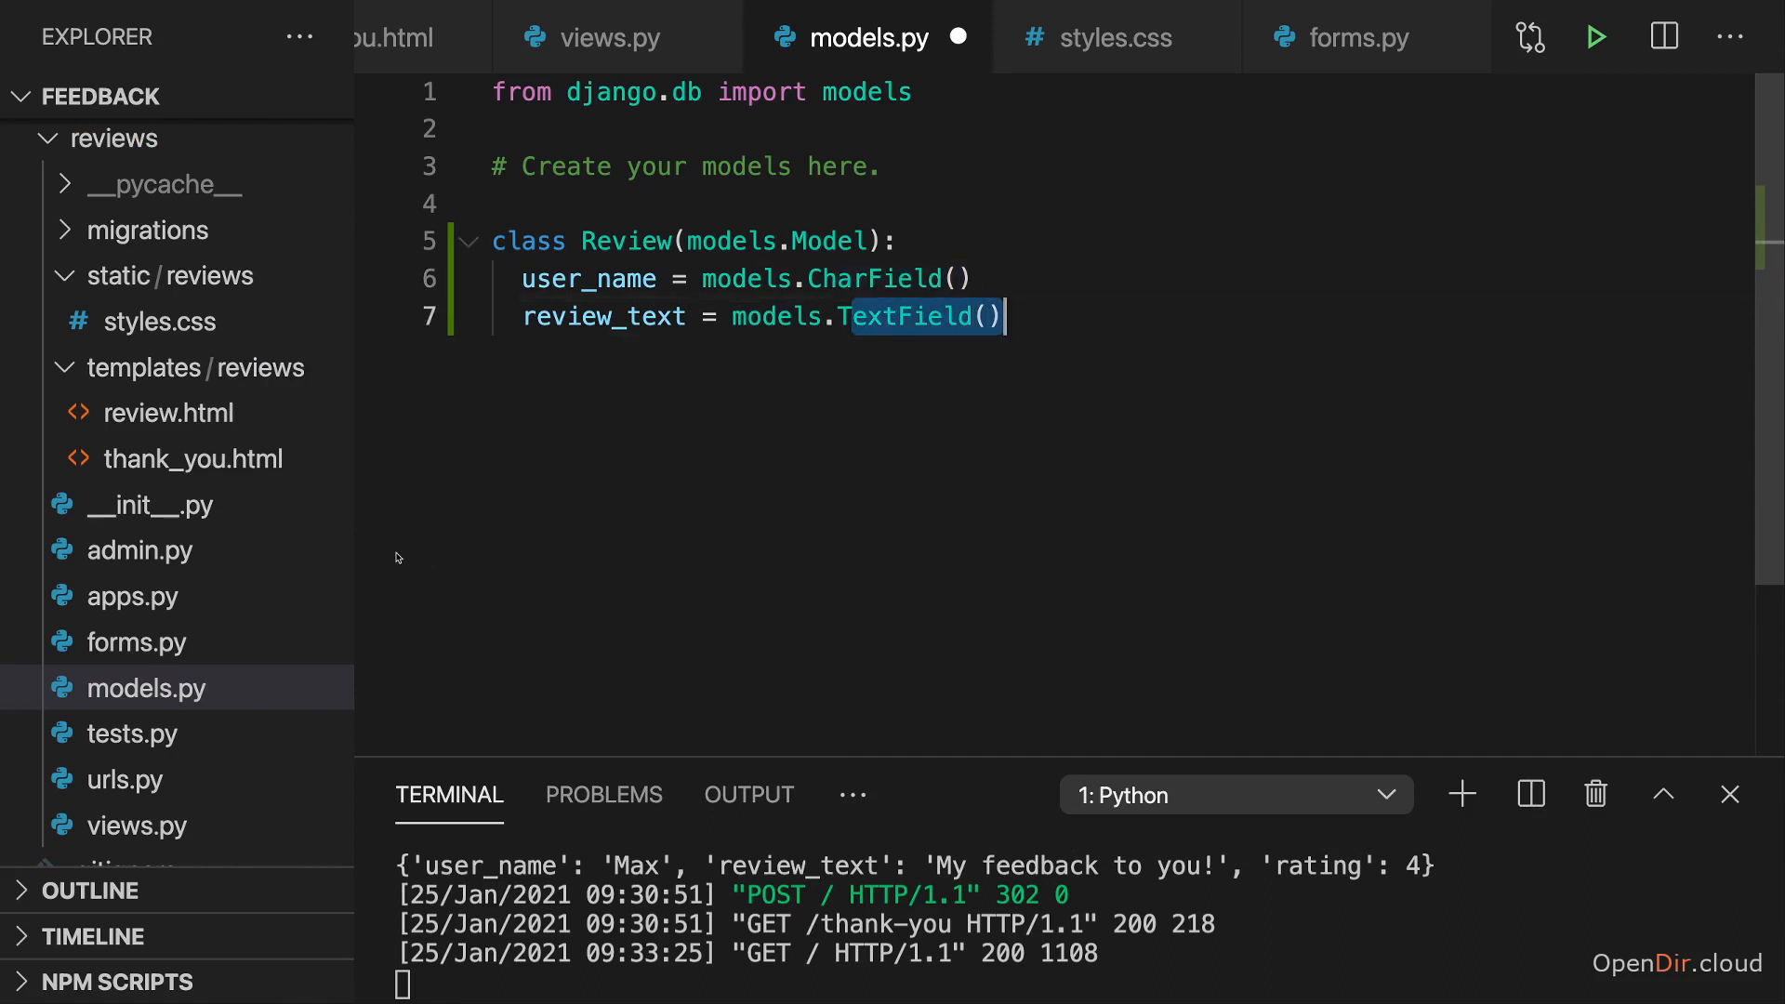
left_click(1356, 38)
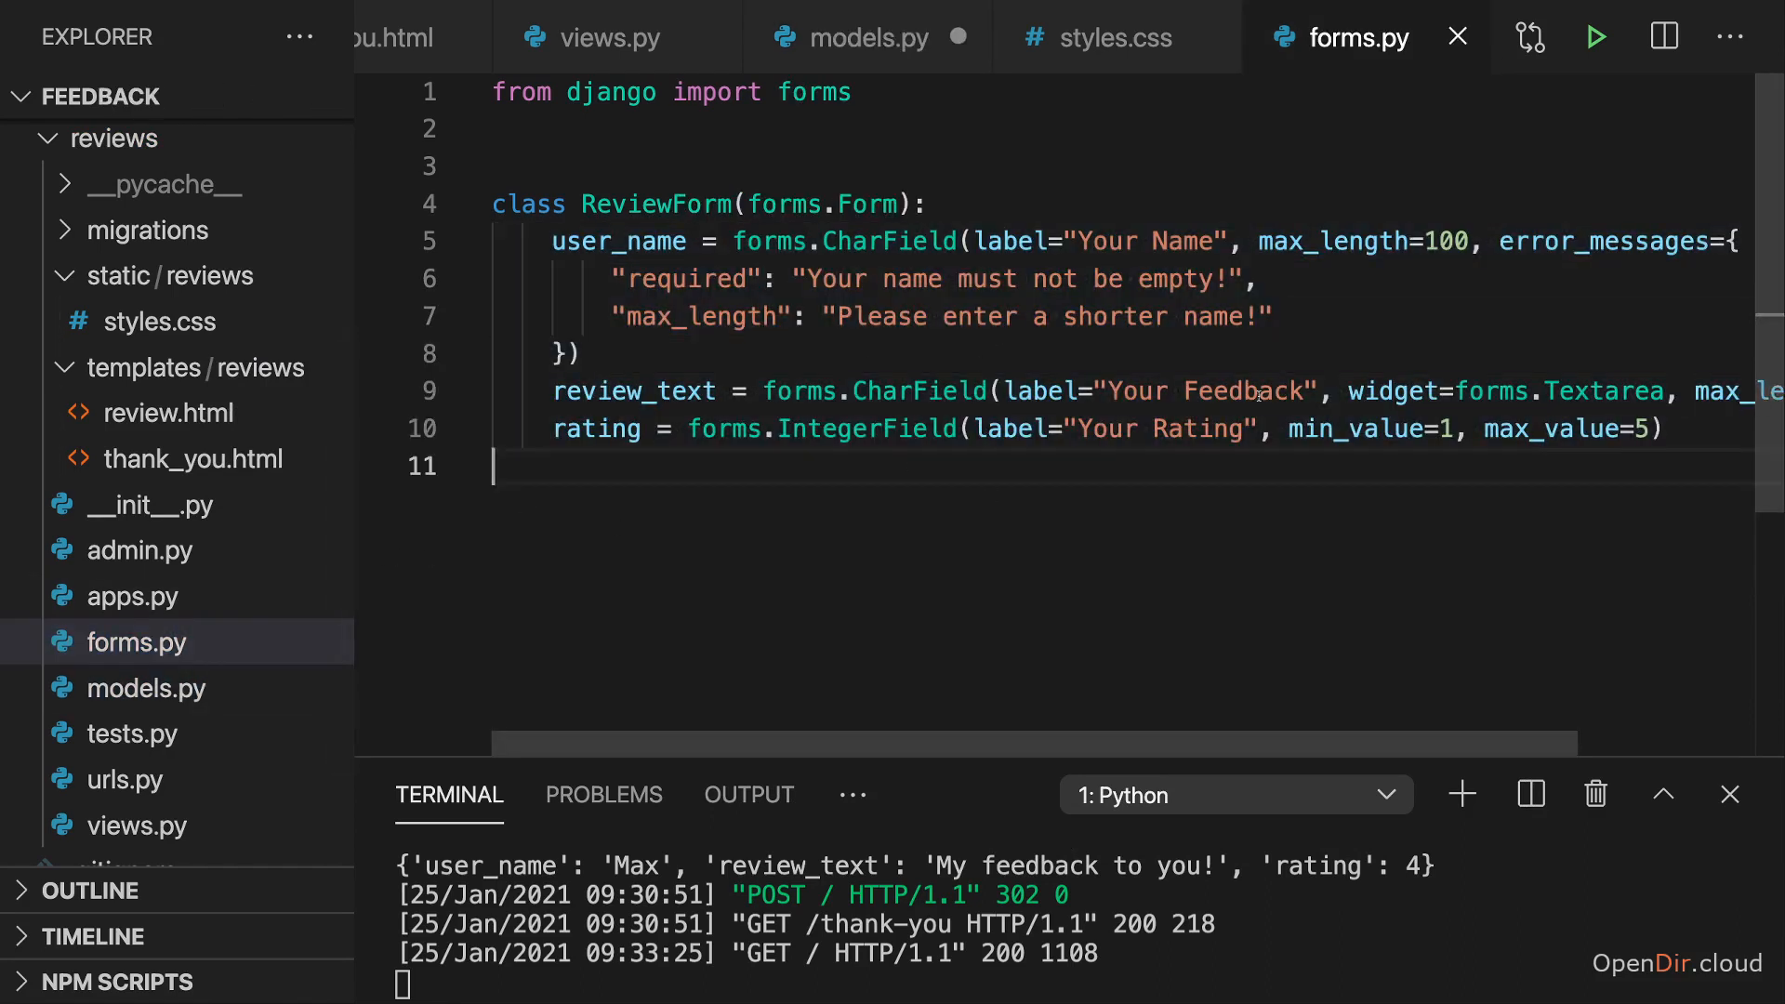
double_click(919, 390)
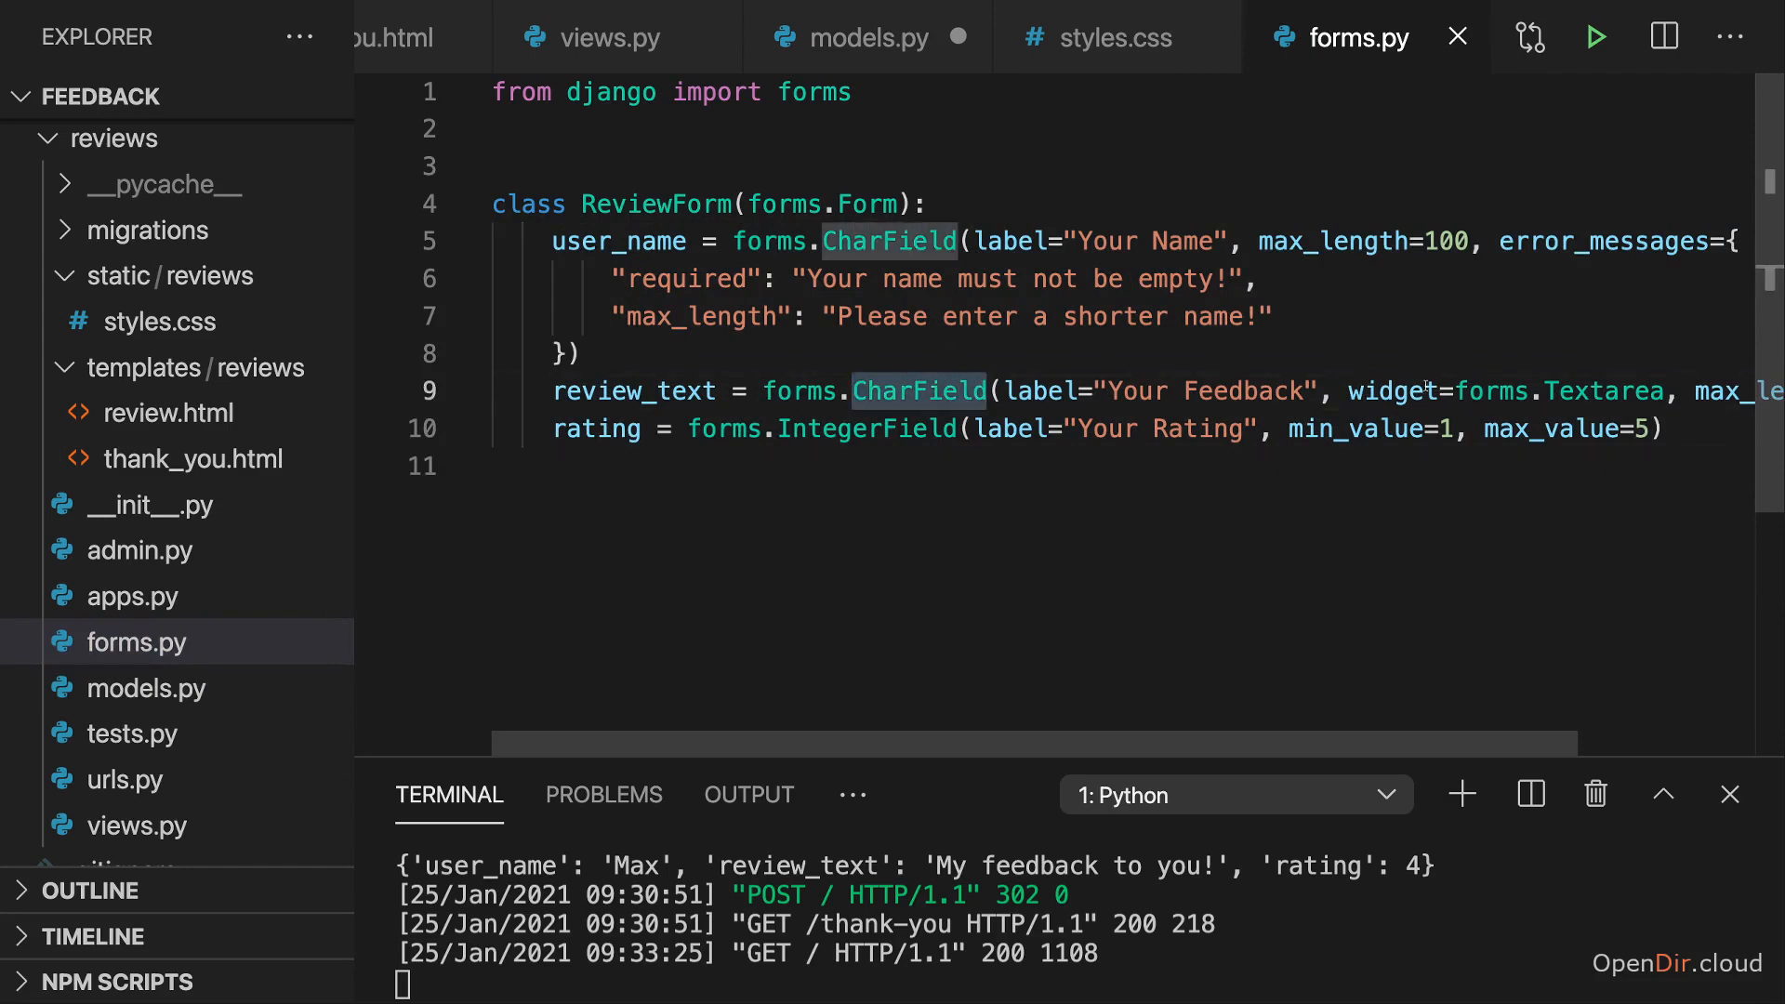
left_click_drag(1350, 391, 1679, 391)
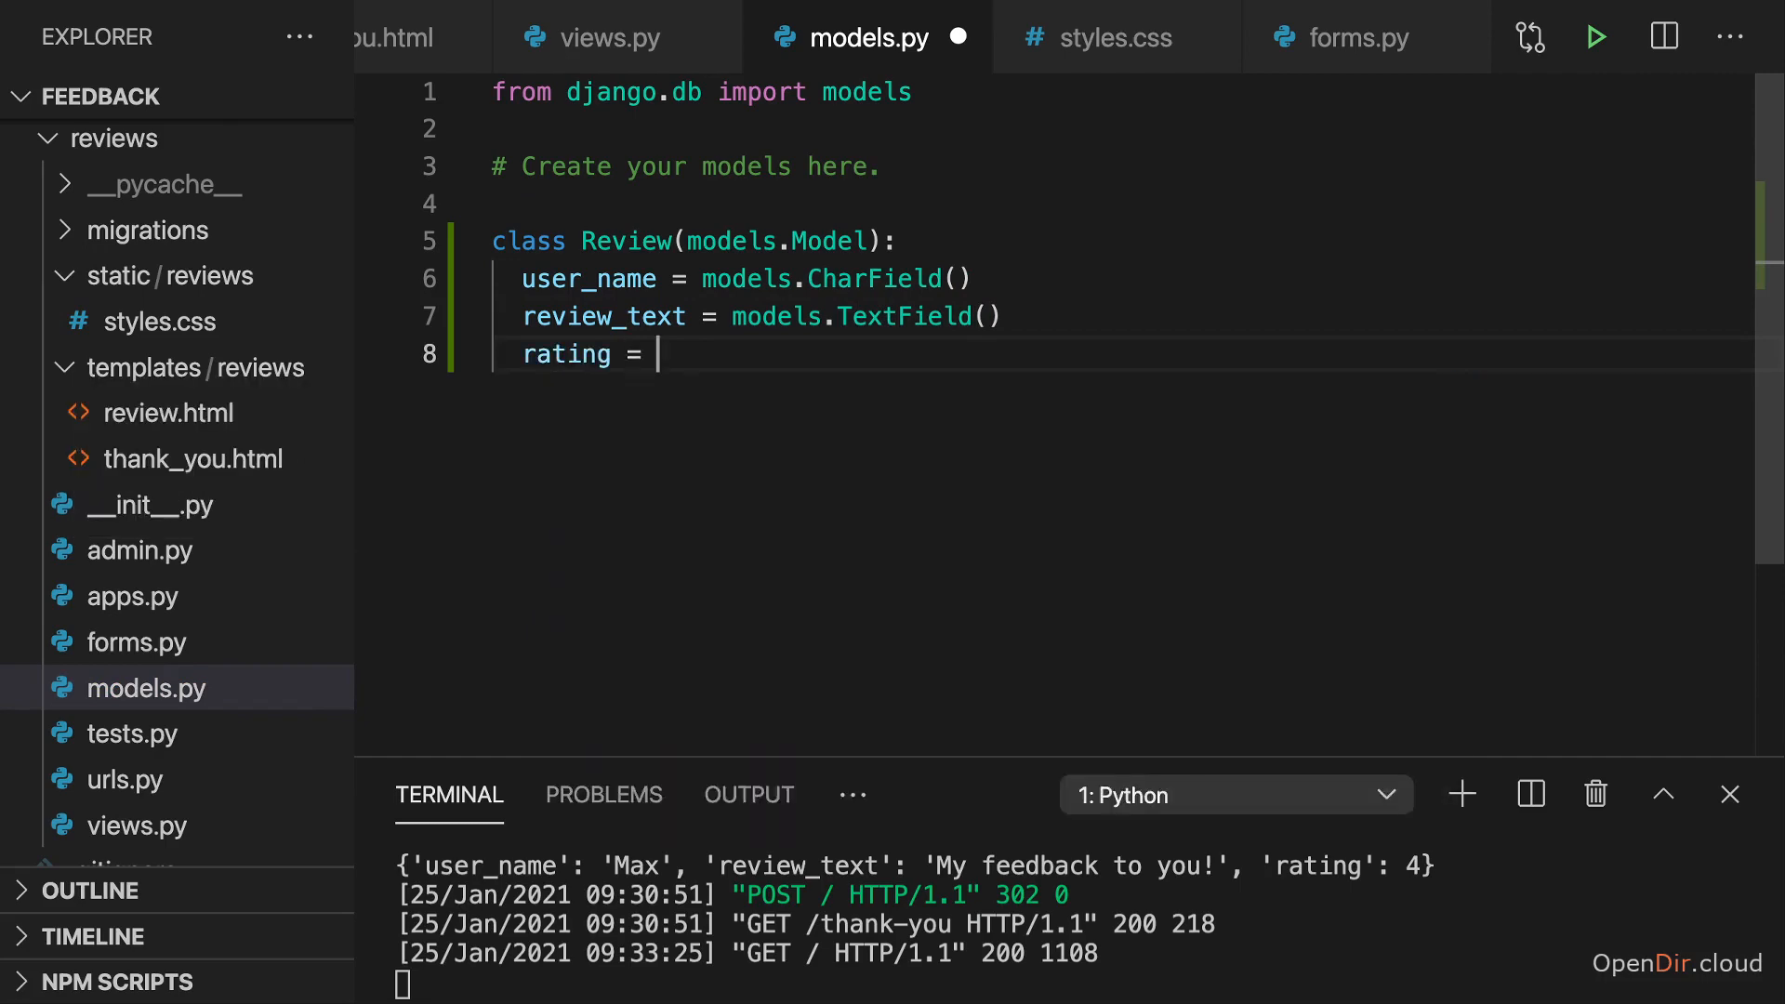
Add rating = models.IntegerField() to the Review model
type("models.IntegerField()")
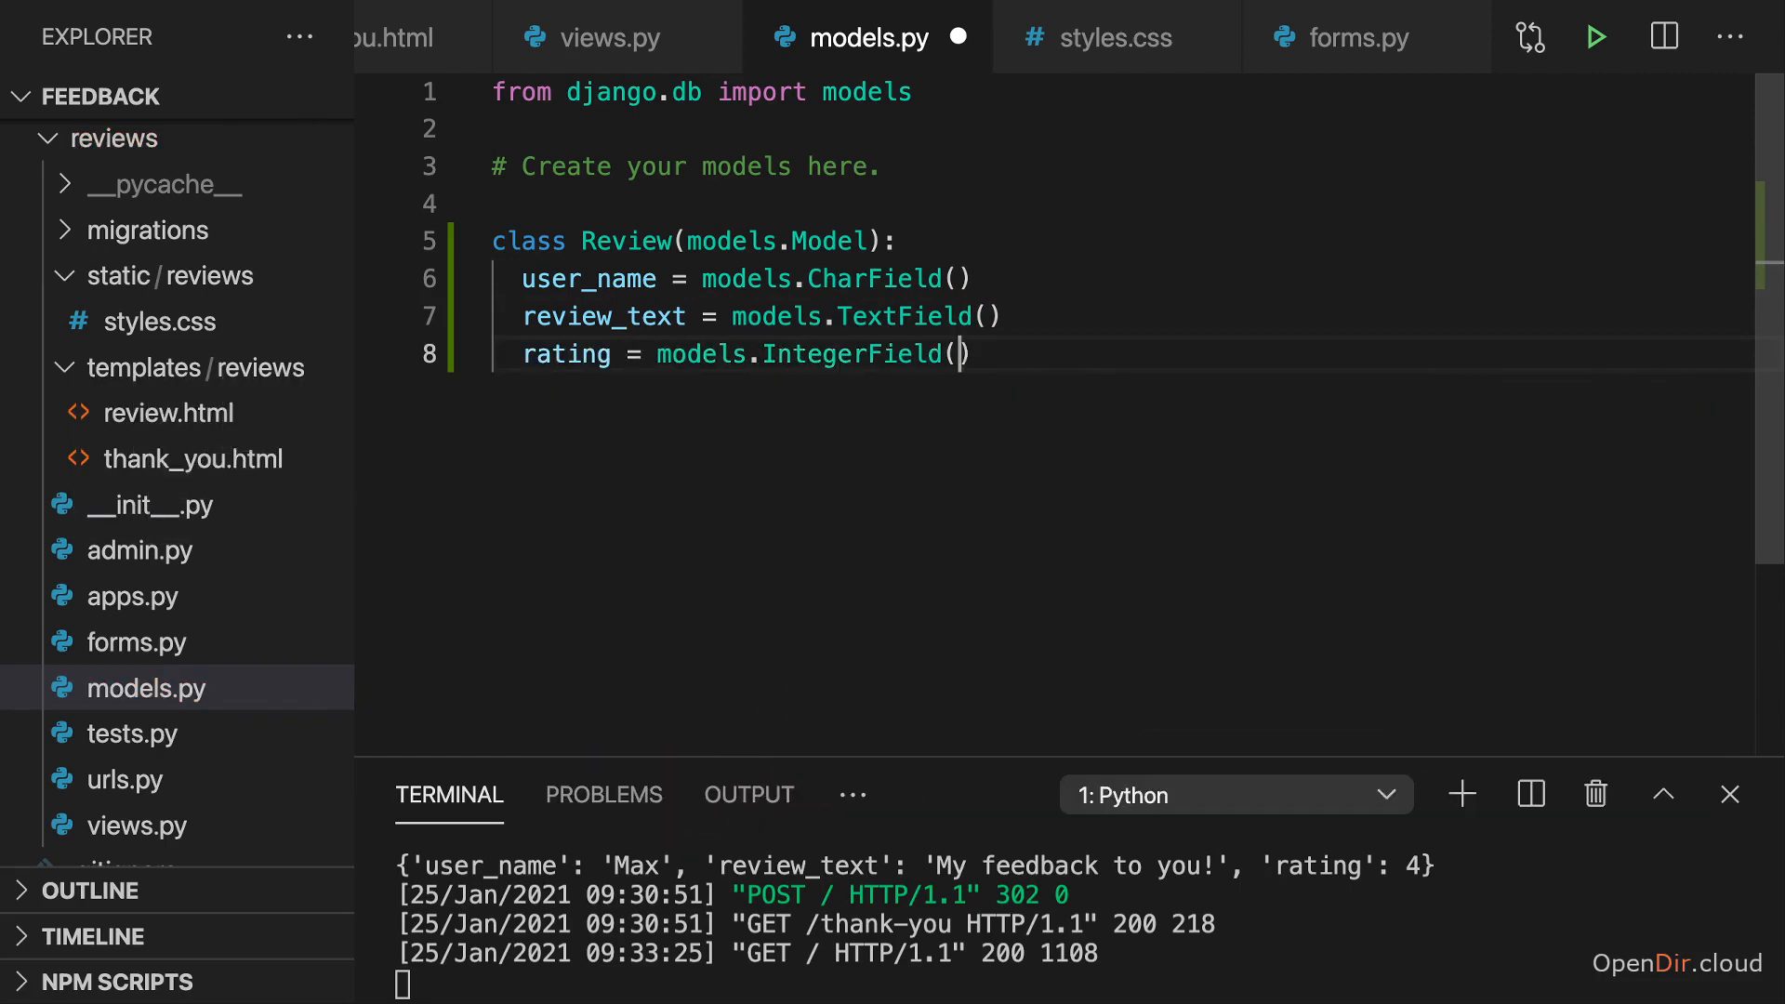
type("min")
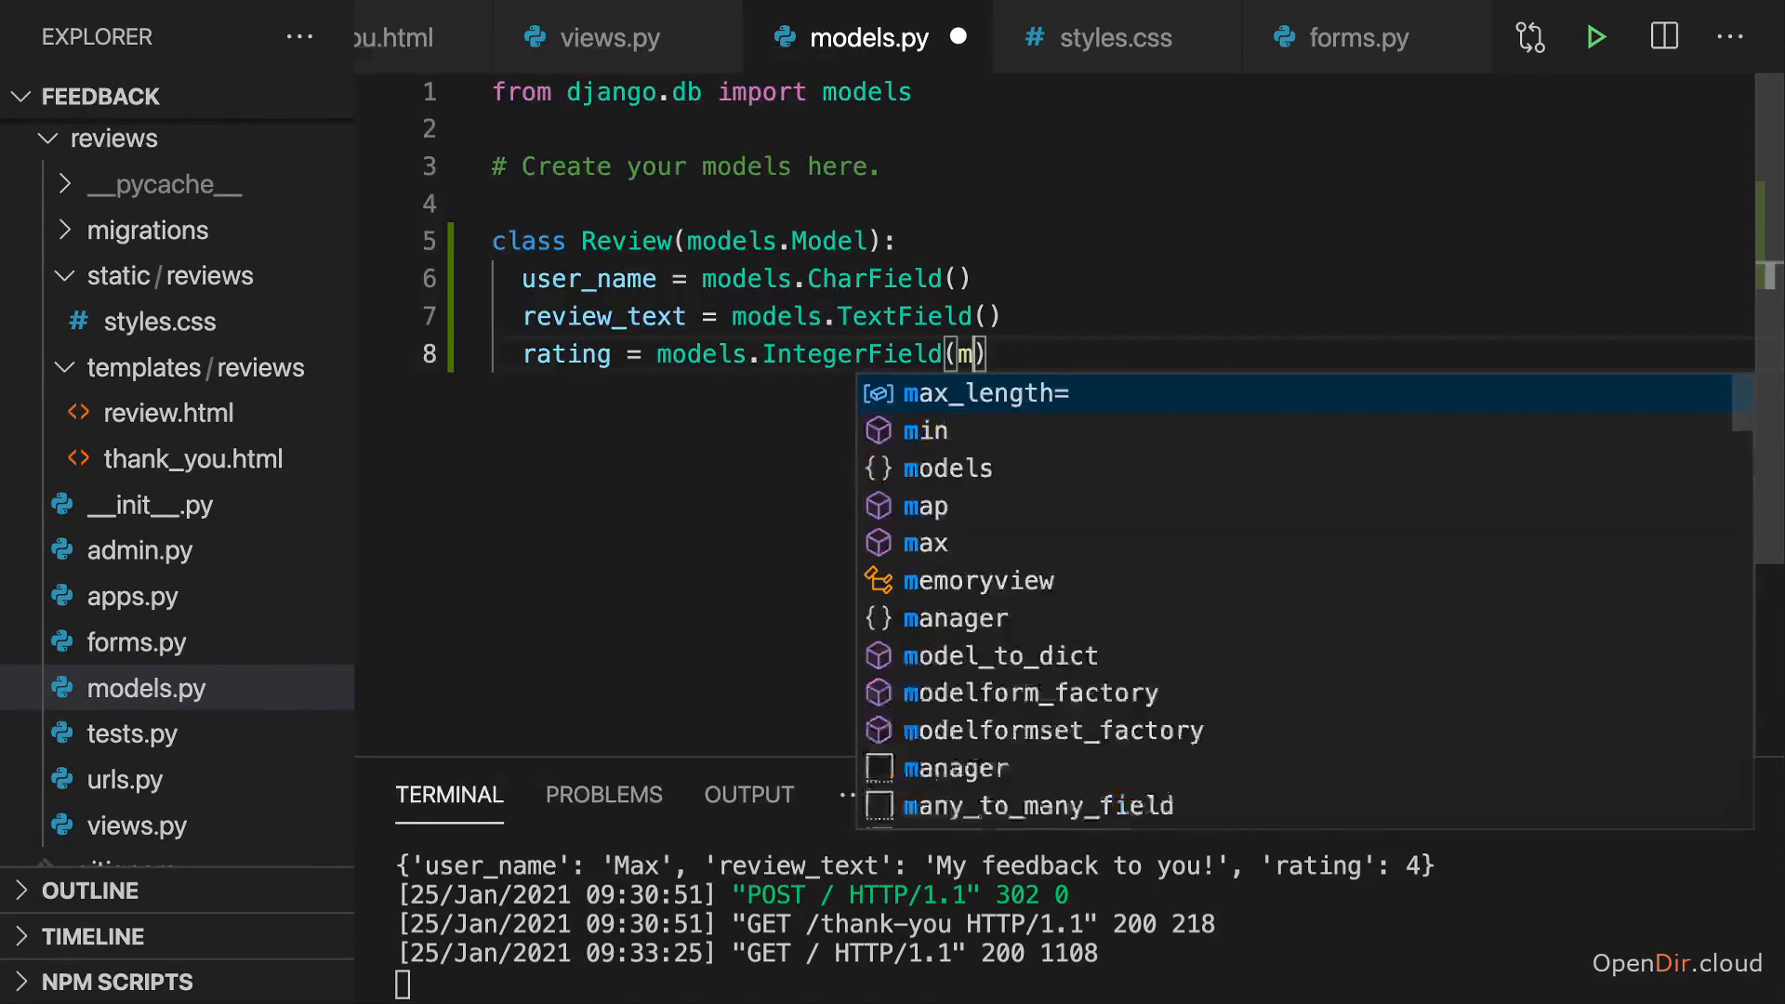
type("val")
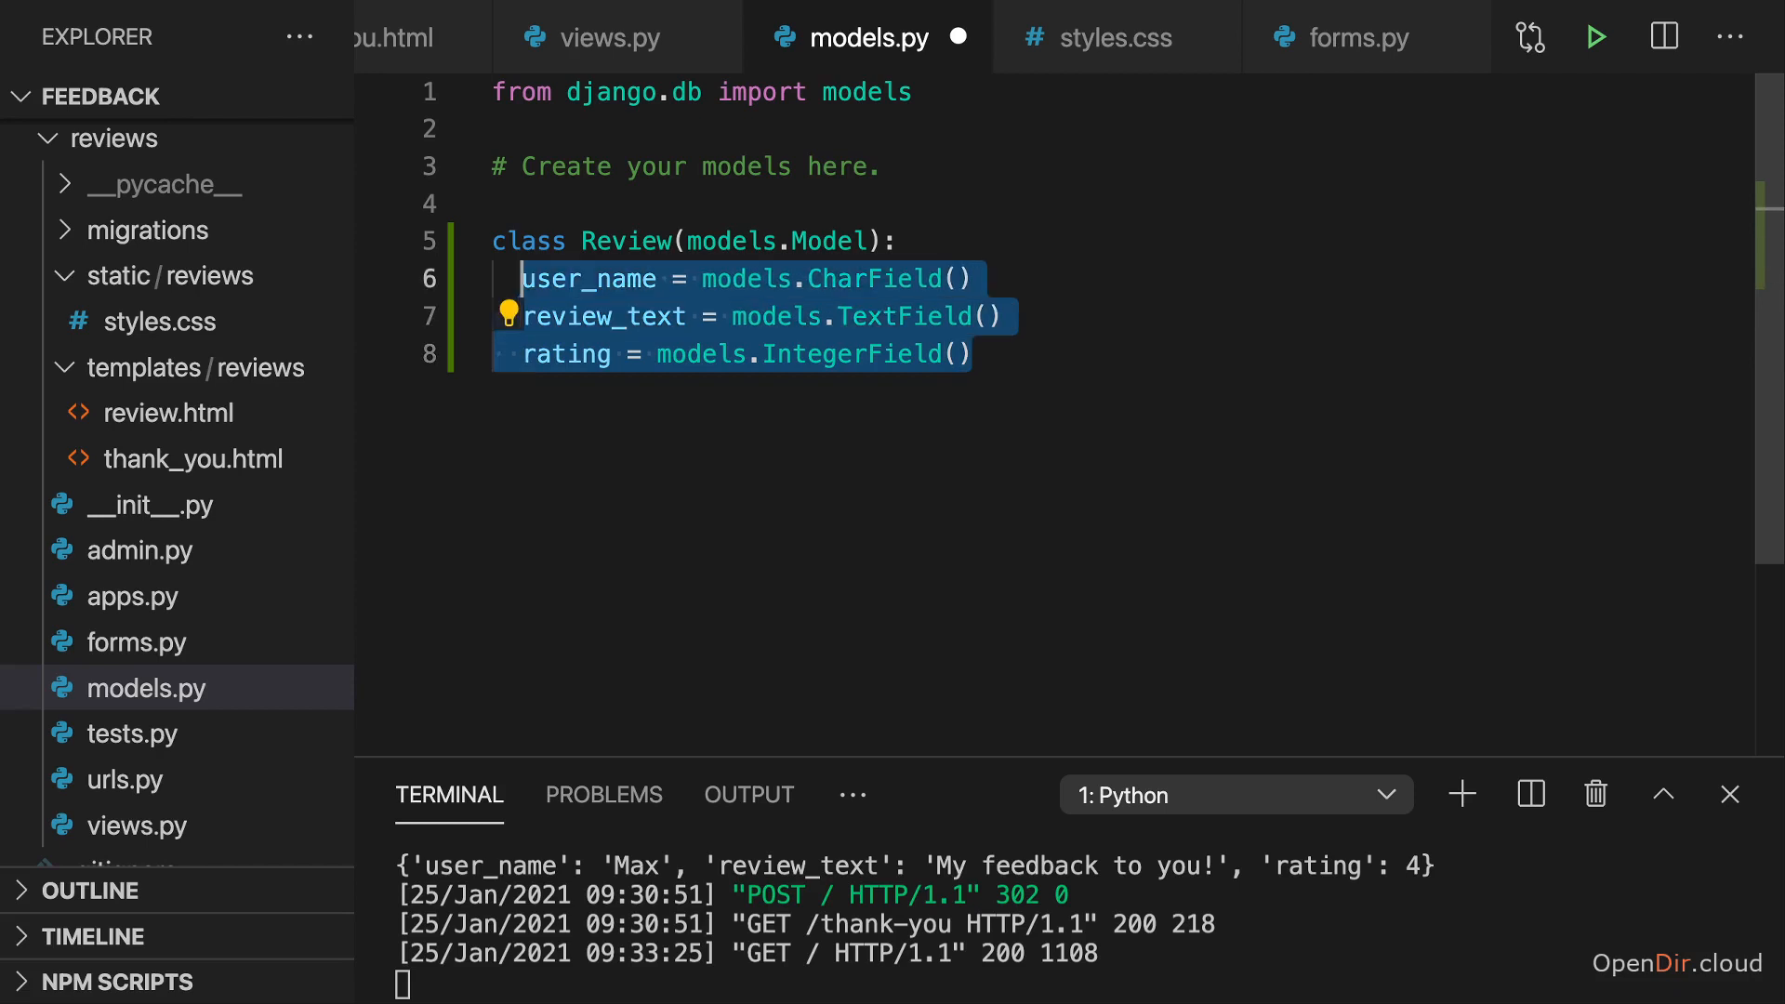
left_click(521, 240)
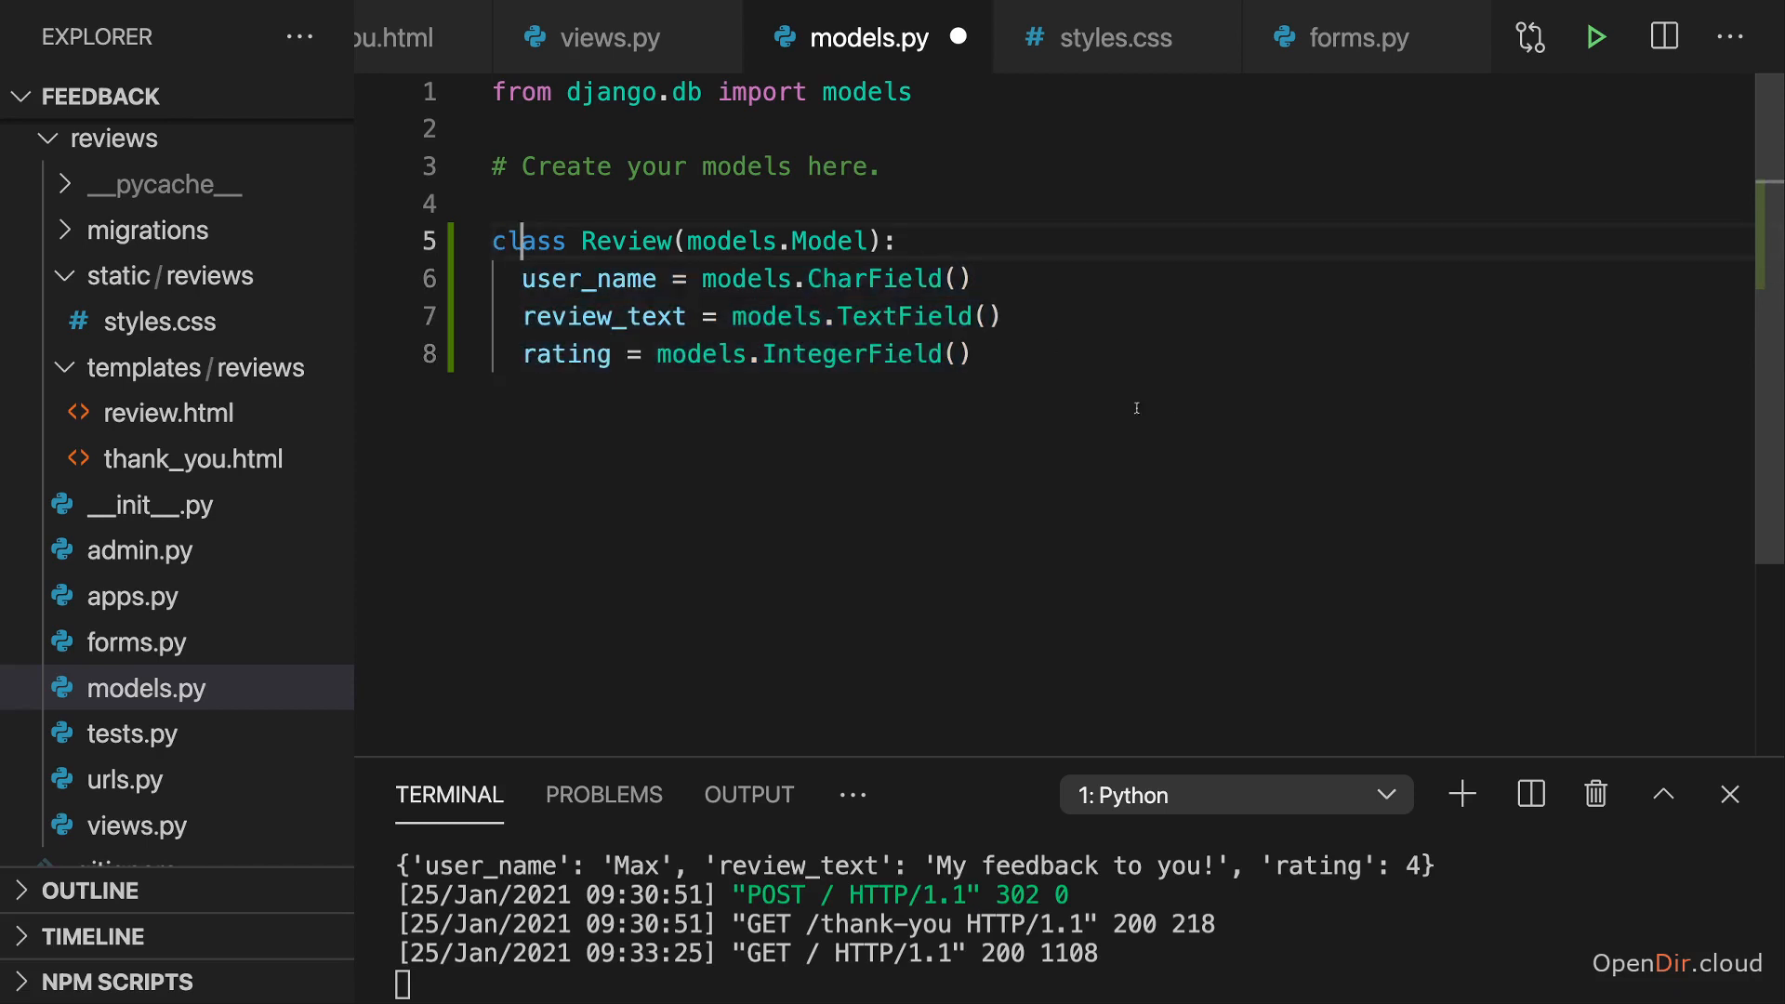
Compare the user_name and review_text form fields in forms.py with the Review model class
left_click(1354, 37)
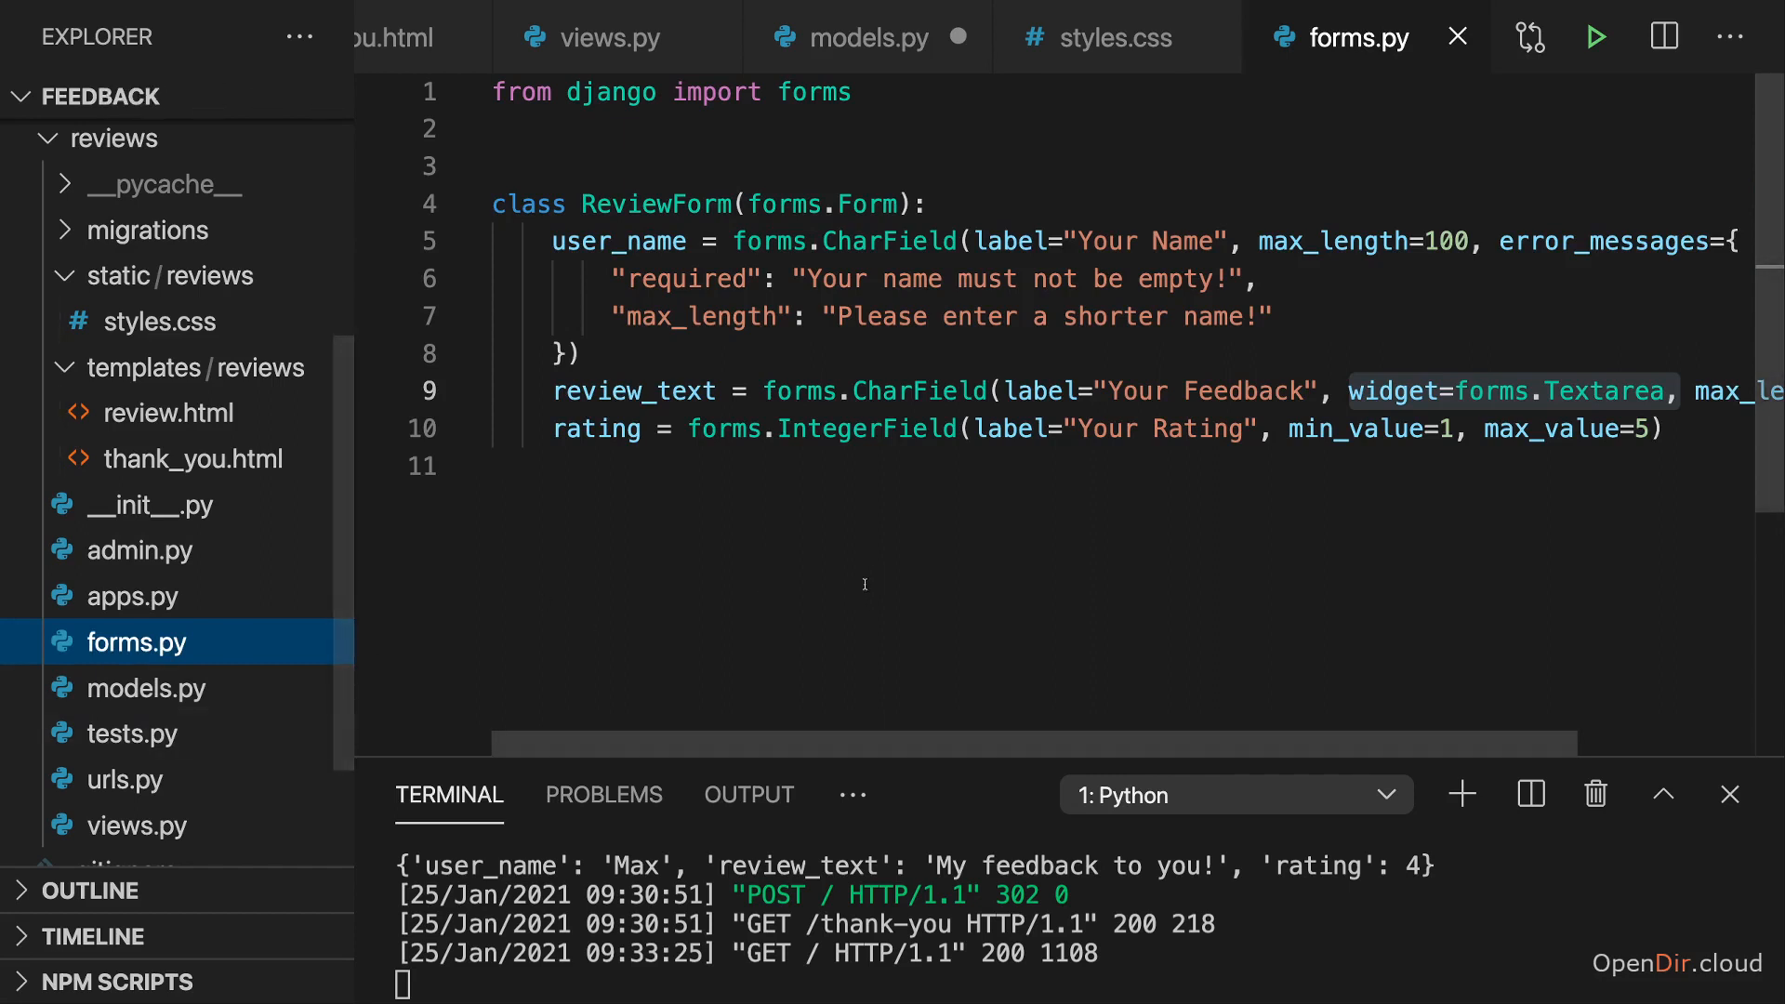
left_click(1064, 240)
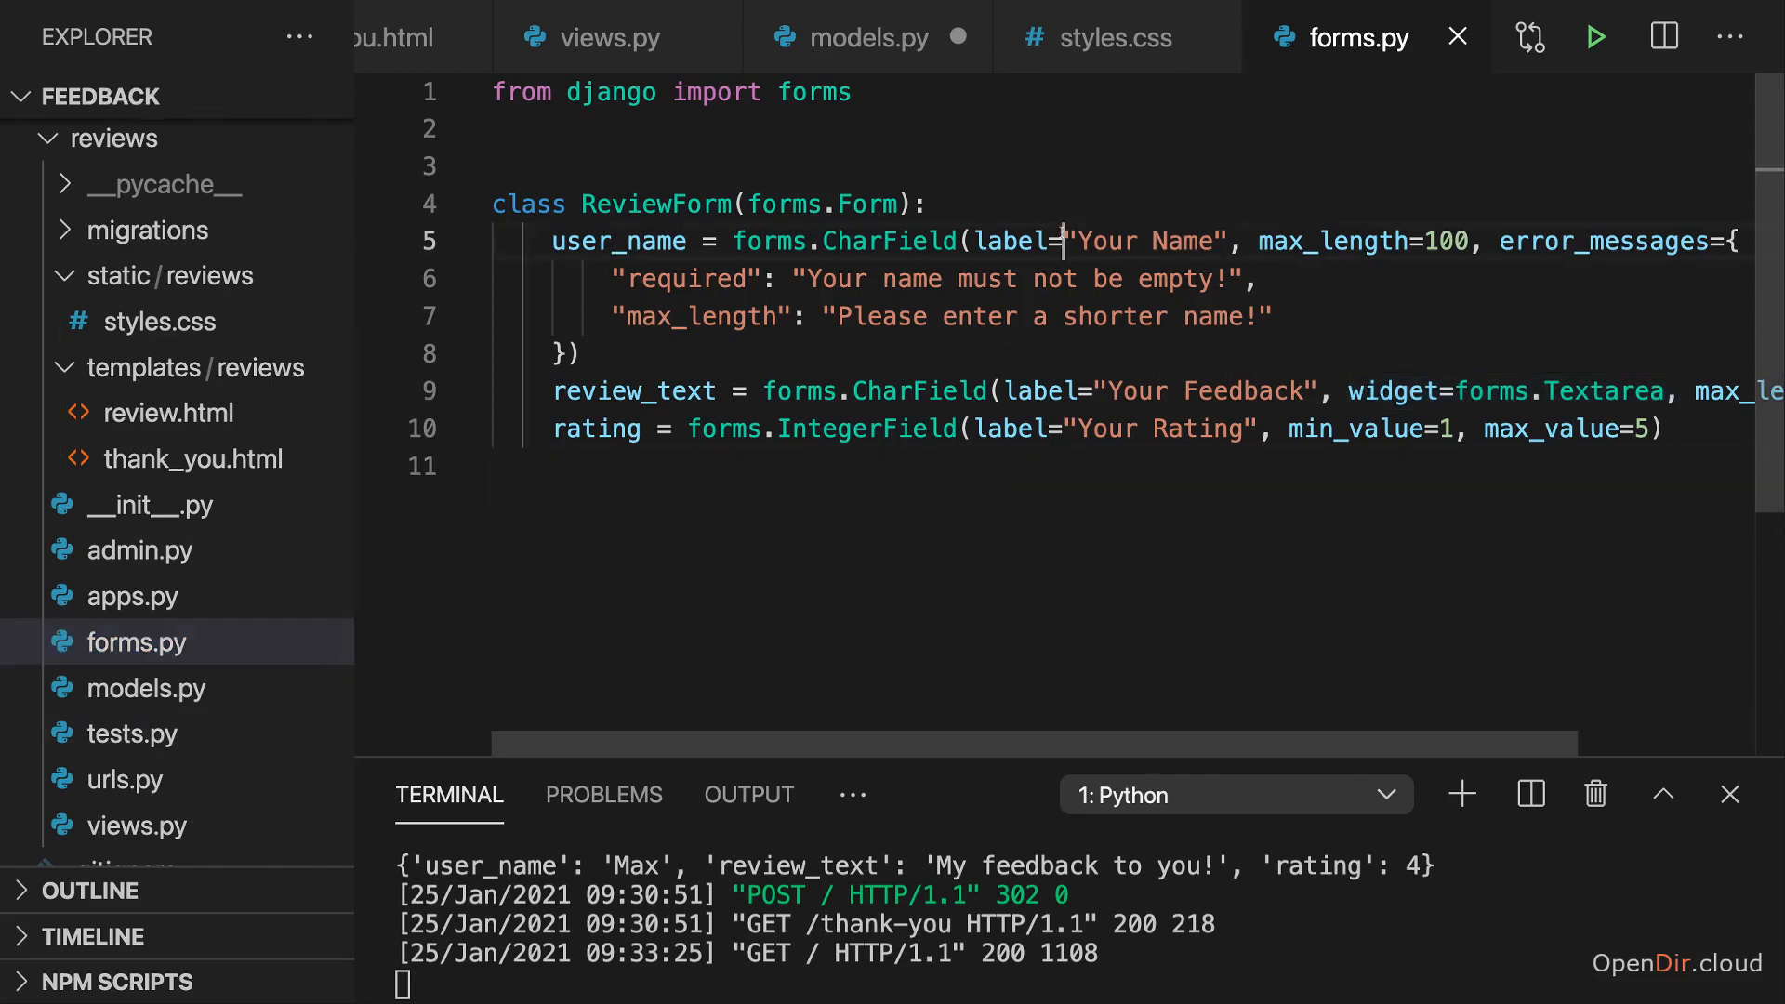
left_click(995, 391)
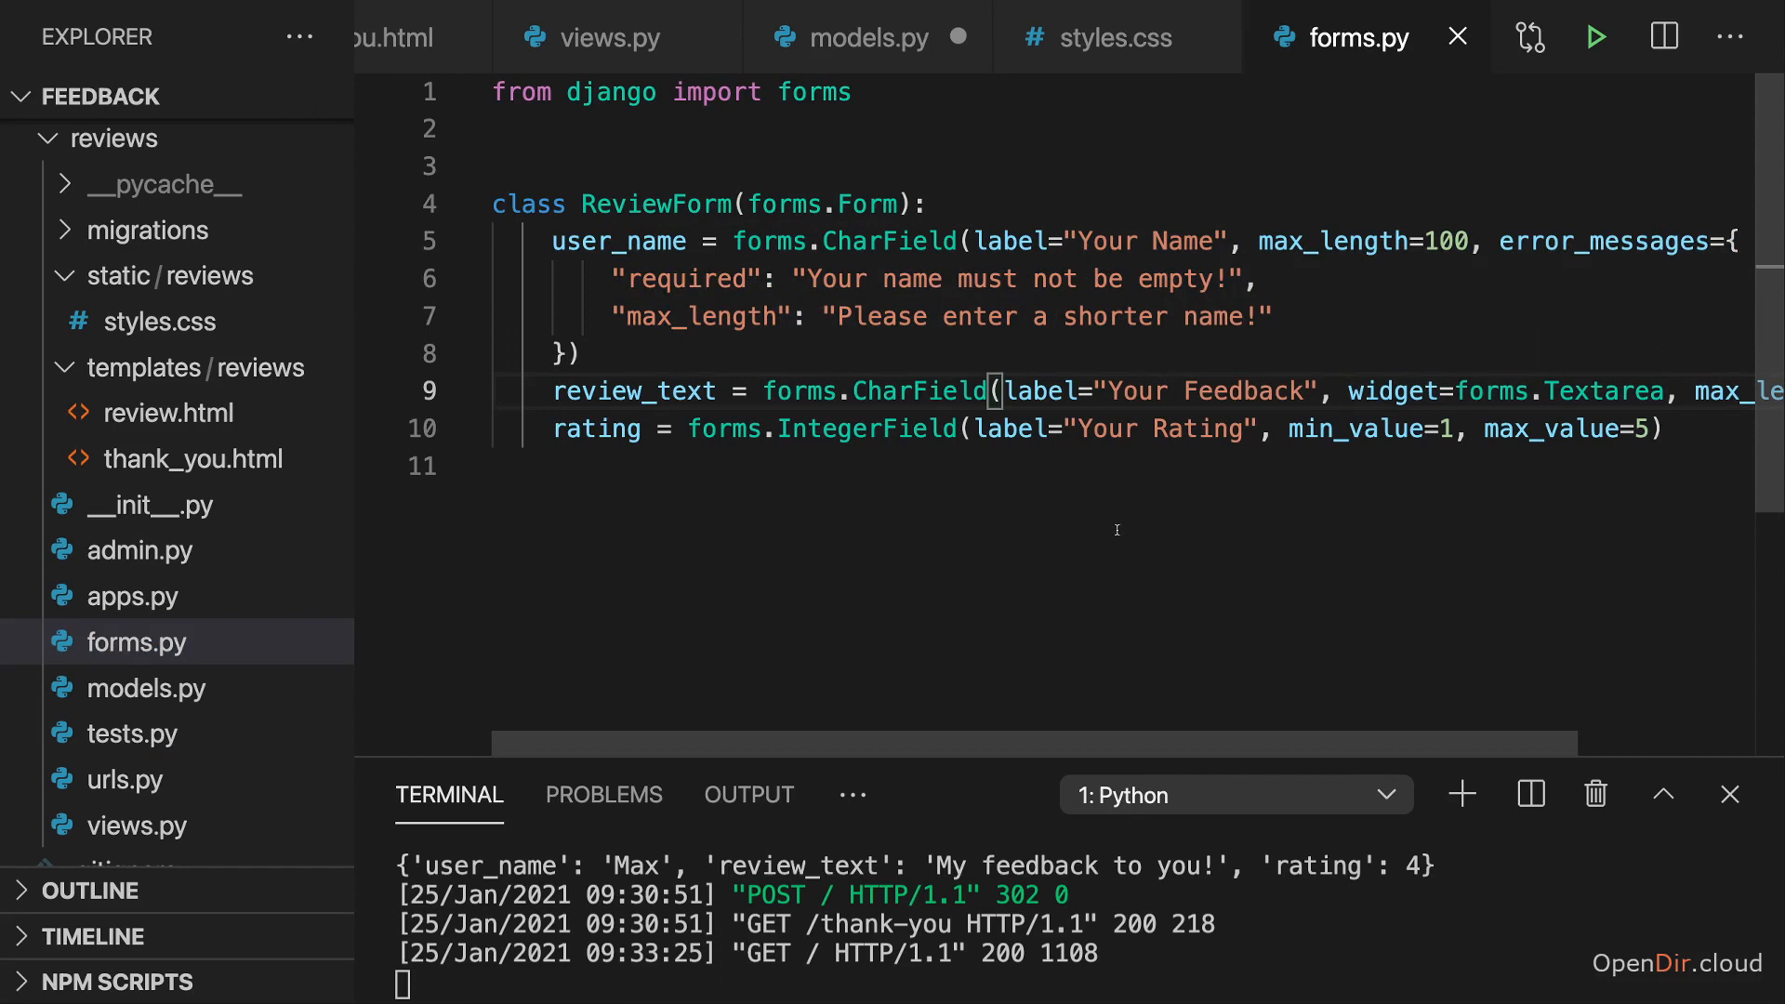
left_click(145, 688)
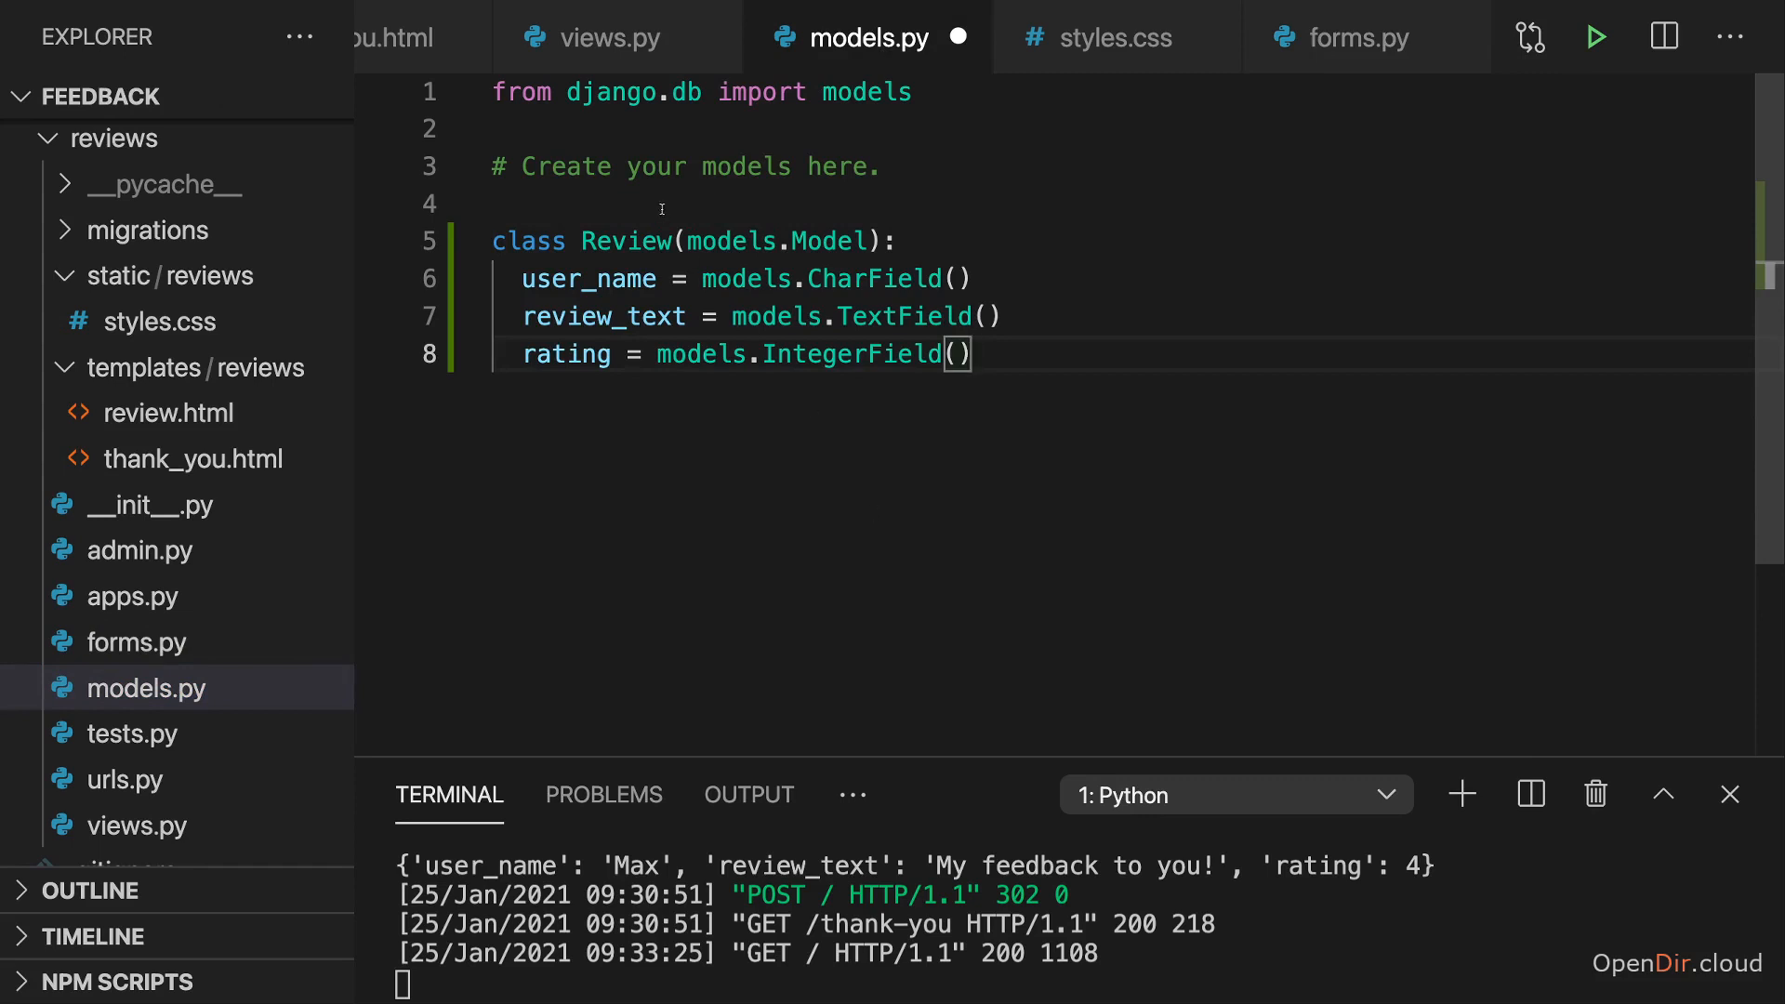
left_click_drag(491, 203, 971, 354)
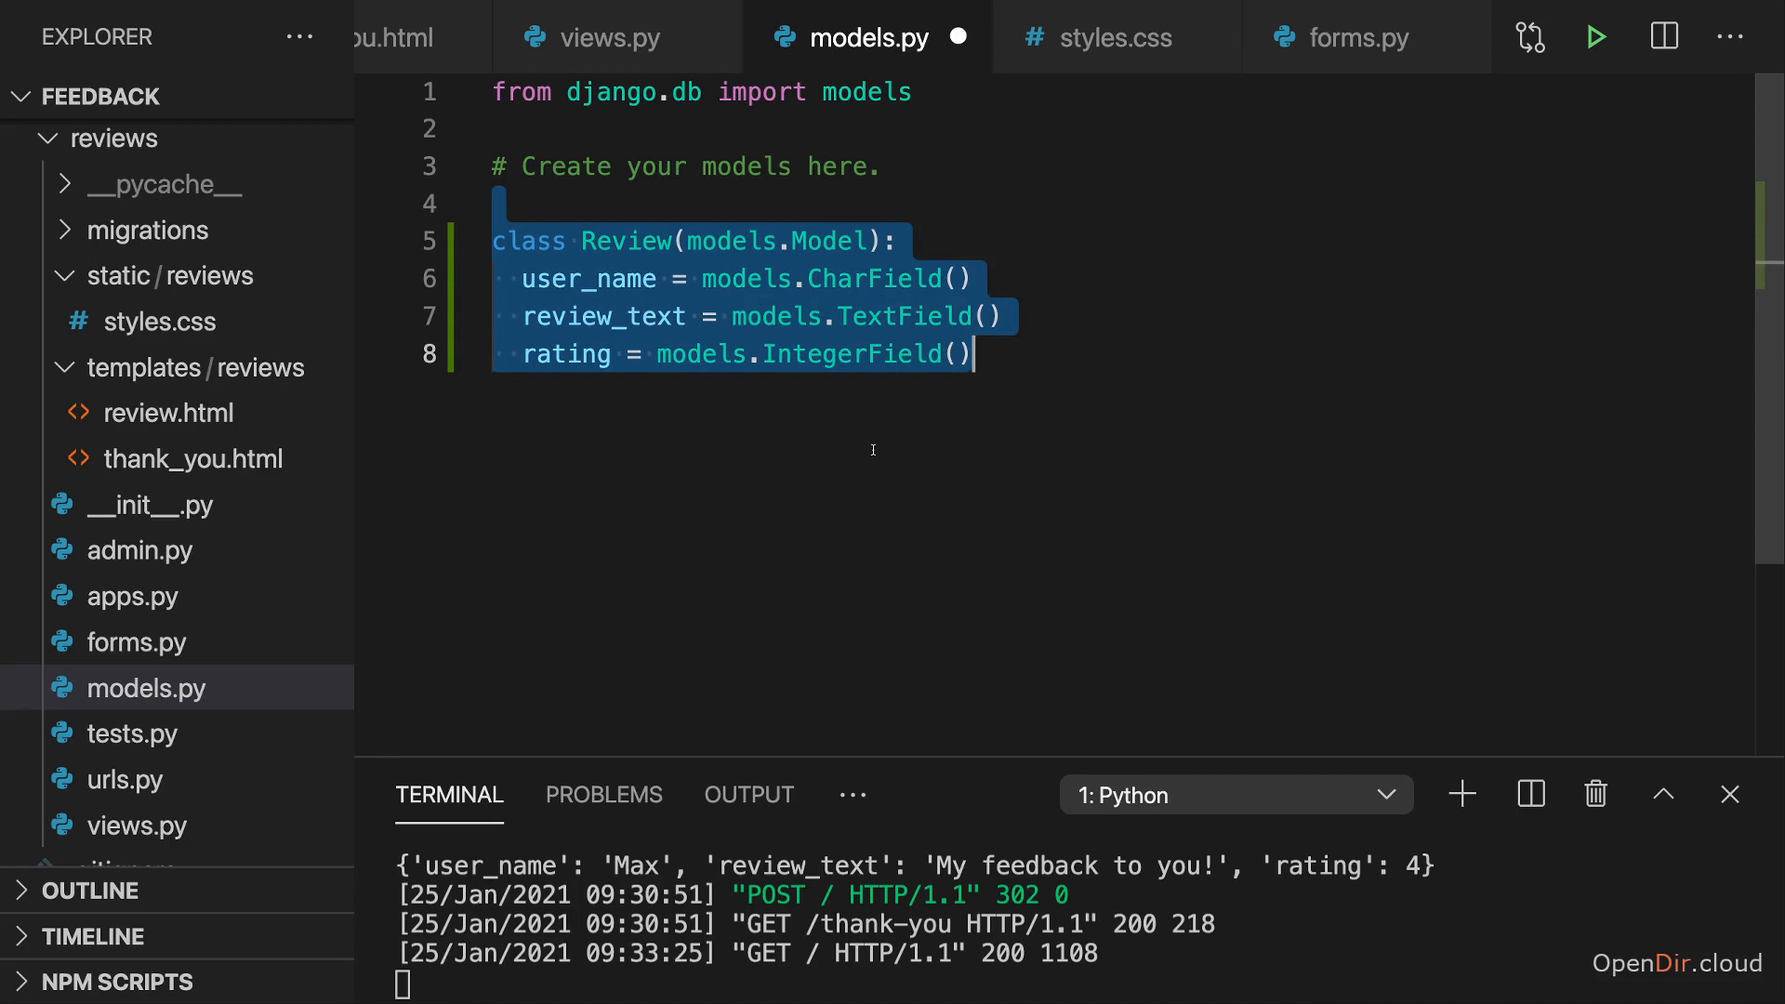
mouse_move(829, 403)
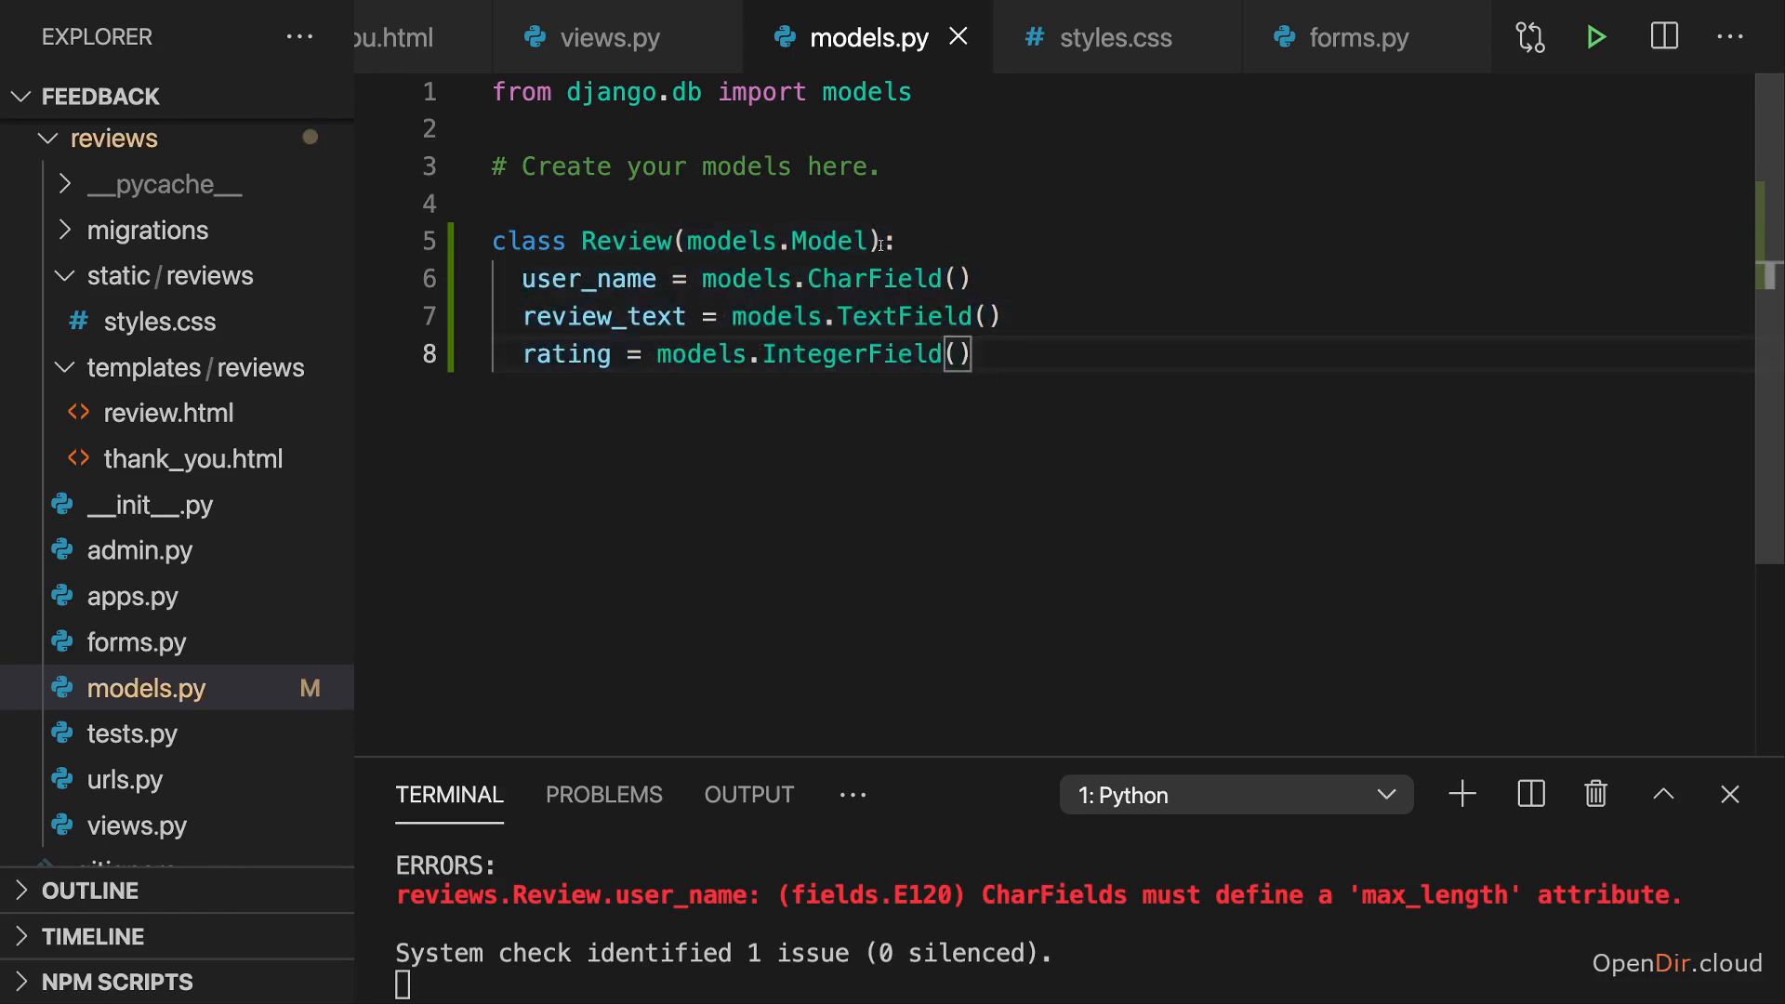
Set max_length=100 on the user_name CharField and save so the server check passes
type("max")
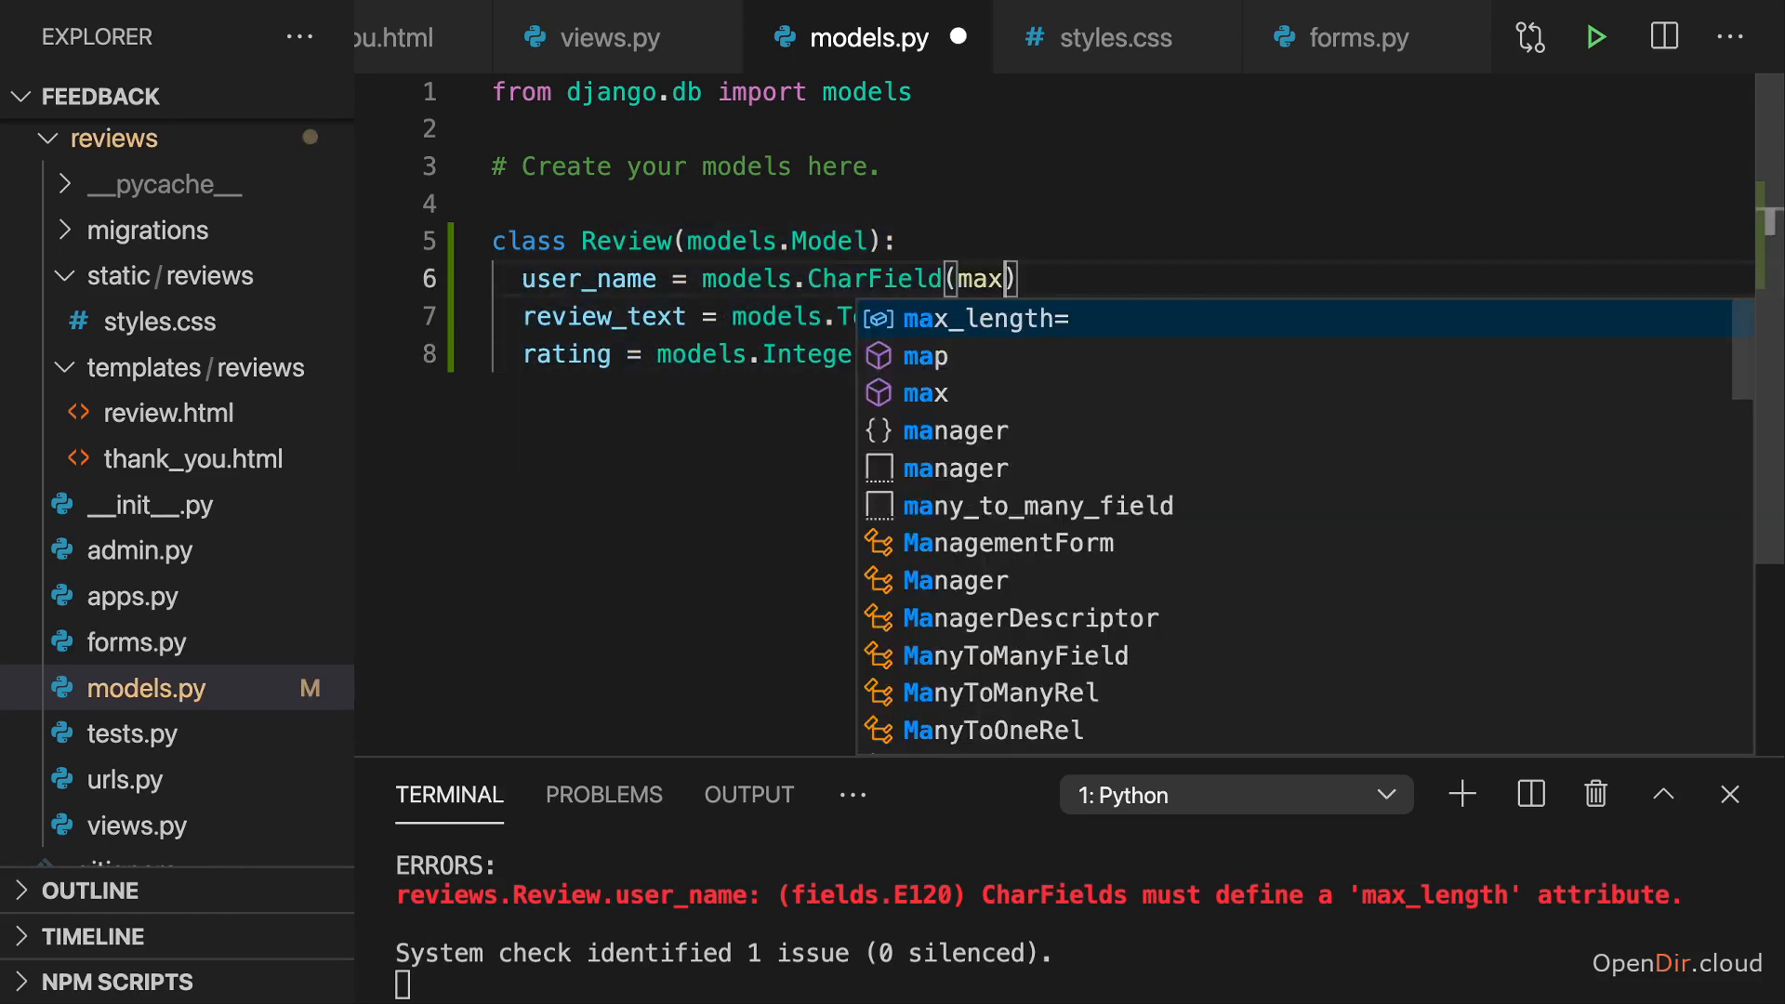
key("Tab")
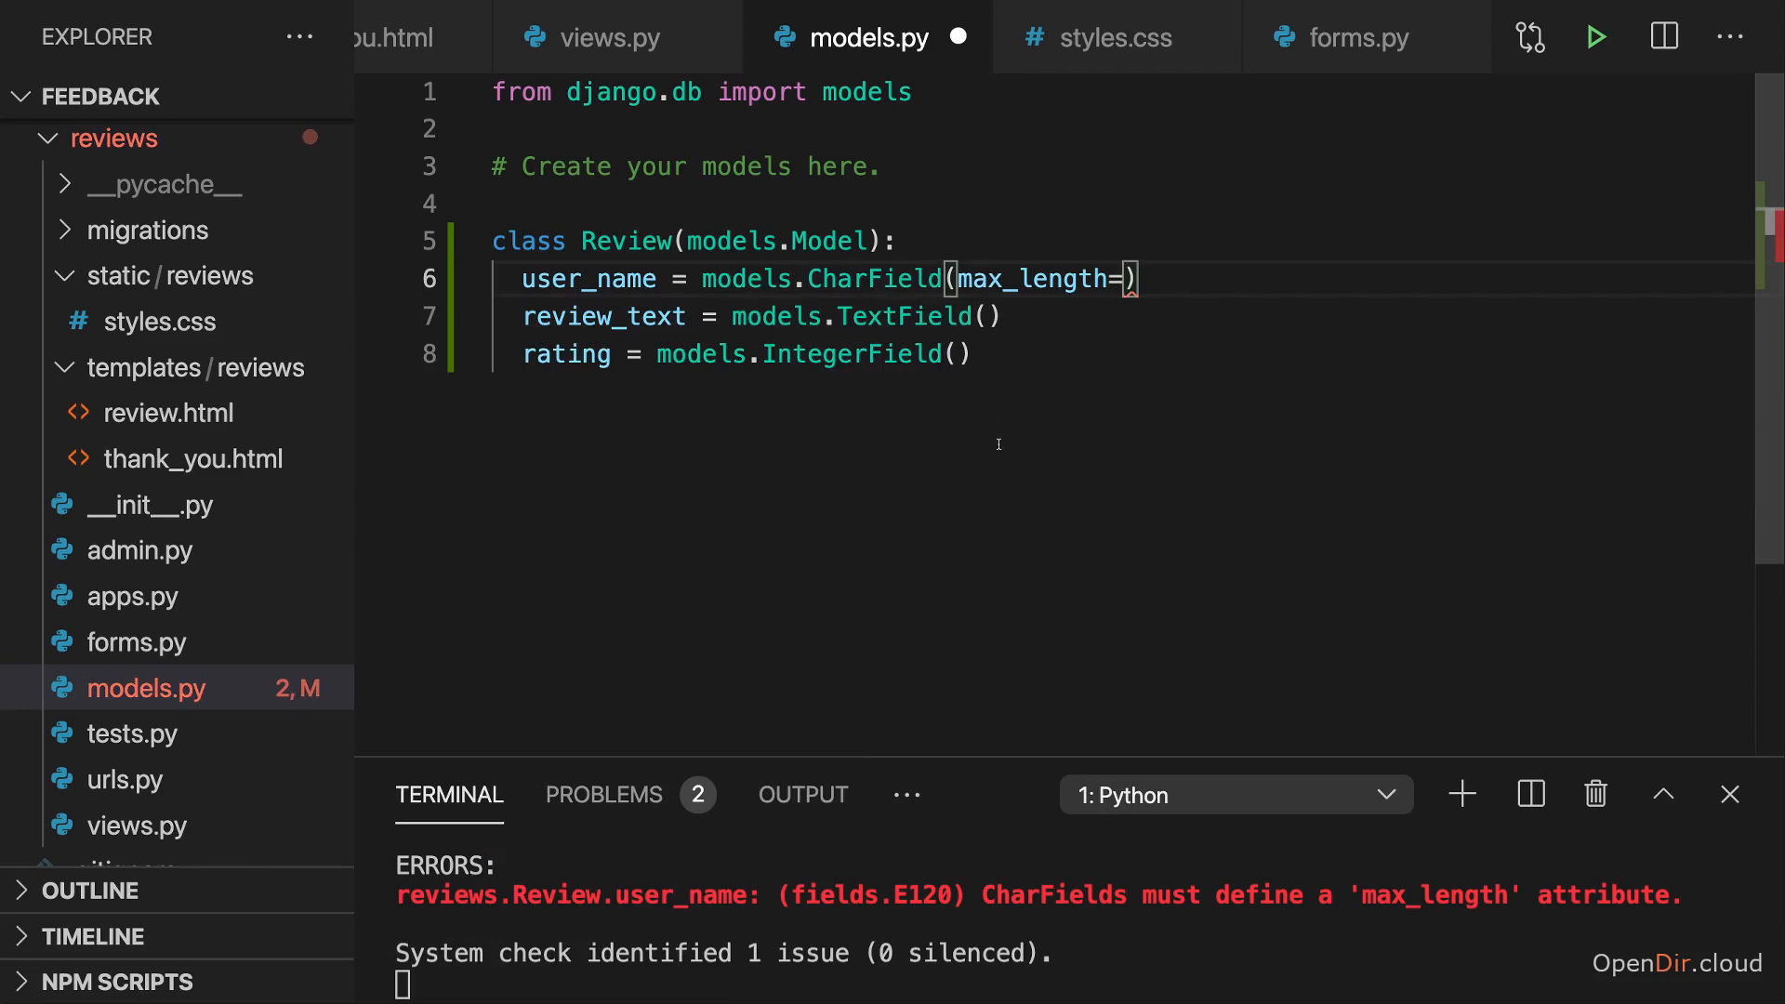
type("100")
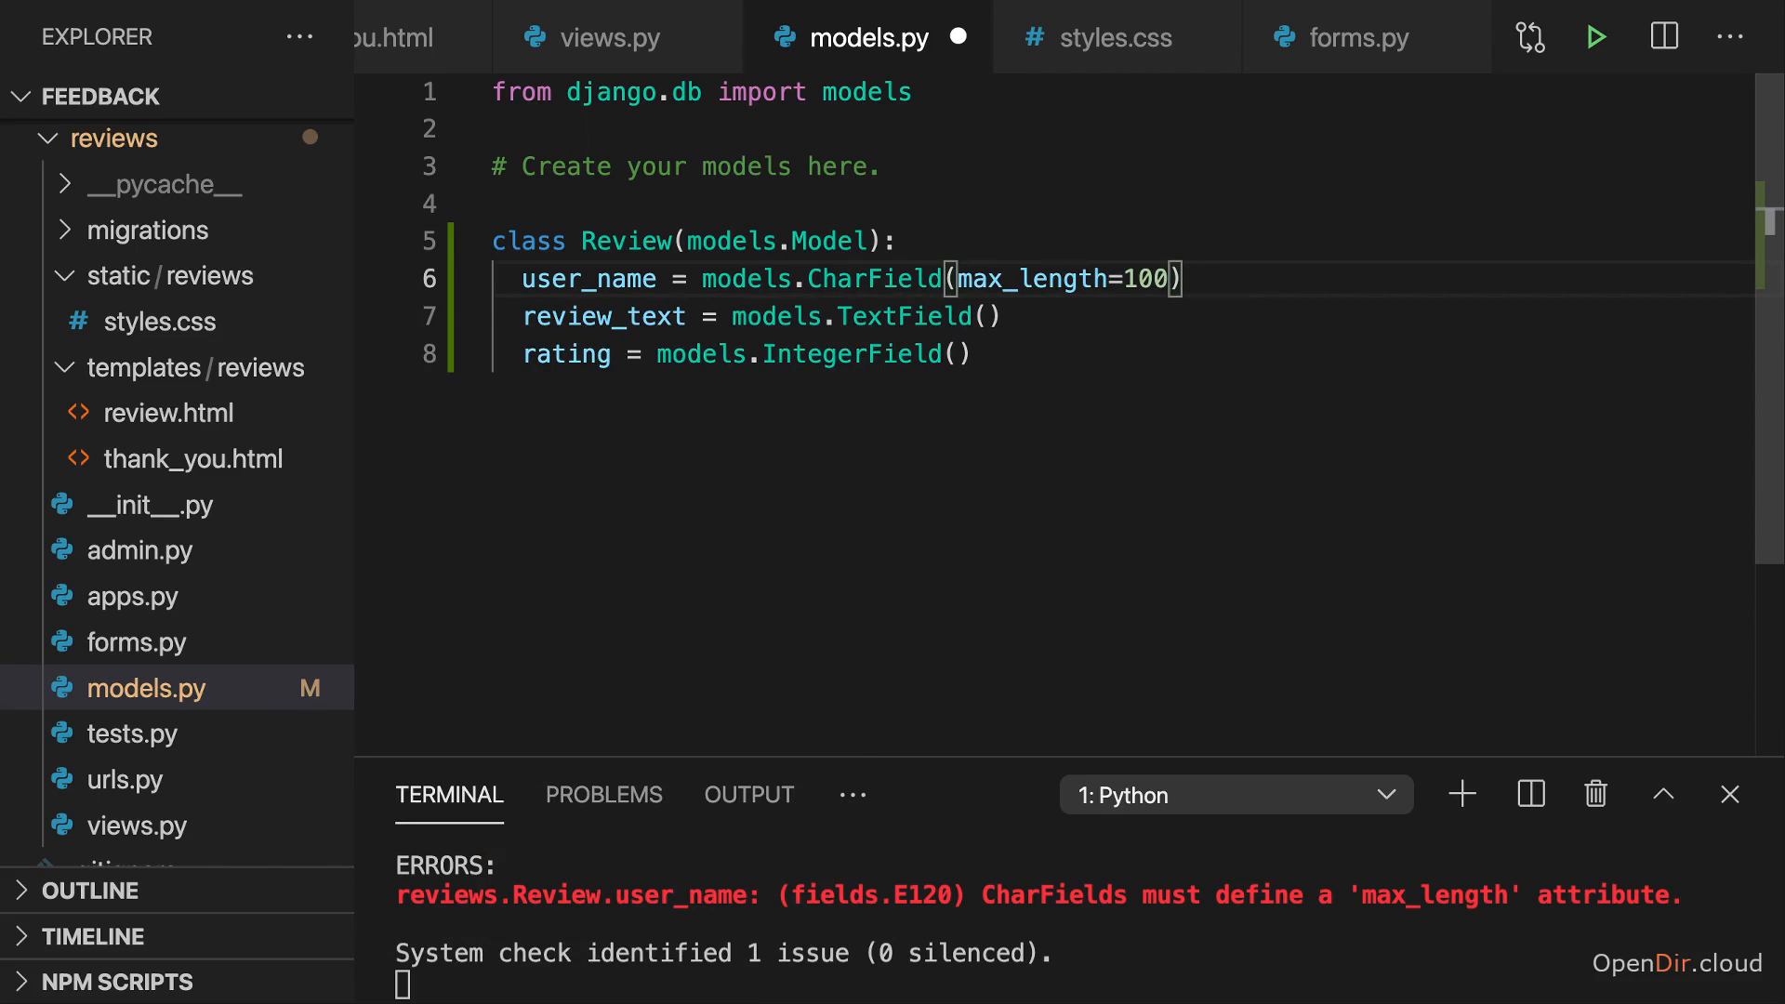
left_click_drag(798, 279, 1077, 279)
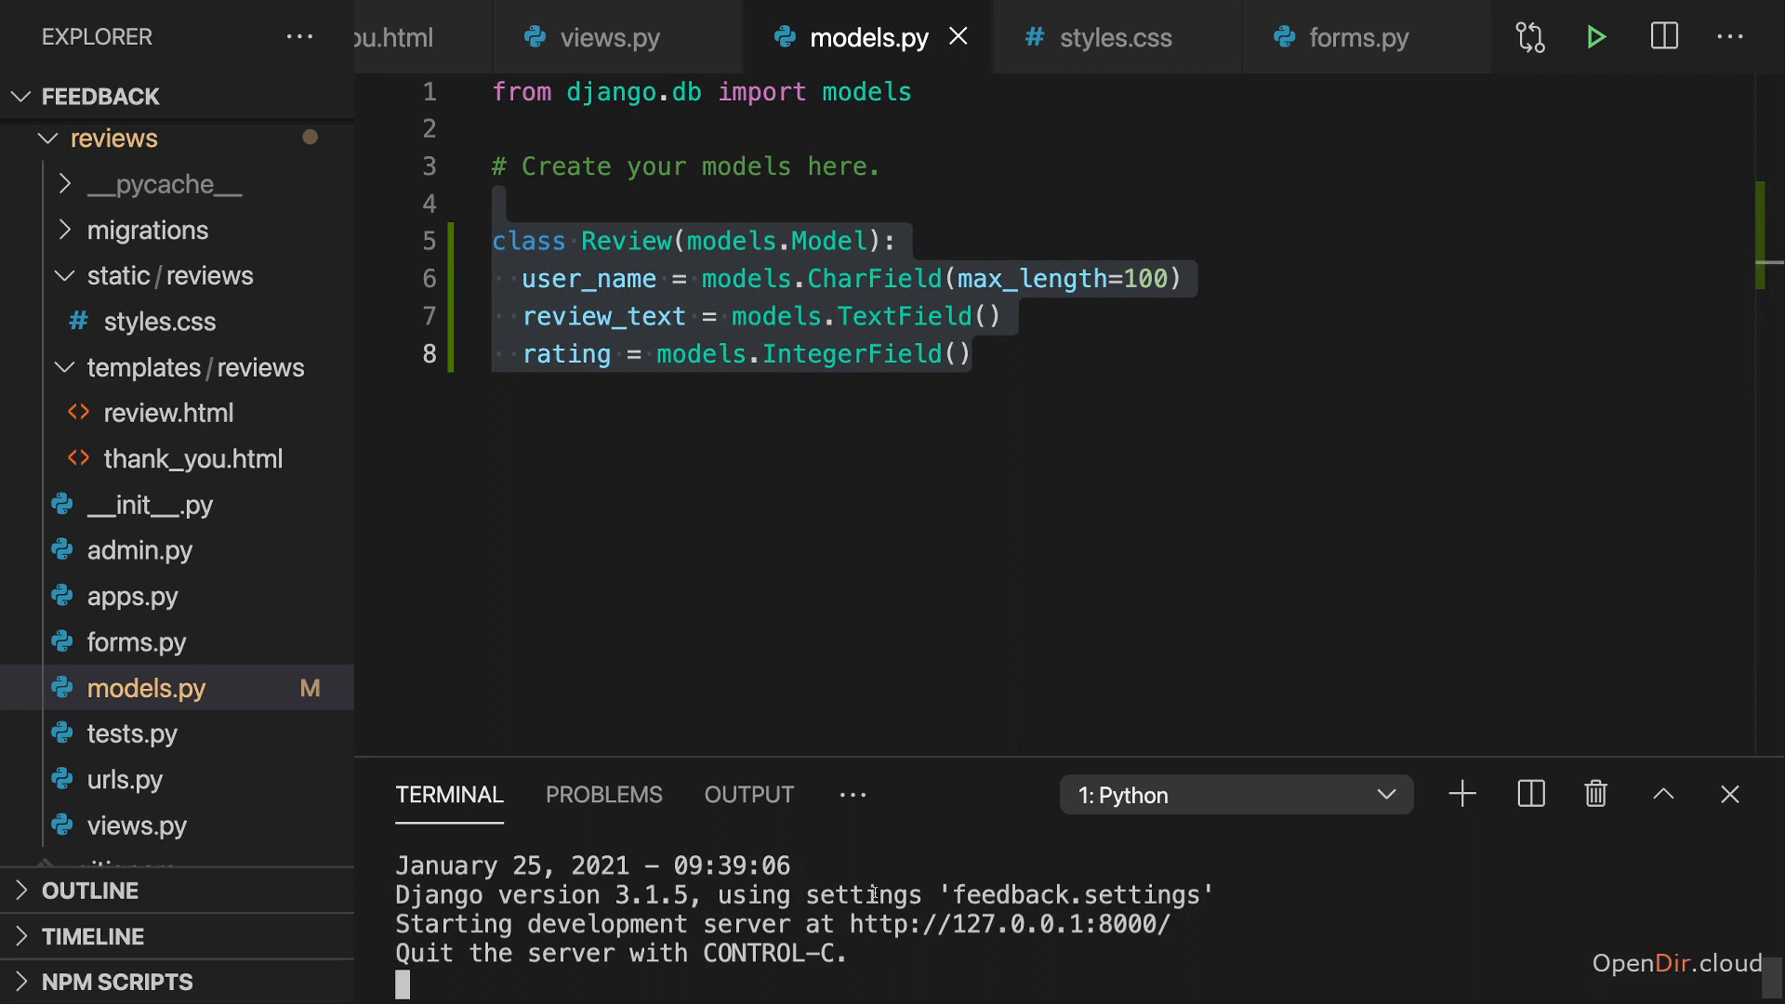
Stop the server and run python3 manage.py makemigrations to create reviews 0001_initial
key("ctrl+c")
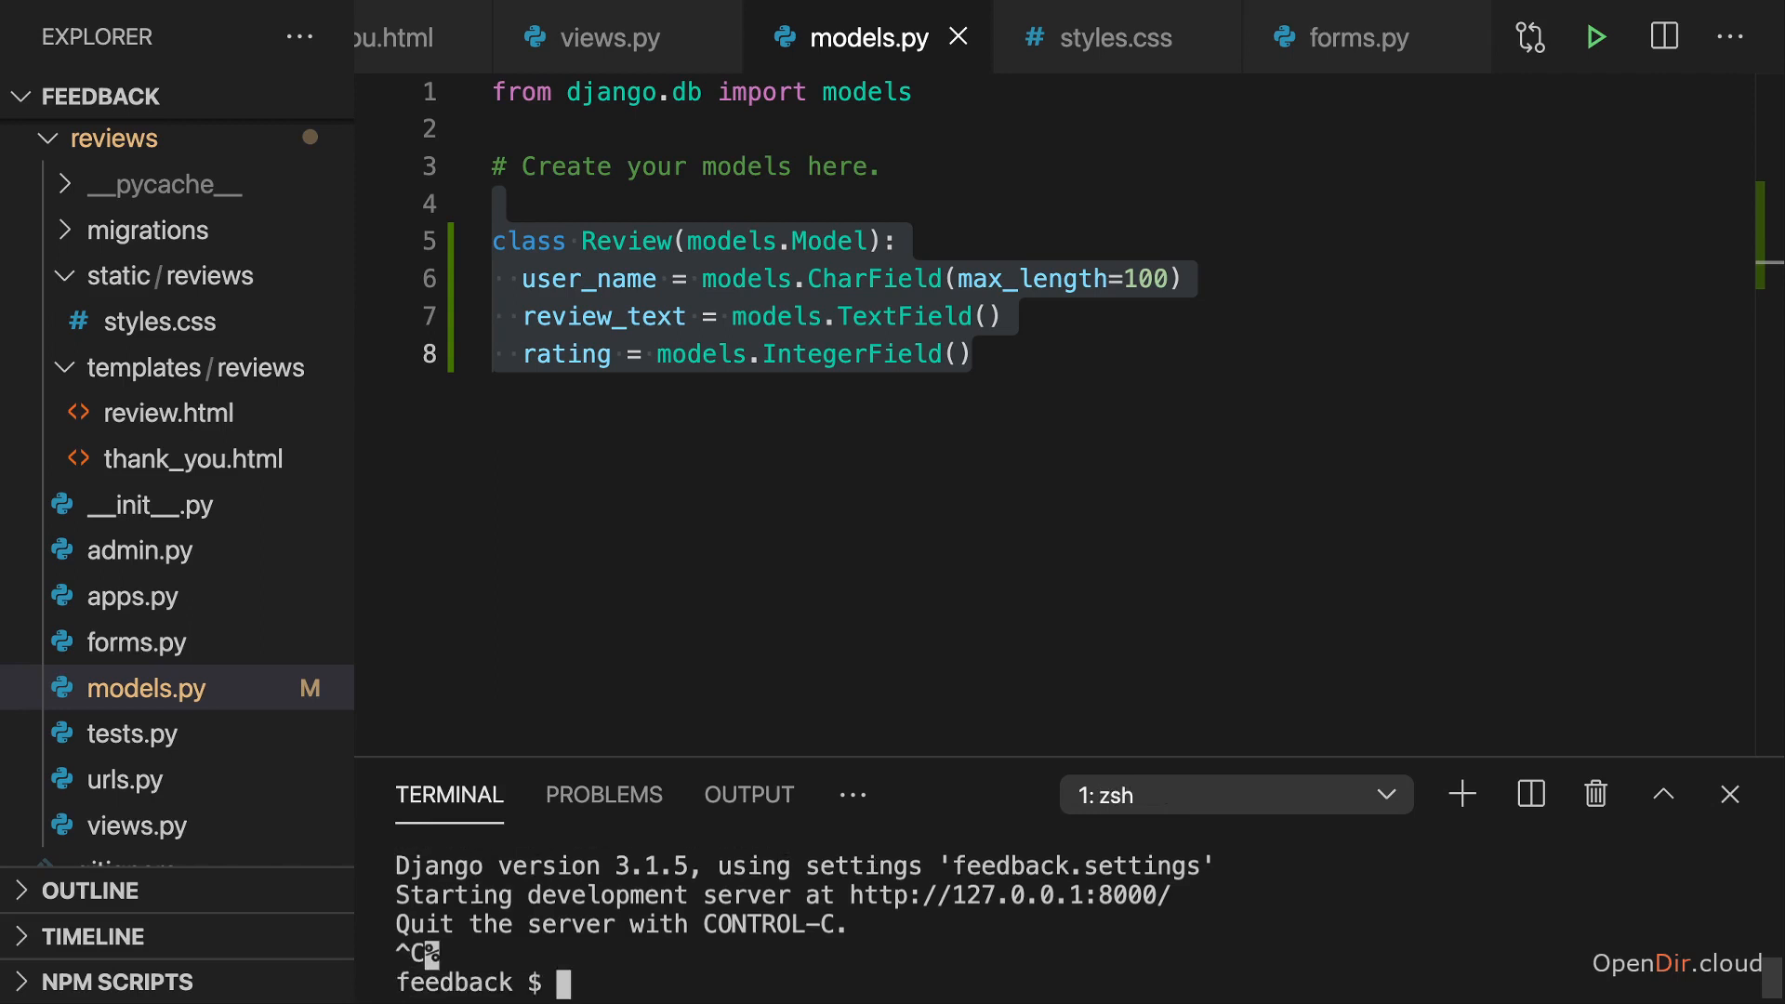
type("python3")
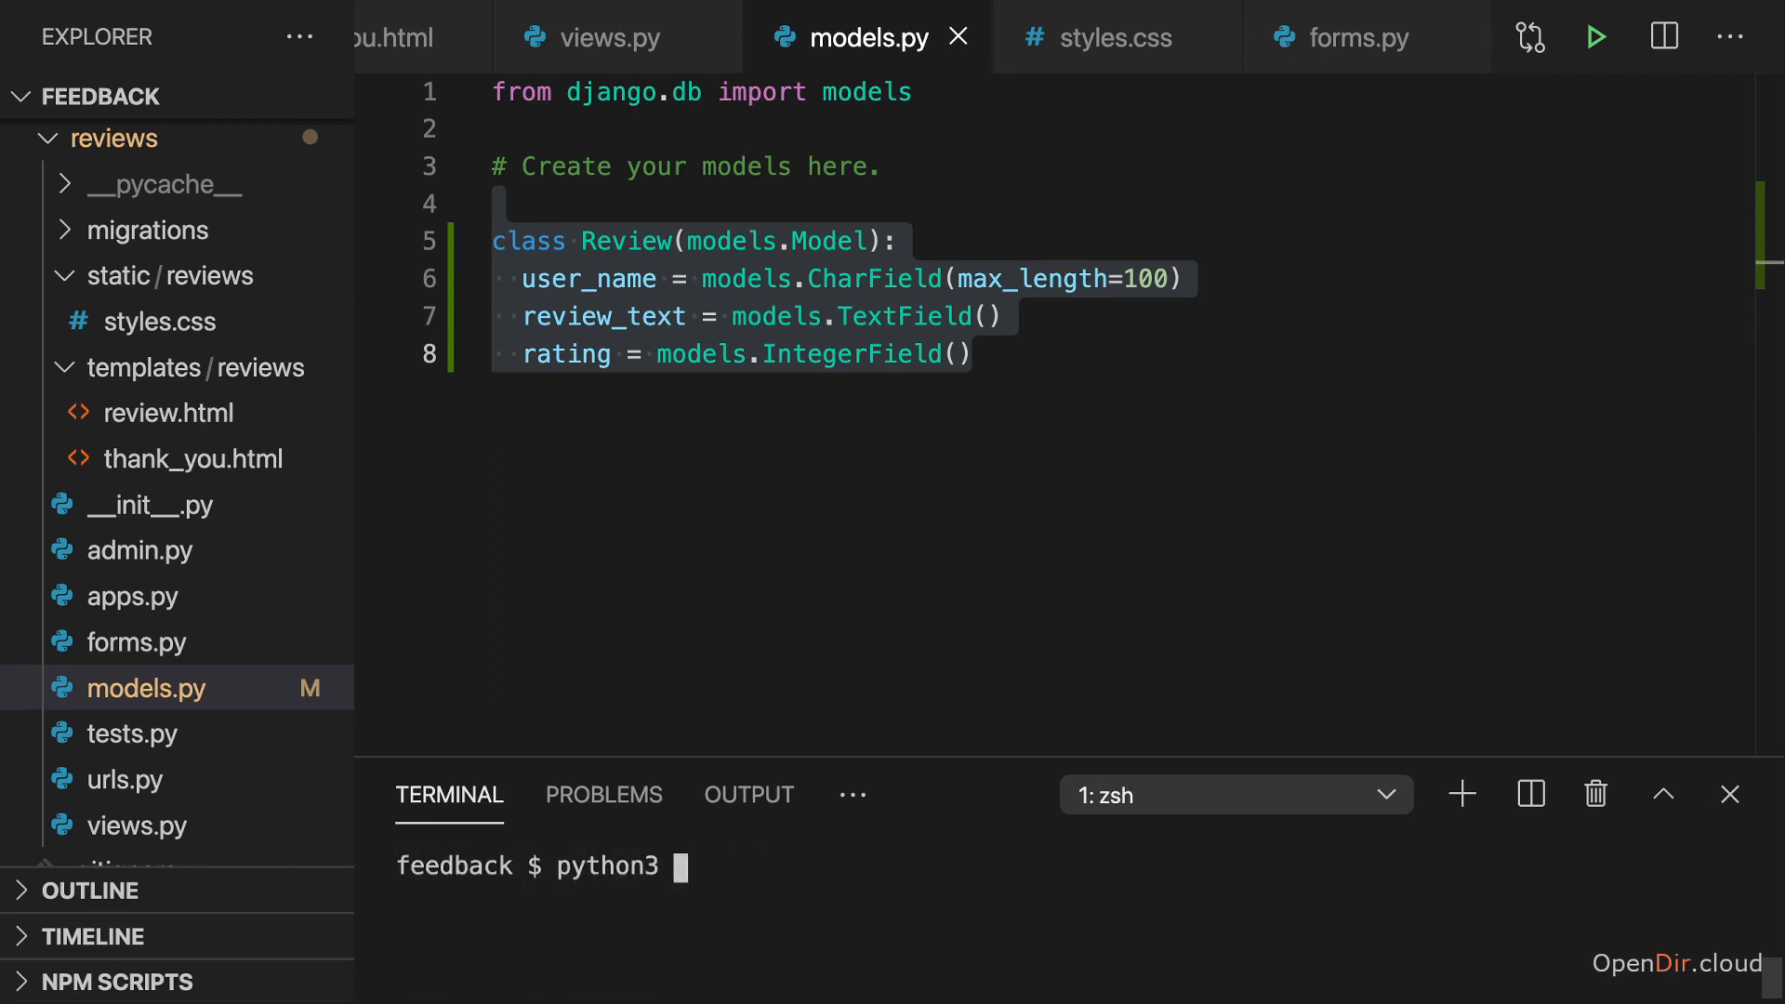
type("manage.py")
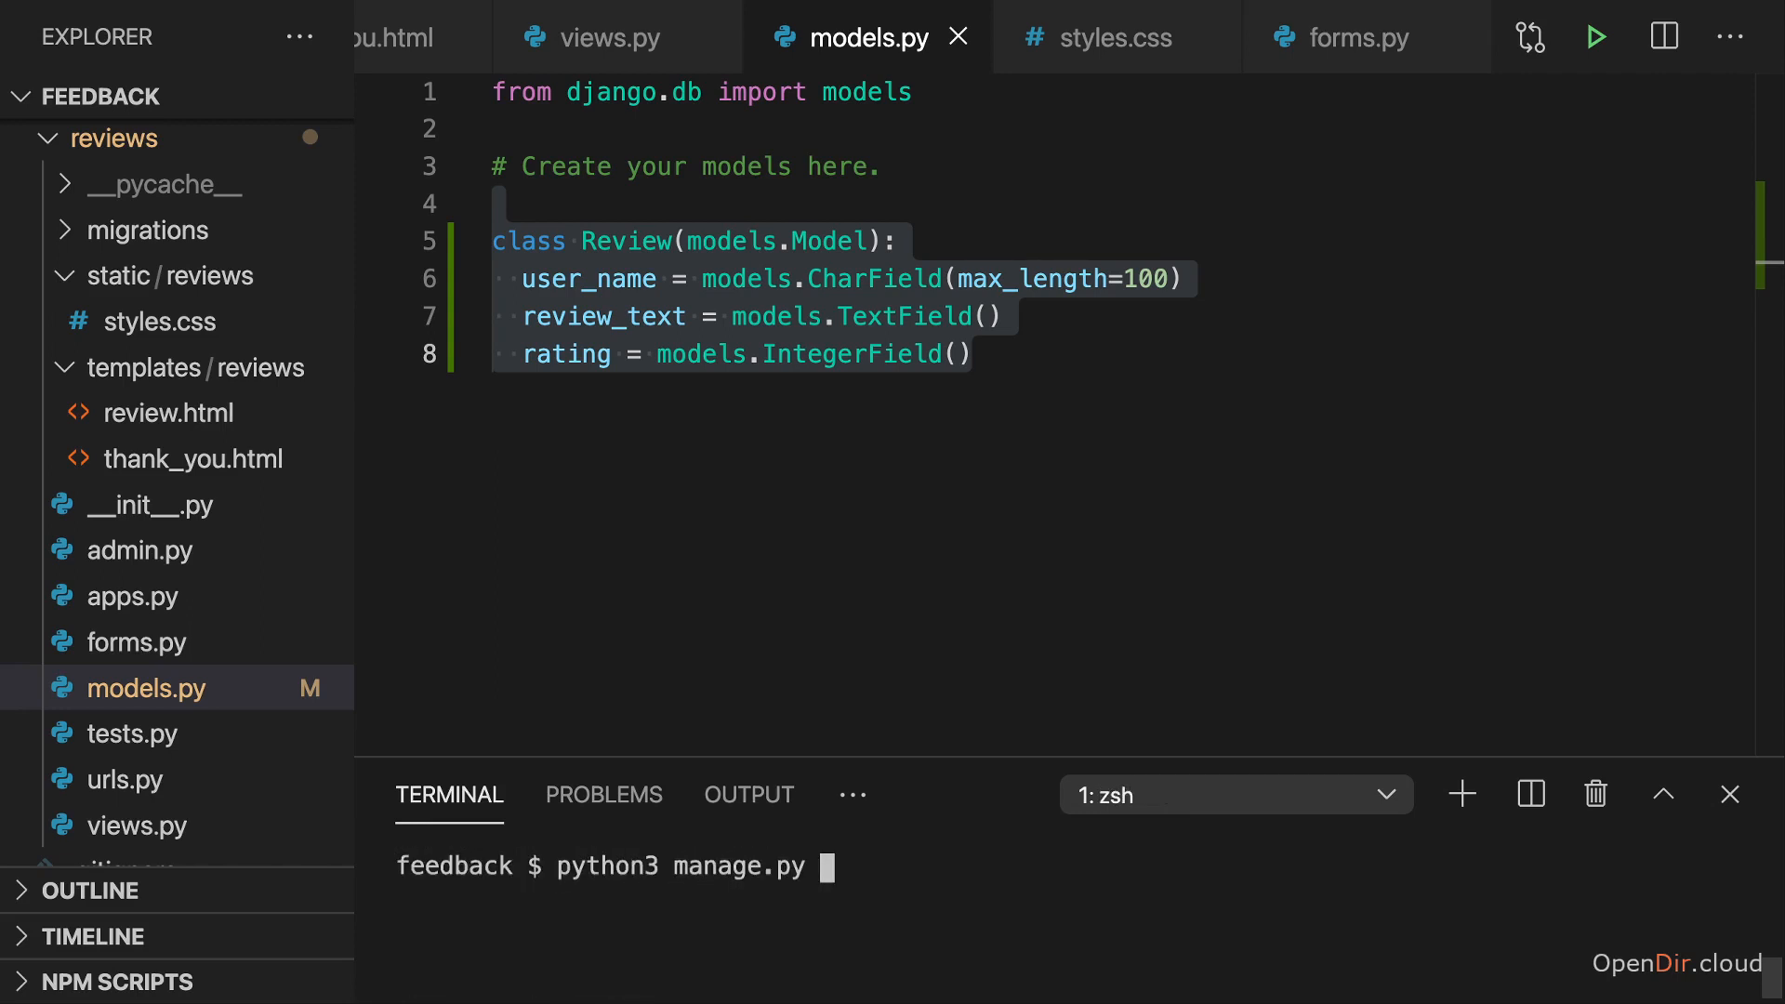
type("makemigrations")
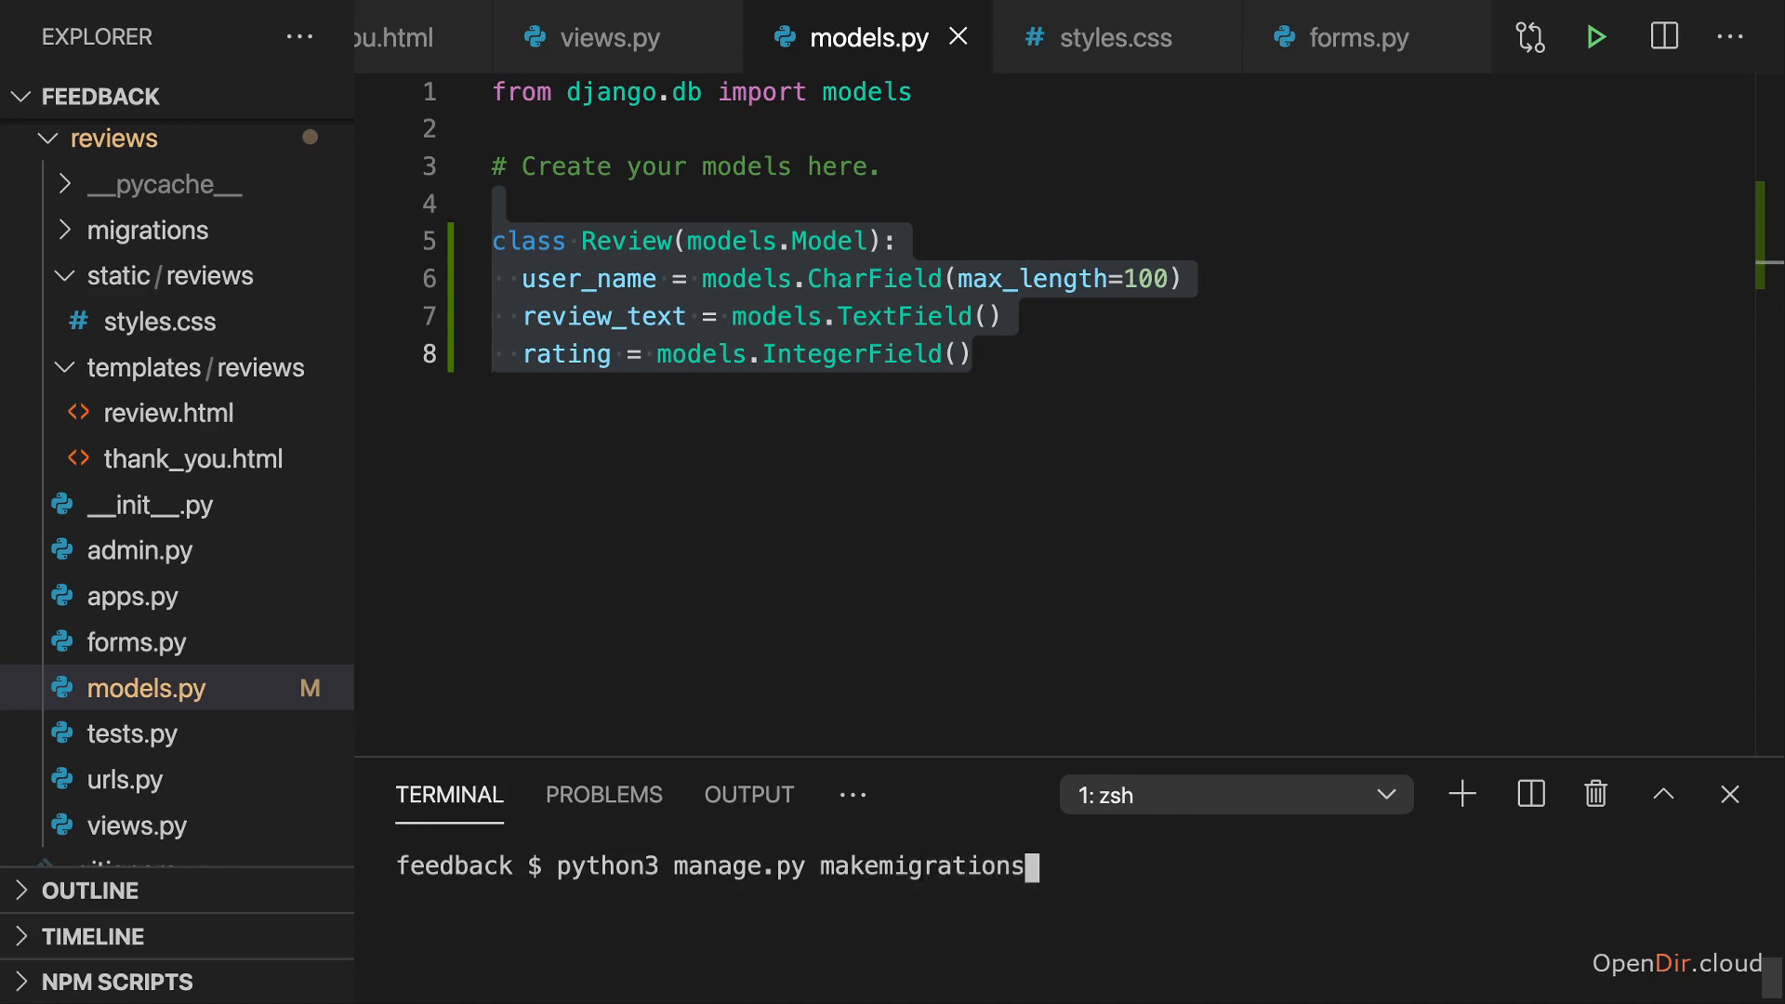
key("Enter")
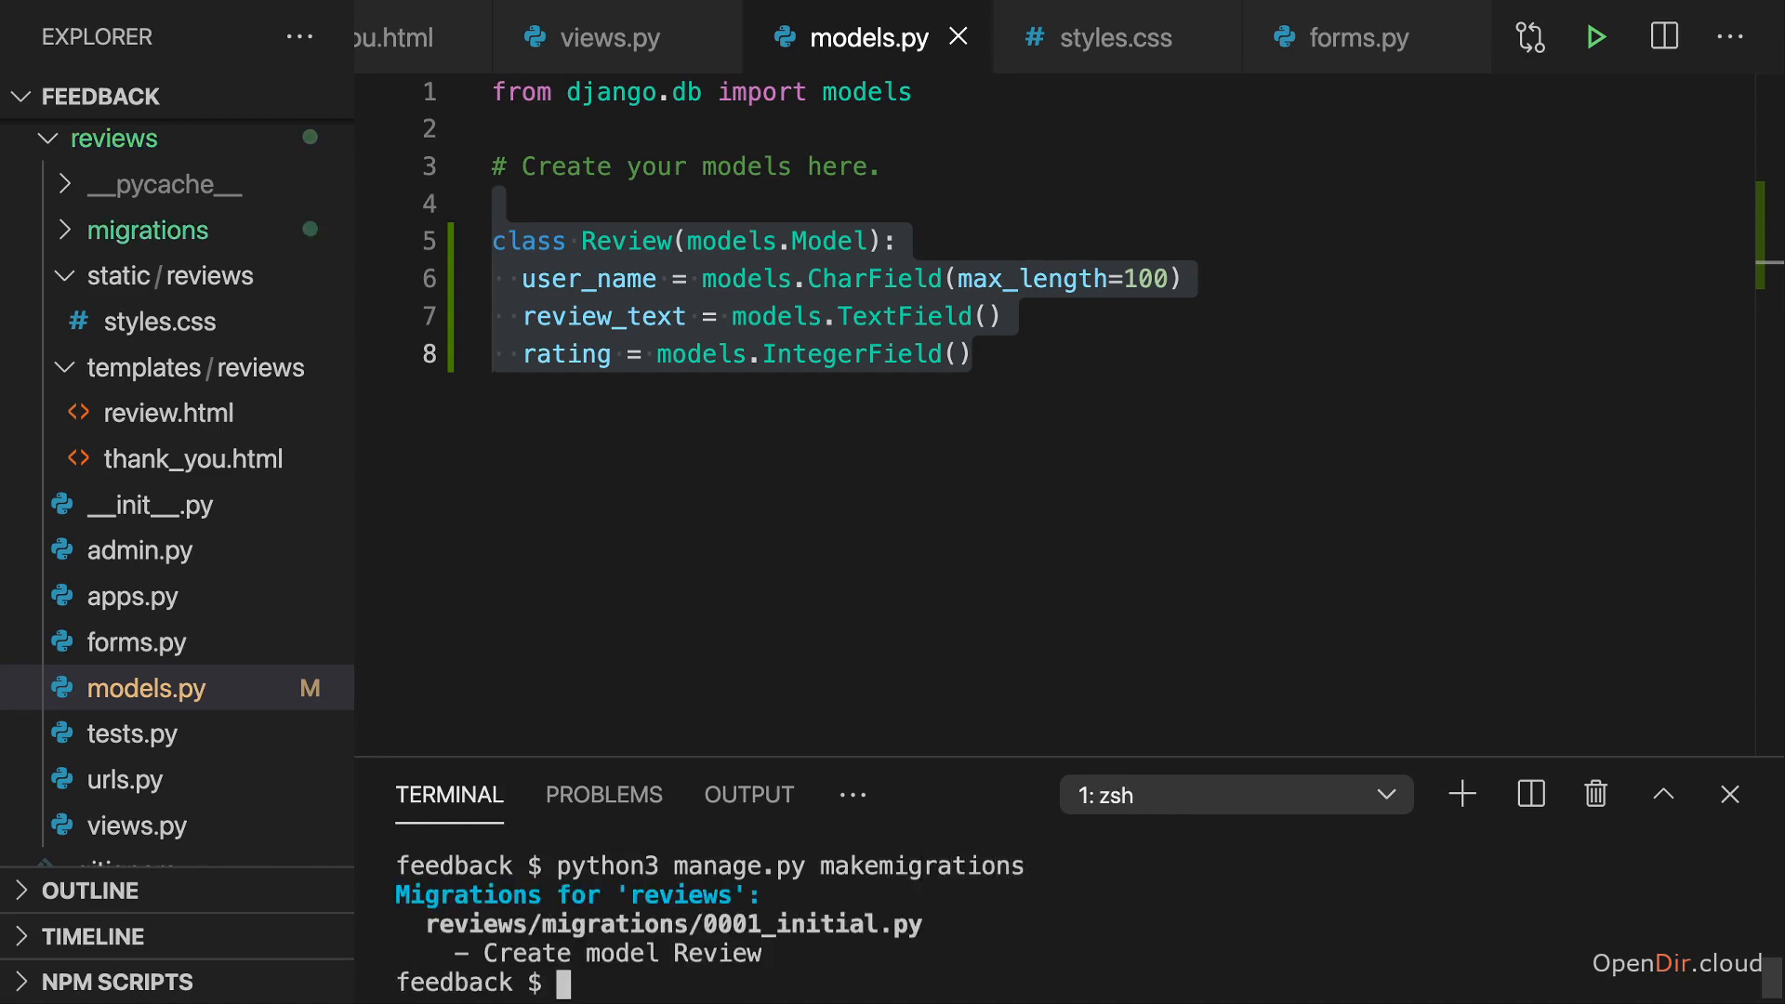
Run python3 manage.py migrate to apply all migrations including reviews.0001_initial
type("python3 manage.py makemigrations")
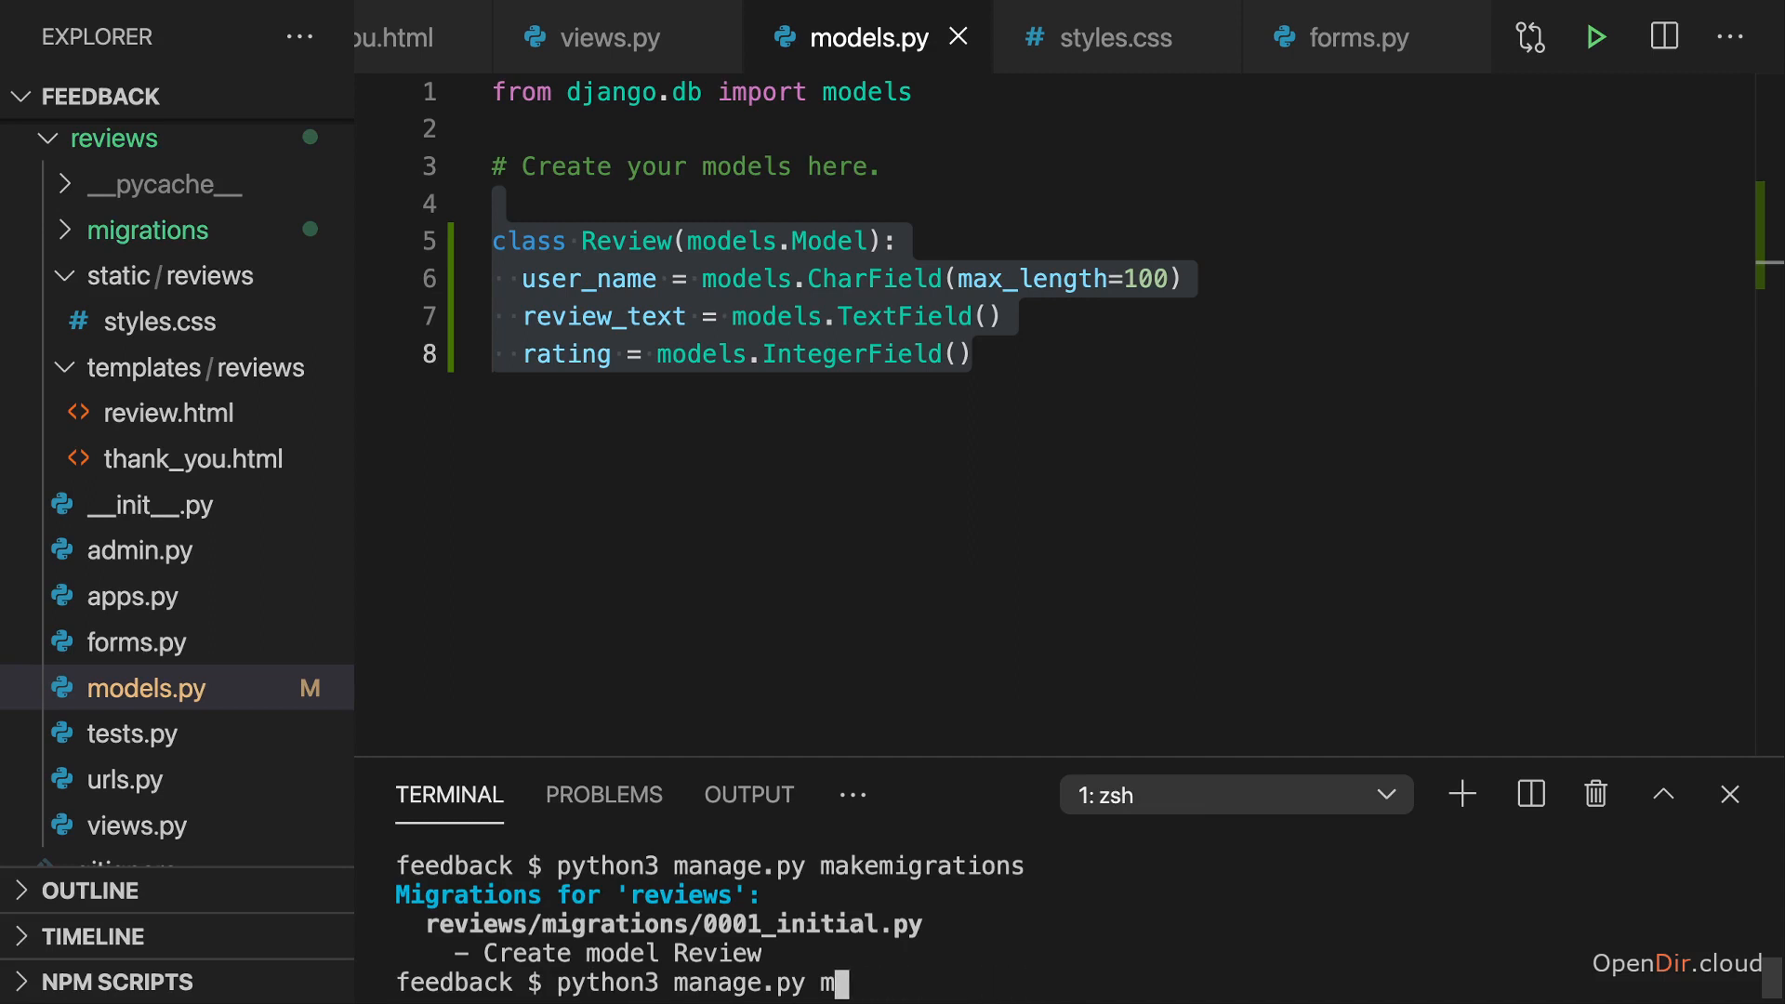
type("igrate")
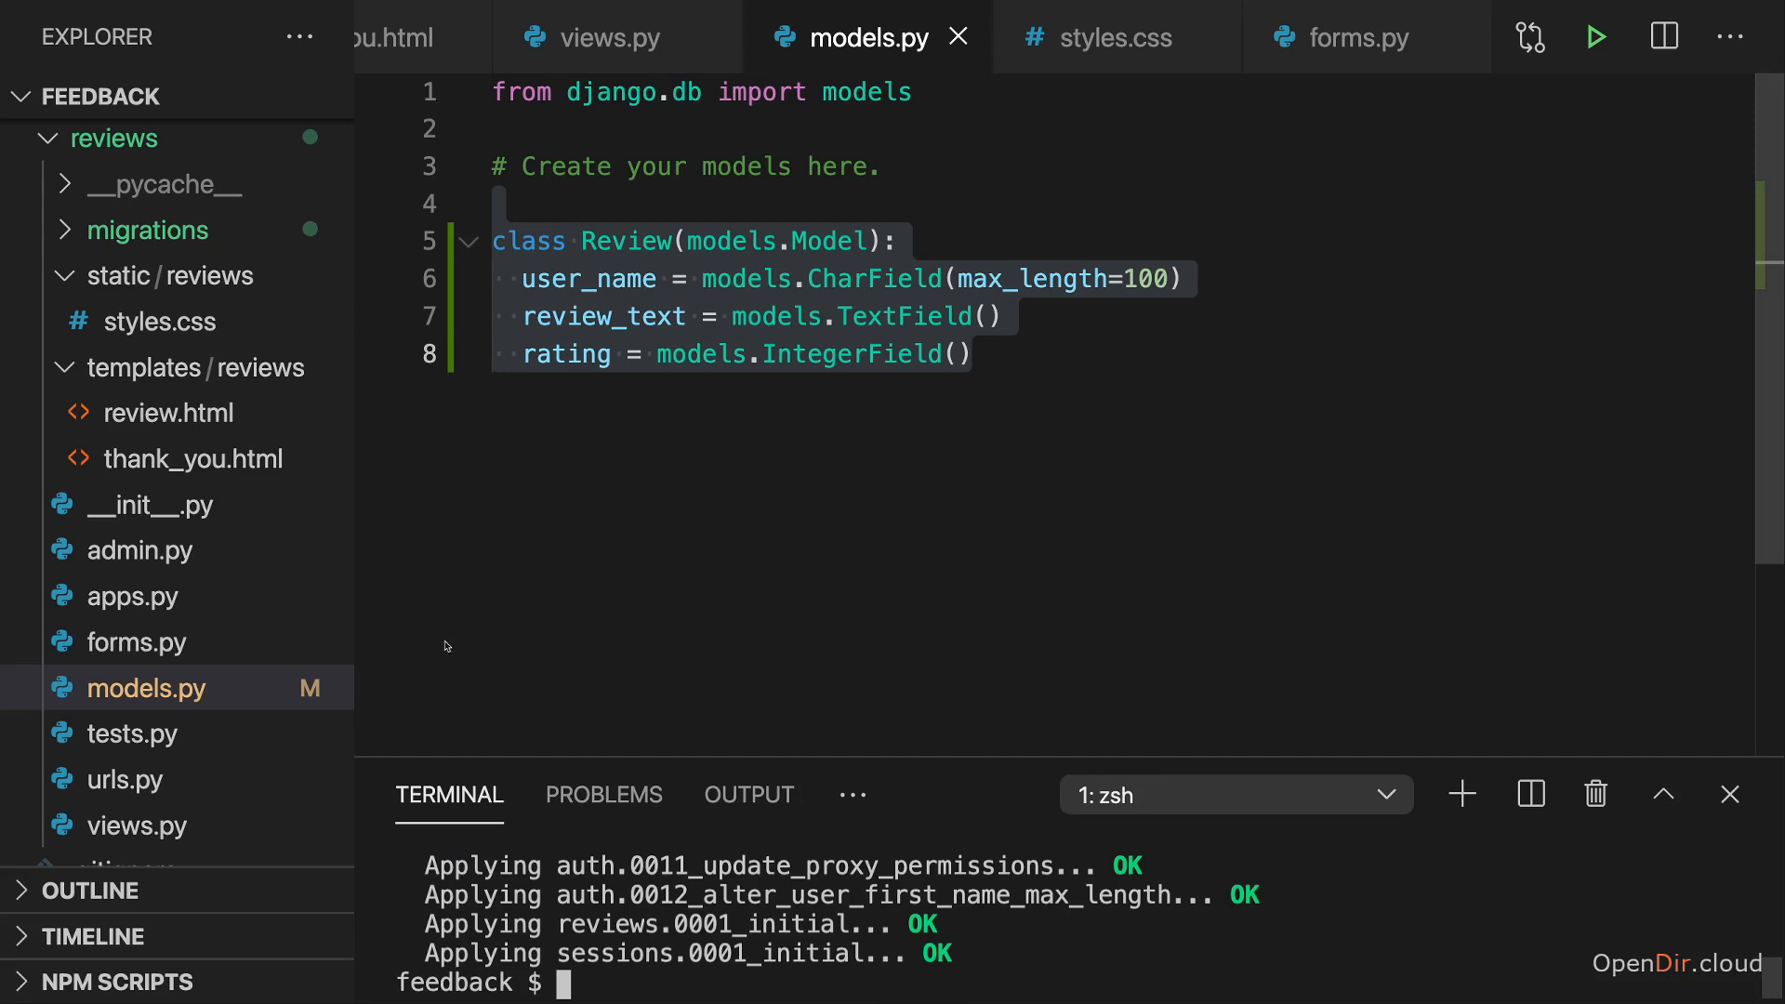
scroll("down", 3)
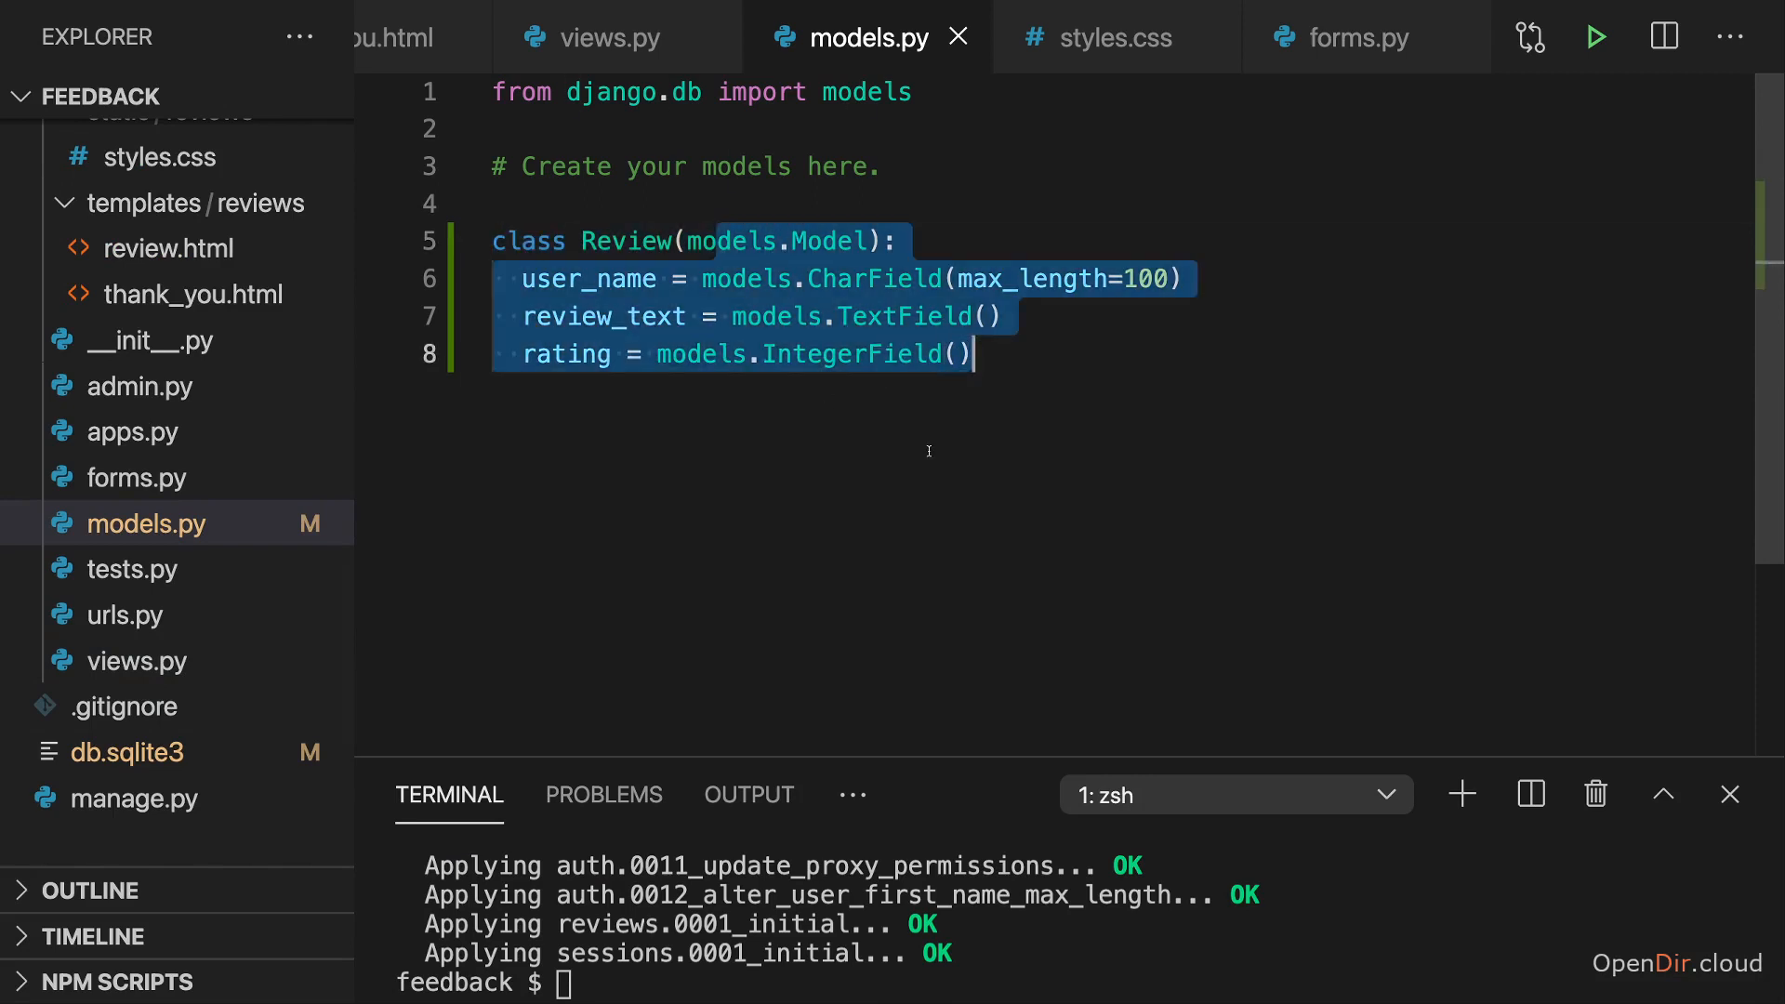
Run python3 manage.py runserver again and return to views.py
type("python3 manage.py runserver")
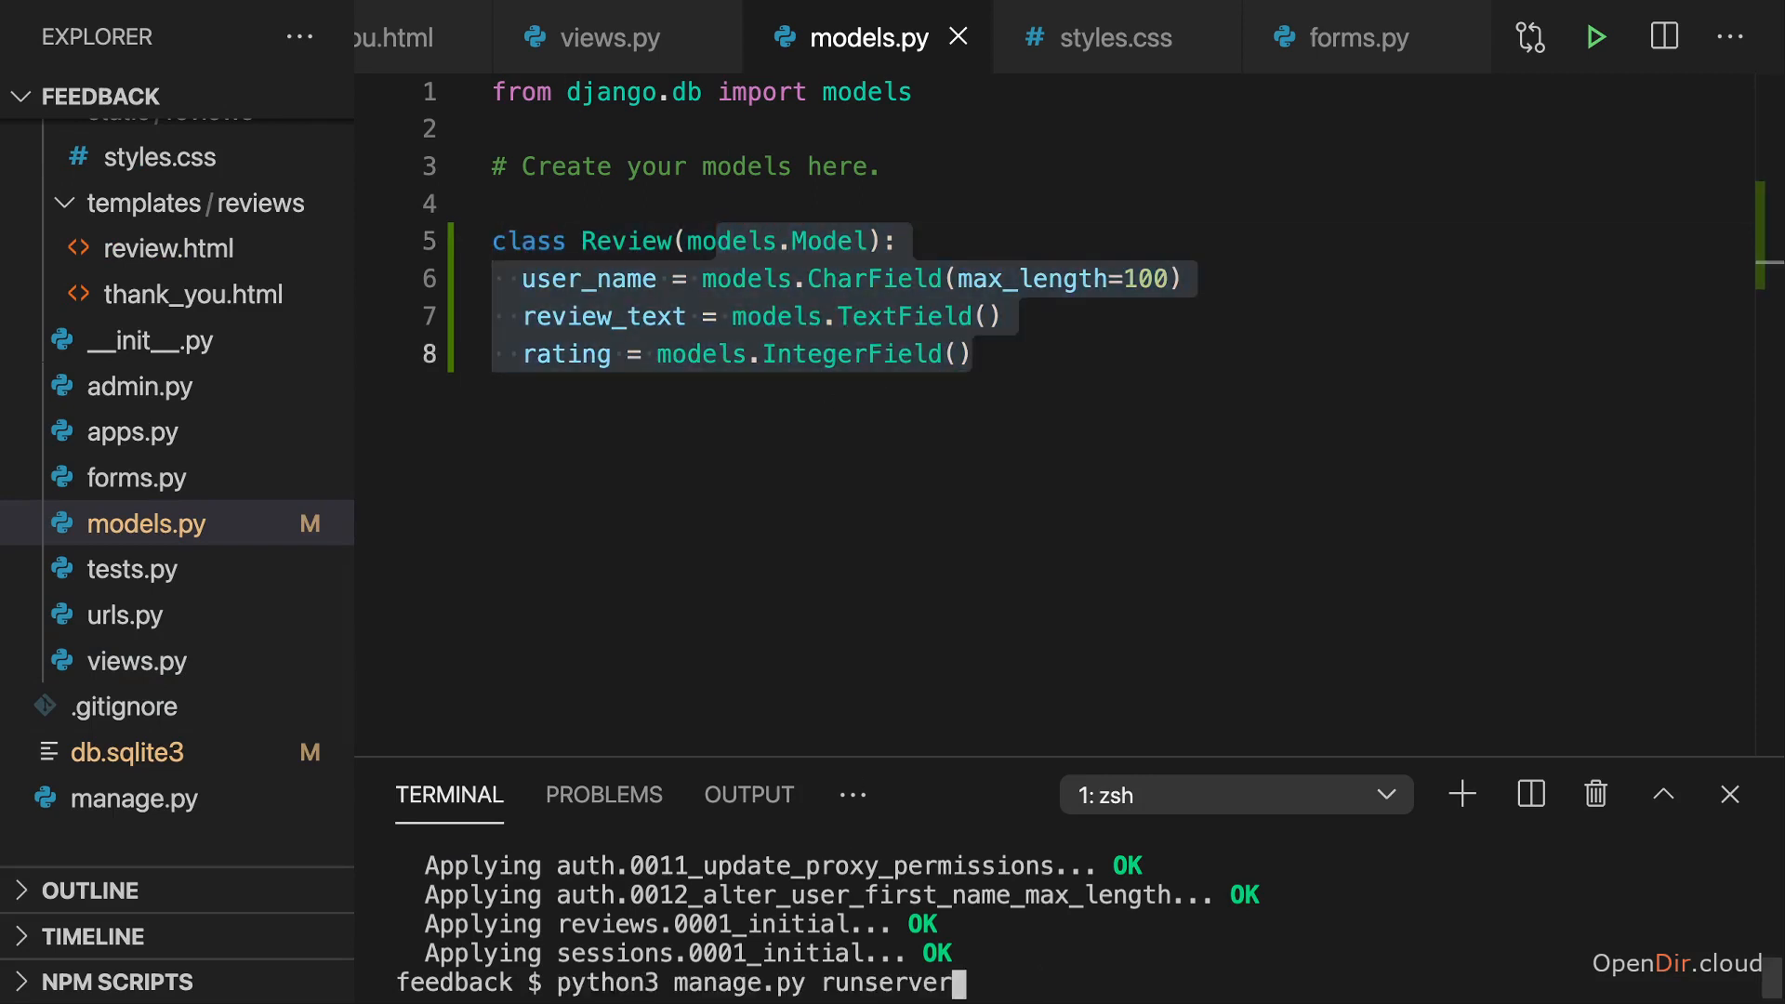
key("Enter")
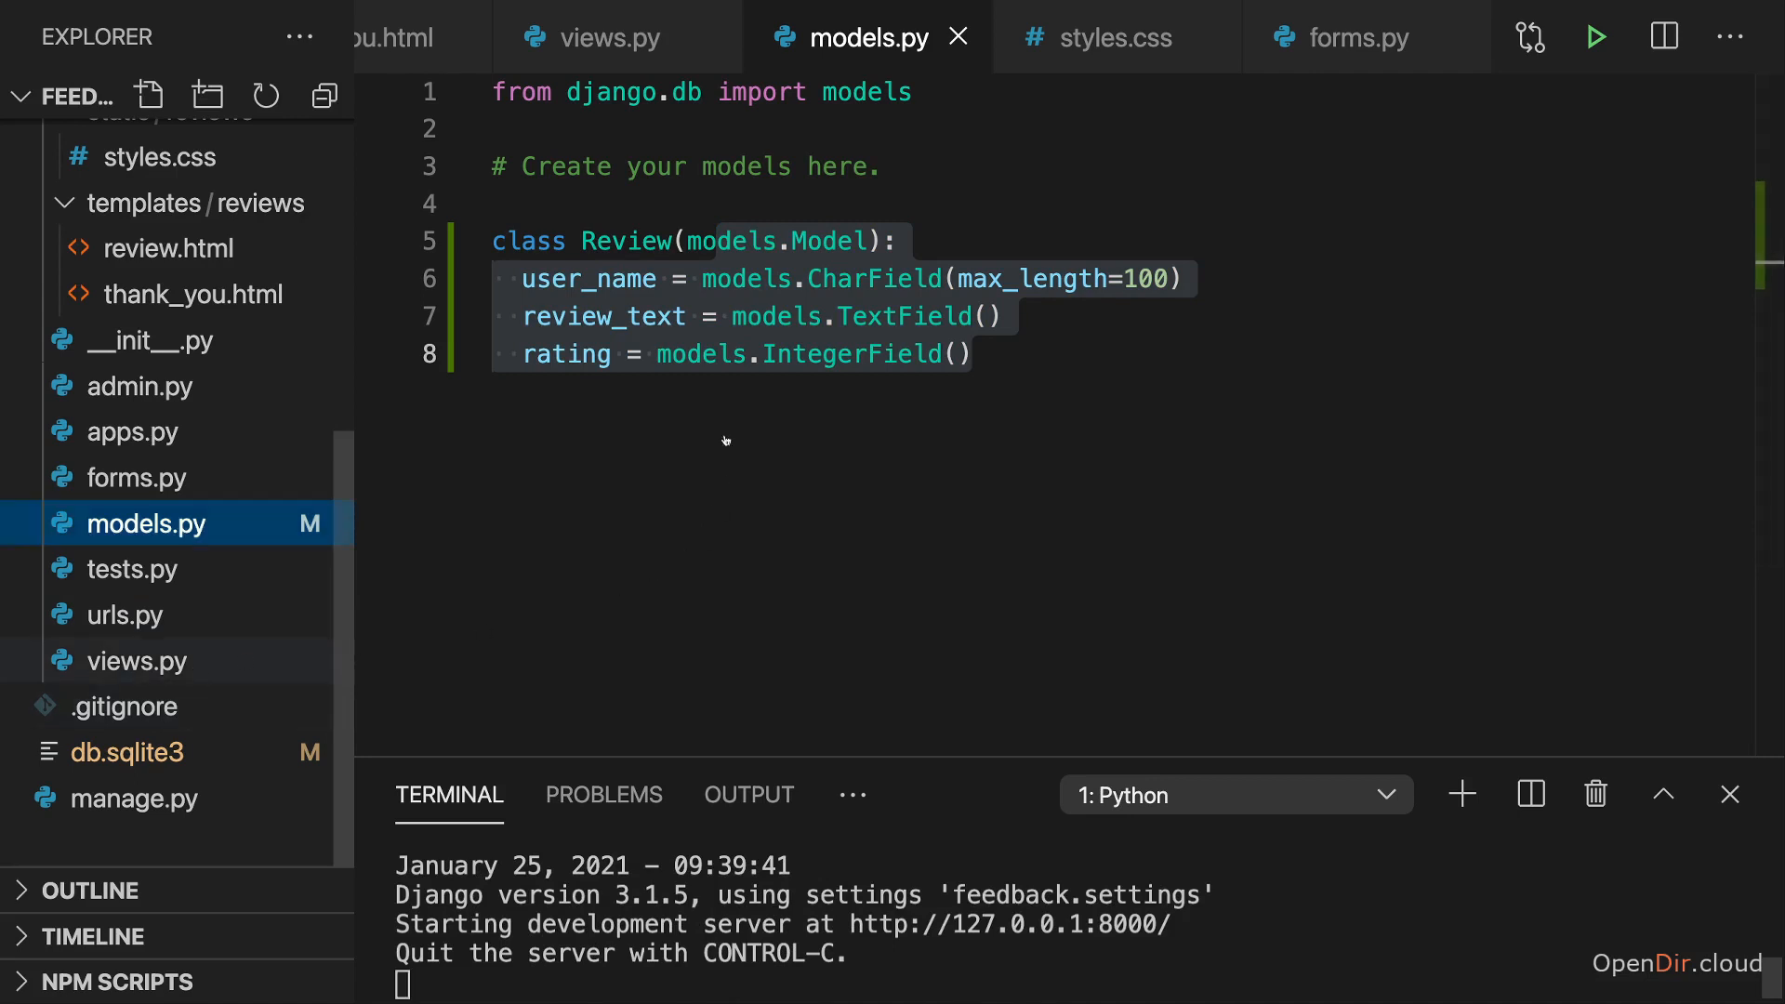
left_click(606, 38)
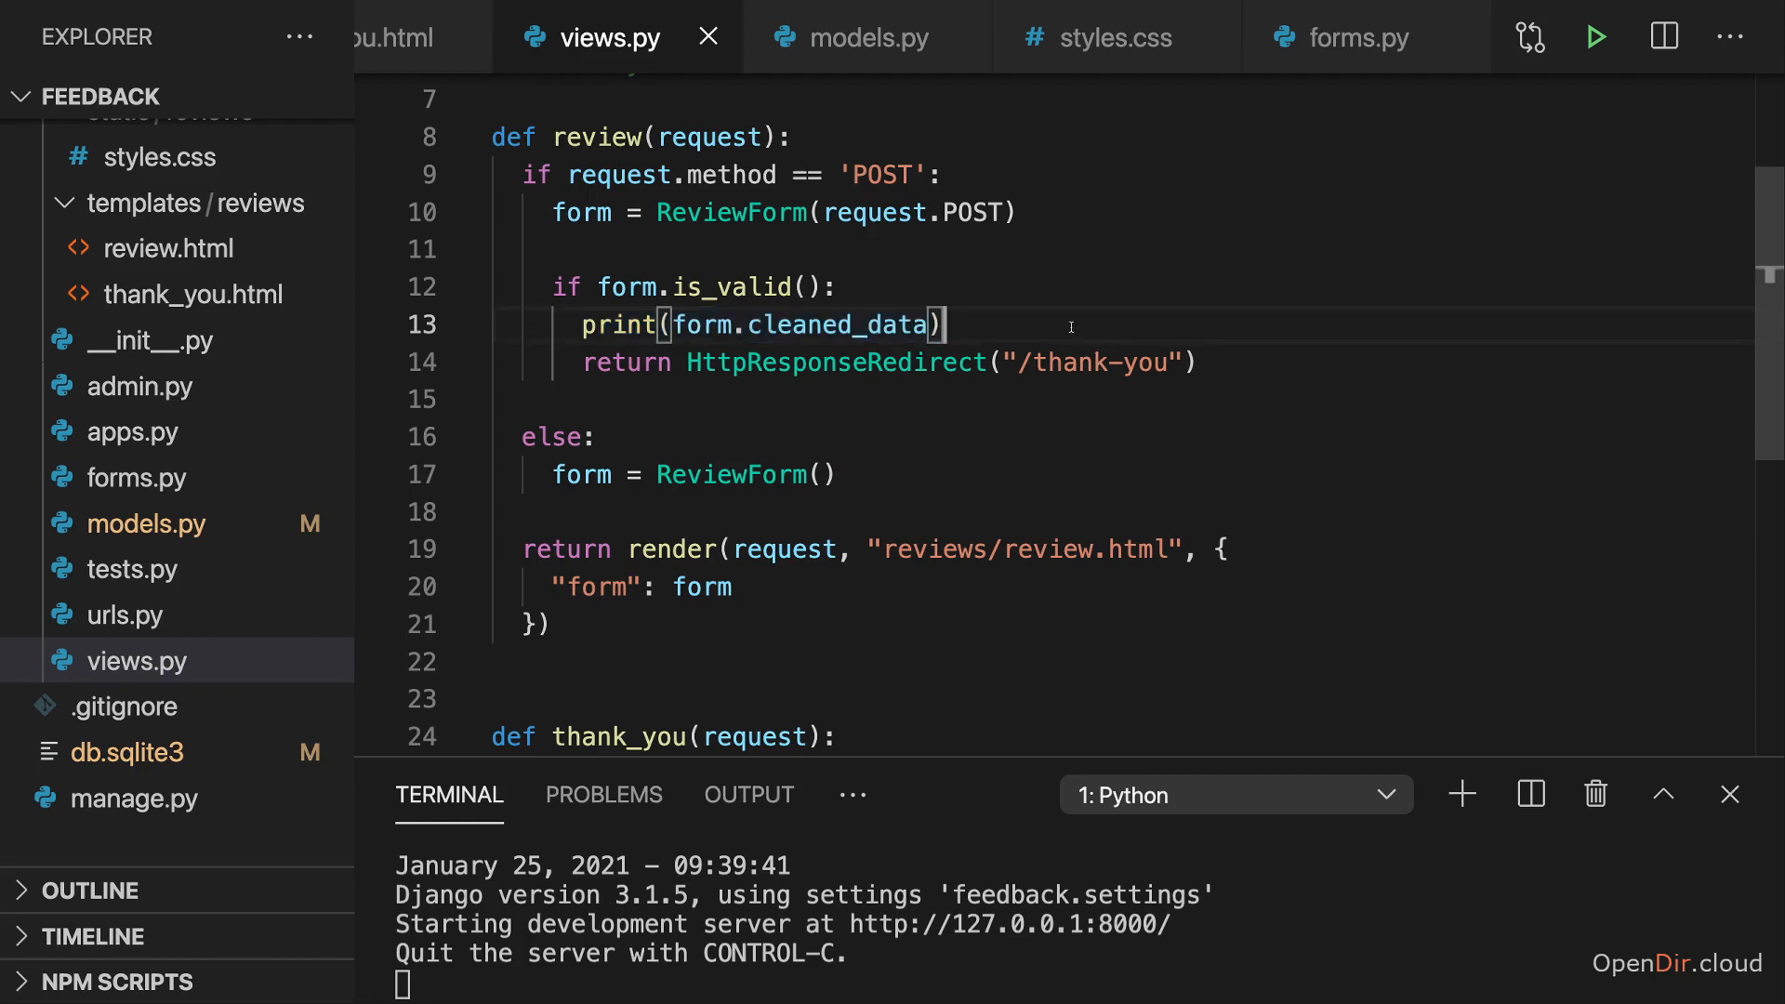
Add 'from .models import Review' and assign review = Review() inside the form.is_valid() branch
key("Delete")
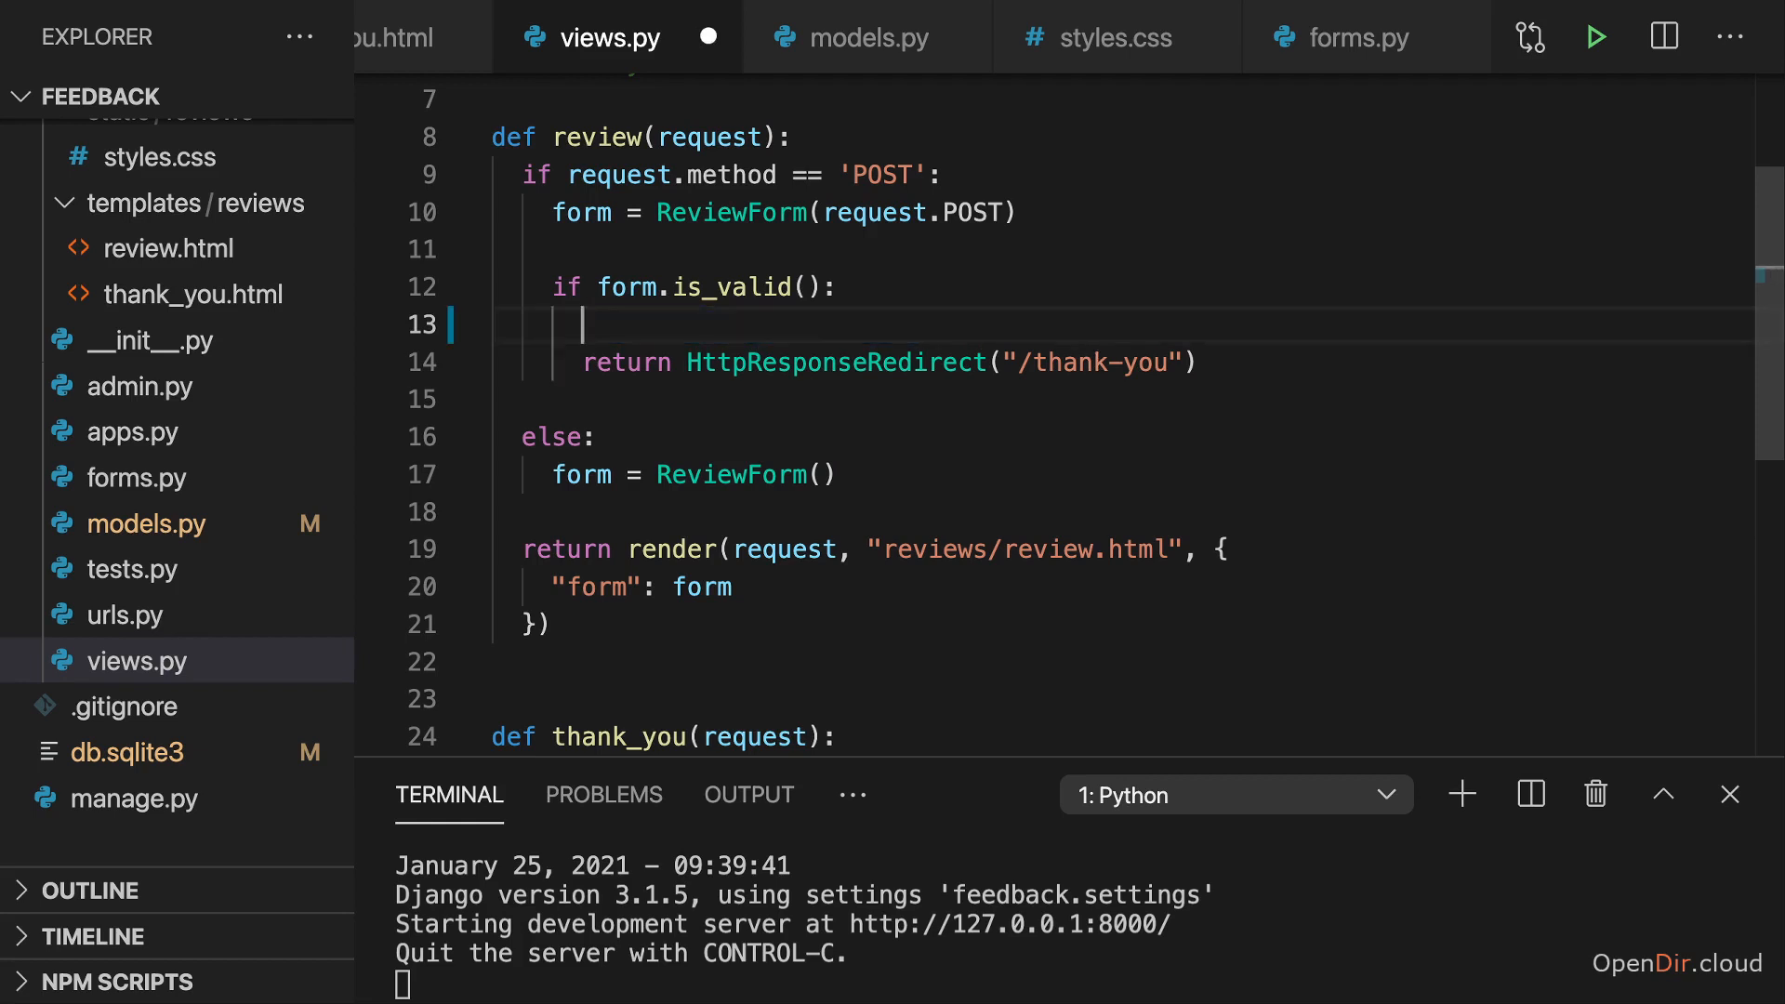
type("re")
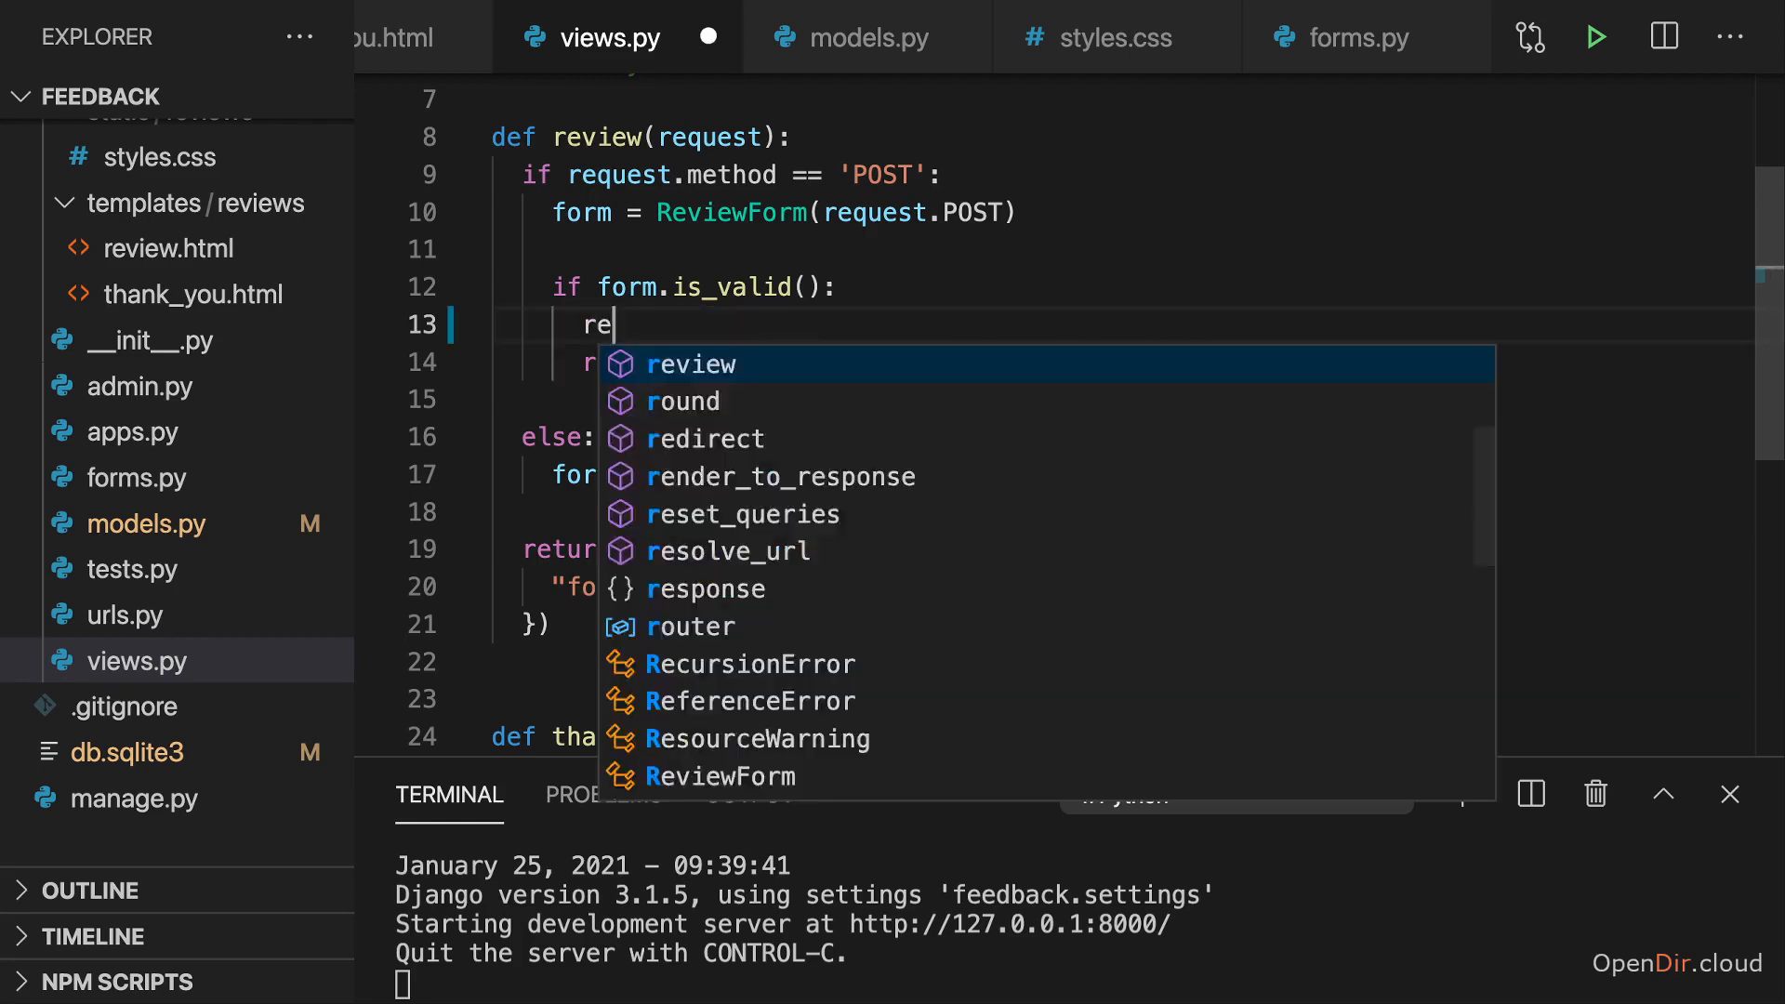
type("view =")
type("from")
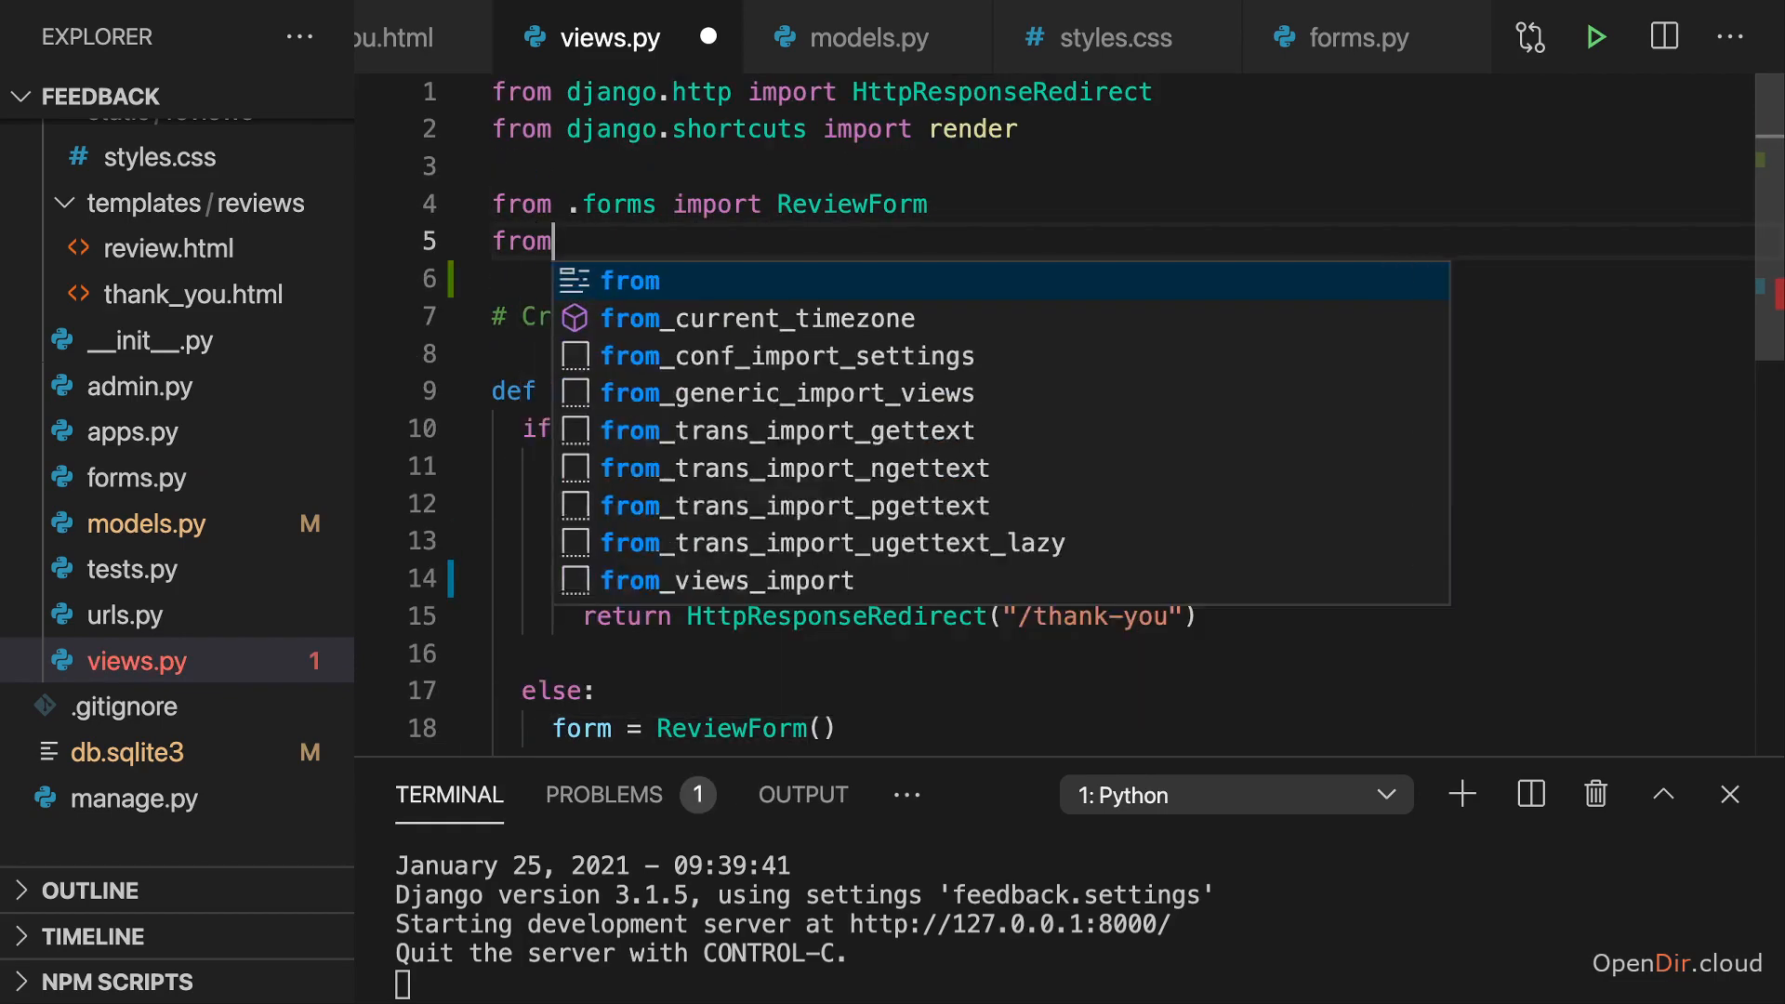
type(".models")
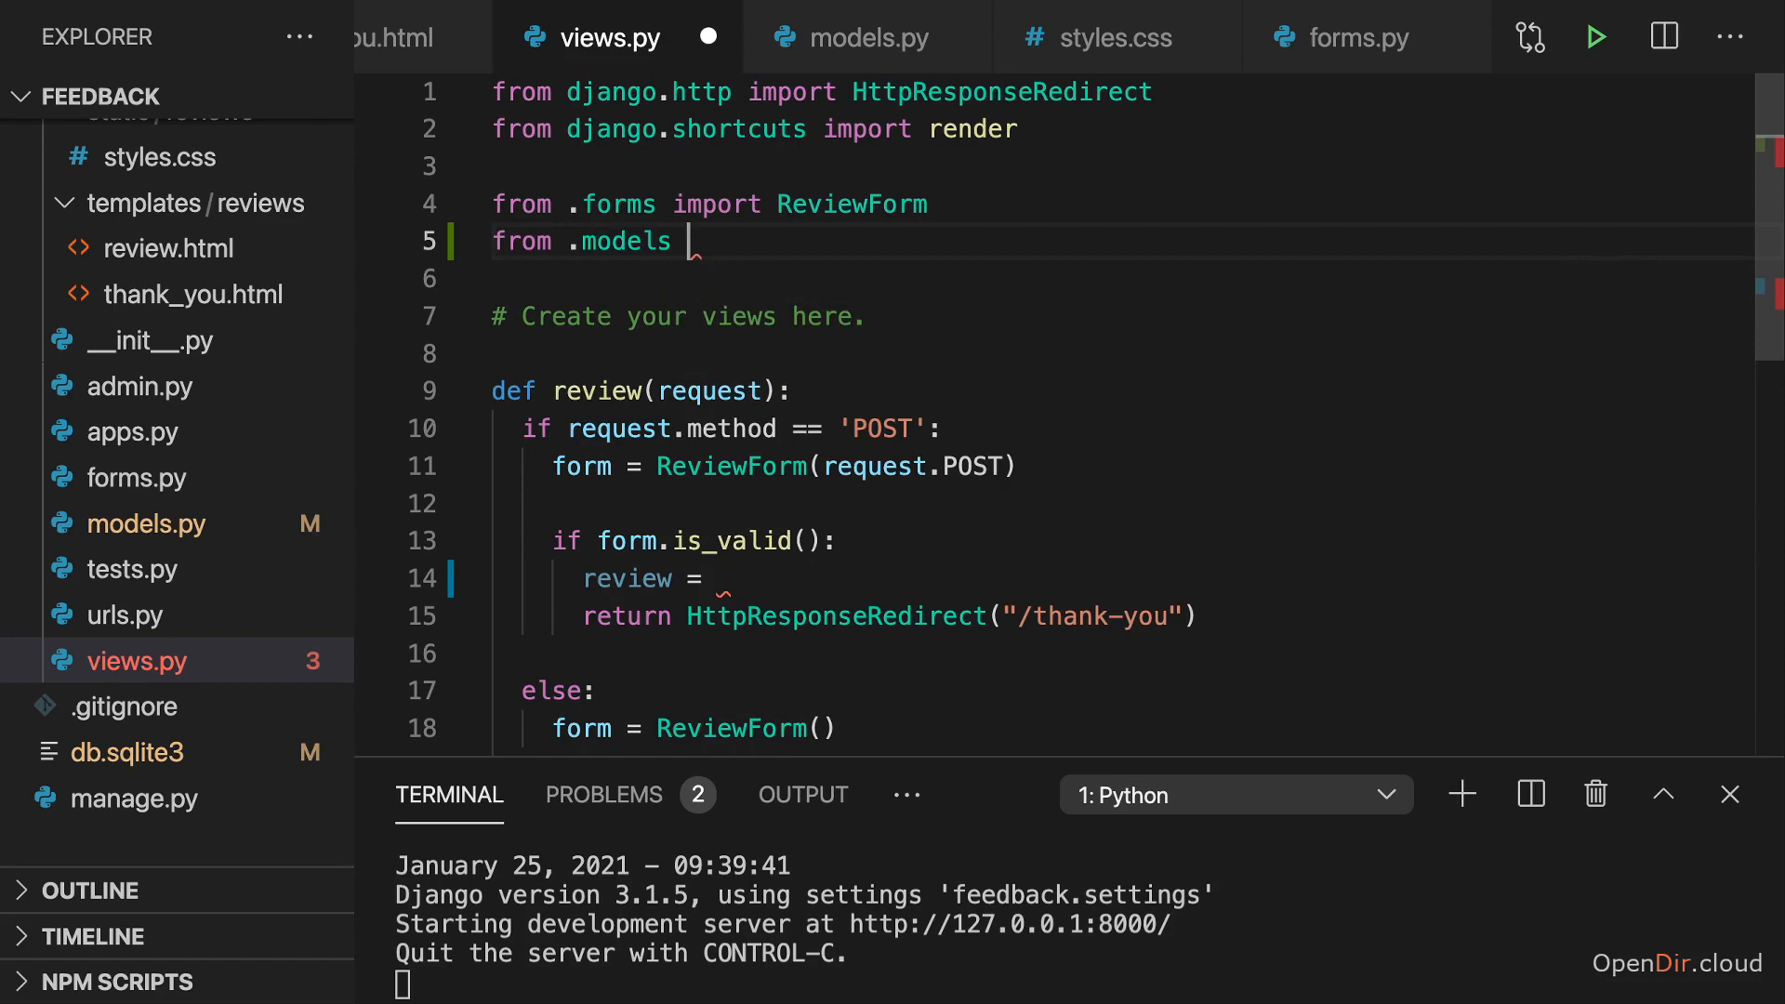
type("import Review")
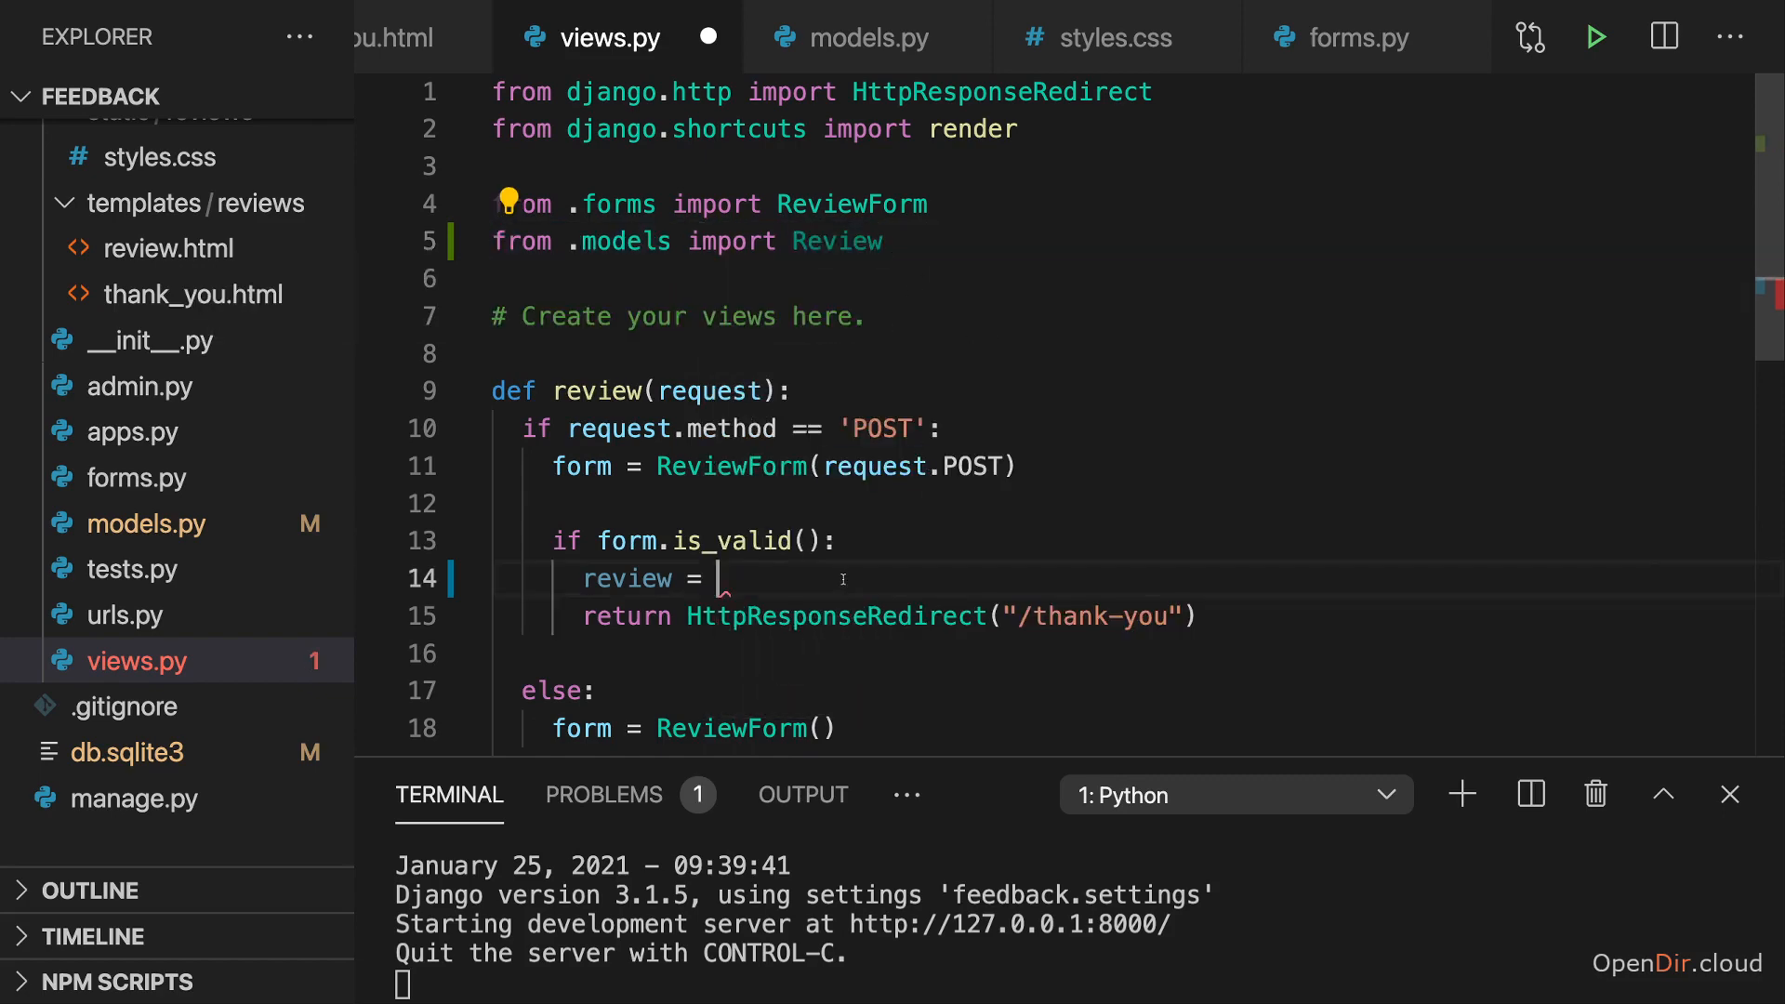
type("Review()")
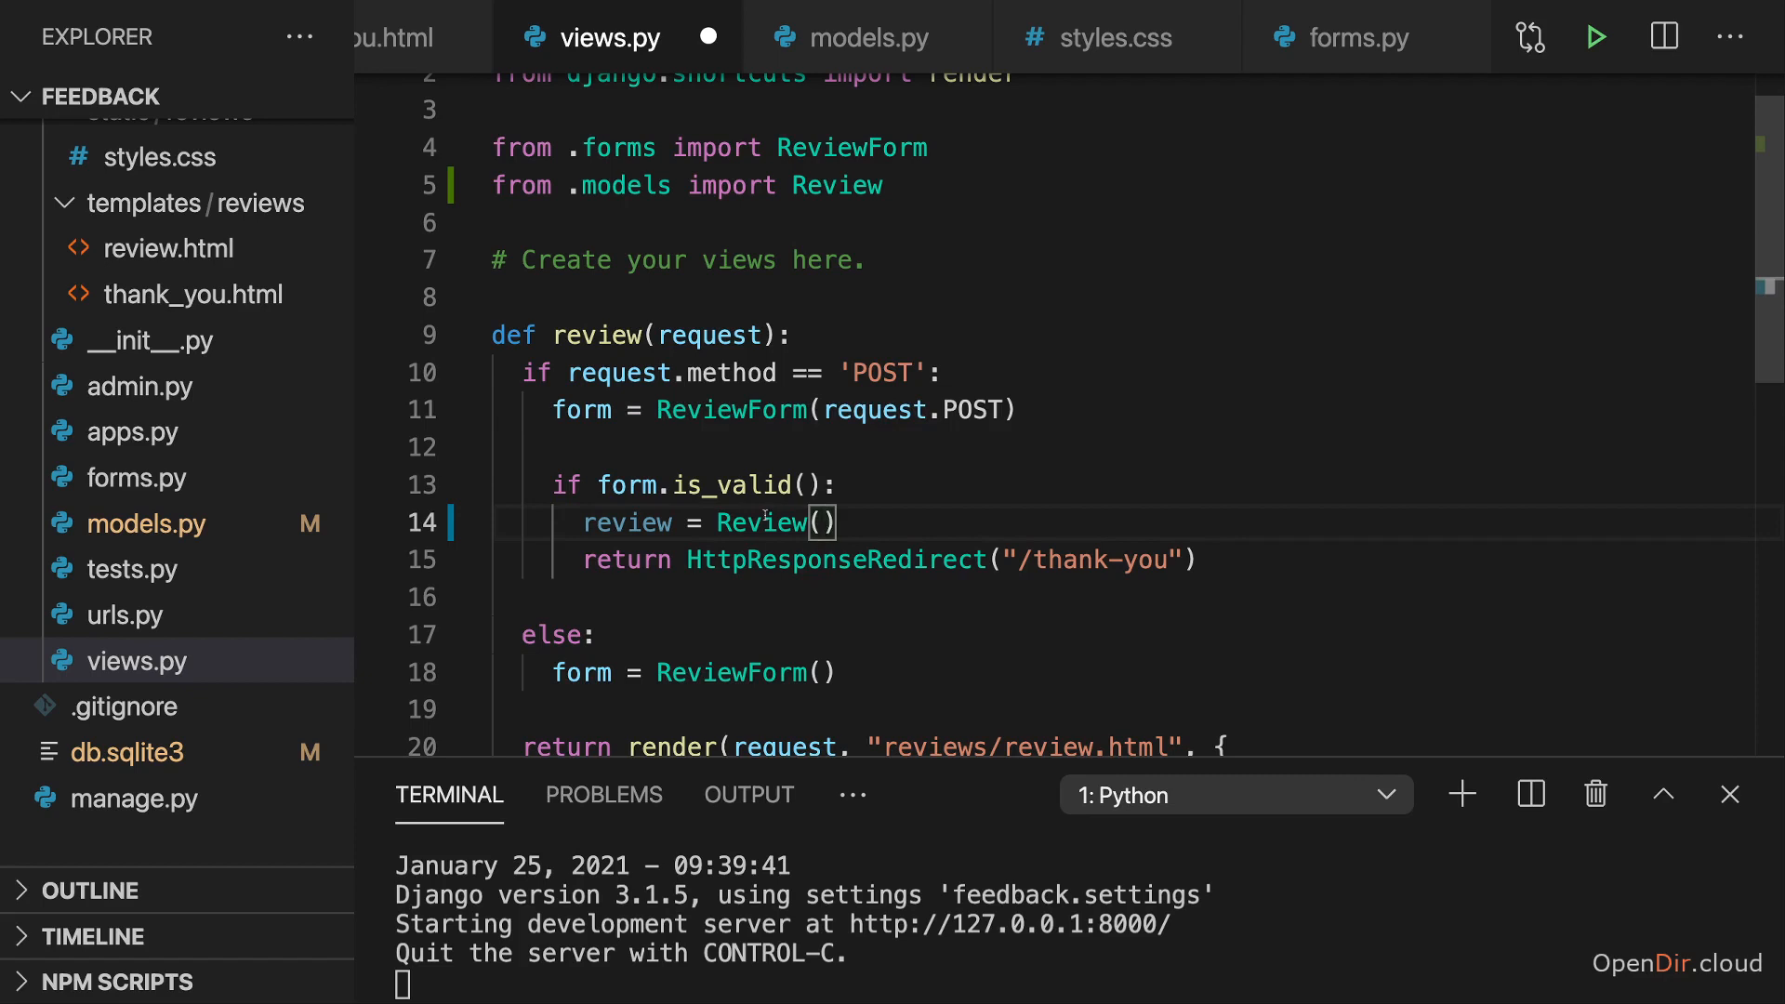
mouse_move(908, 530)
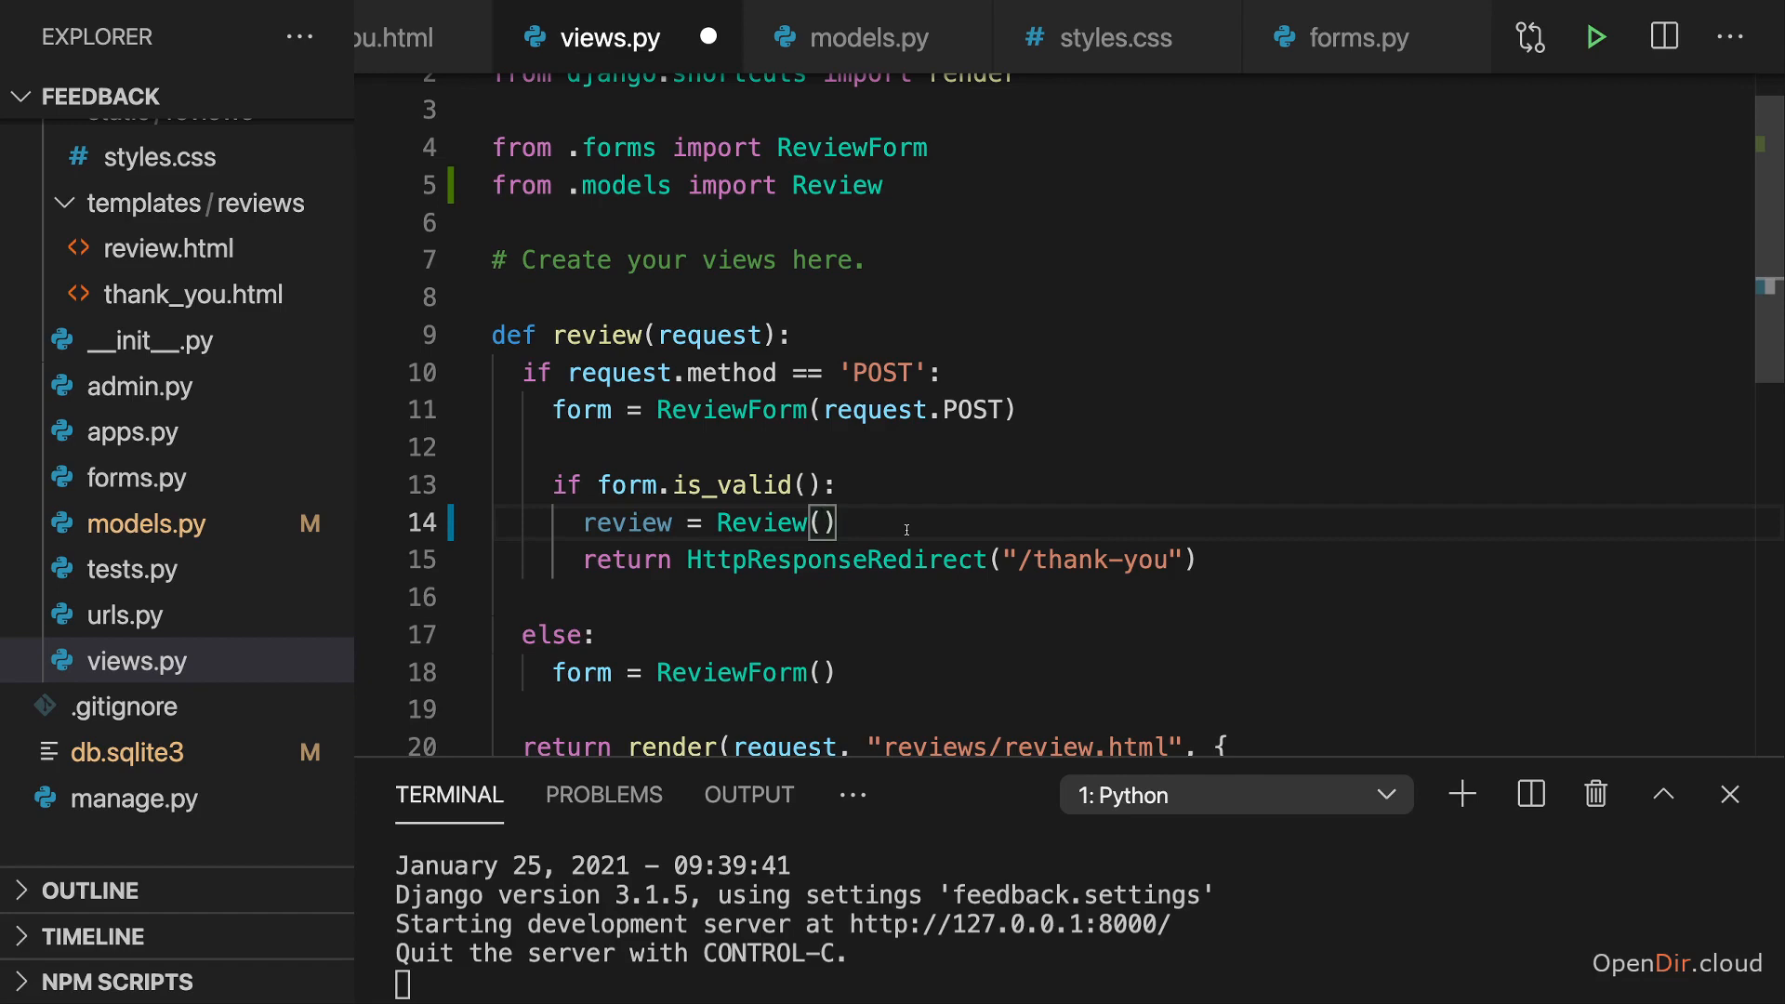
Pass user_name=form.cleaned_data['user_name'] to Review(), confirming the field name in forms.py
type("user_name")
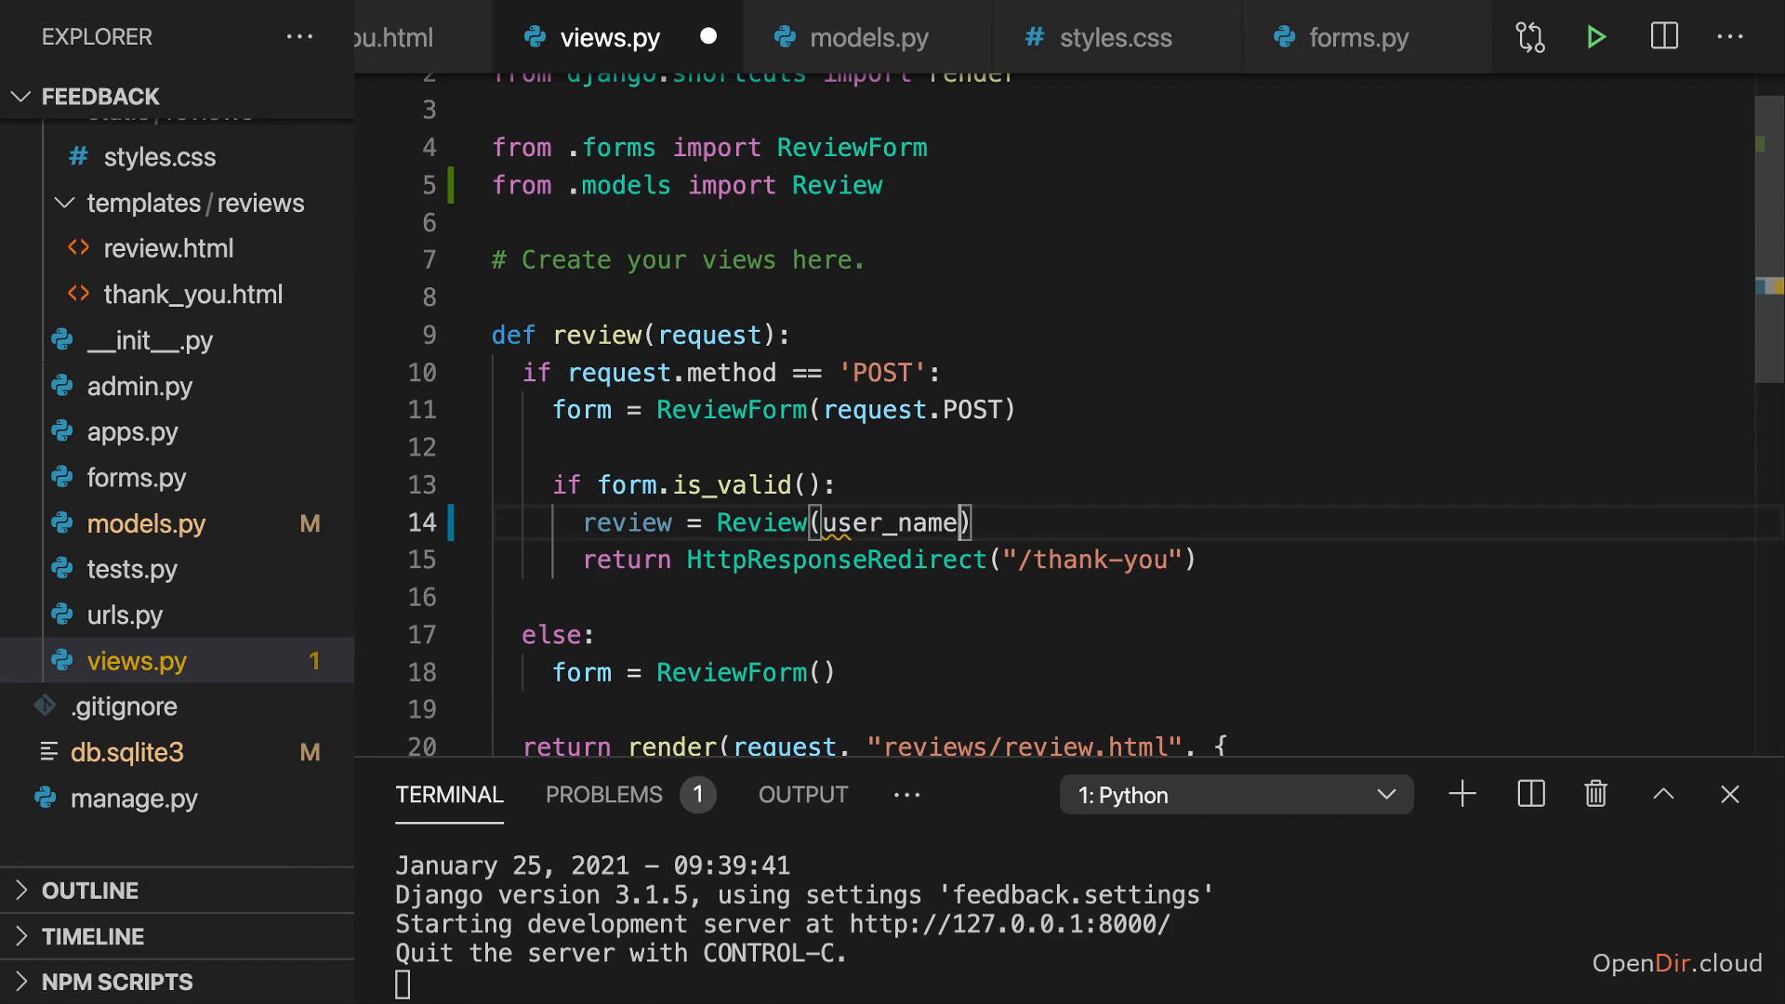
type("=")
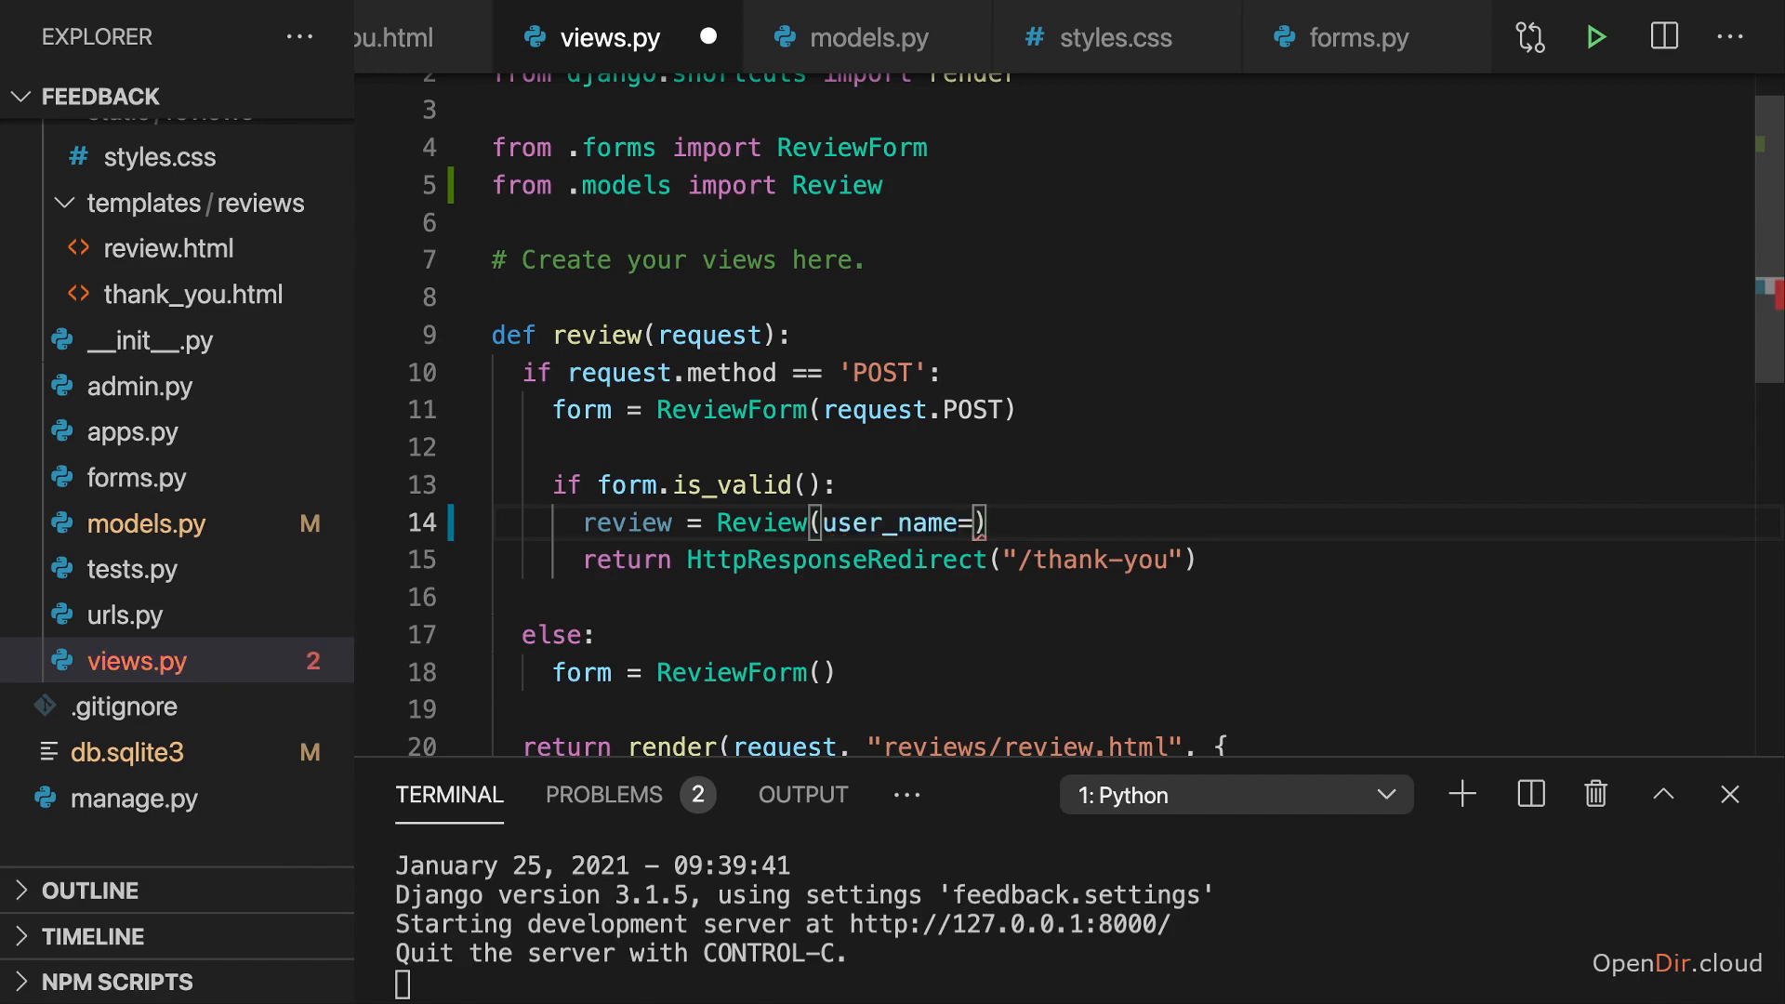
type("form.cleaned_data[")
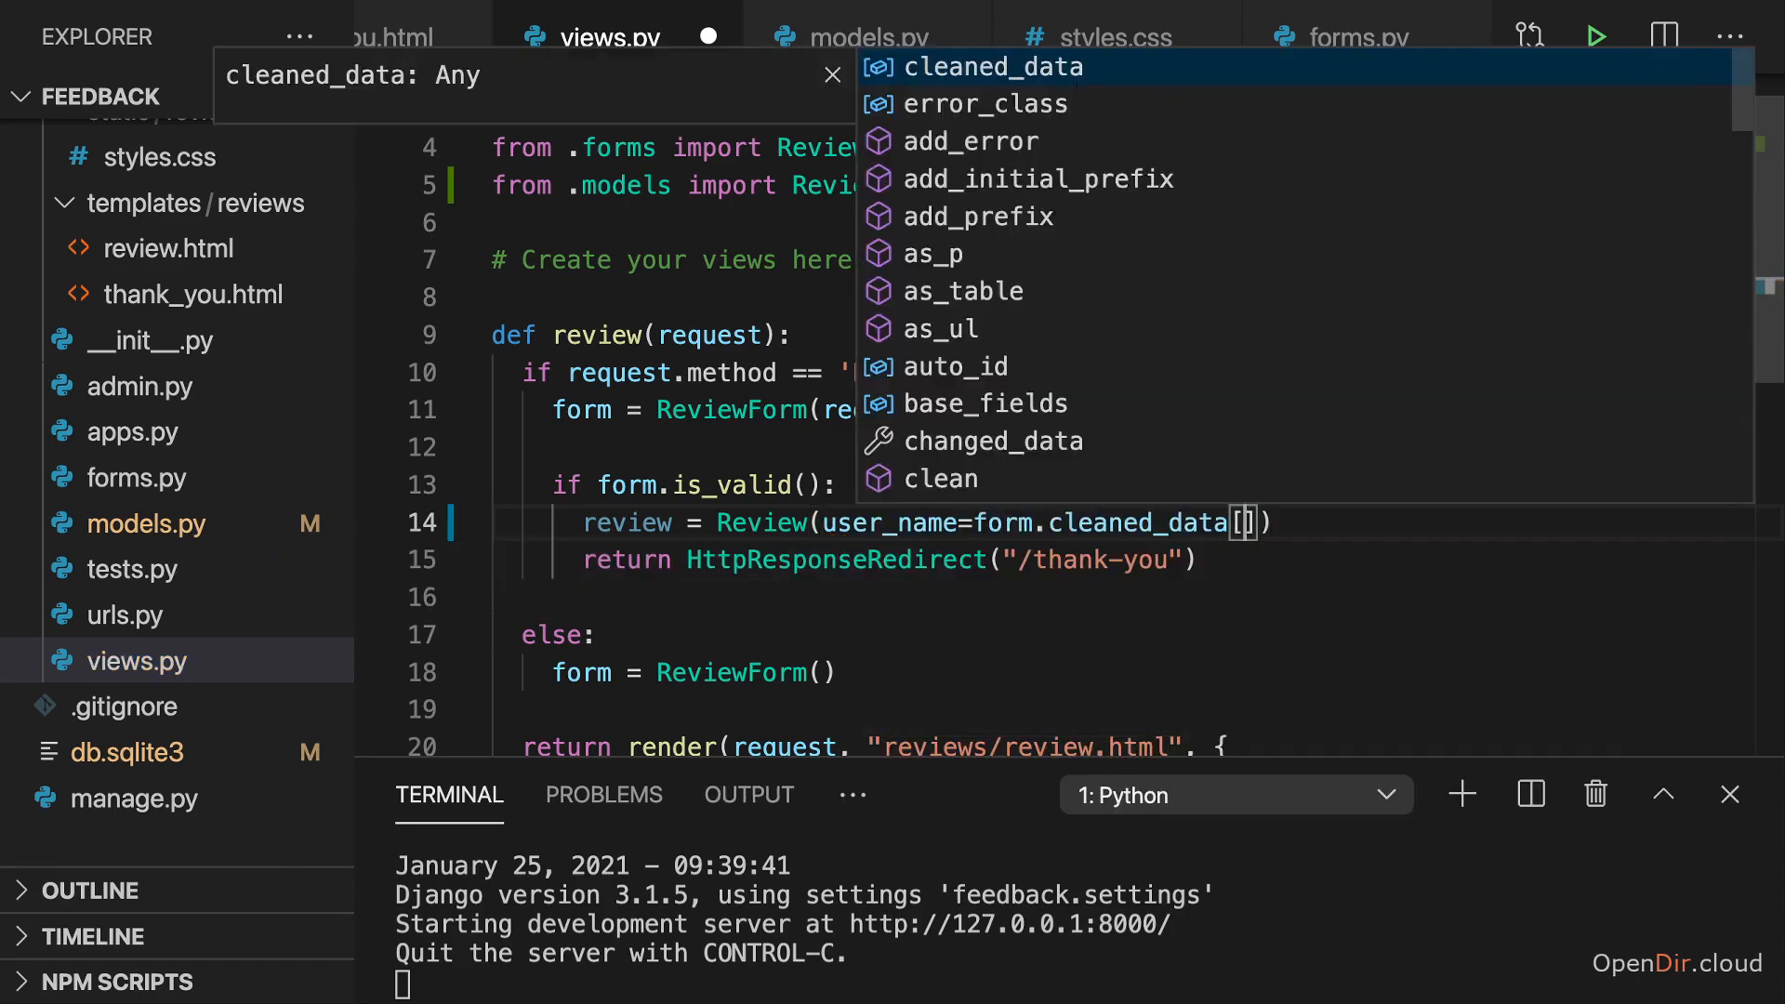
type("'user_name'")
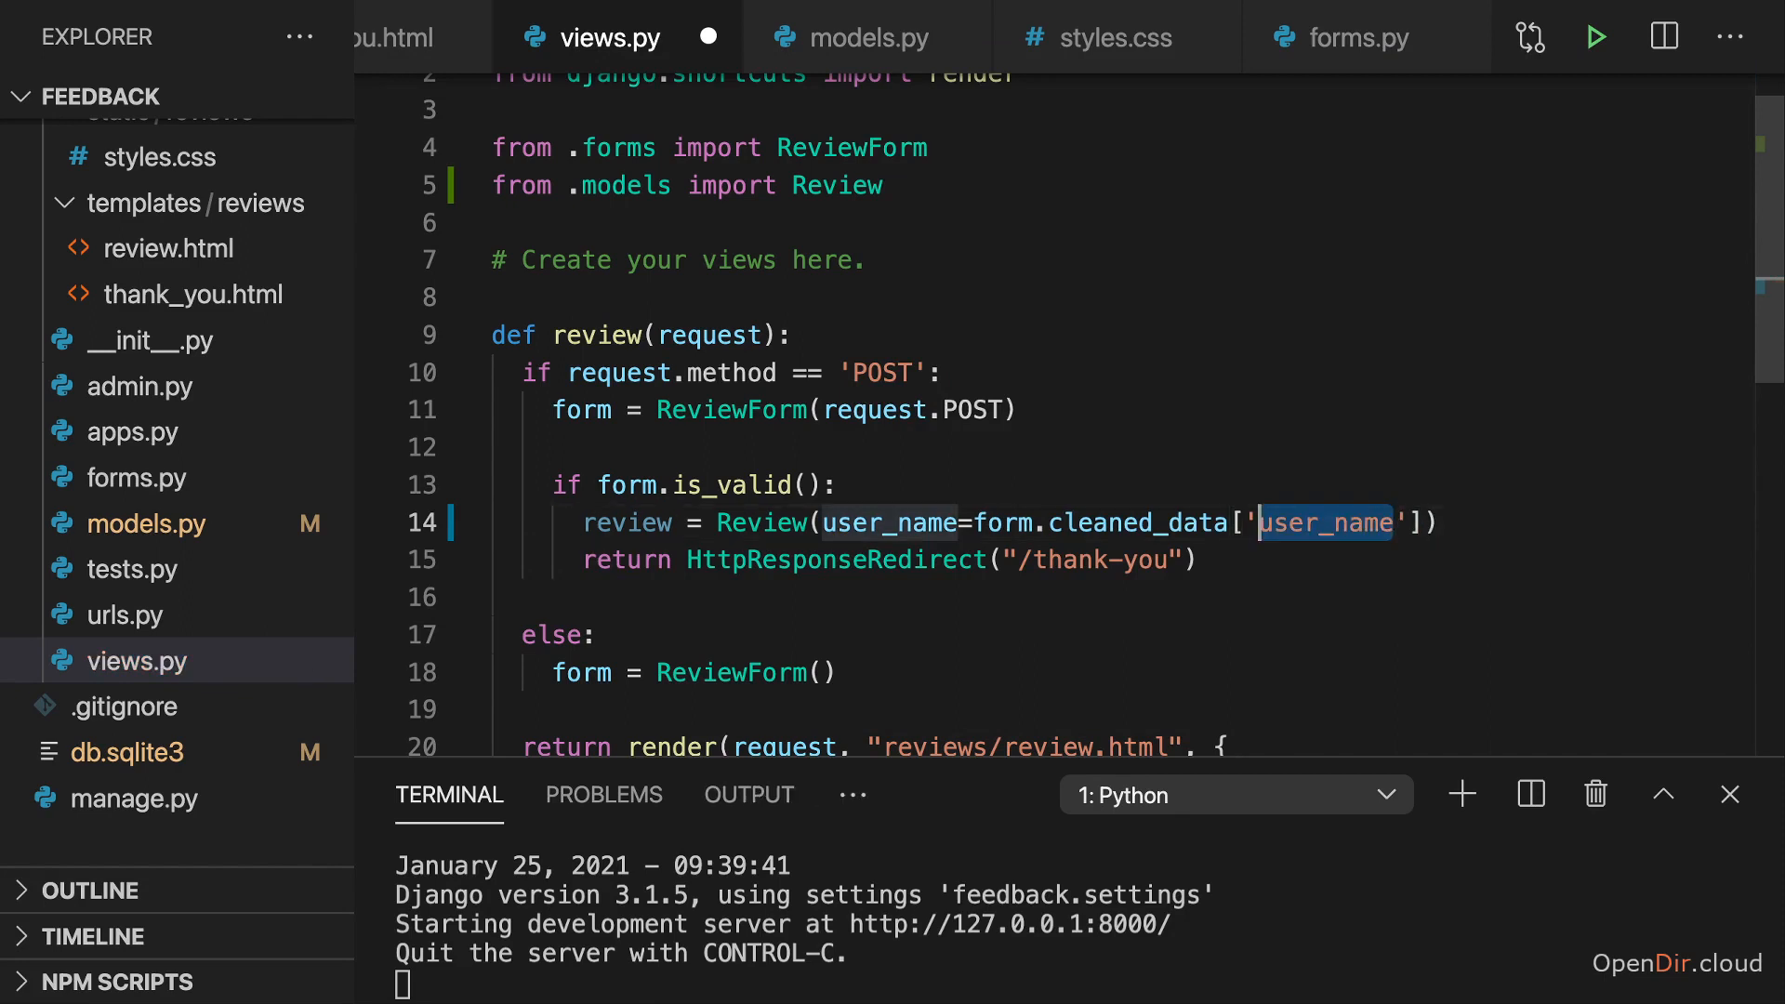
left_click(136, 476)
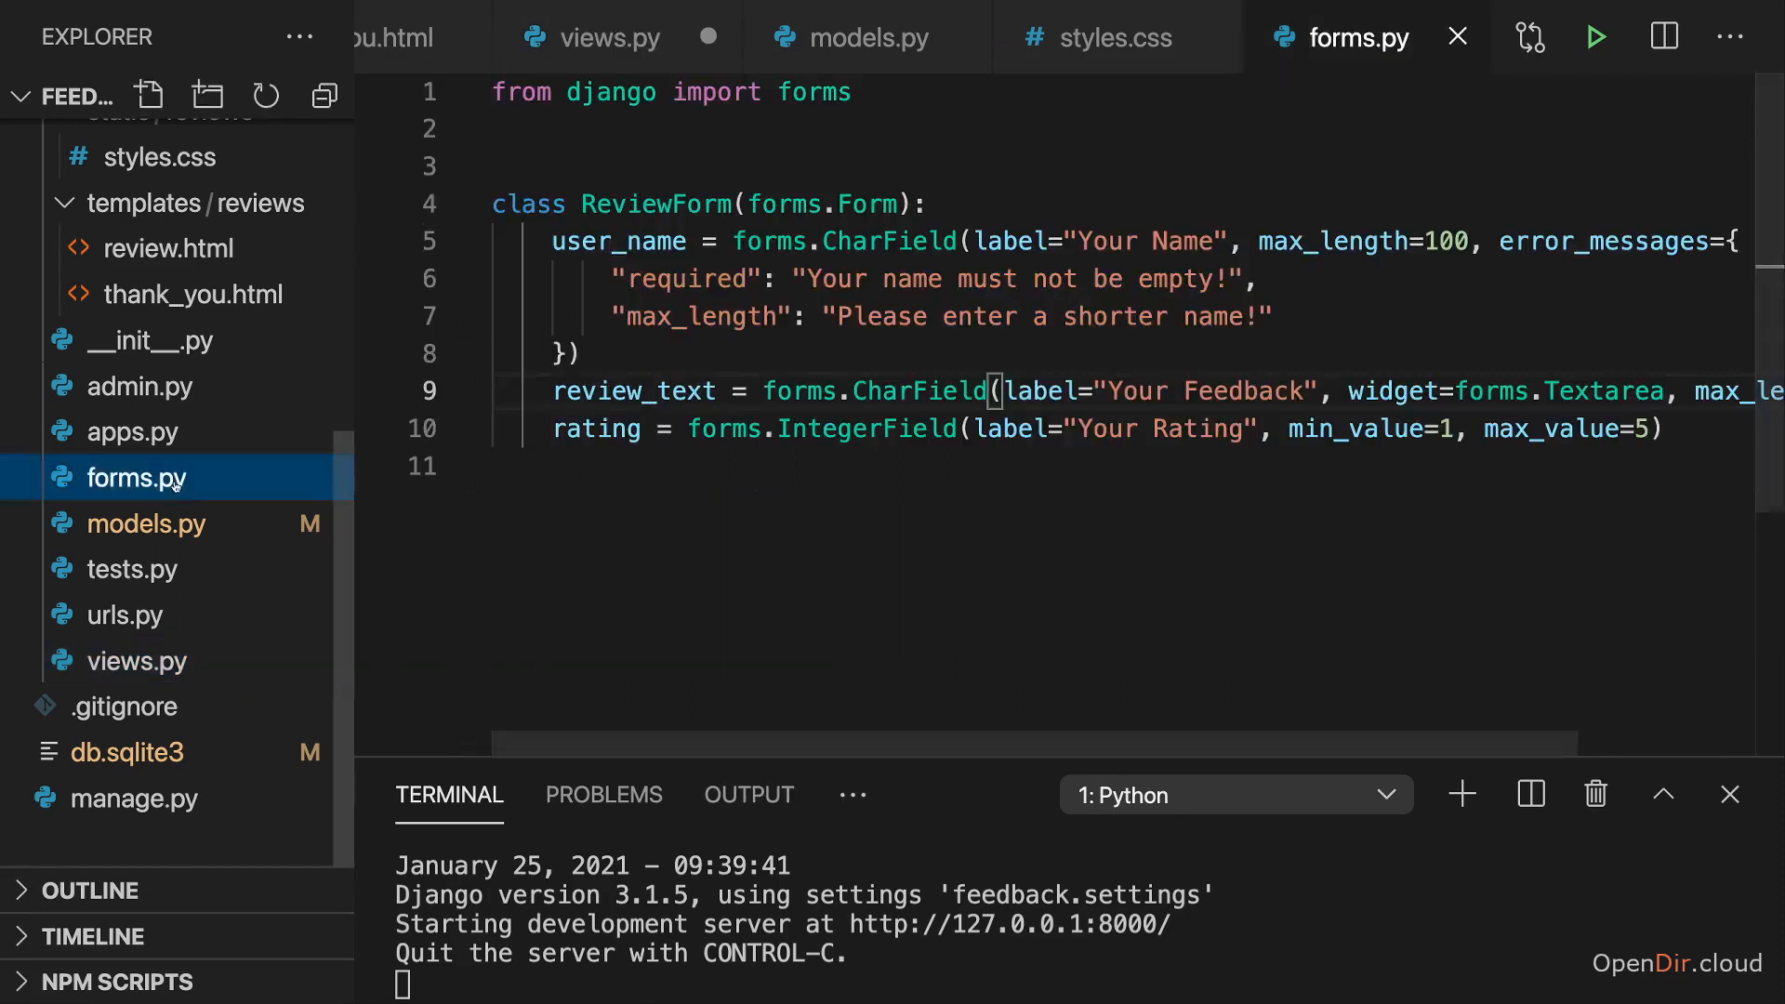
double_click(617, 240)
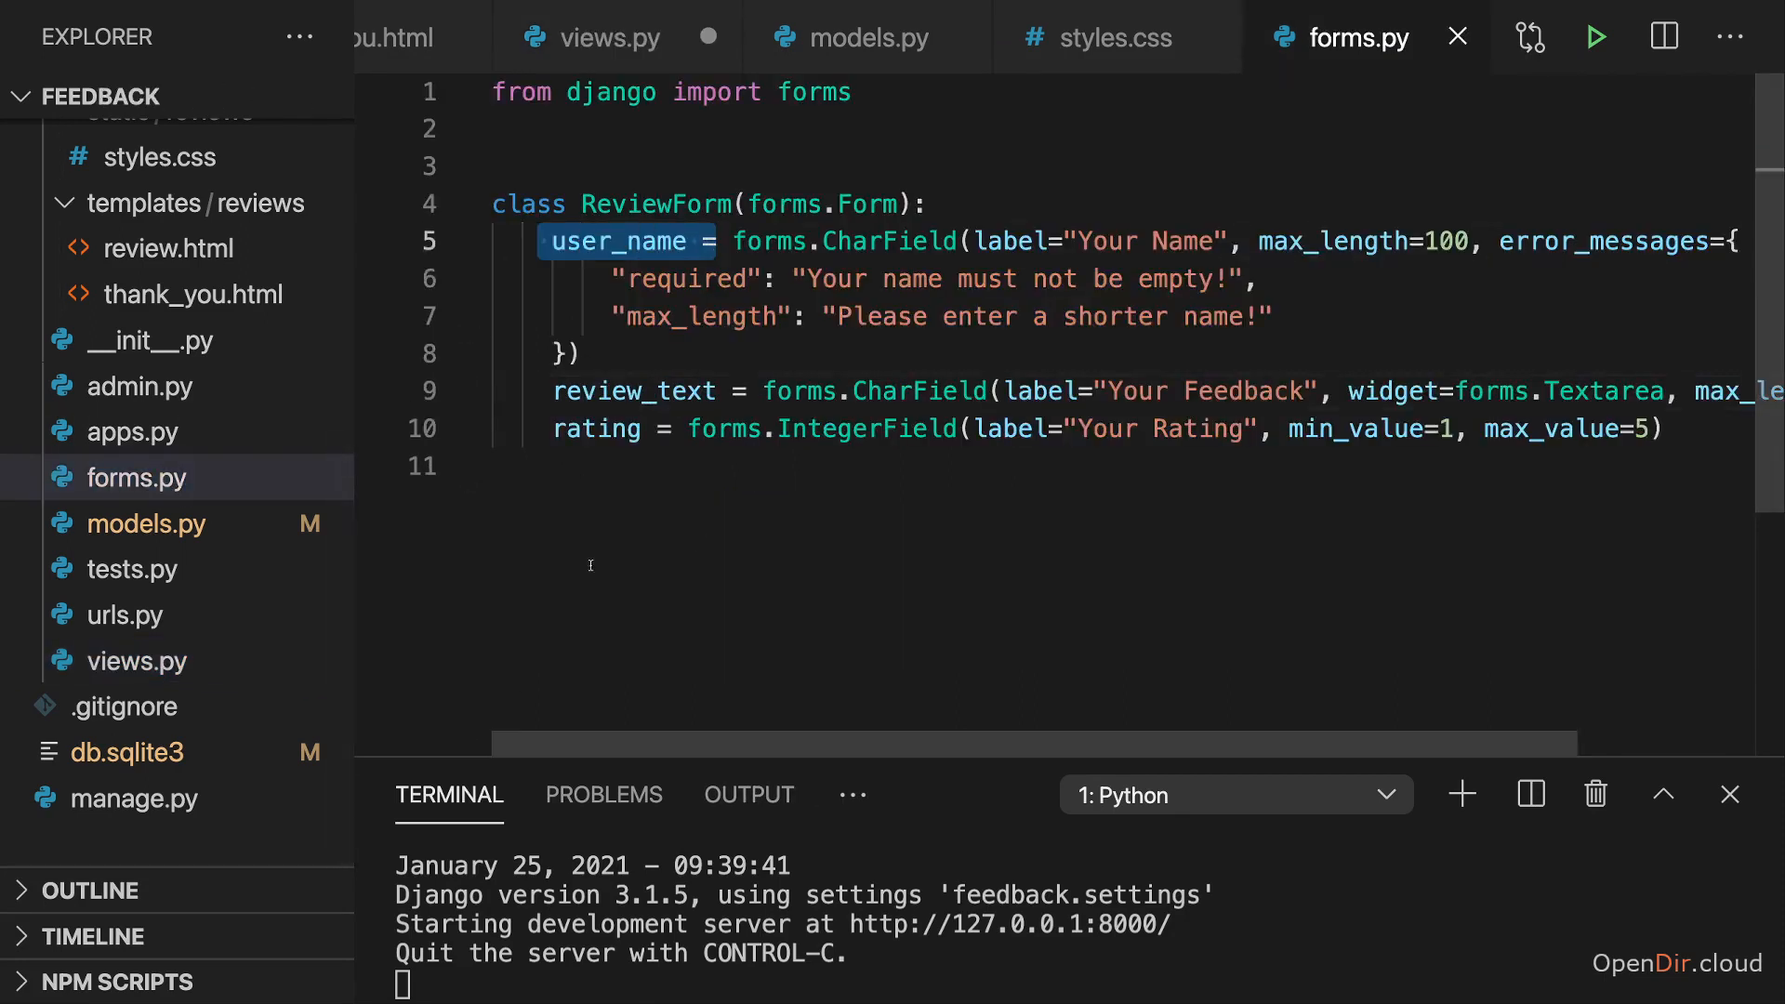
left_click(591, 38)
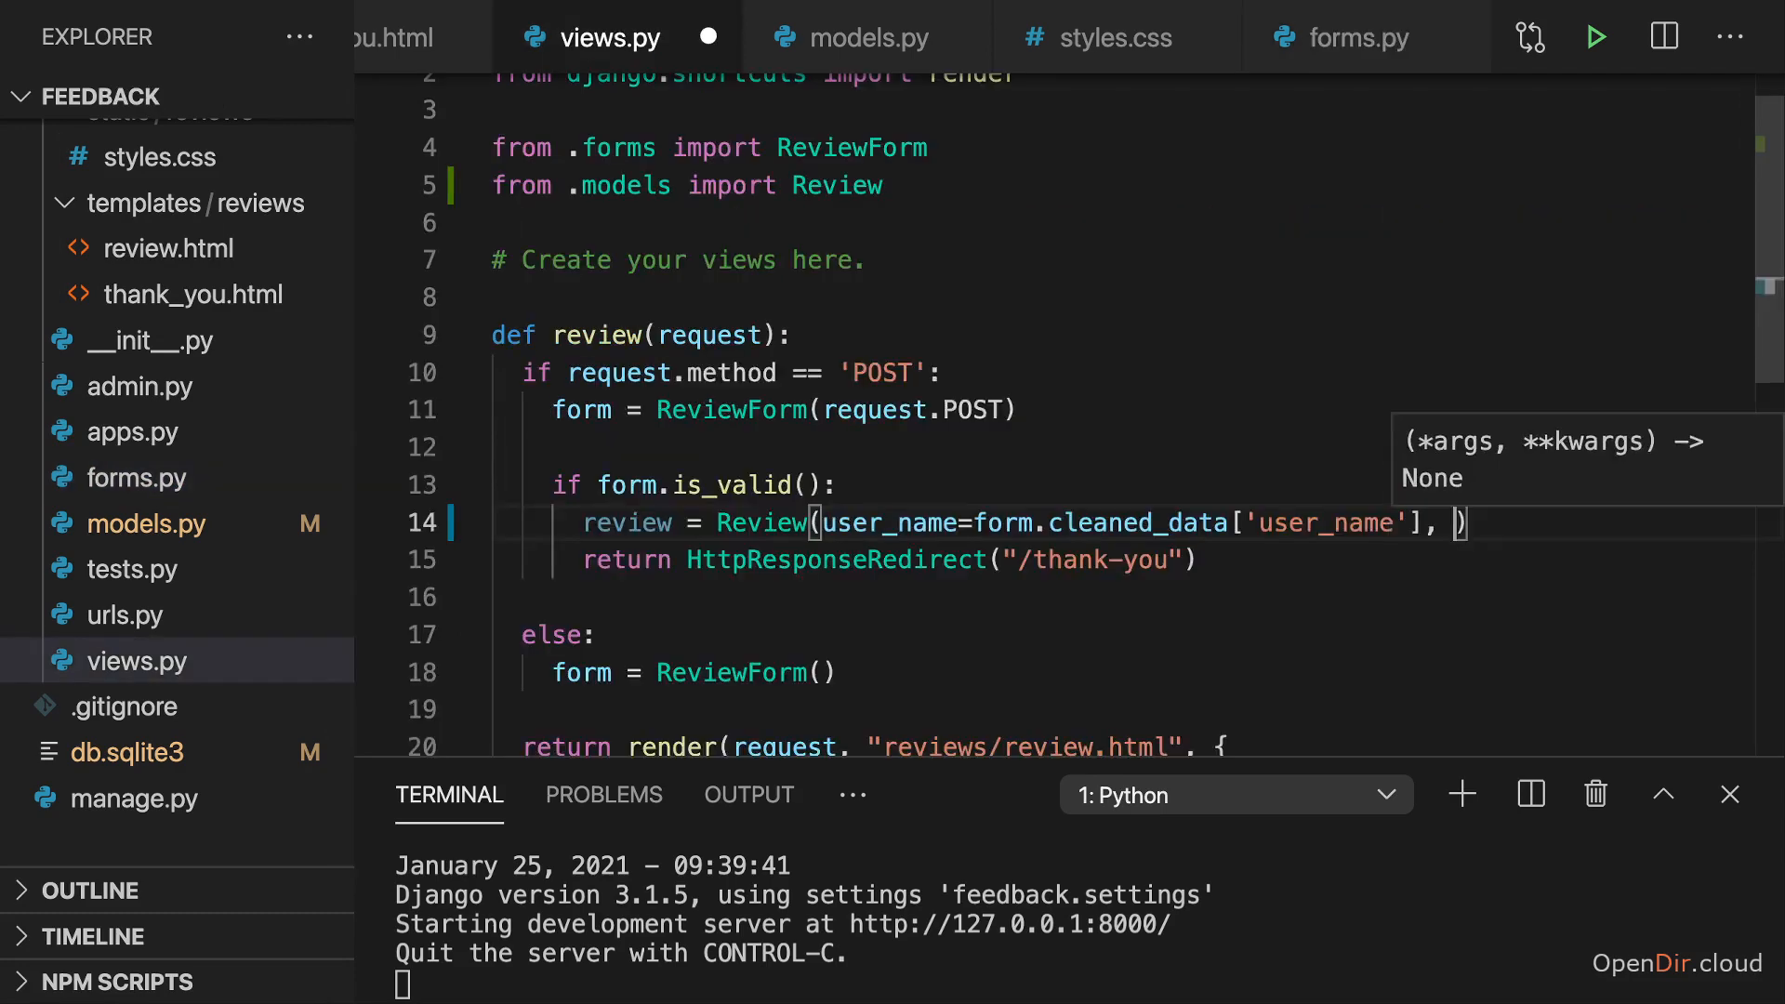
Add review_text=form.cleaned_data['review_text'] and check the rating field name in the Review model
type("review_text=form.cleaned_data['review_text")
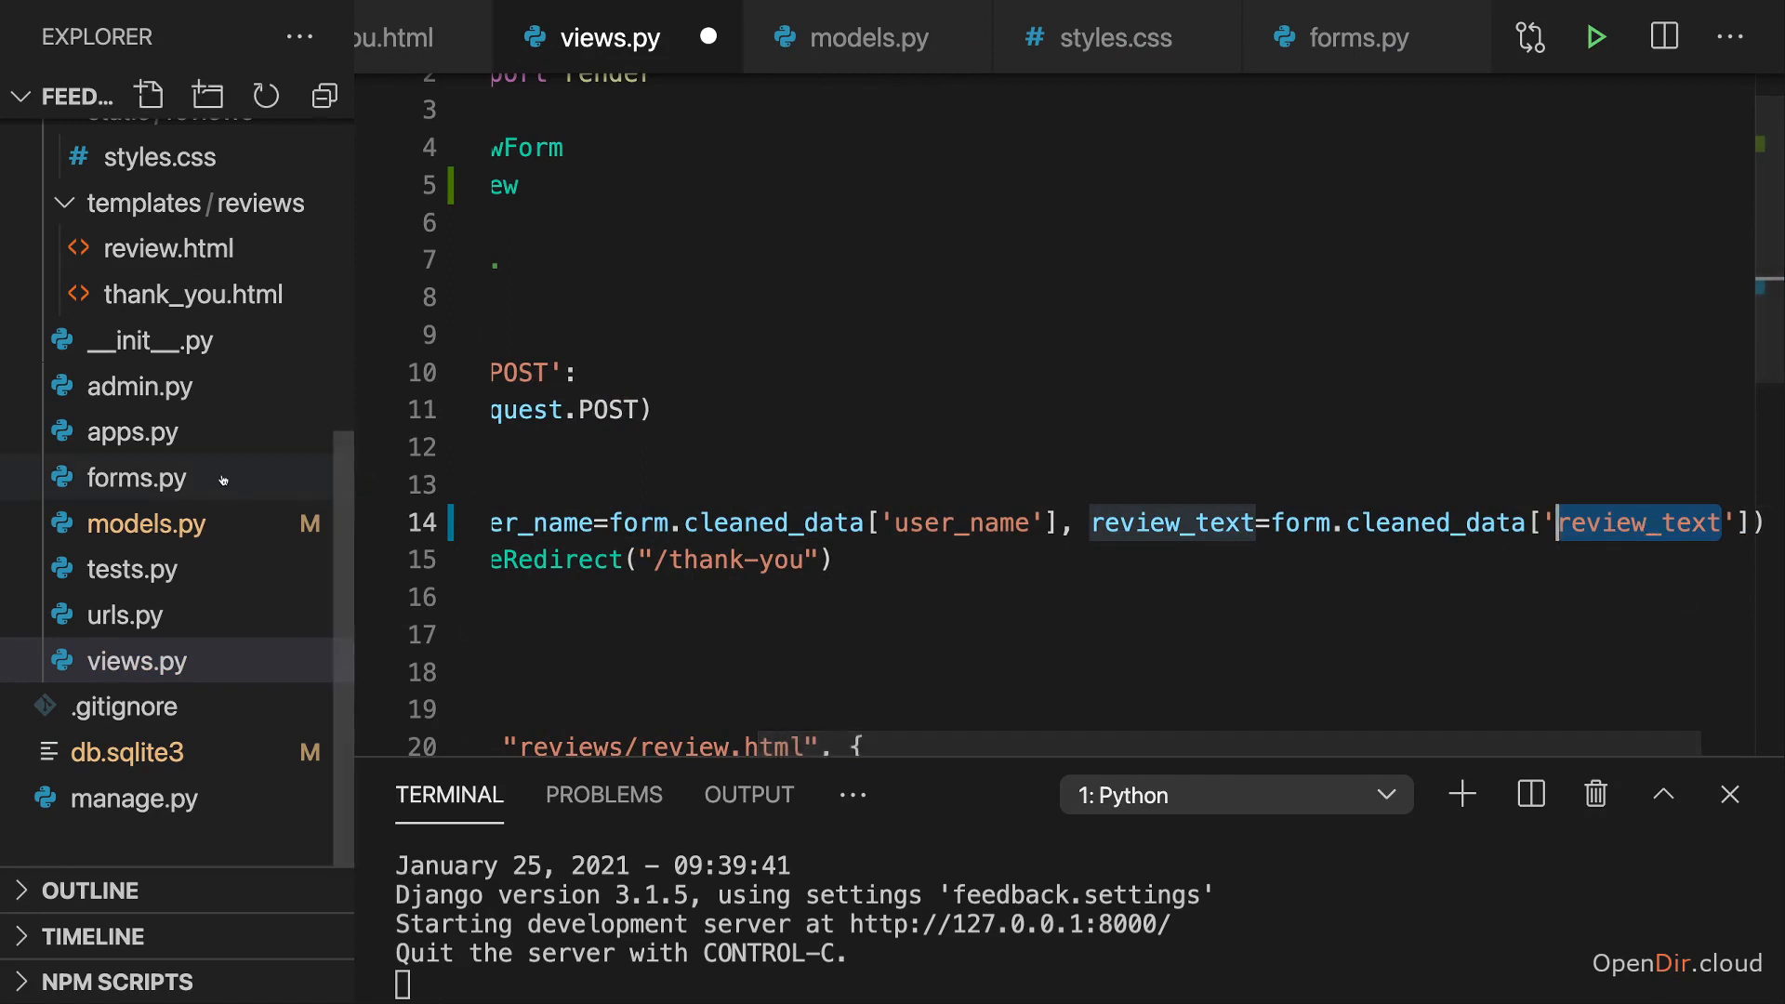
left_click(1358, 37)
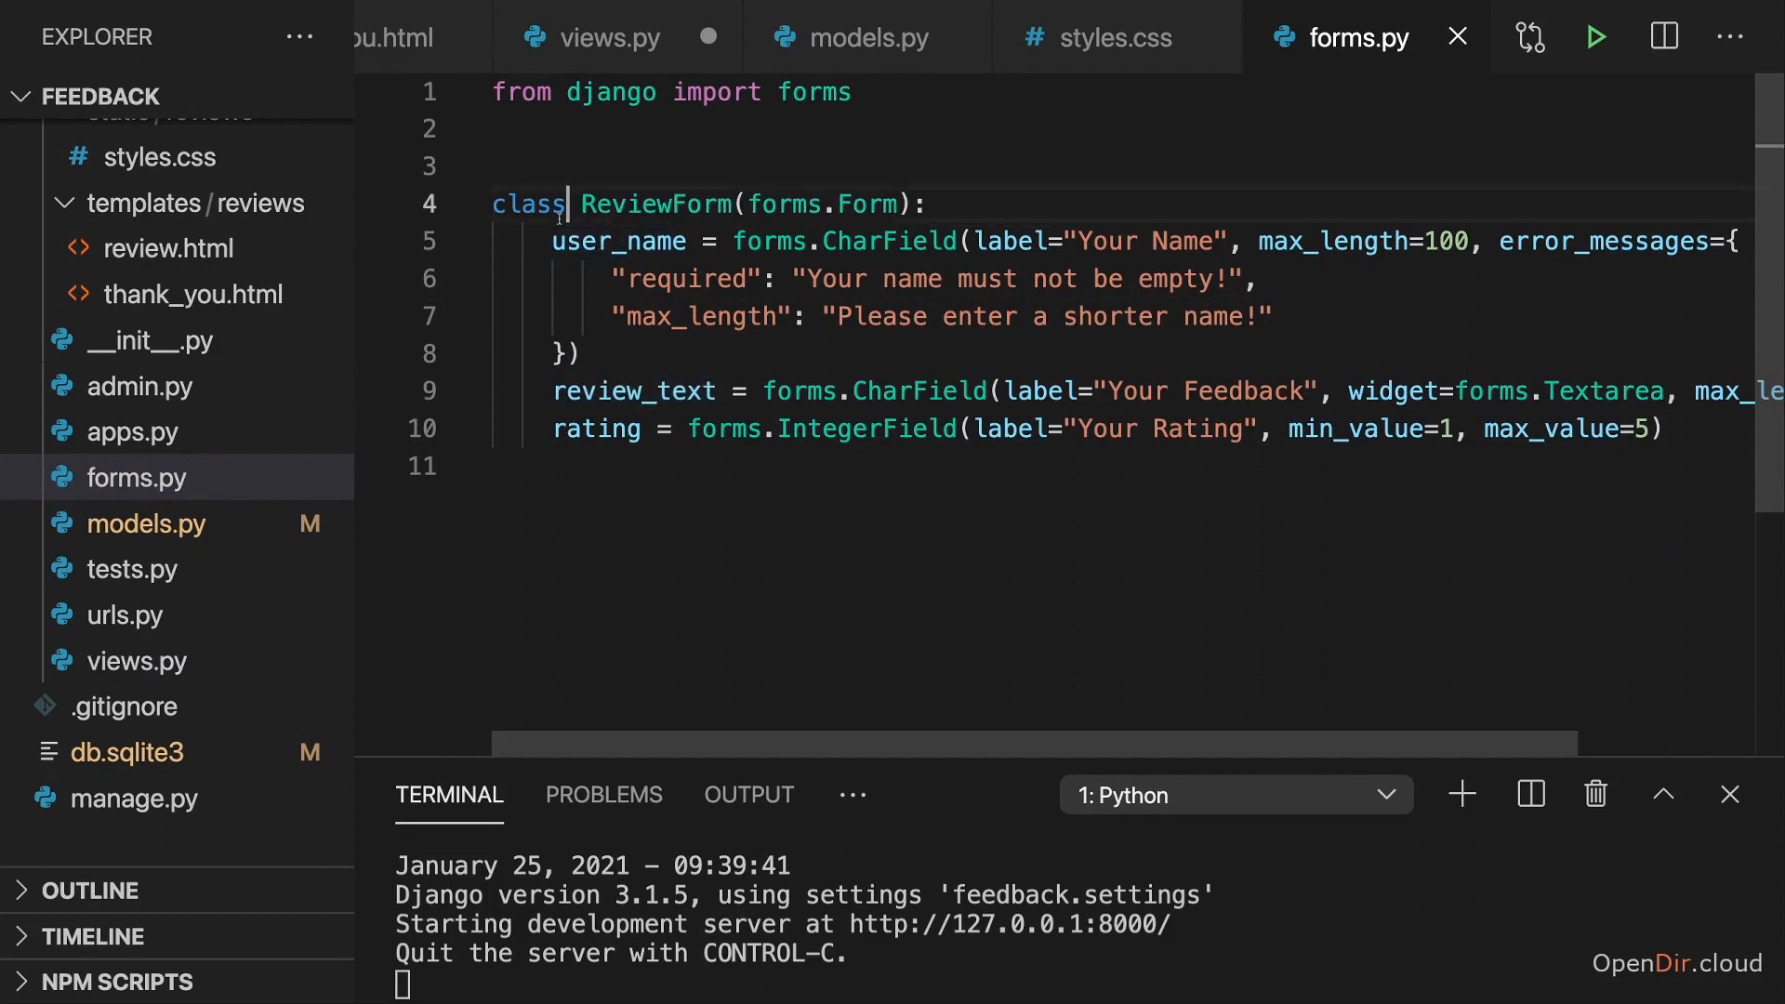
double_click(632, 391)
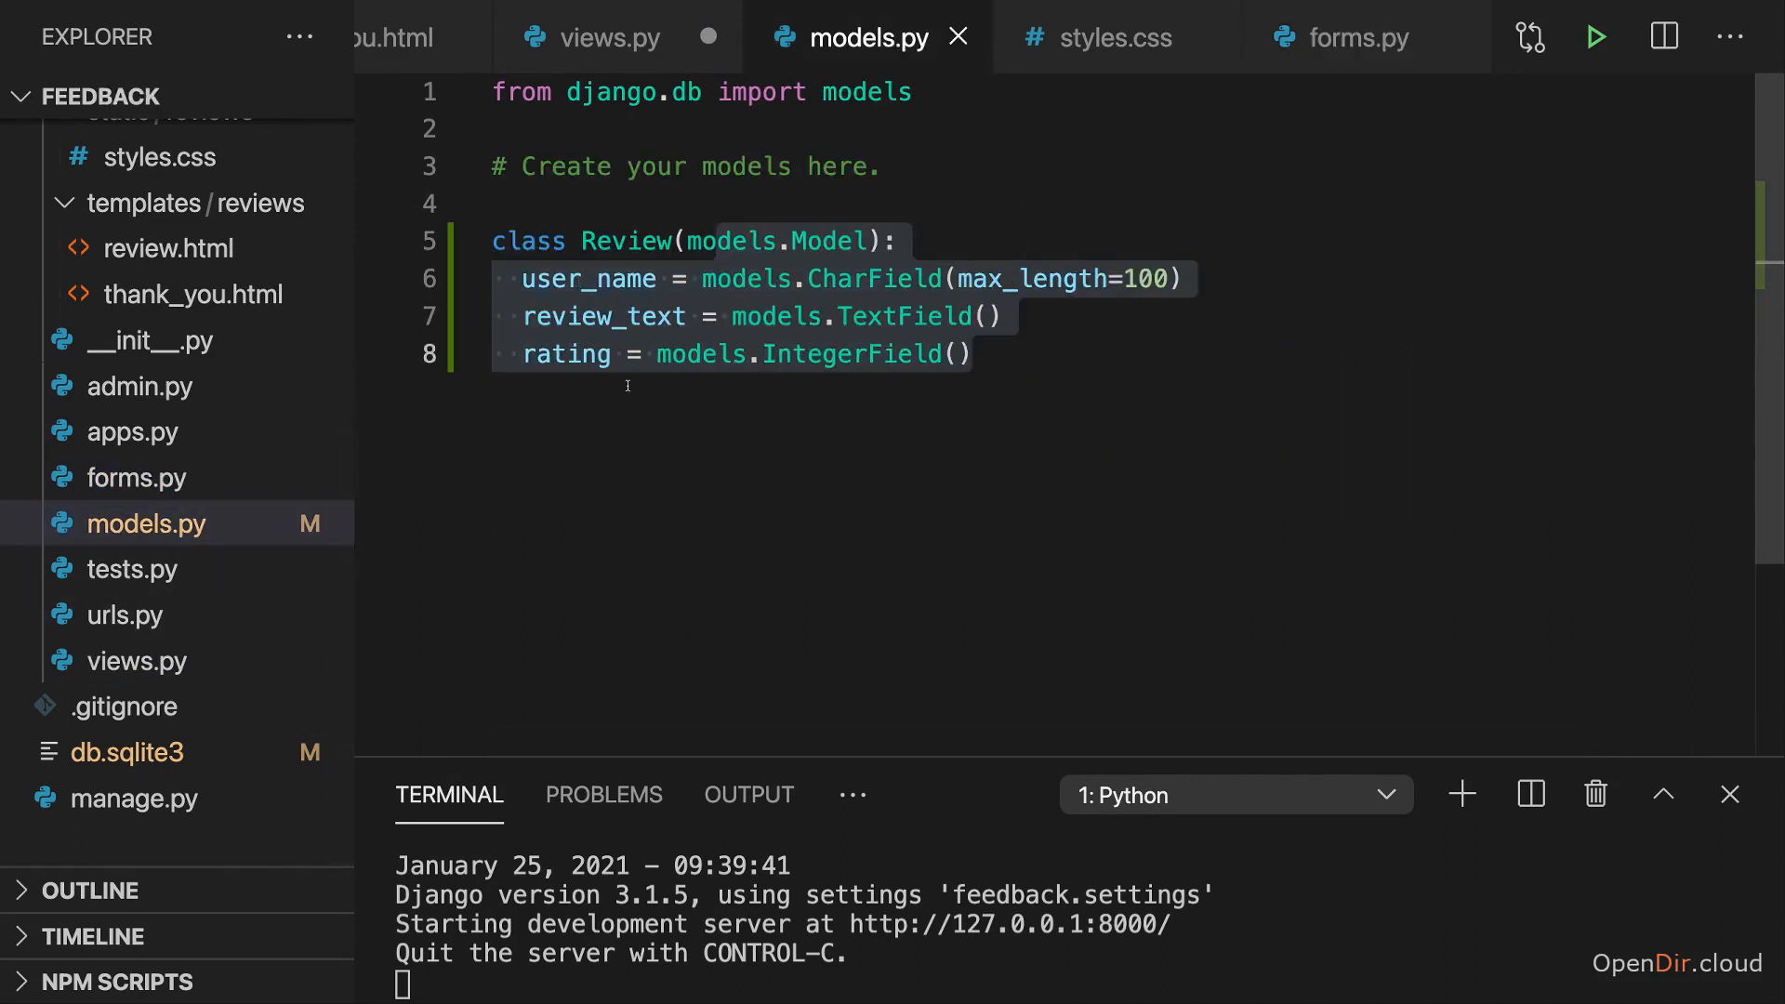
left_click(952, 353)
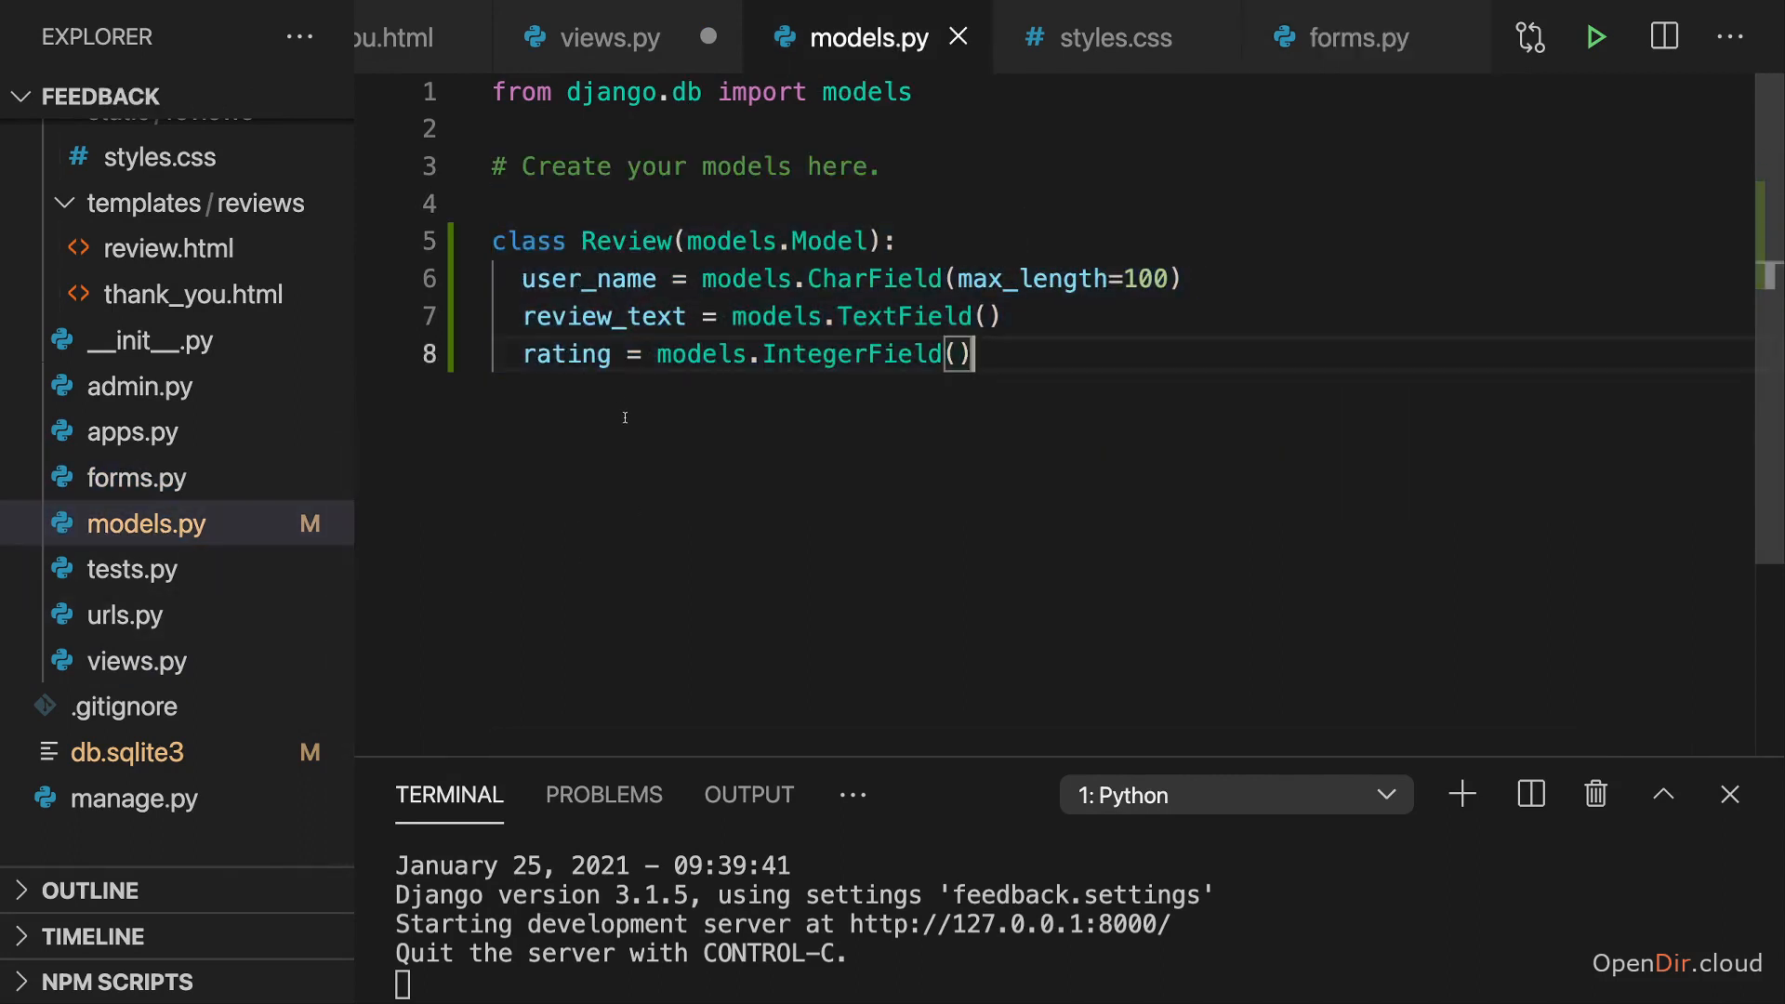
double_click(565, 354)
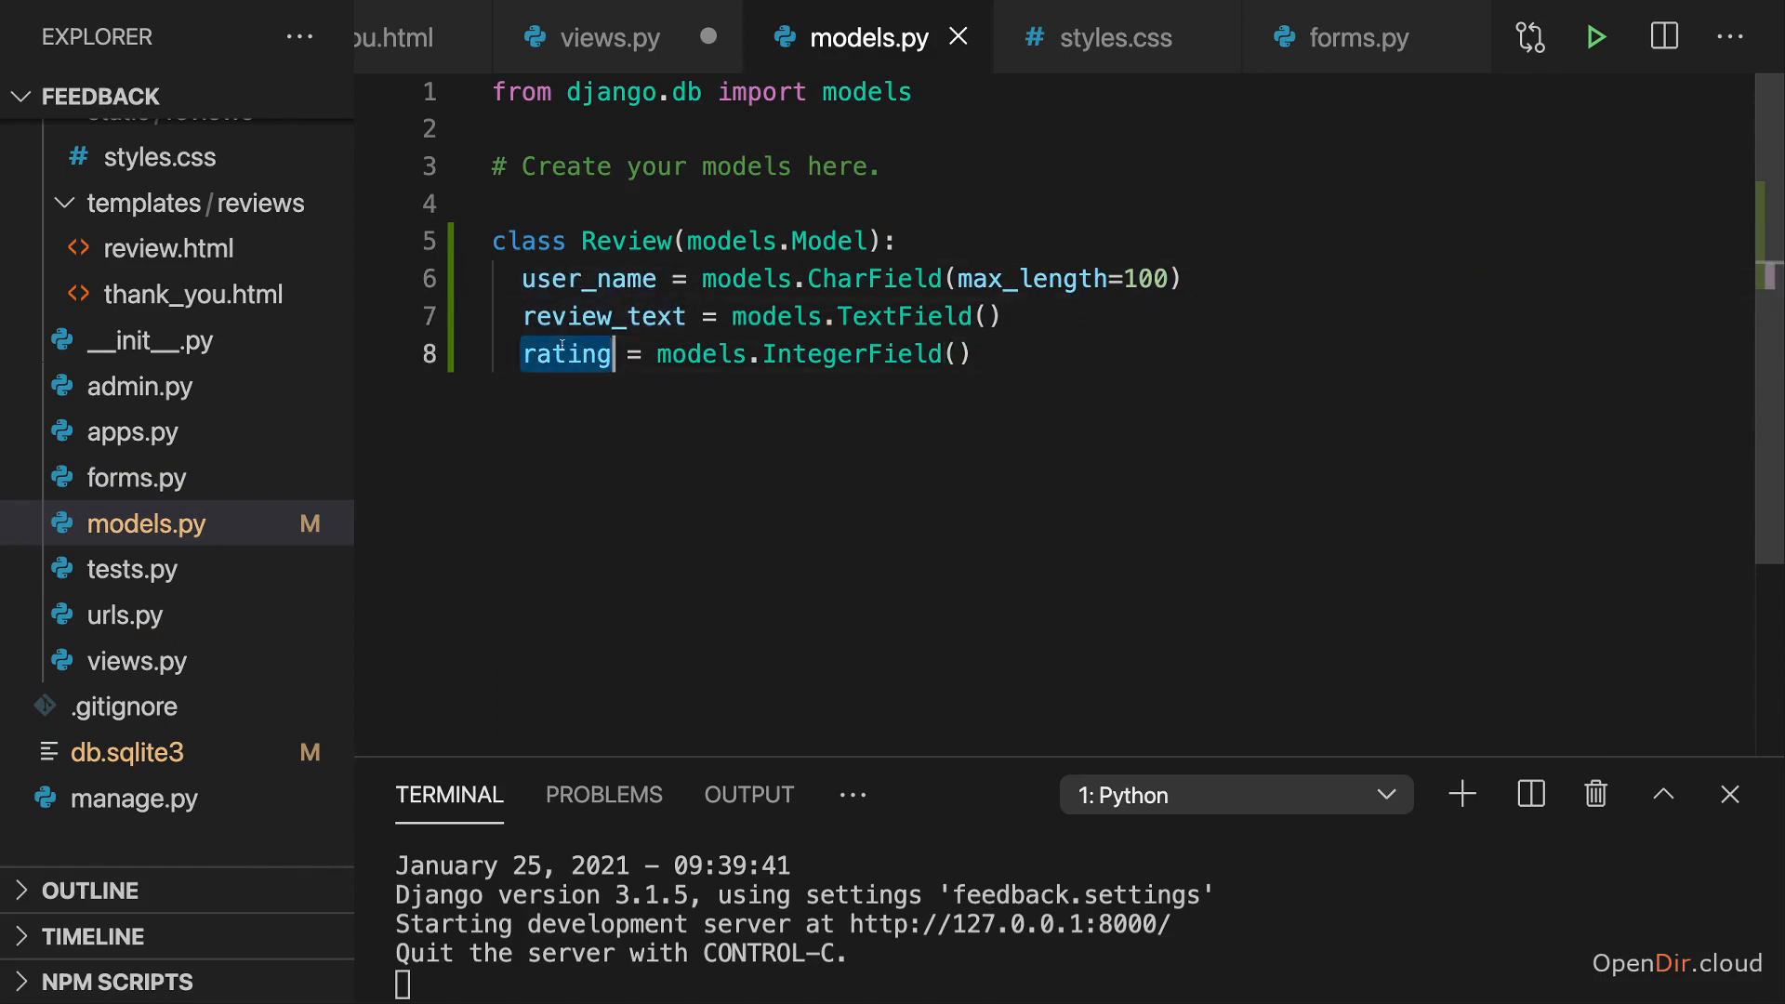
double_click(588, 278)
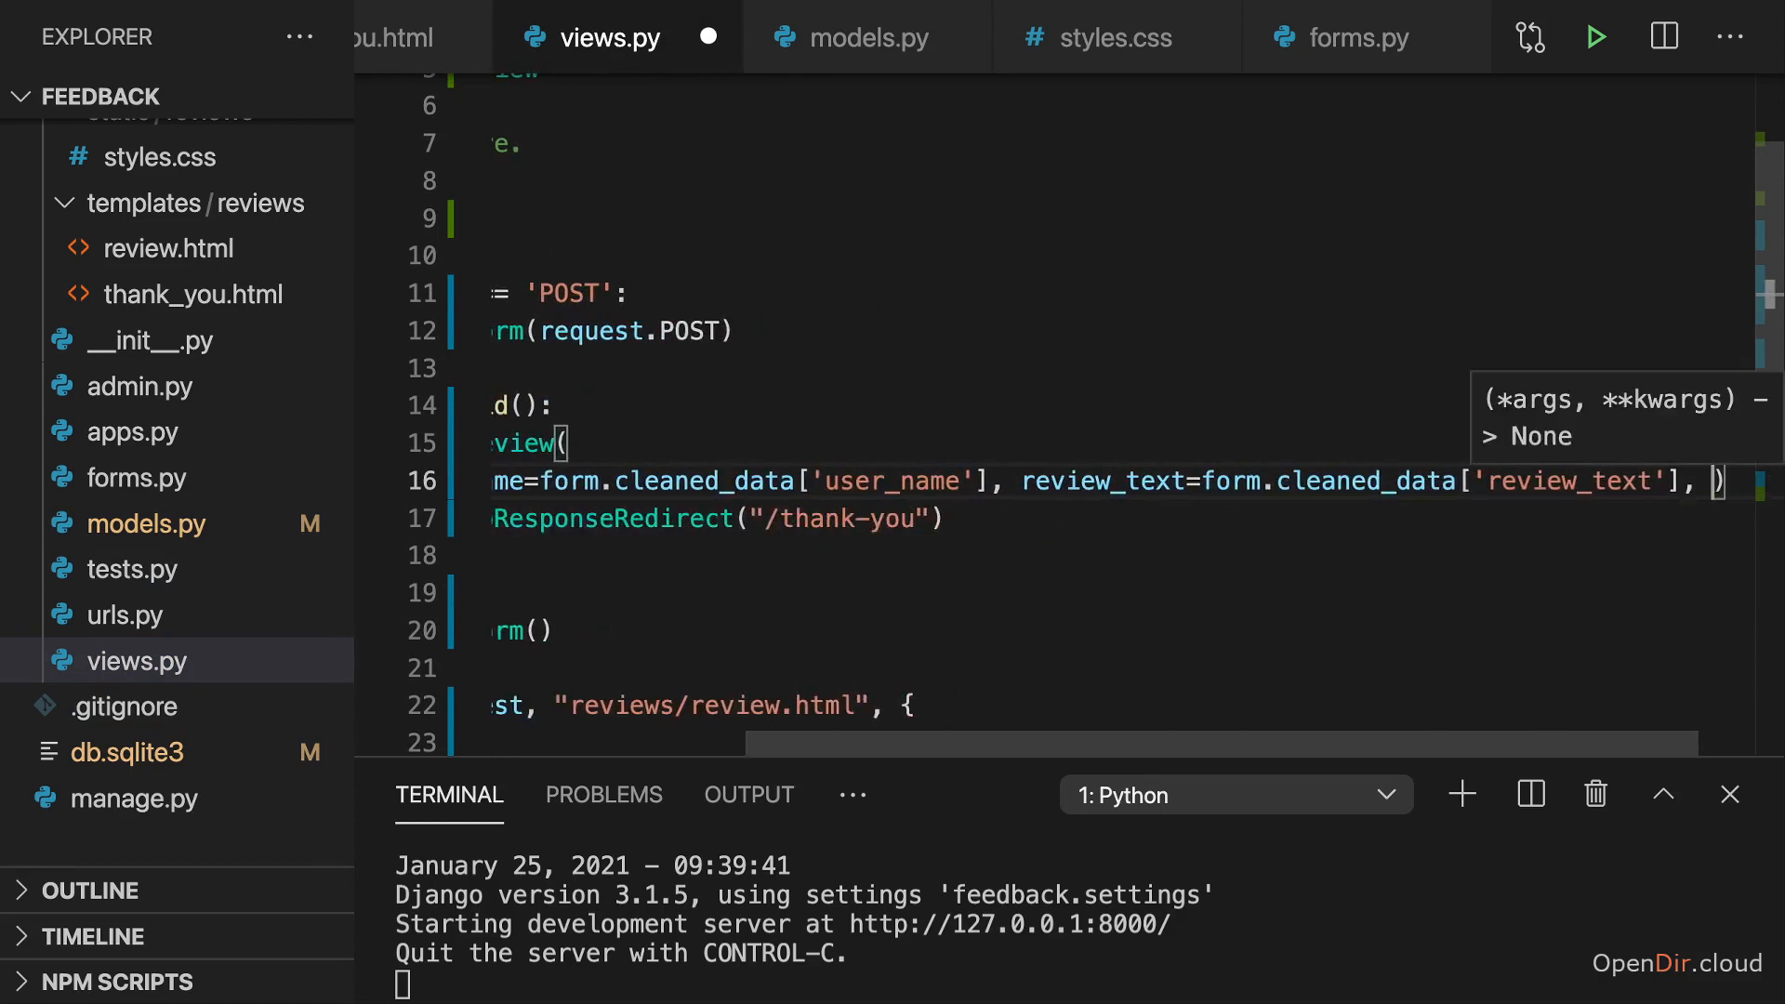
Add rating=form.cleaned_data['rating'] as the third argument of the Review() call
type("rating=")
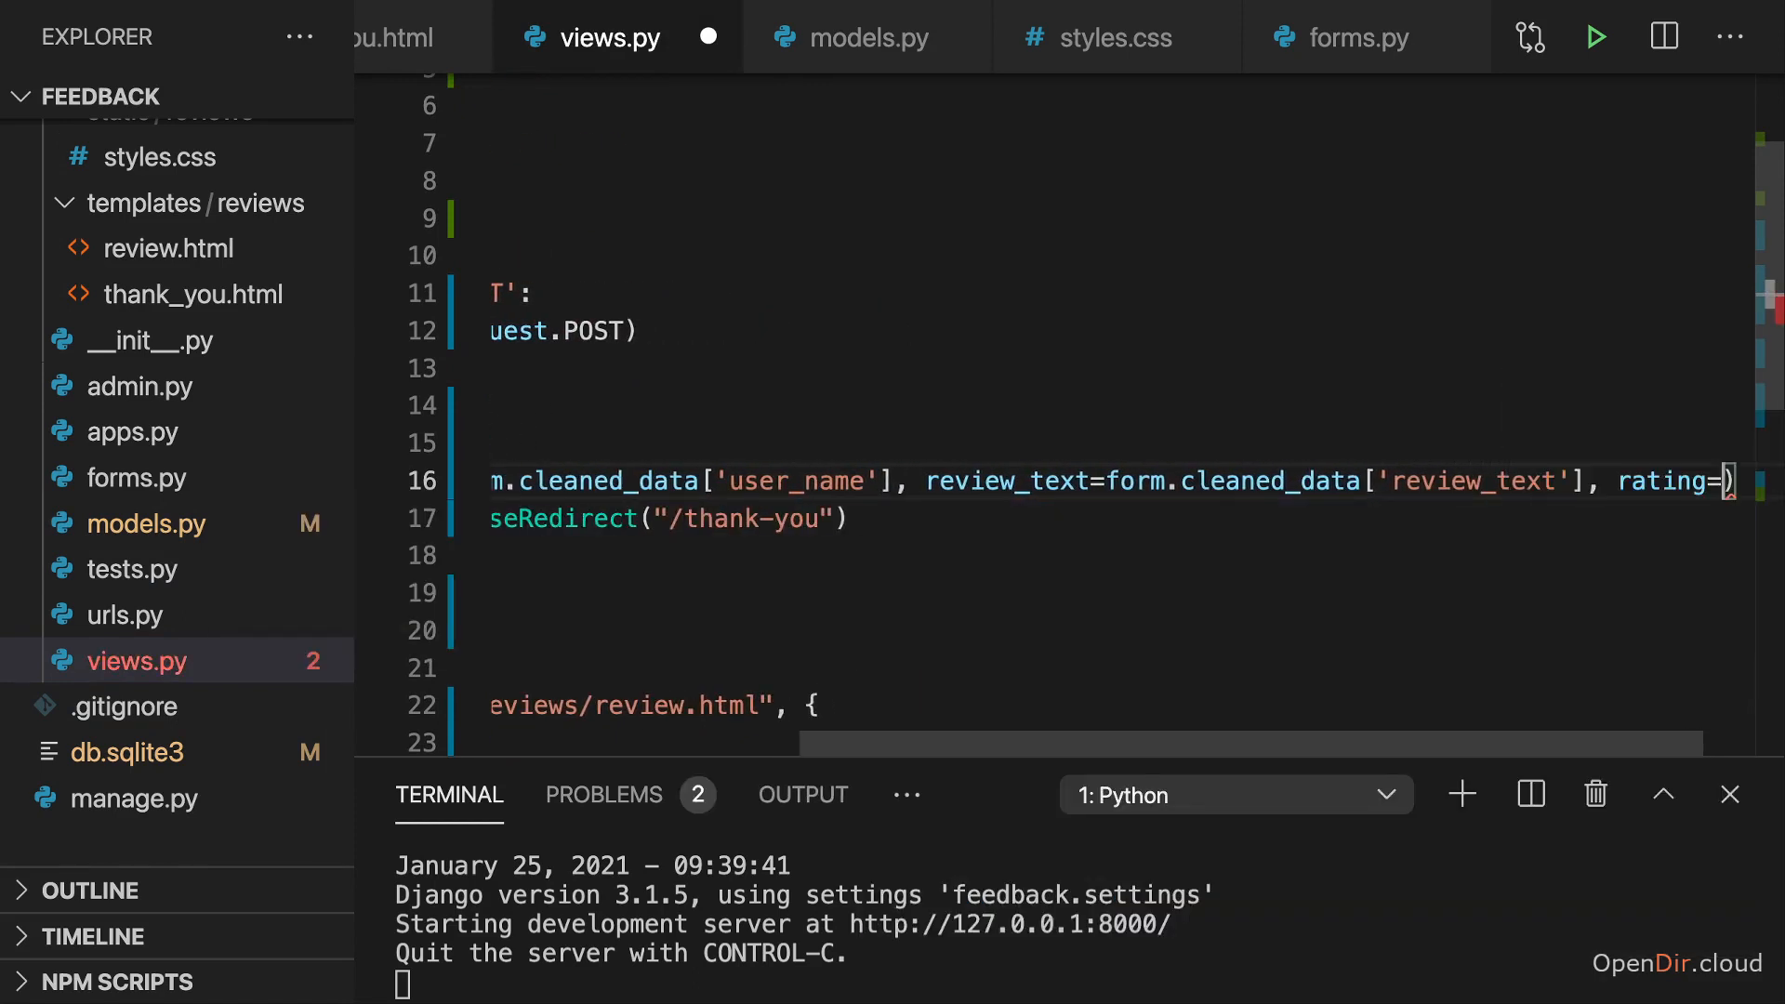
scroll("left", 3)
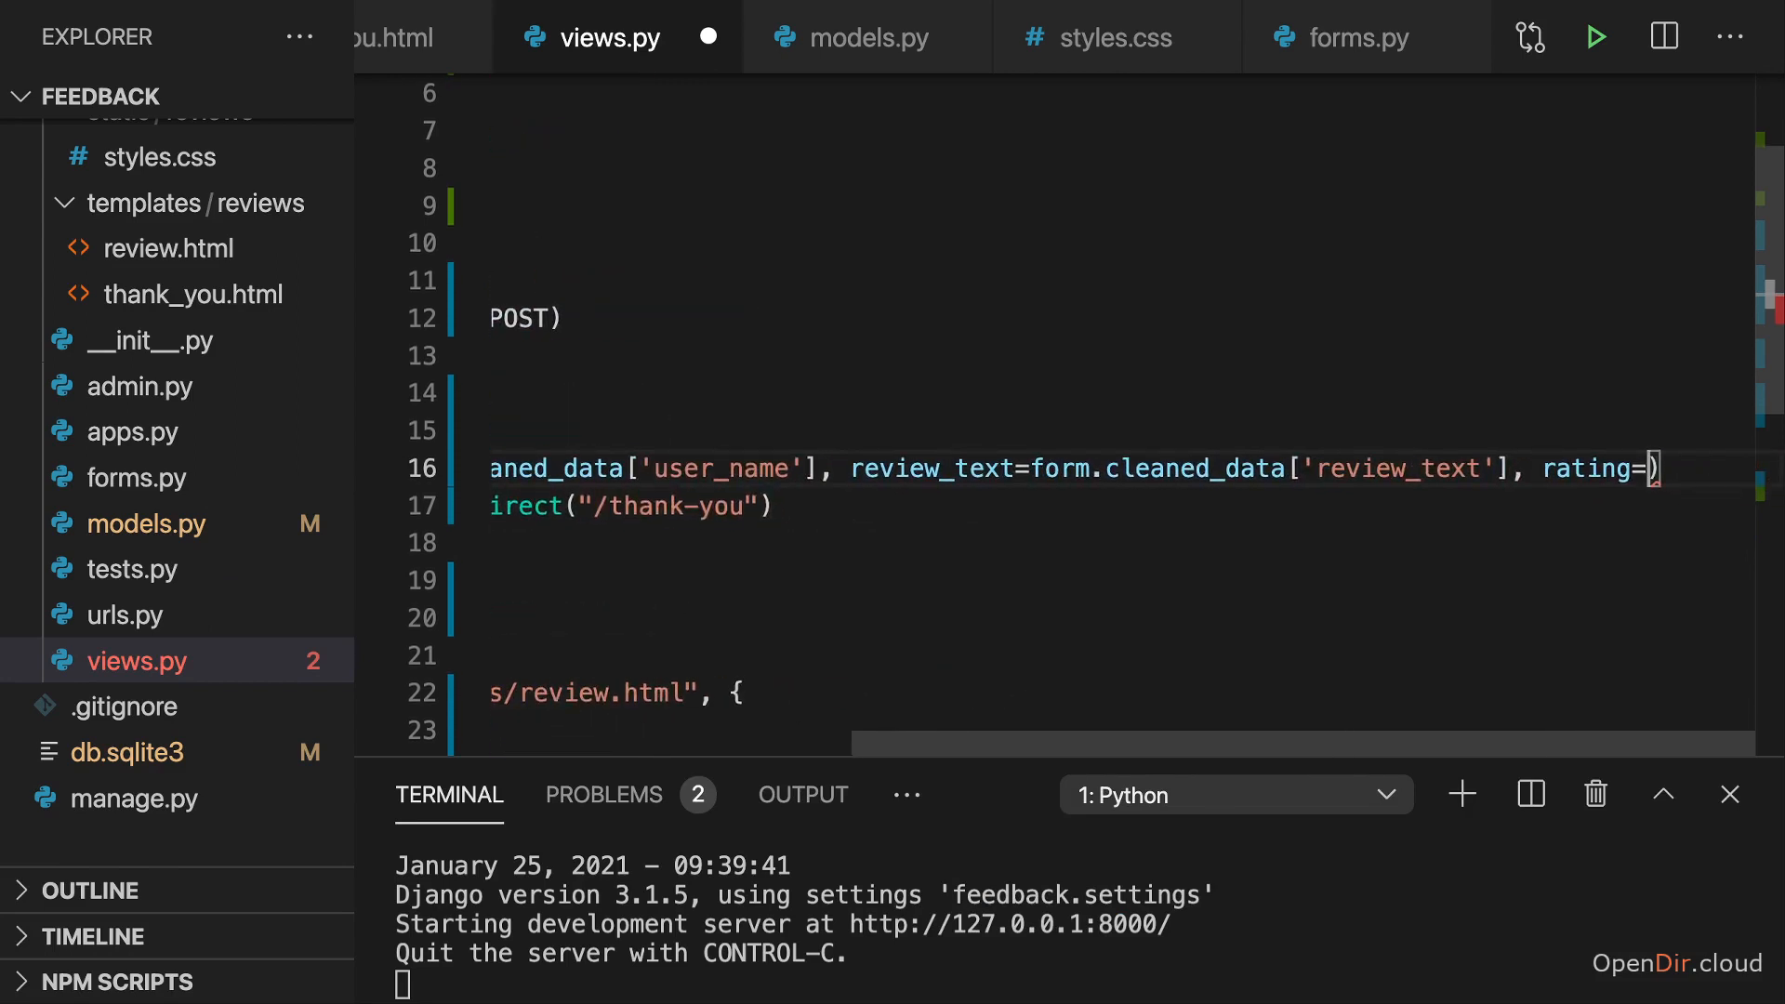
type("form.cleaned_data['rating")
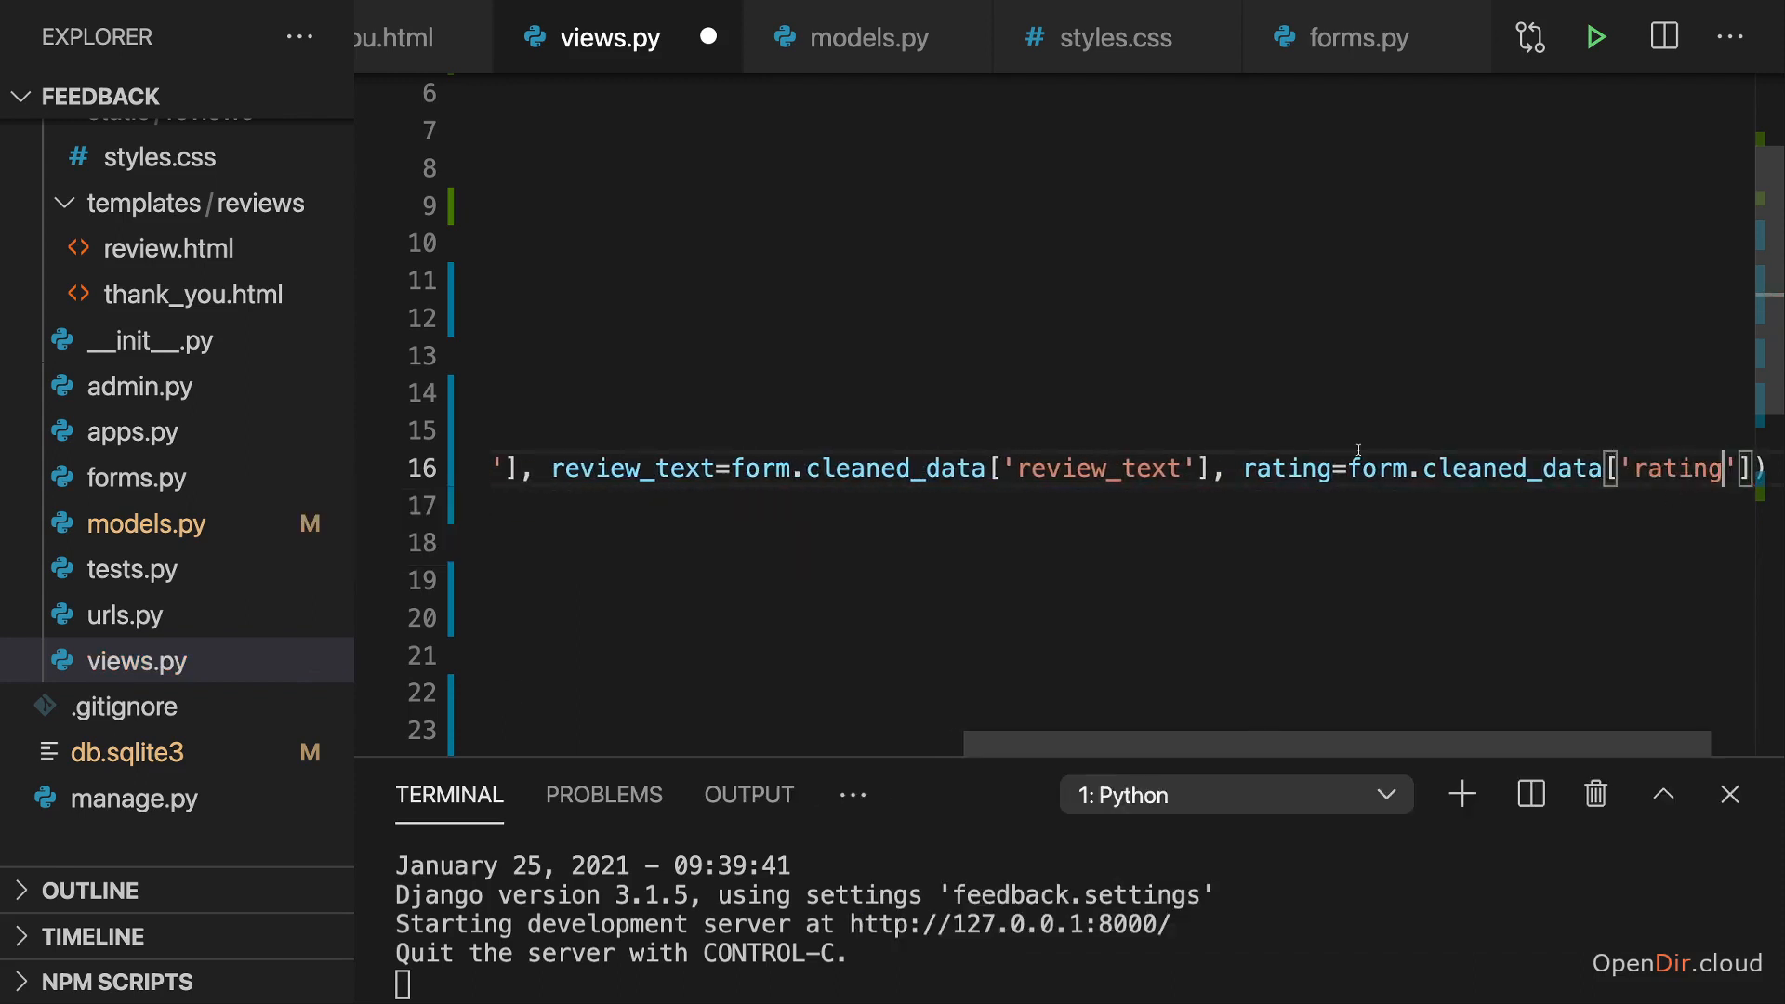
type(",")
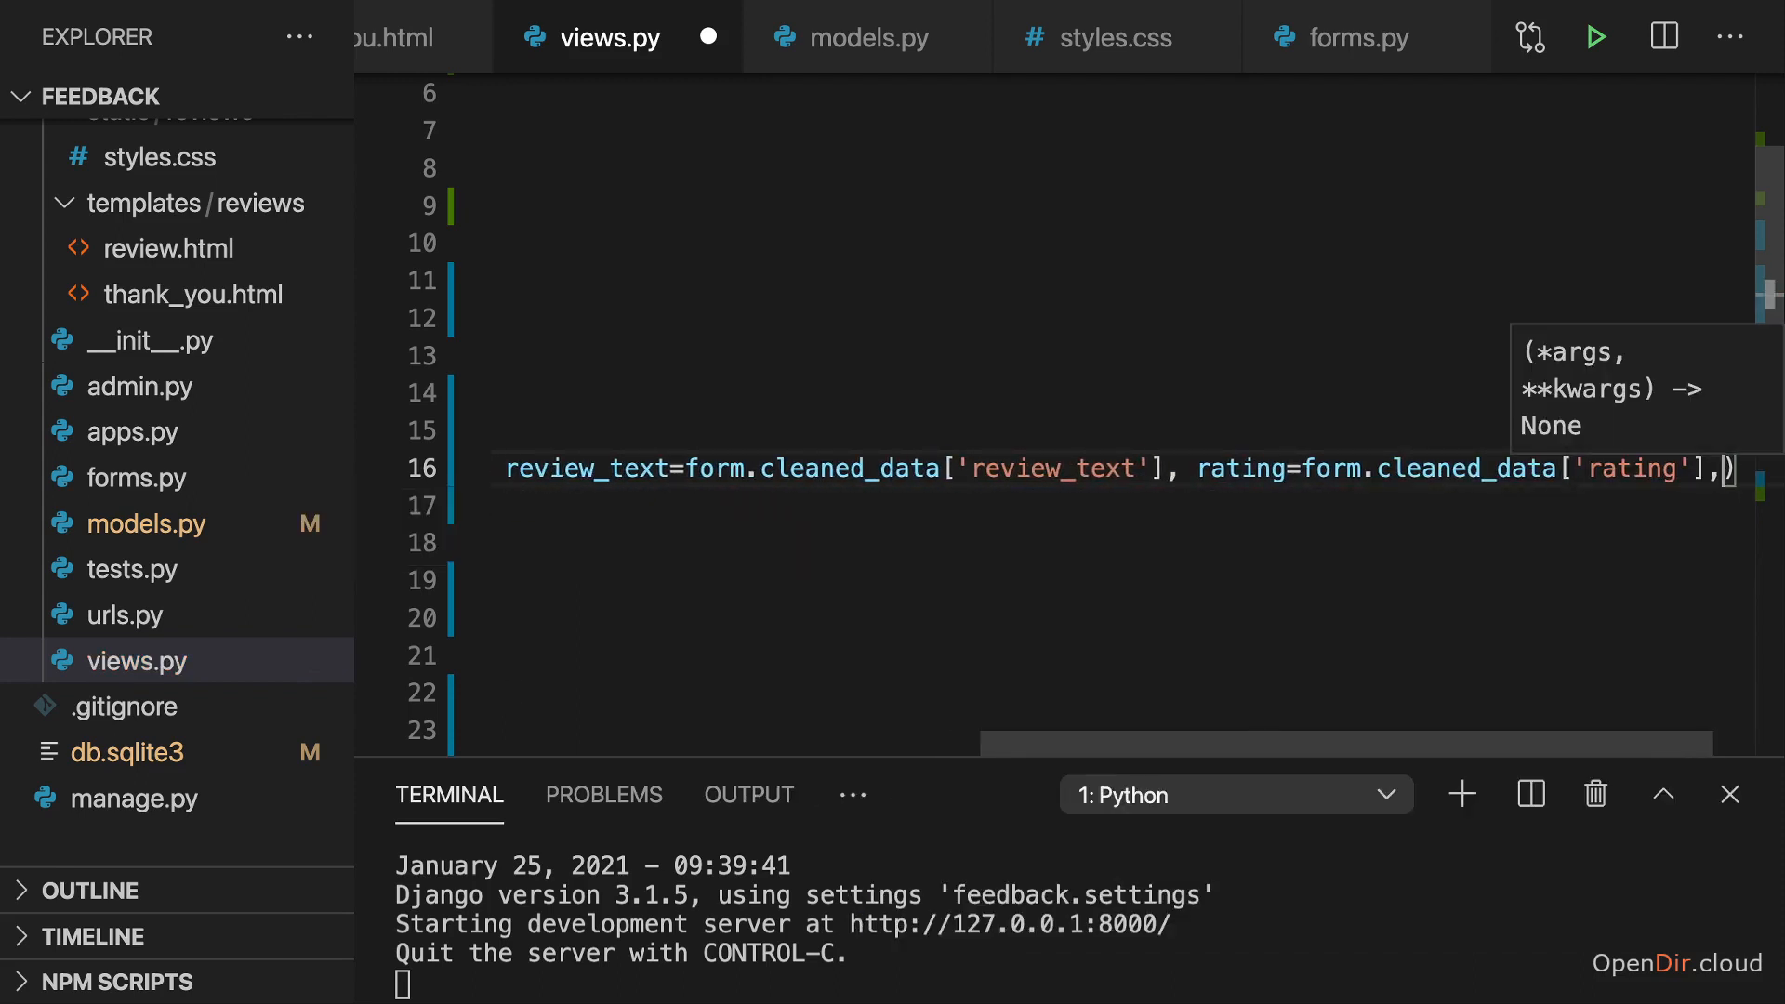
key("Backspace")
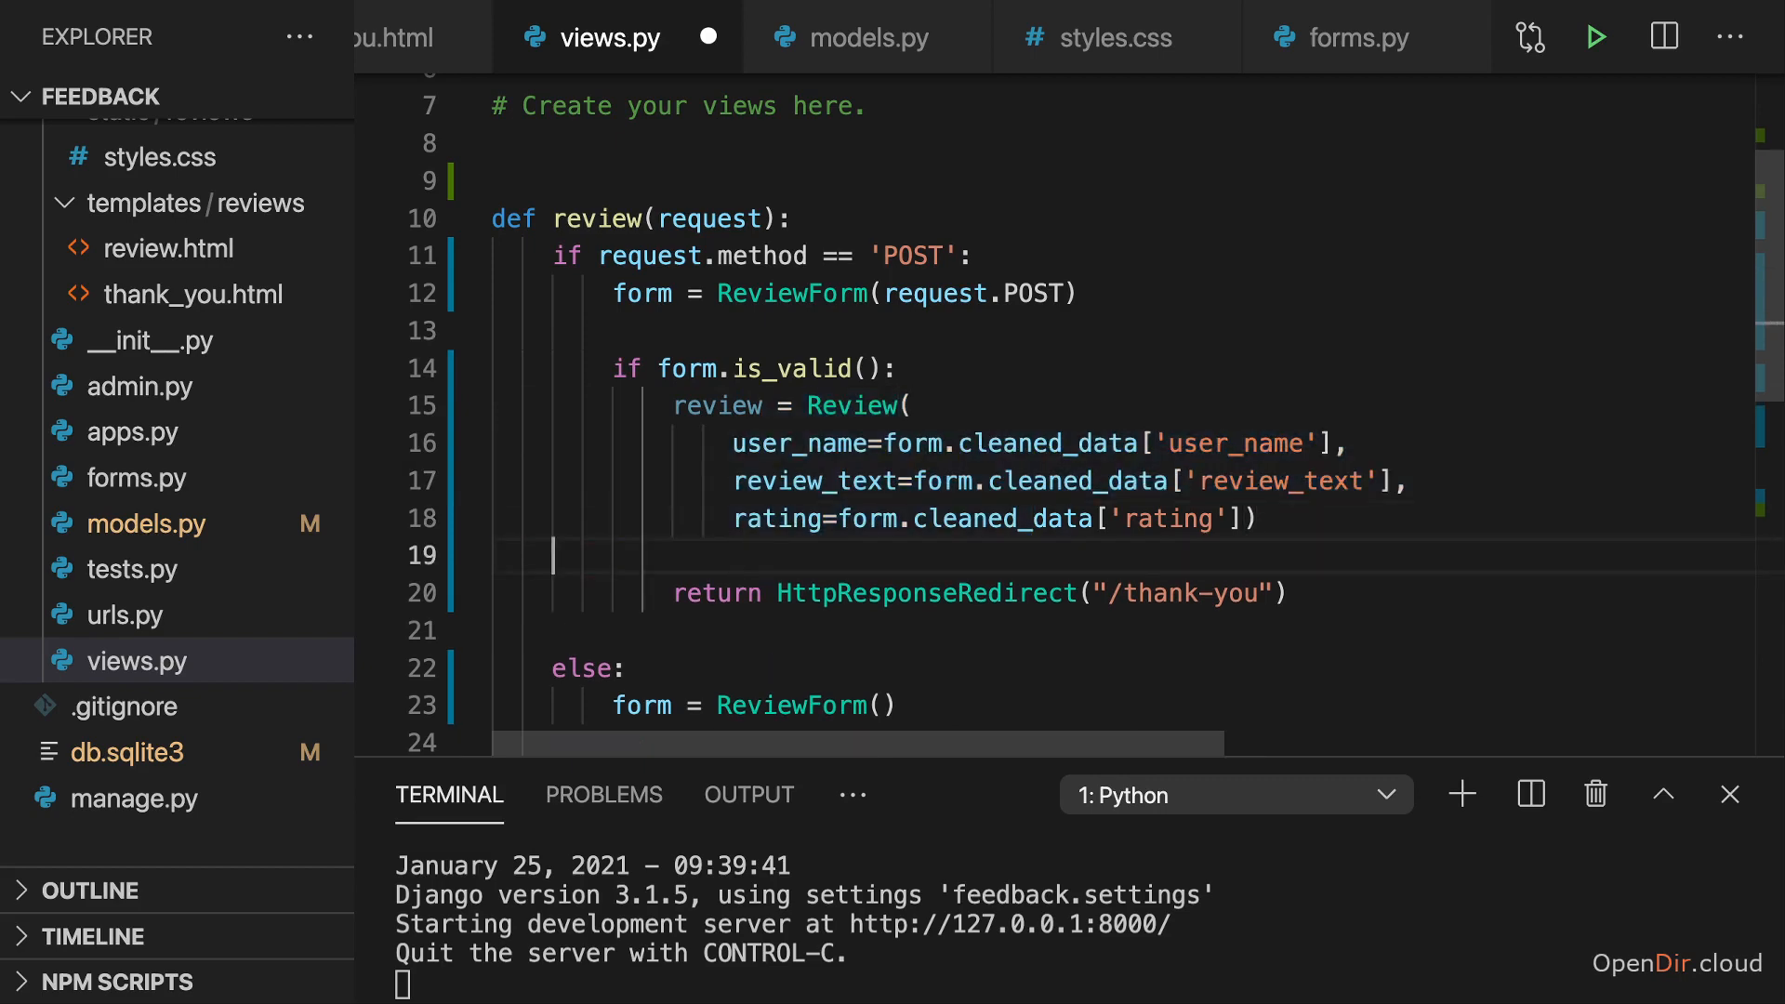
Call review.save() after building the Review and save views.py
type("review.save(")
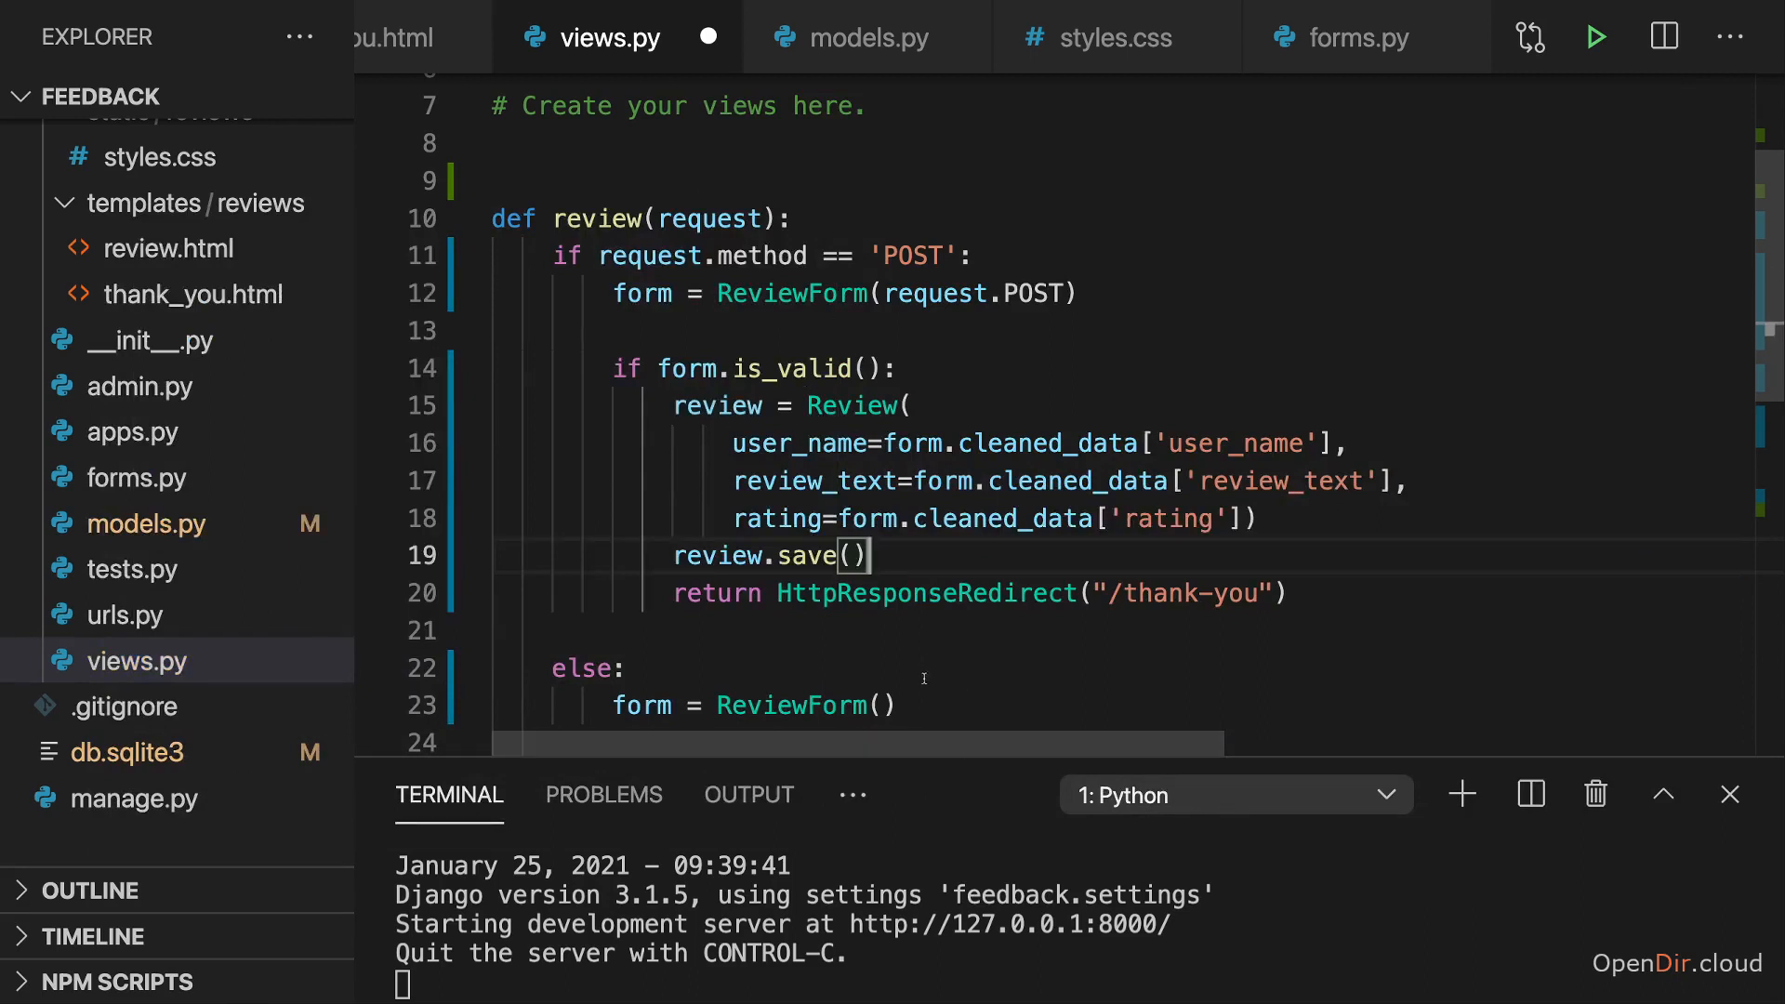
left_click_drag(734, 443, 1257, 519)
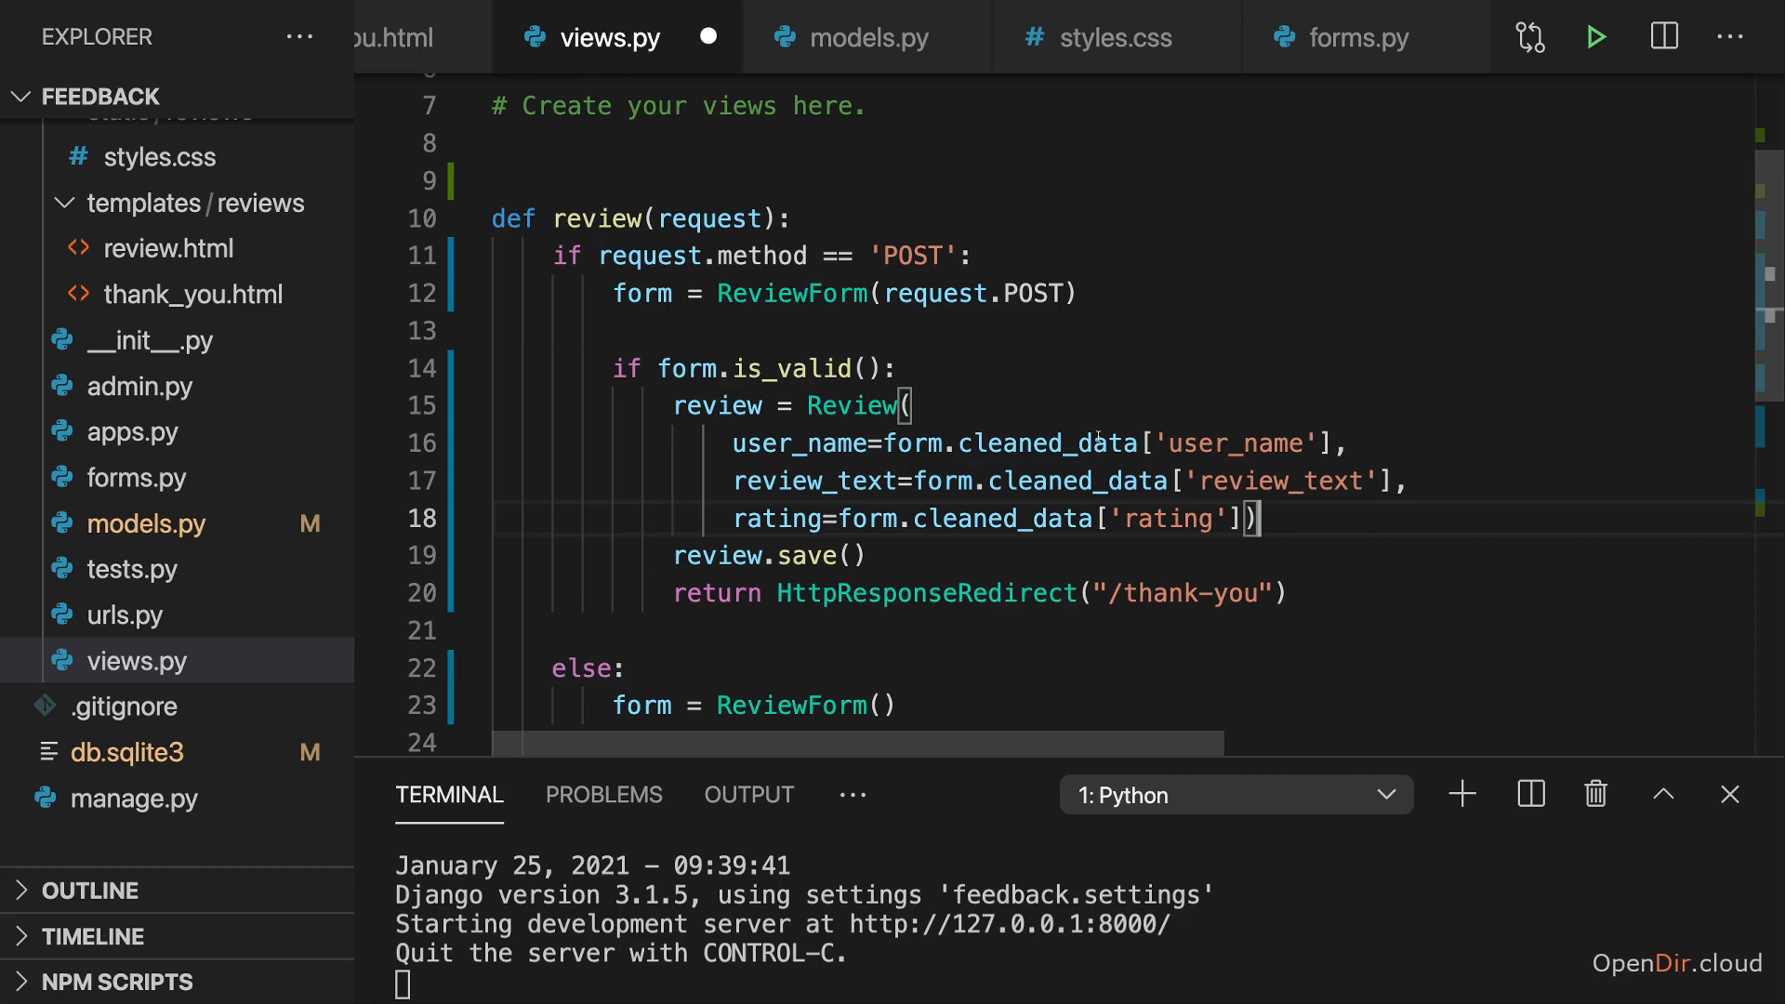
key("Ctrl+S")
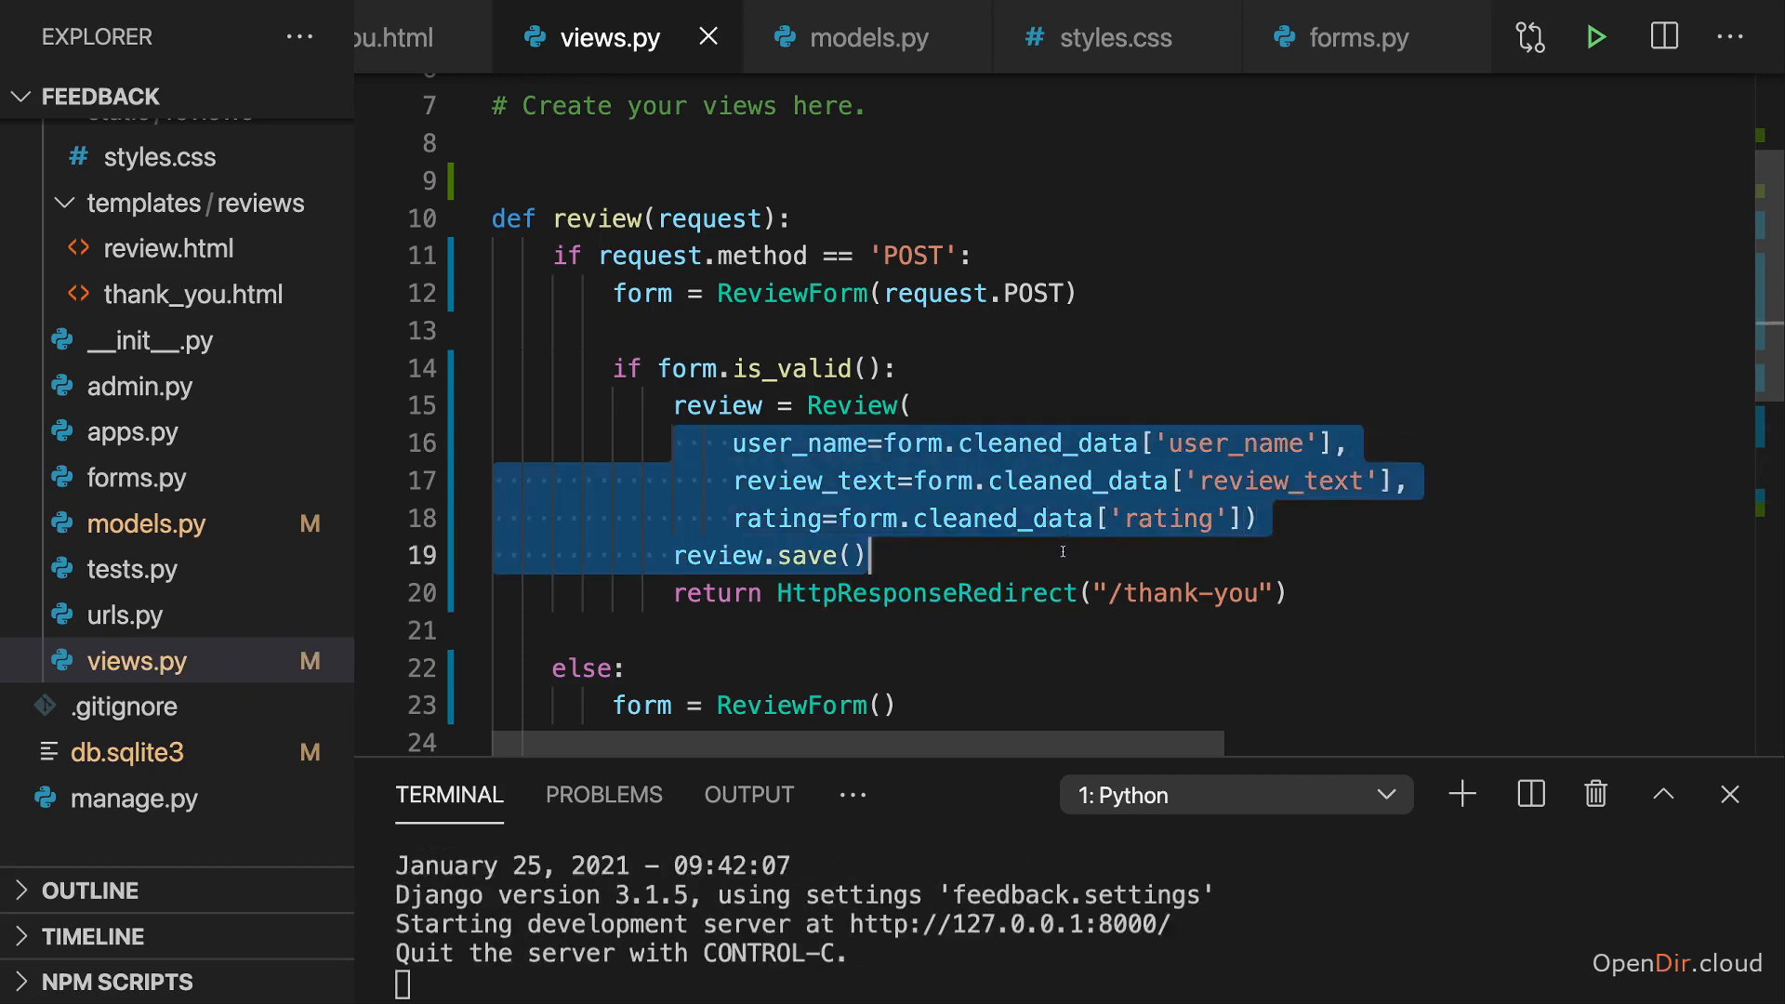
mouse_move(927, 594)
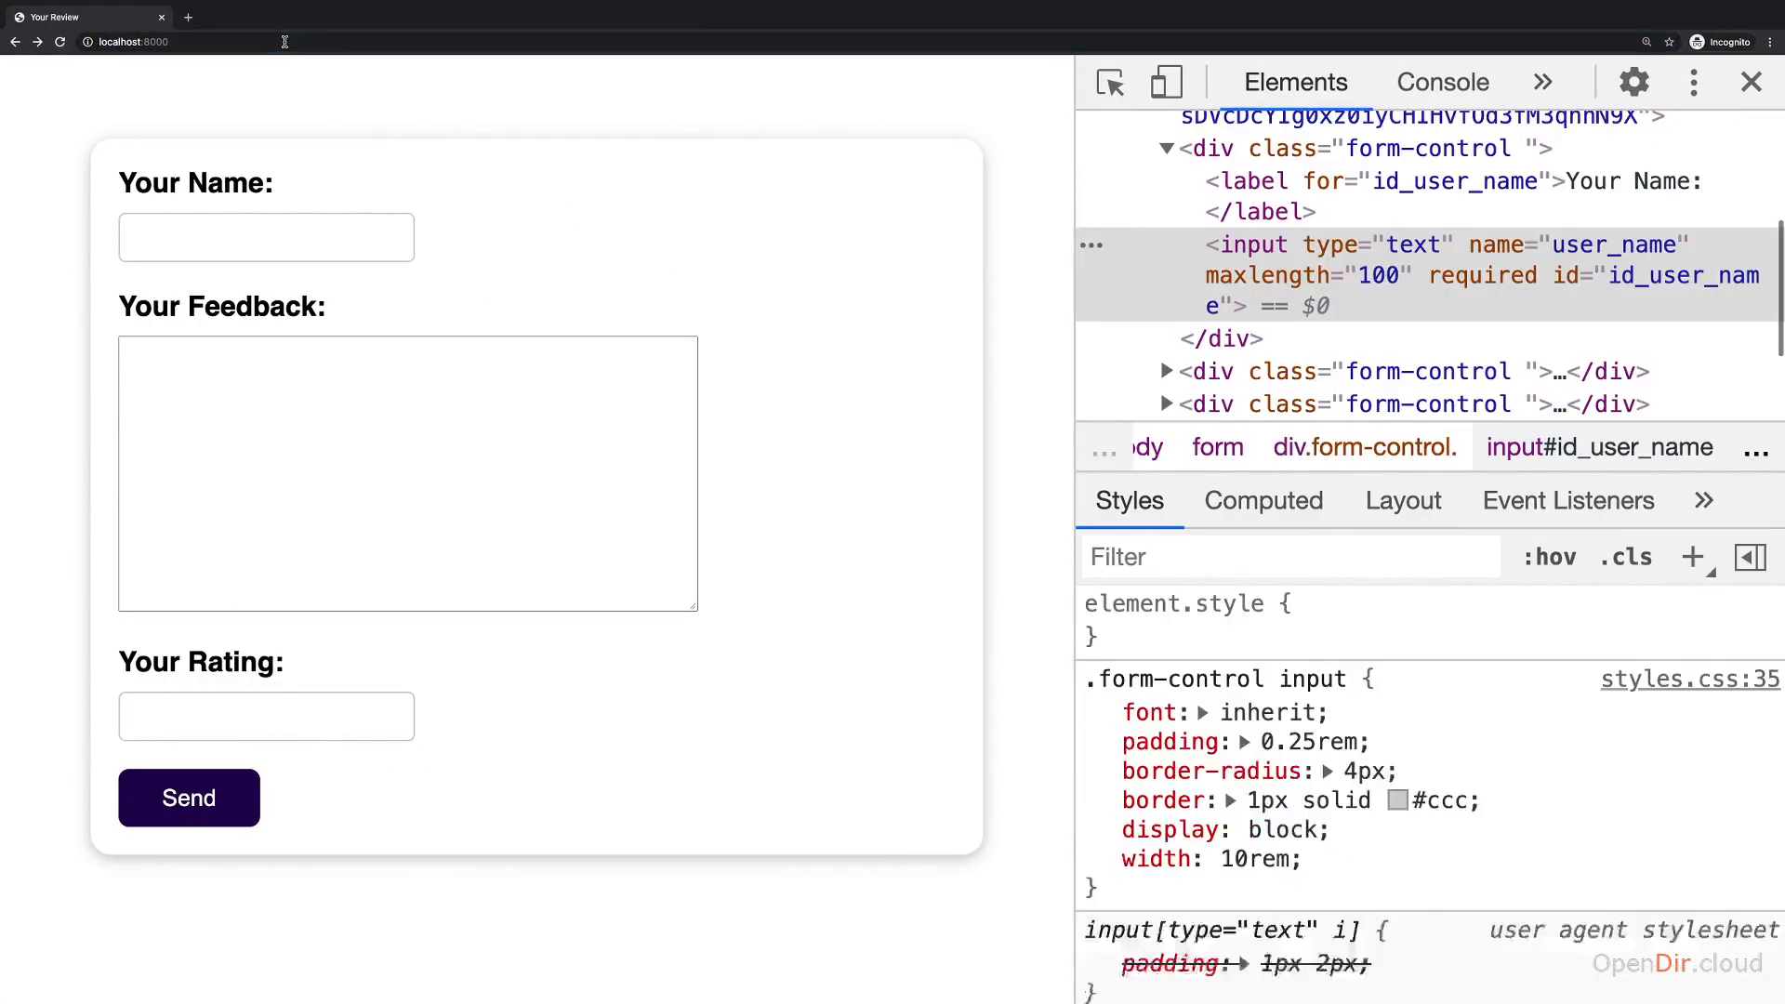
Send a review as Maximilian with feedback 'This was awesome!' and rating 5
type("Maximilian")
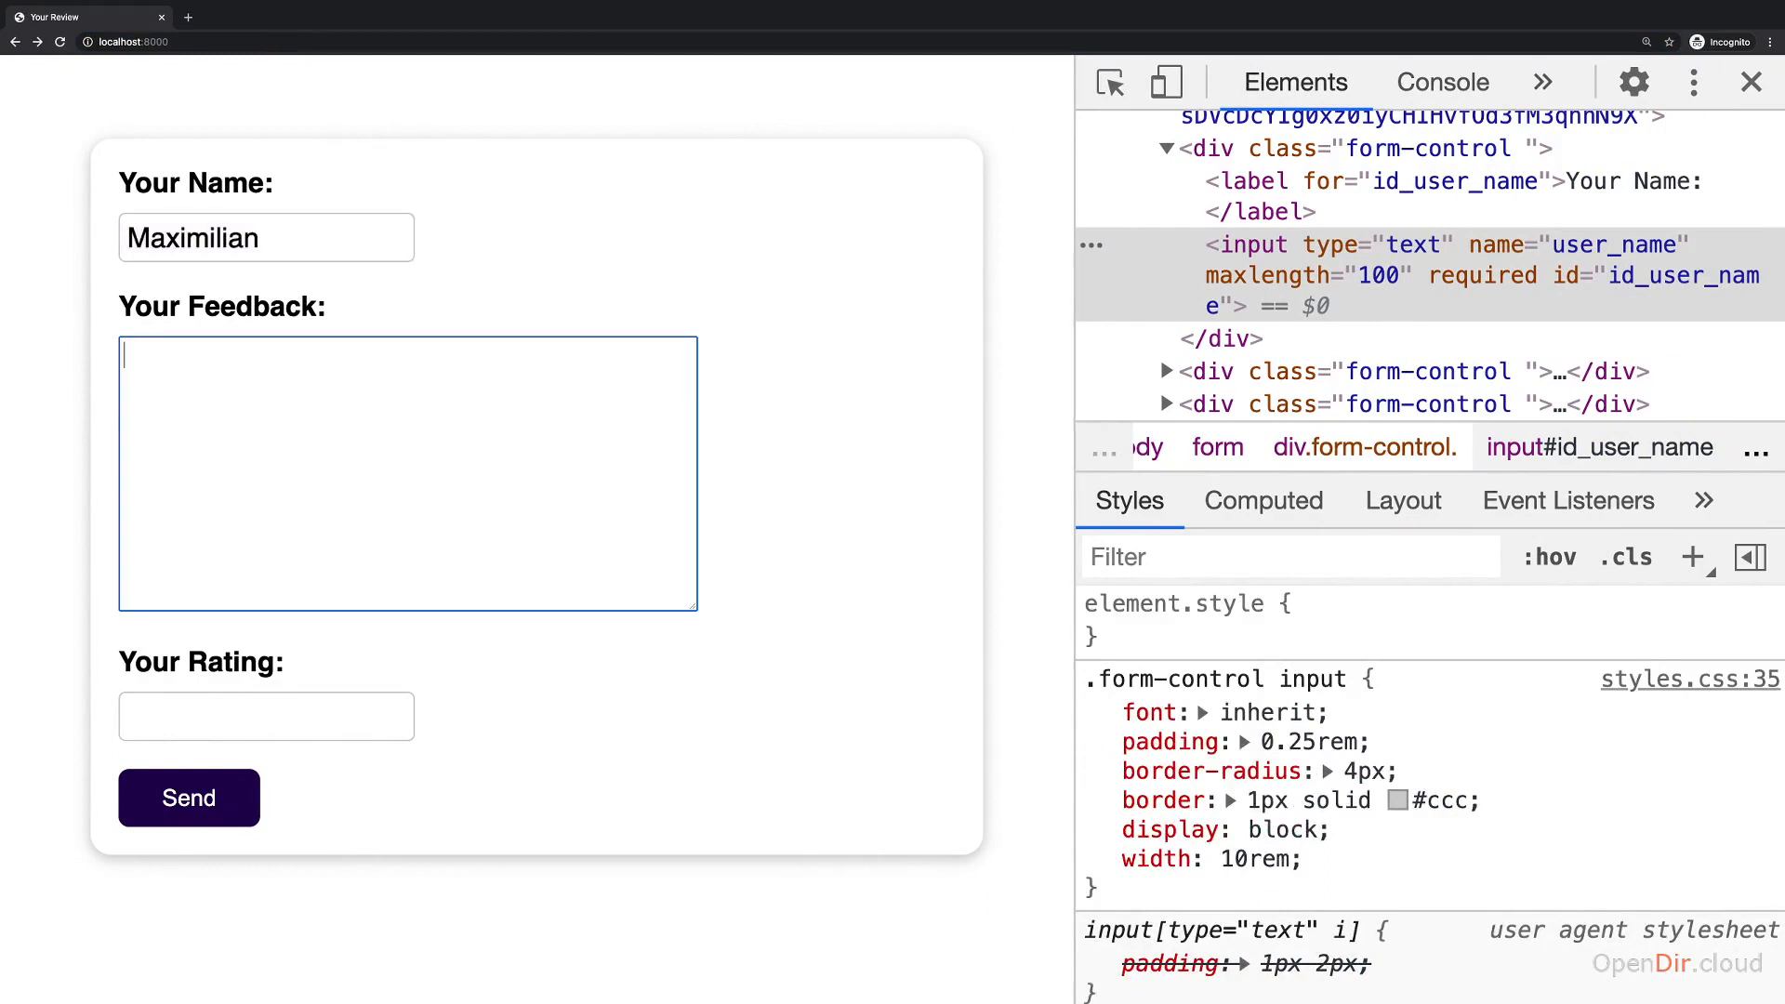
type("This was aawesome!")
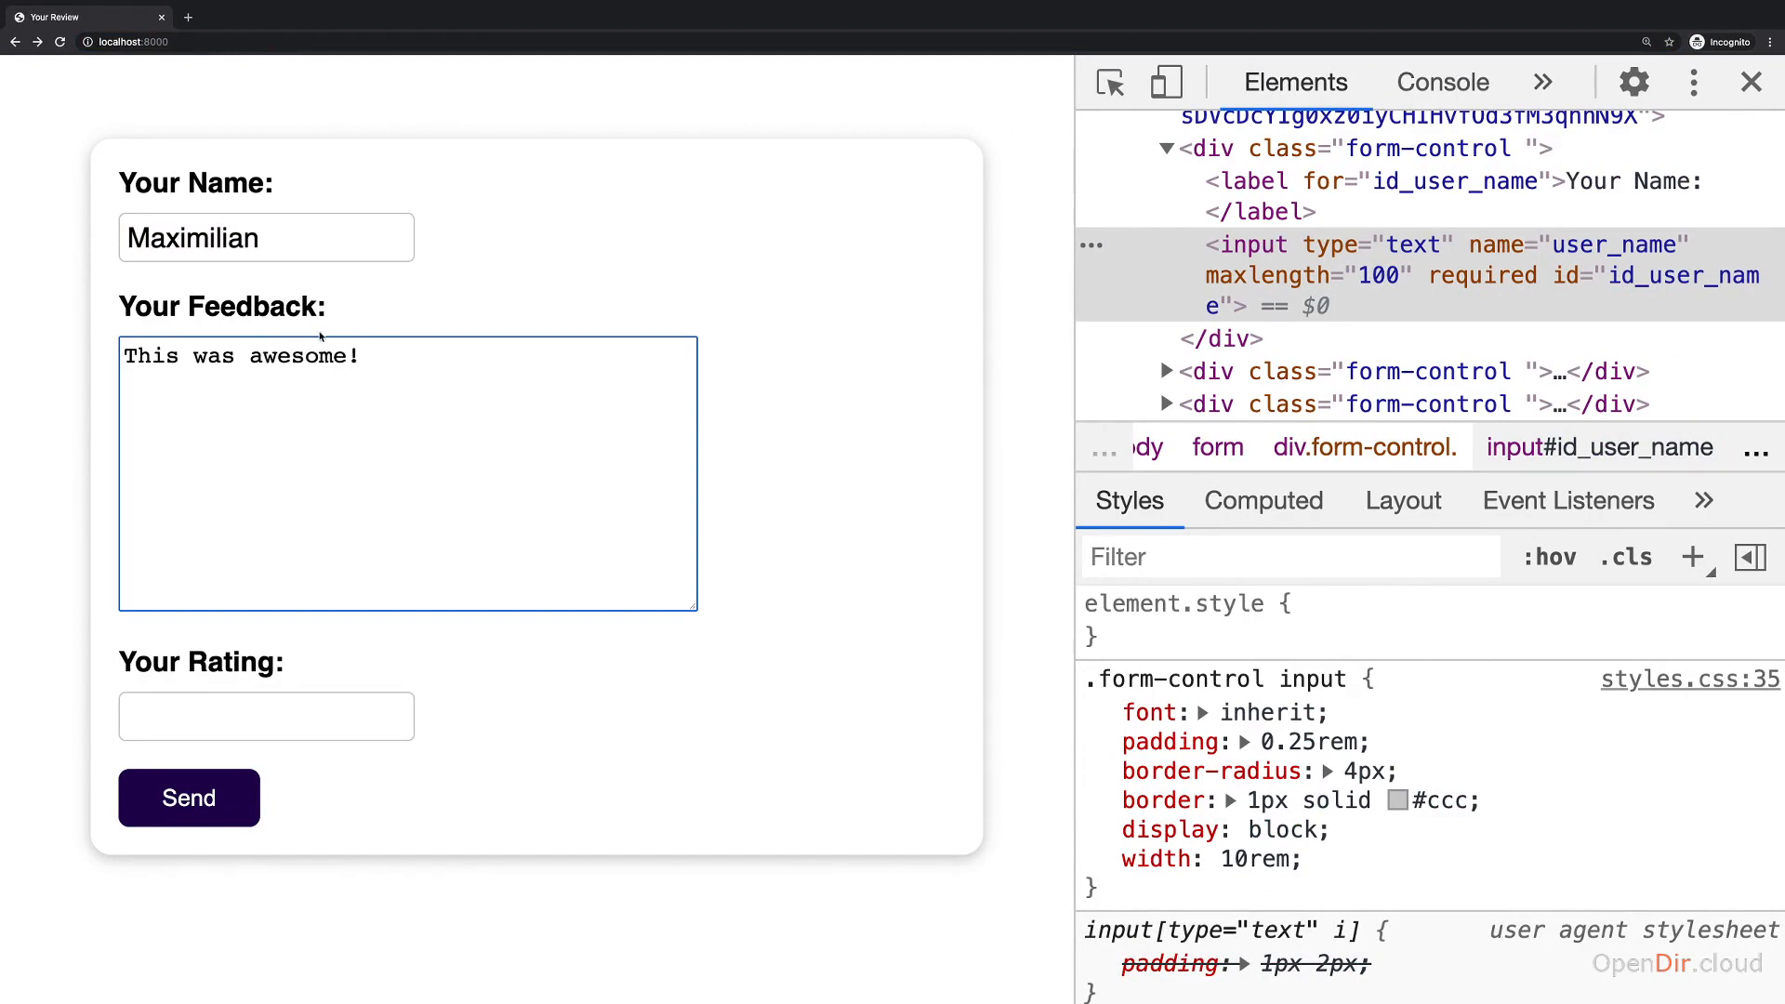
mouse_move(339, 370)
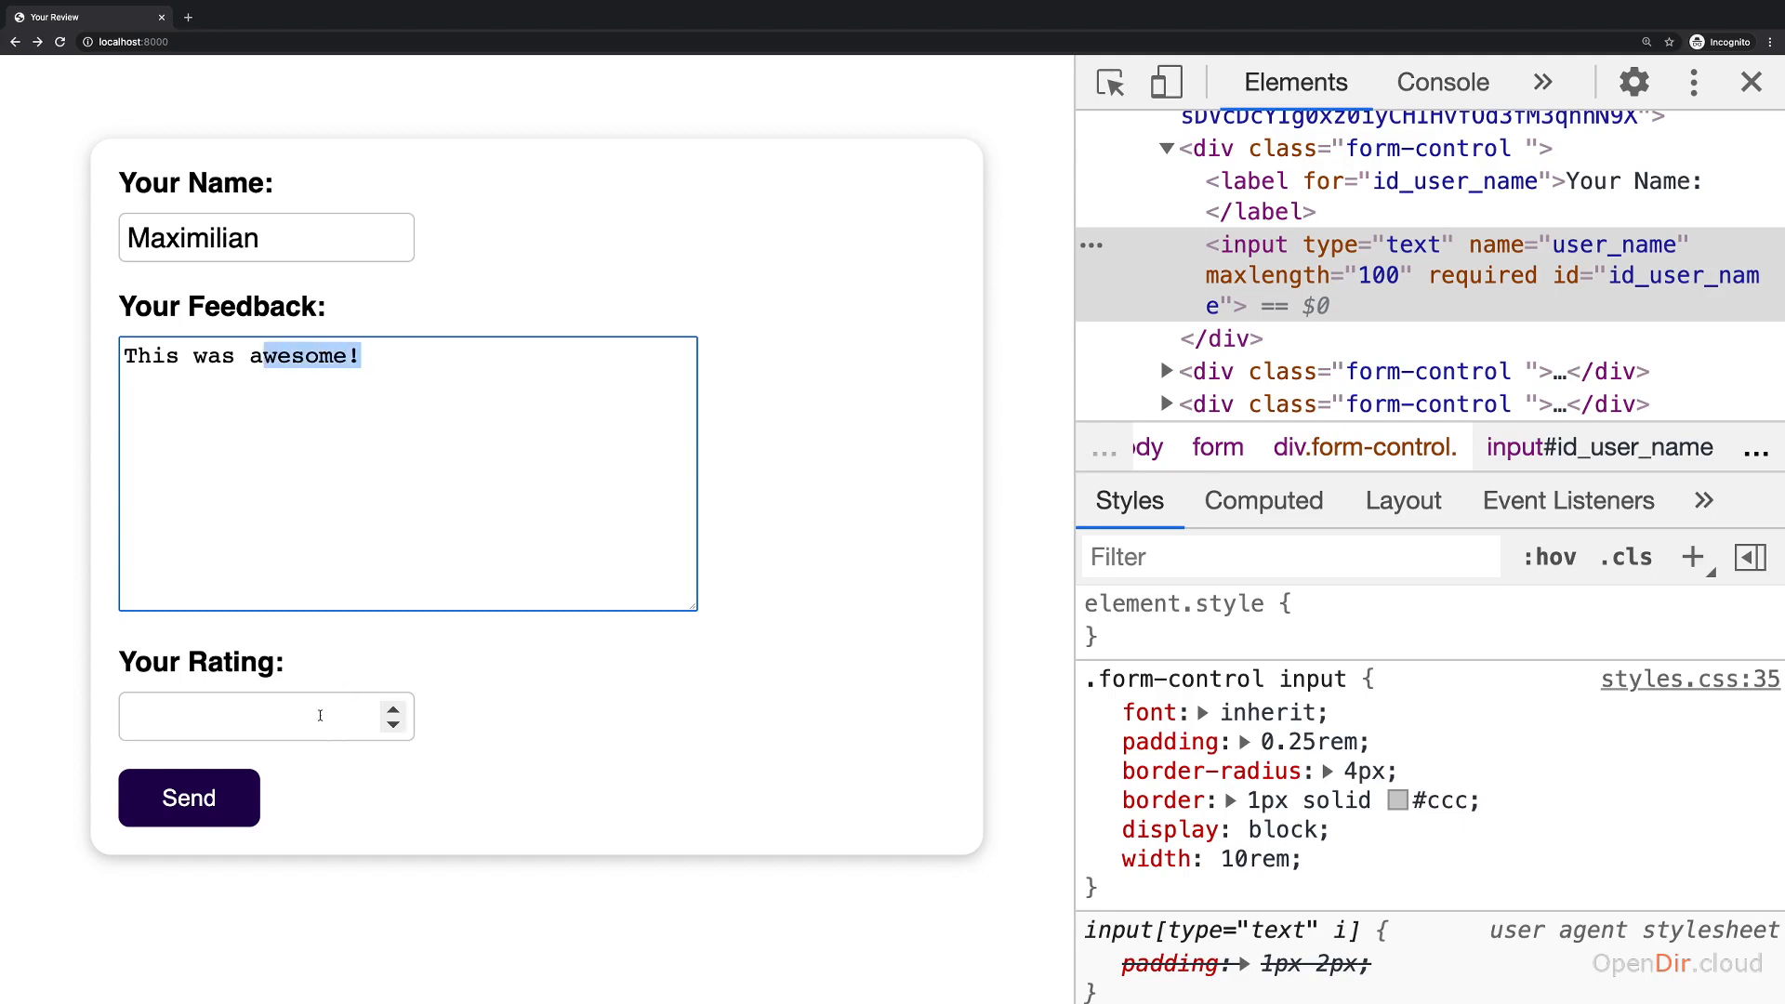
type("5")
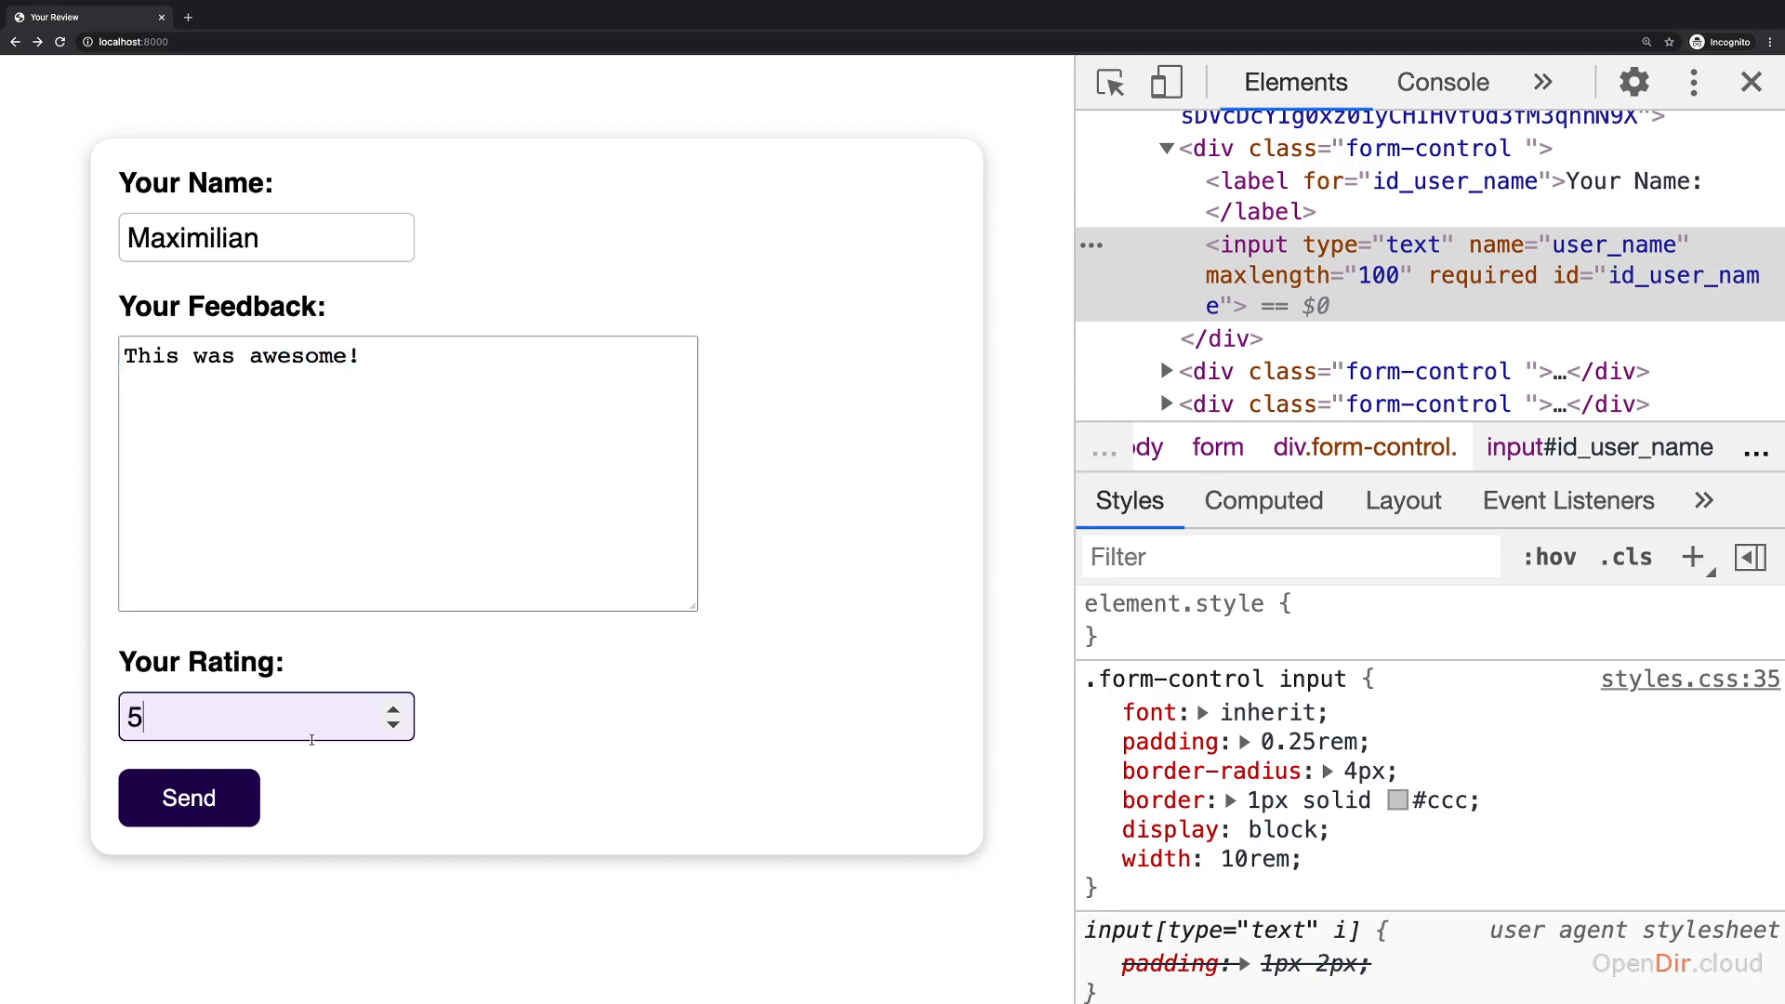
left_click(190, 798)
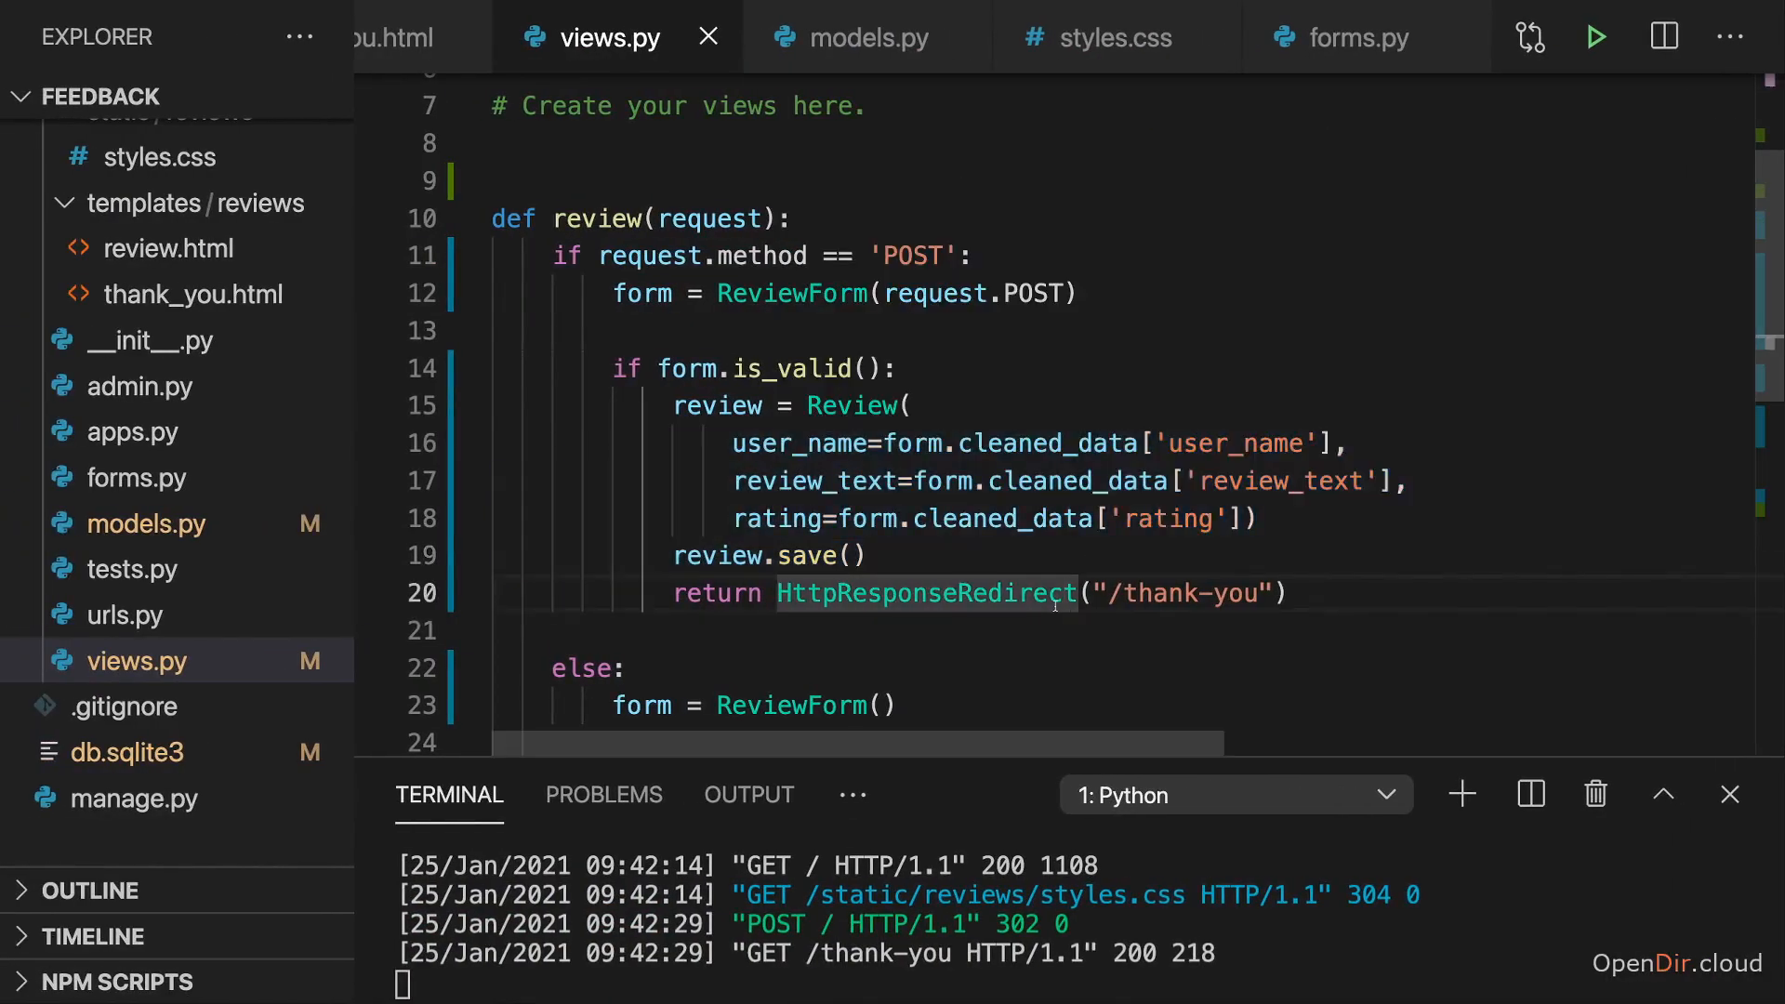
Stop the dev server and run python3 manage.py shell in the terminal
scroll("down", 3)
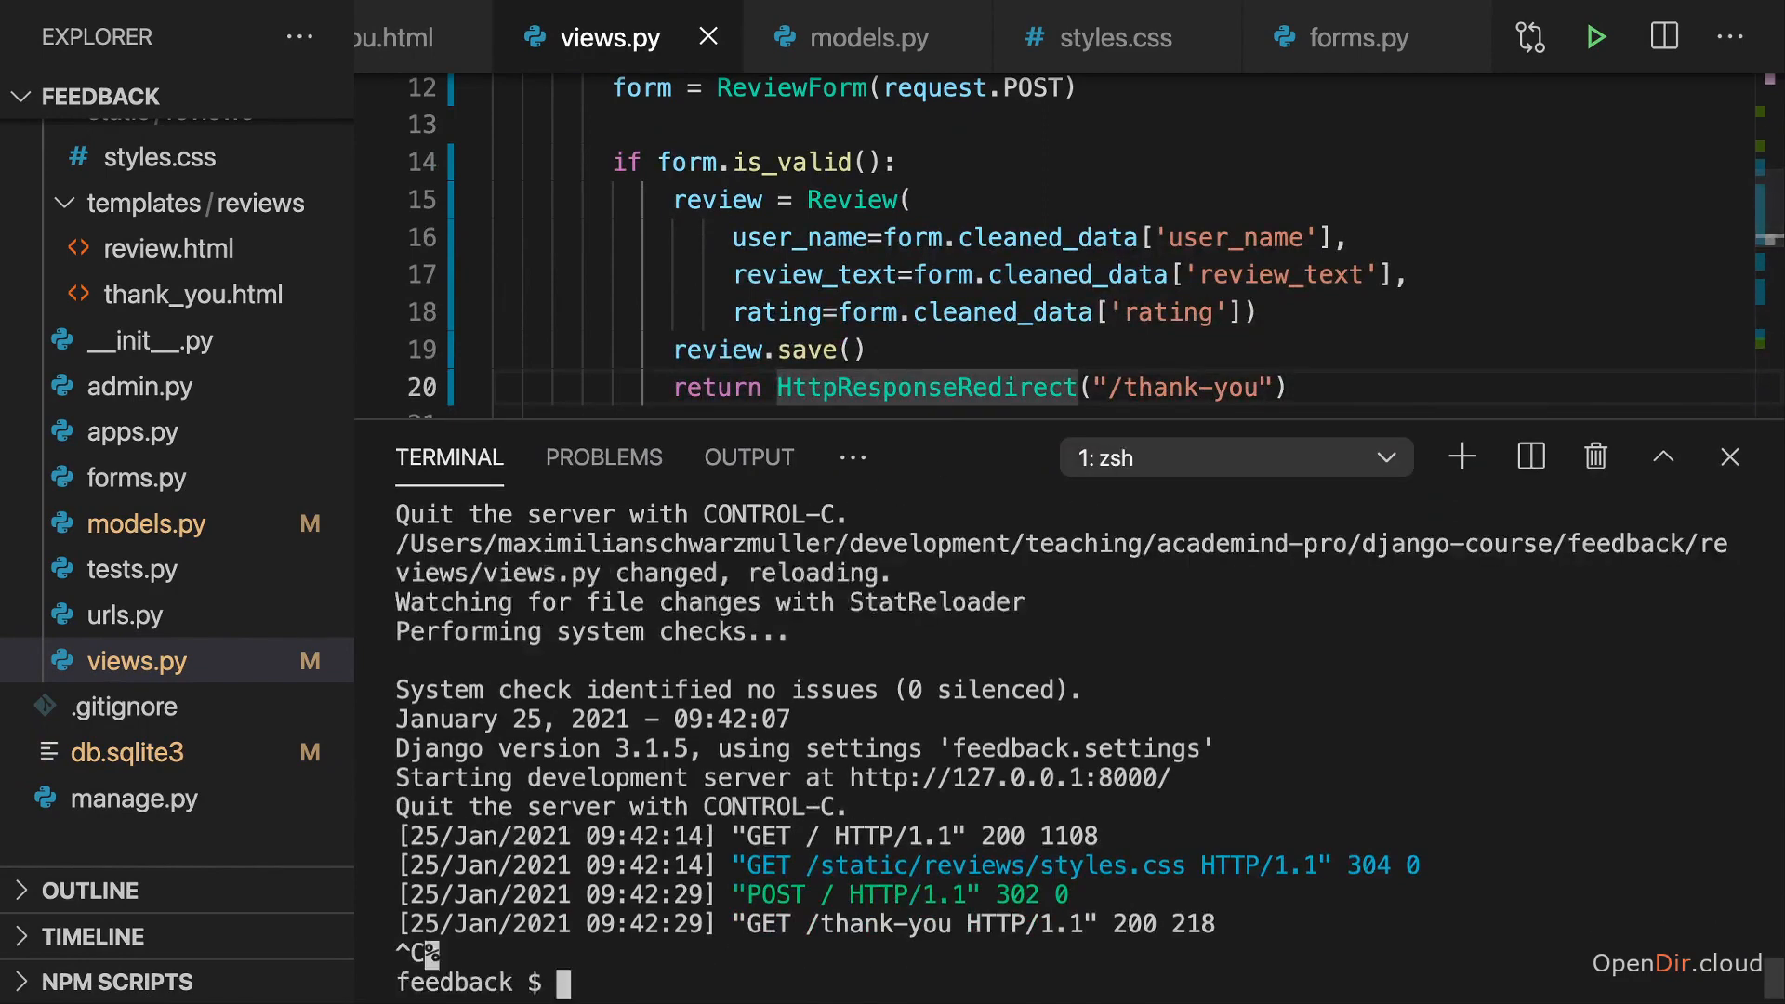
type("python3 ma")
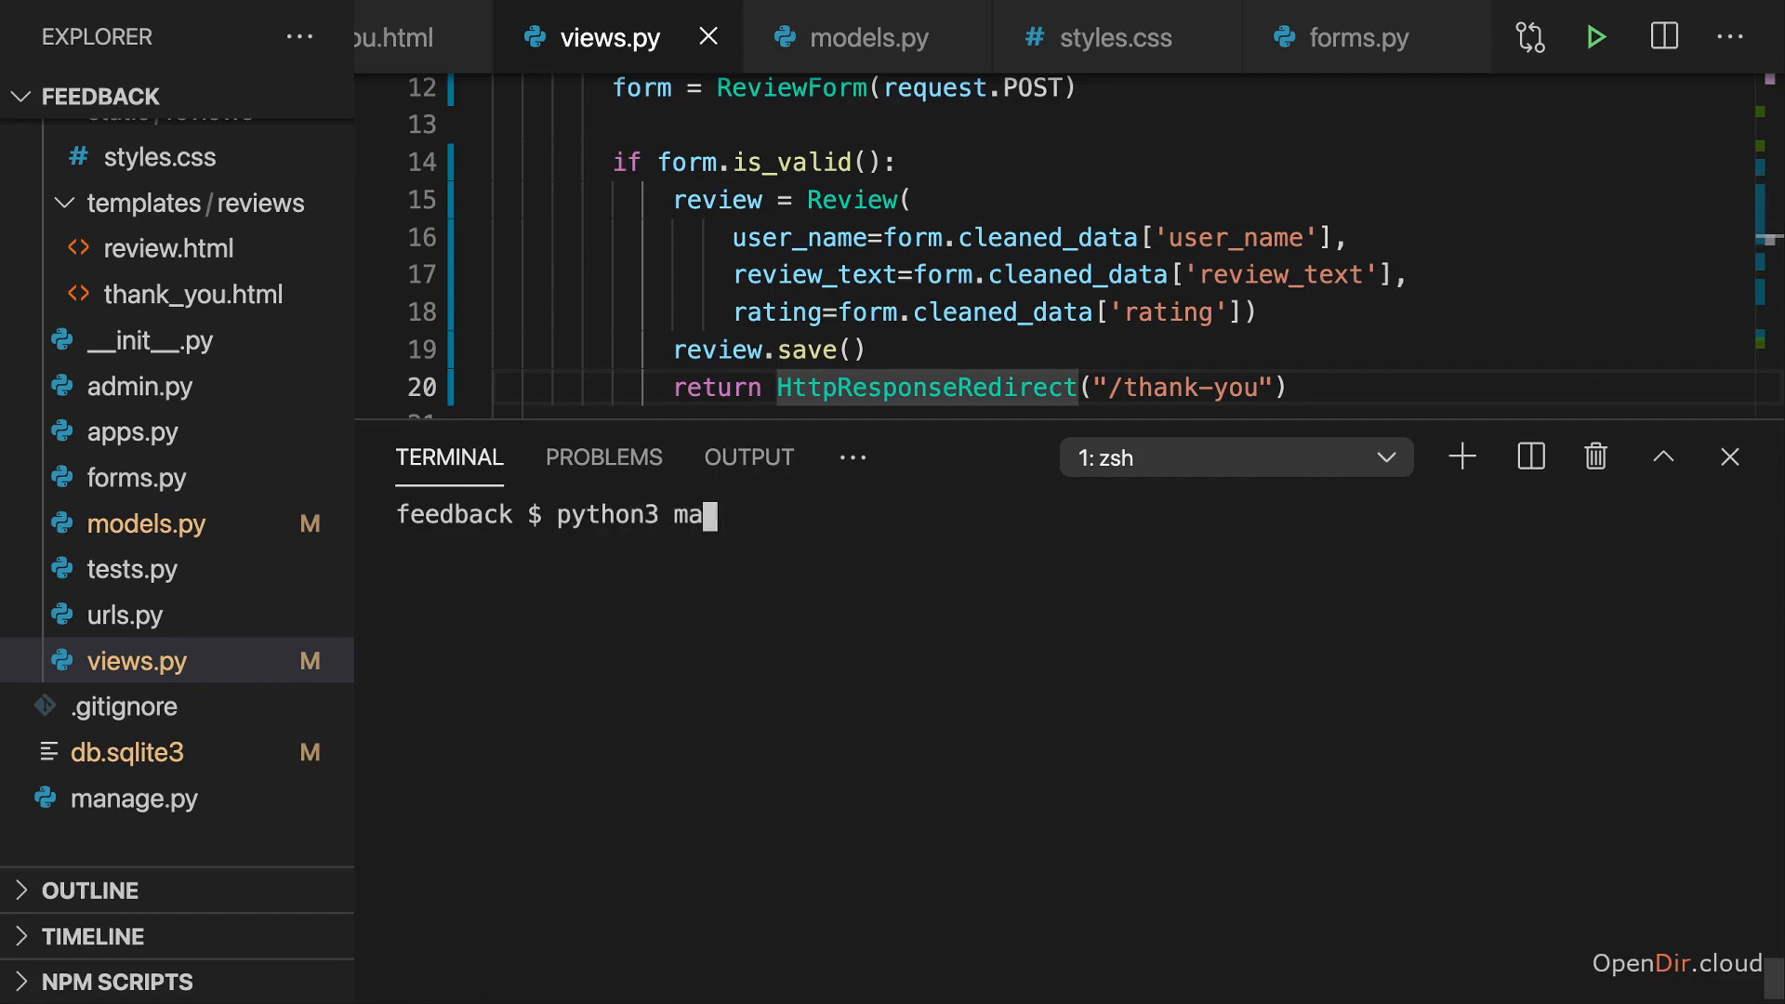
type("nage.py")
type("from")
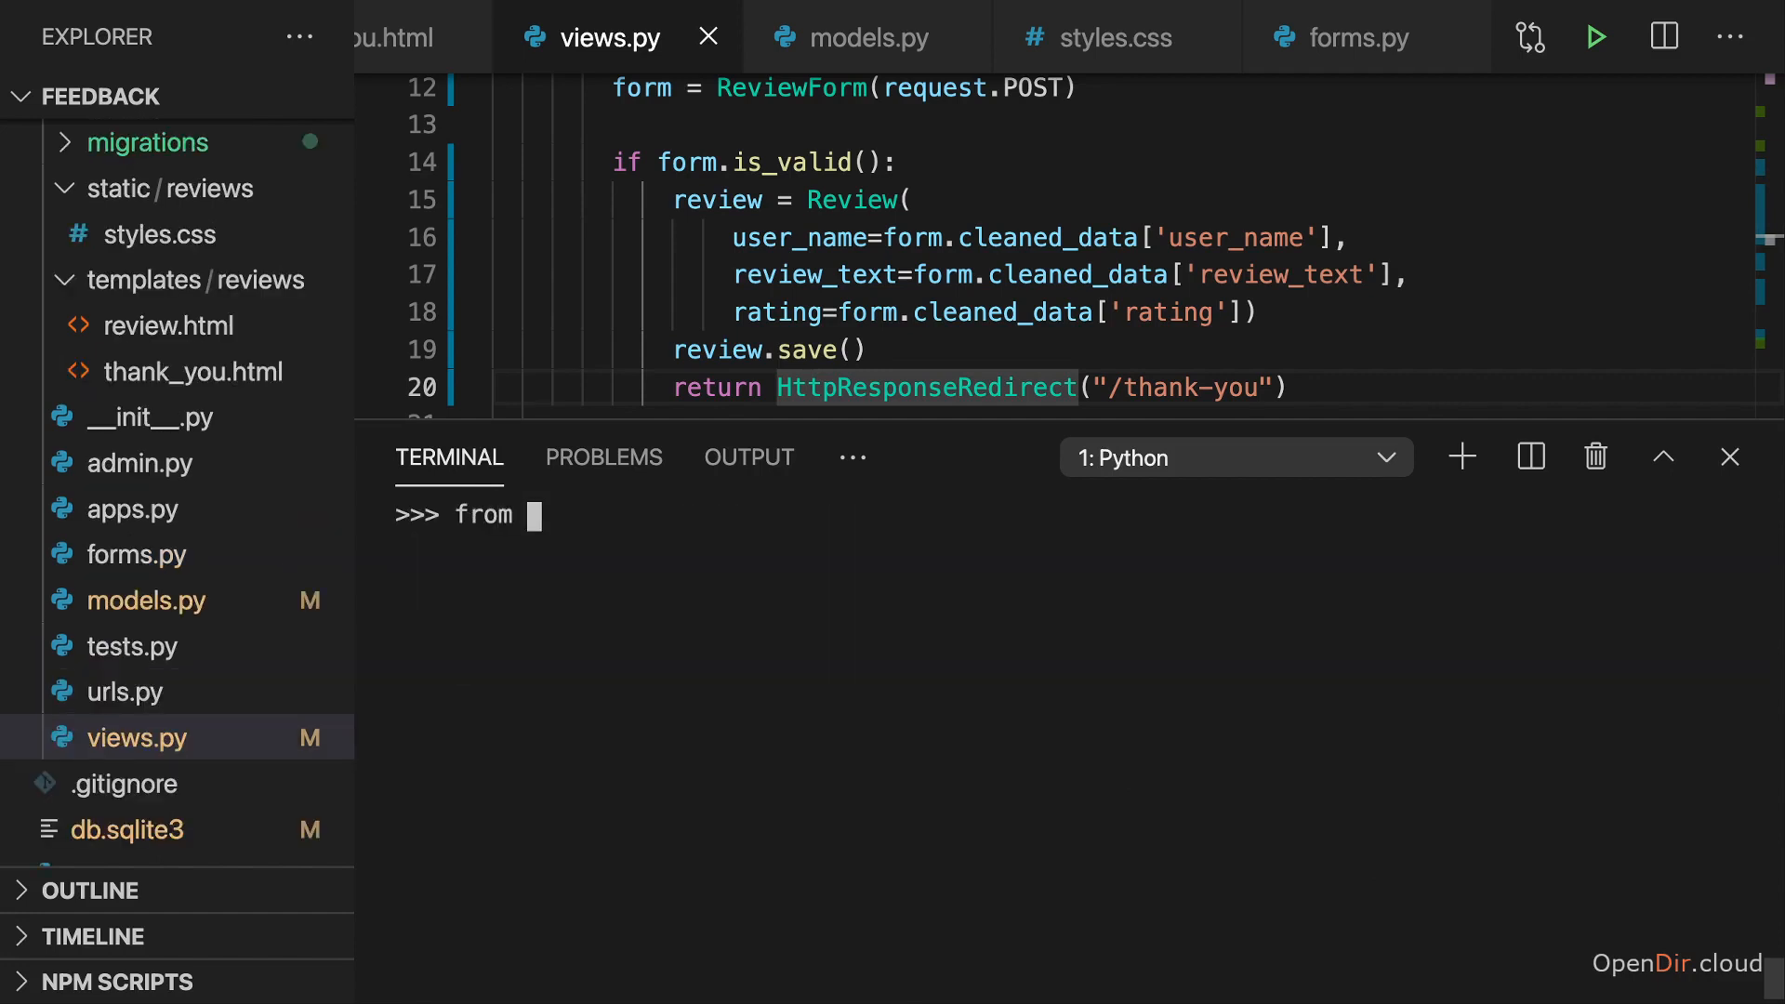
Import Review from reviews.models and list Review.objects.all(), showing one stored Review
type("reviews.moe")
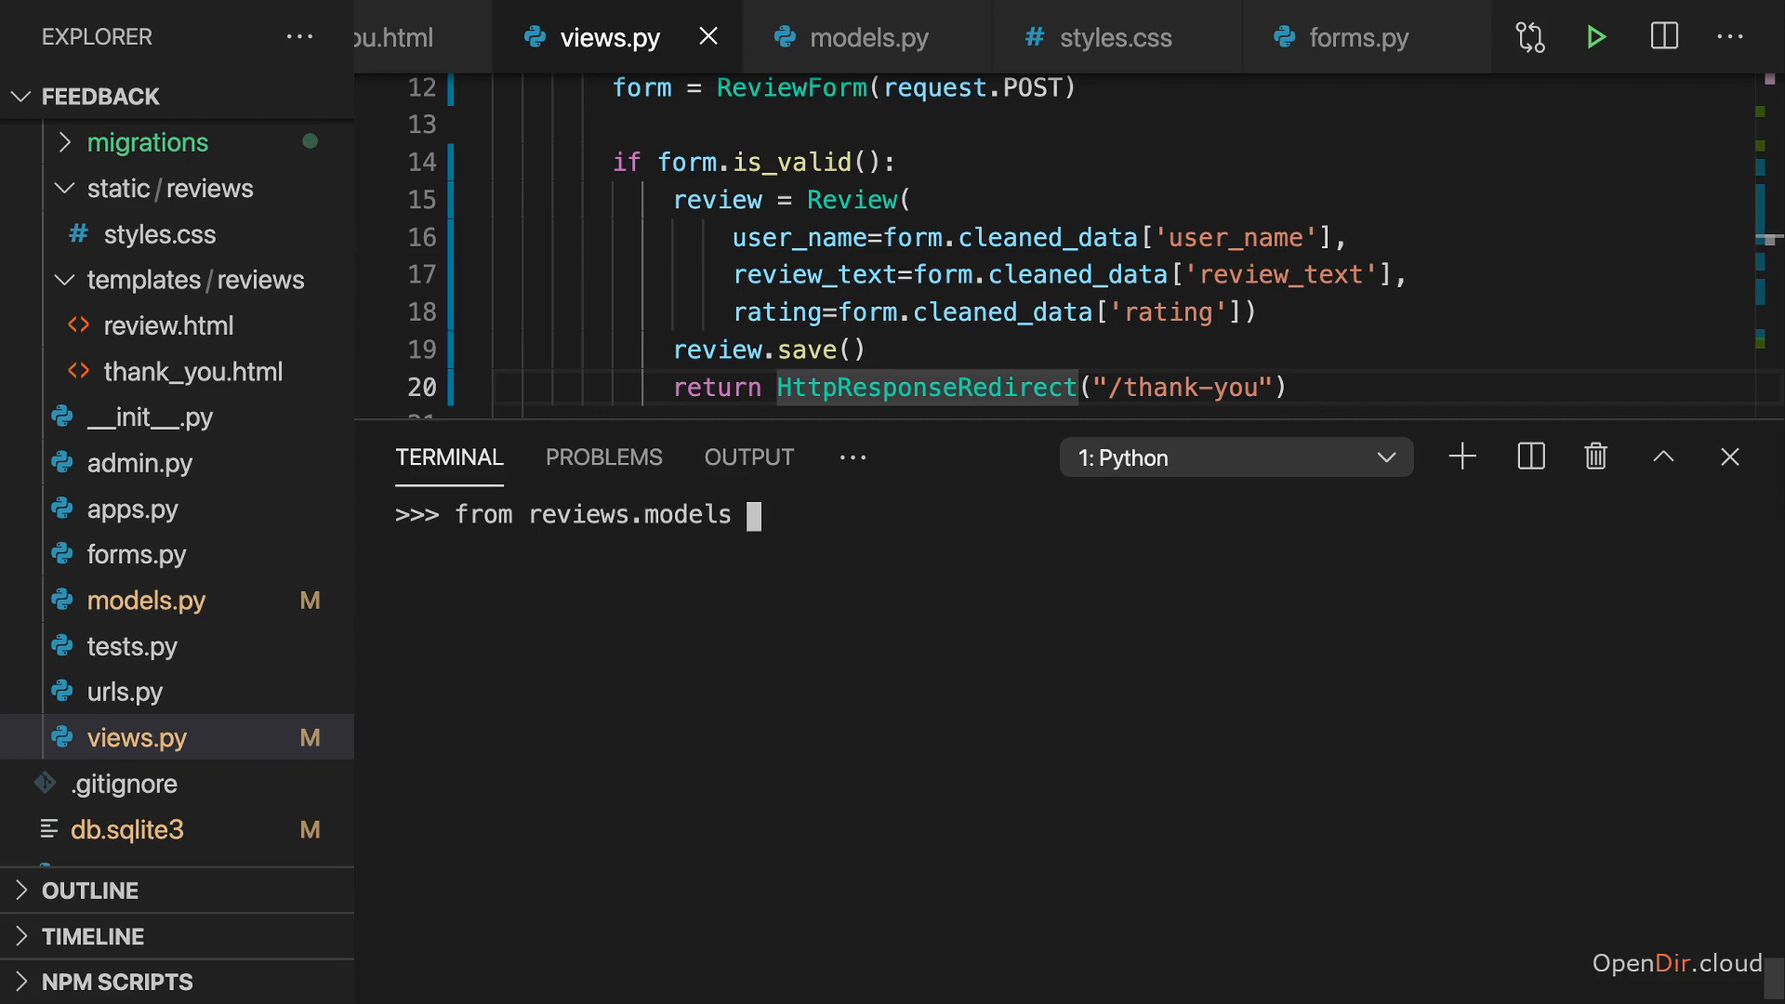
type("import Review")
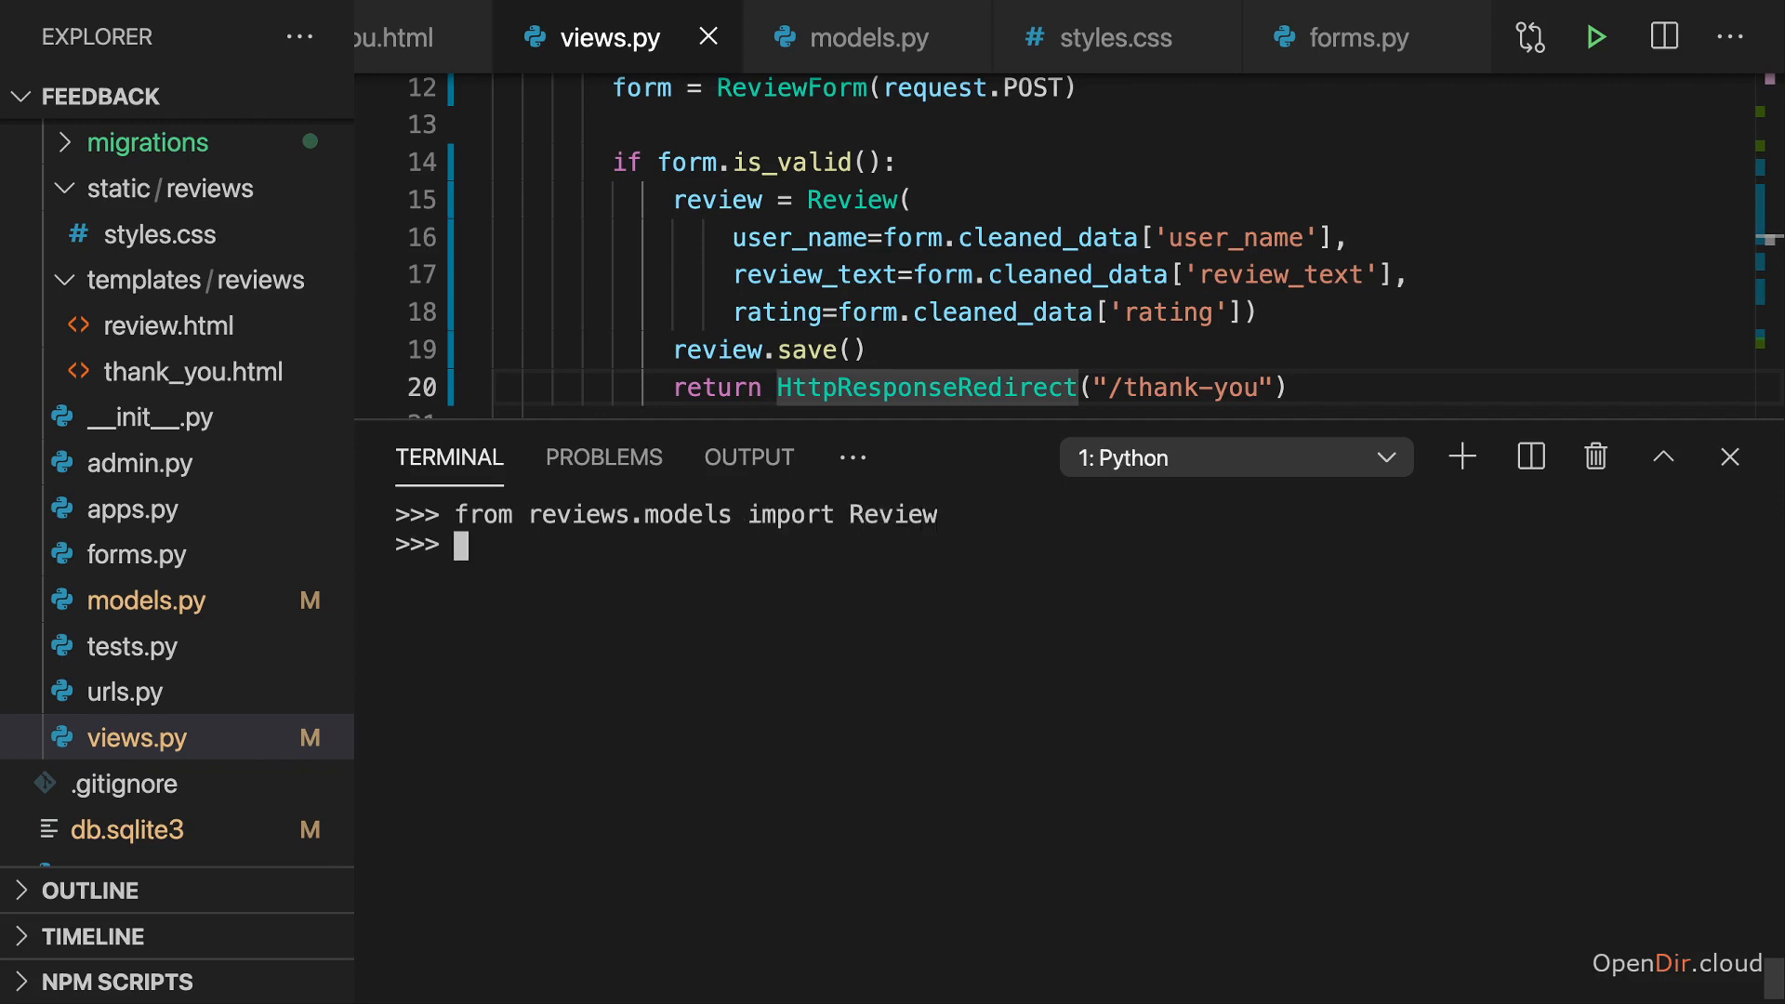
type("Review.o")
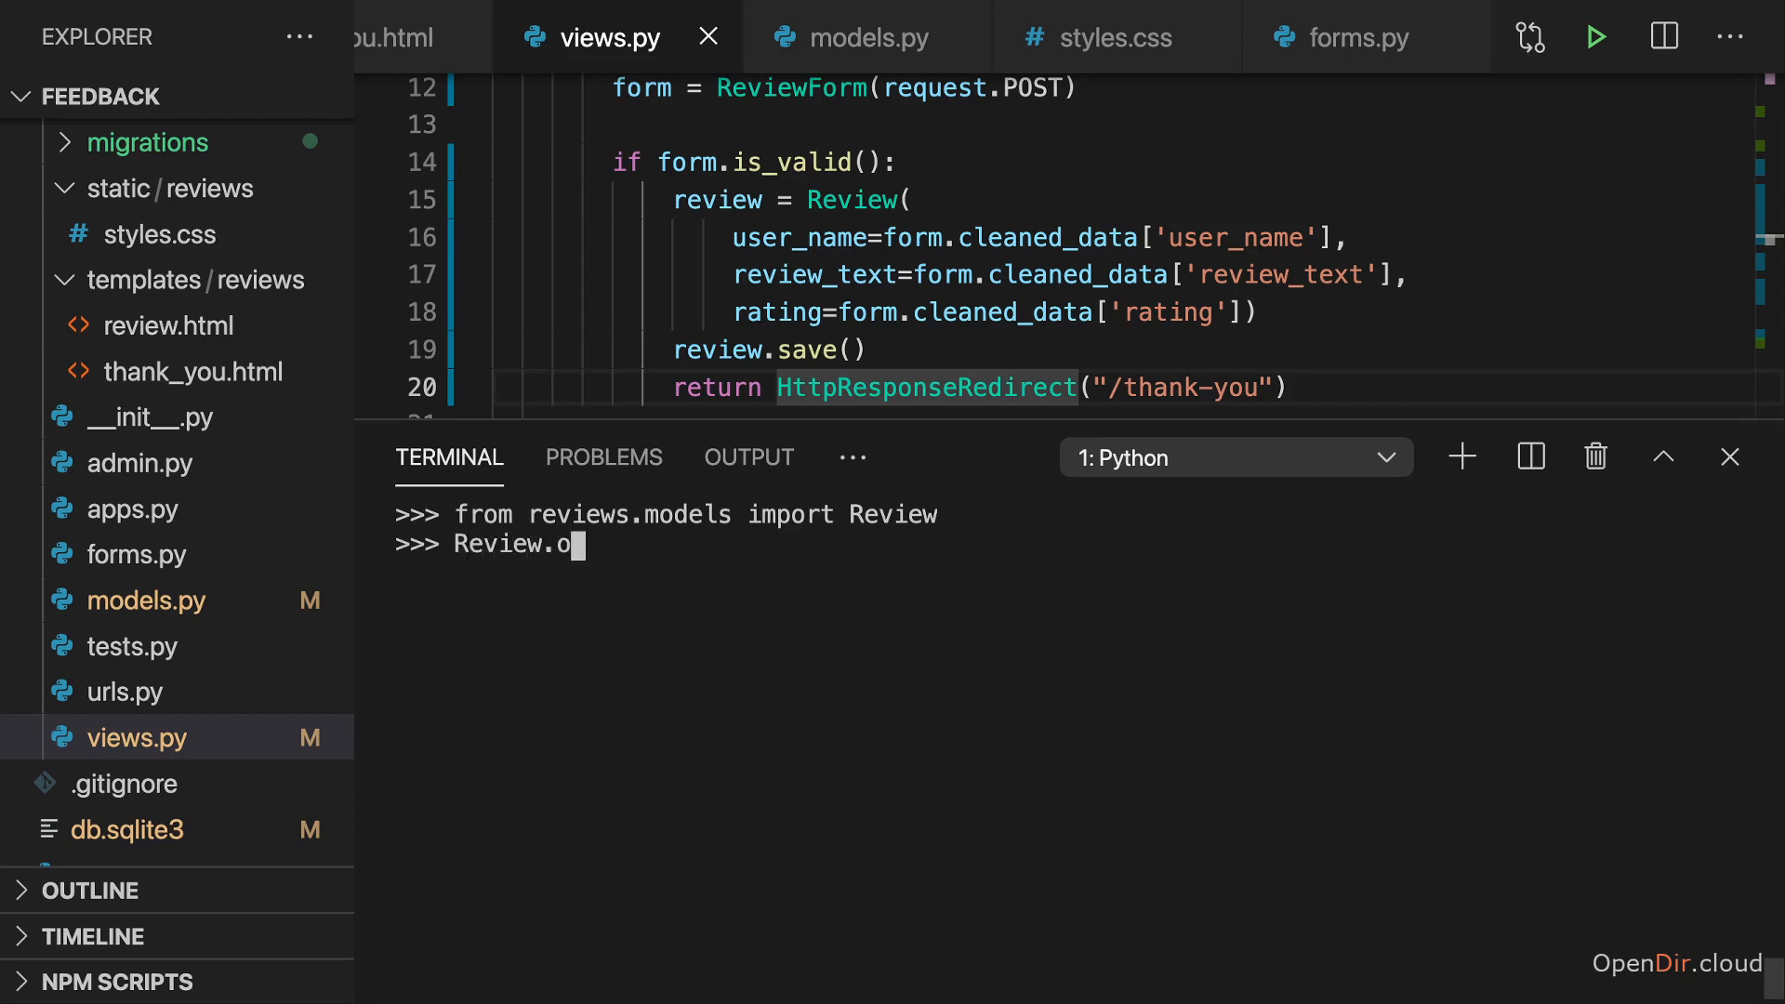
type("bjects.all(")
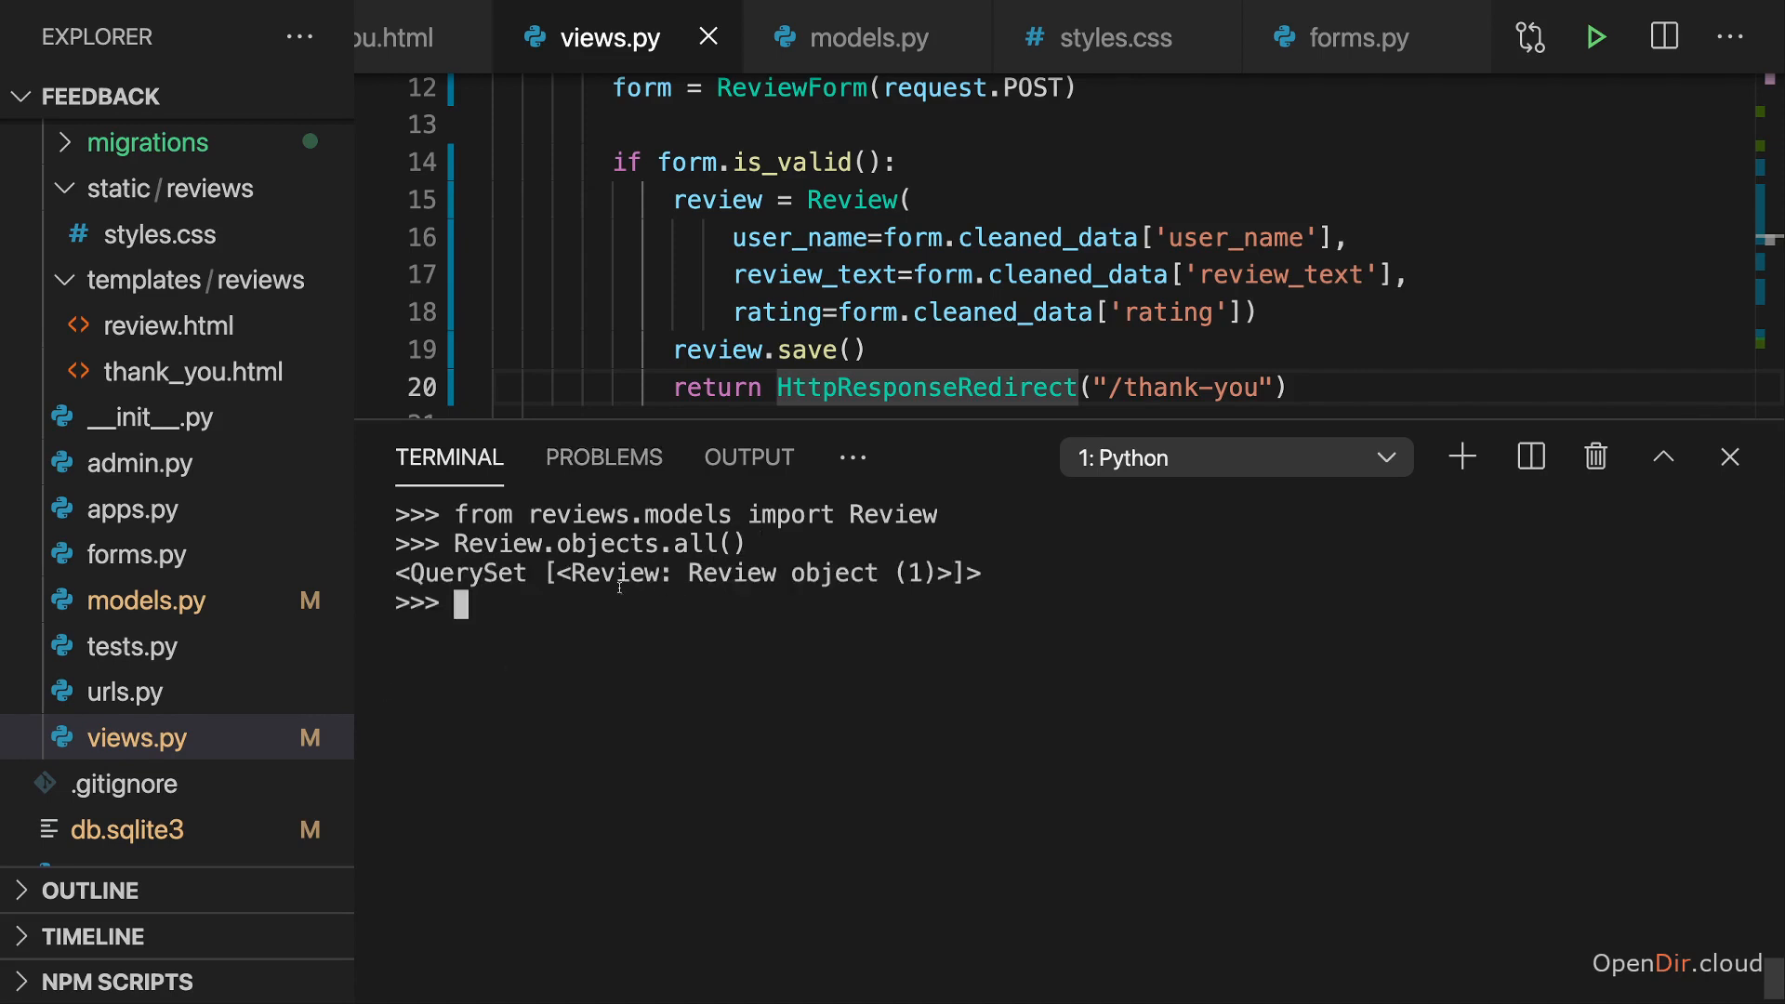
left_click_drag(558, 573, 981, 572)
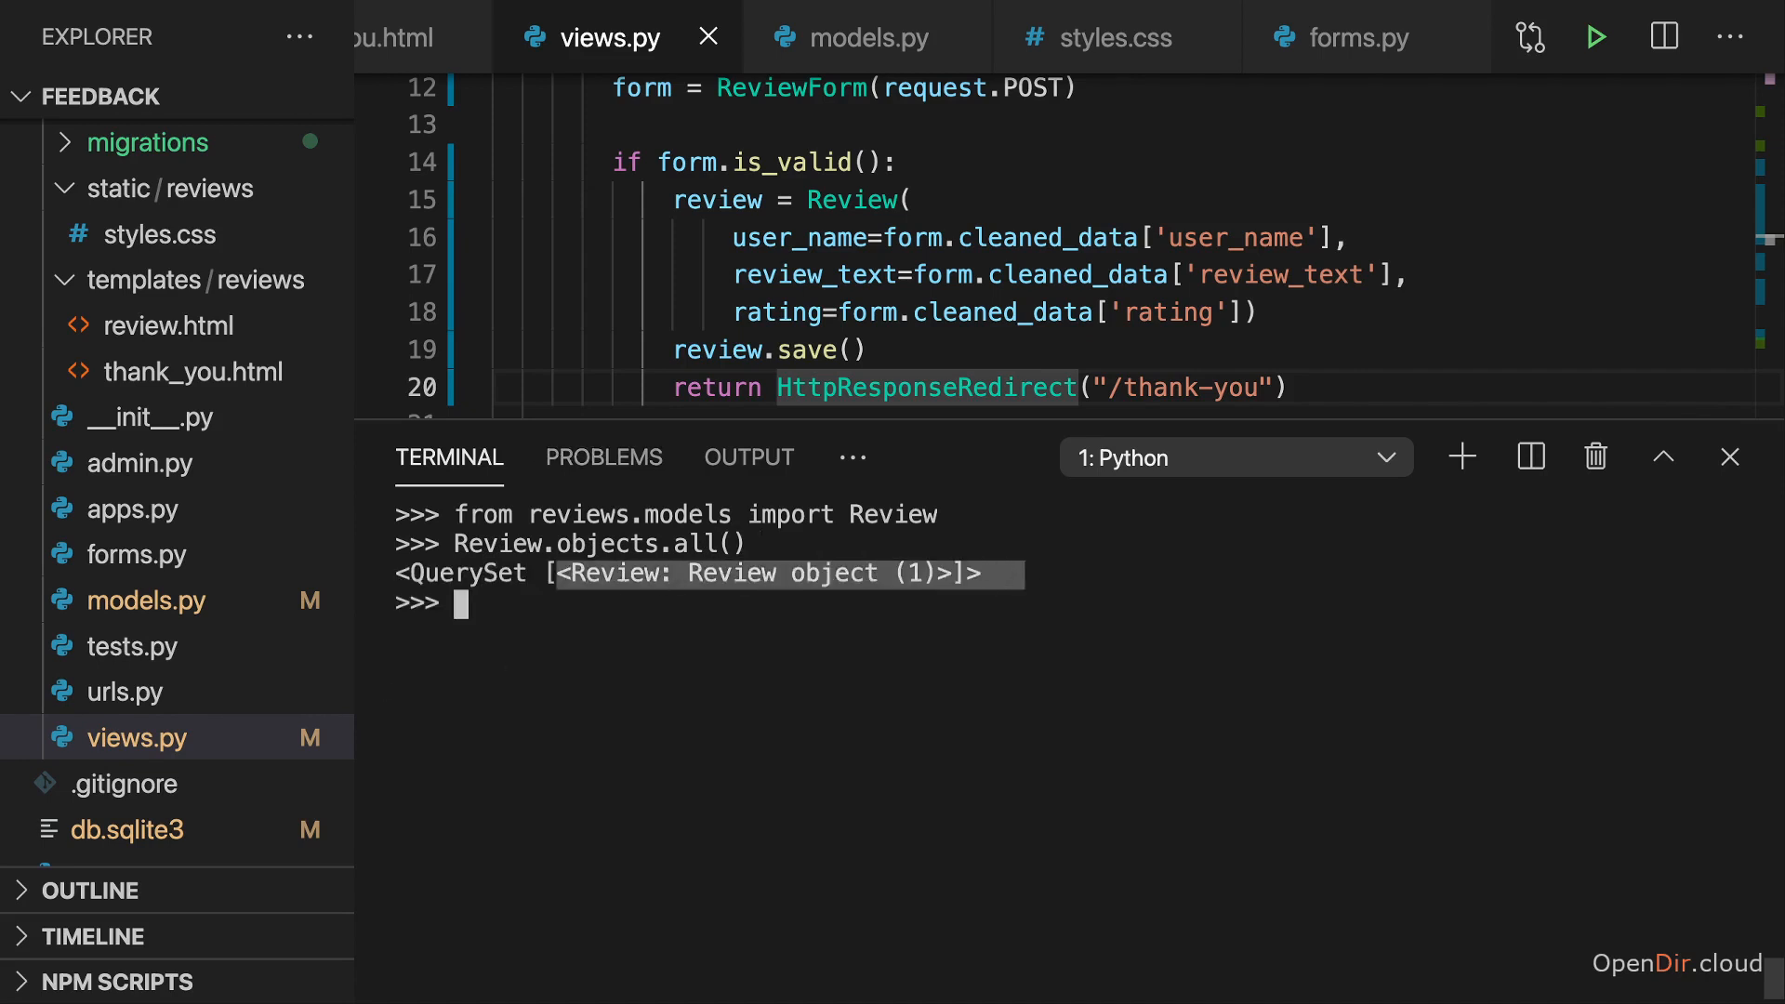
Query Review.objects.all()[0].user_name, which returns 'Maximilian'
type("Review.objects.all()[0")
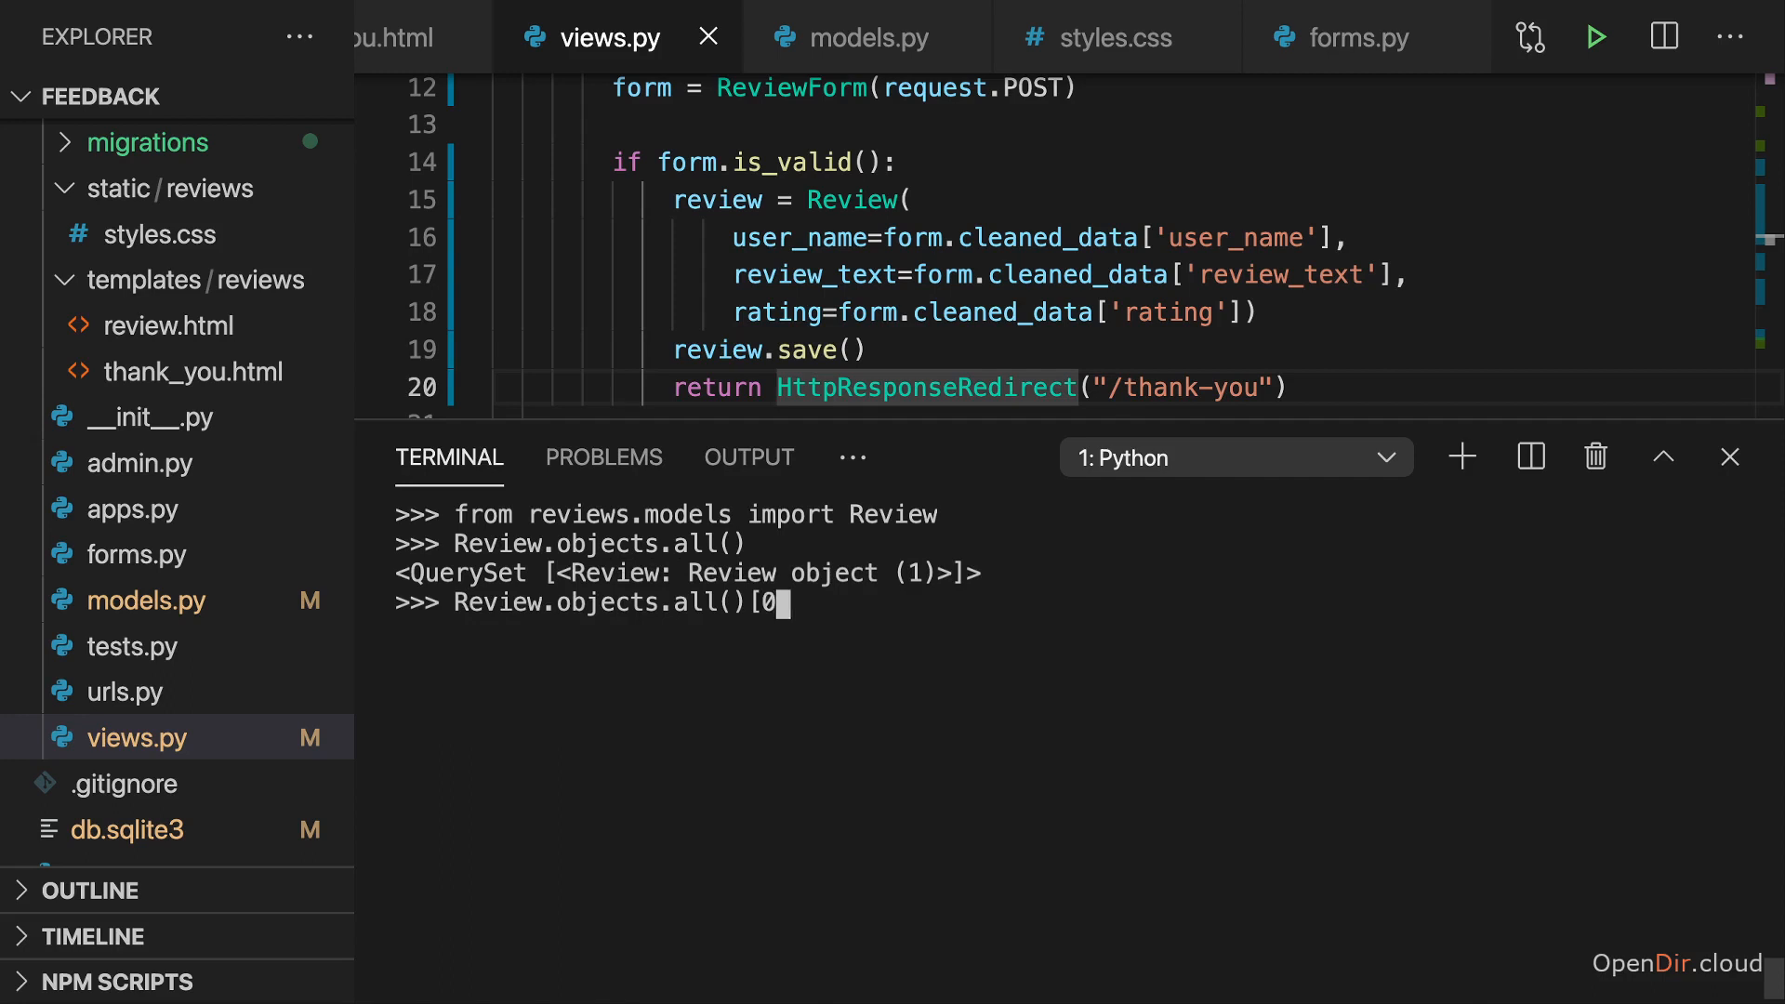
type("].user_")
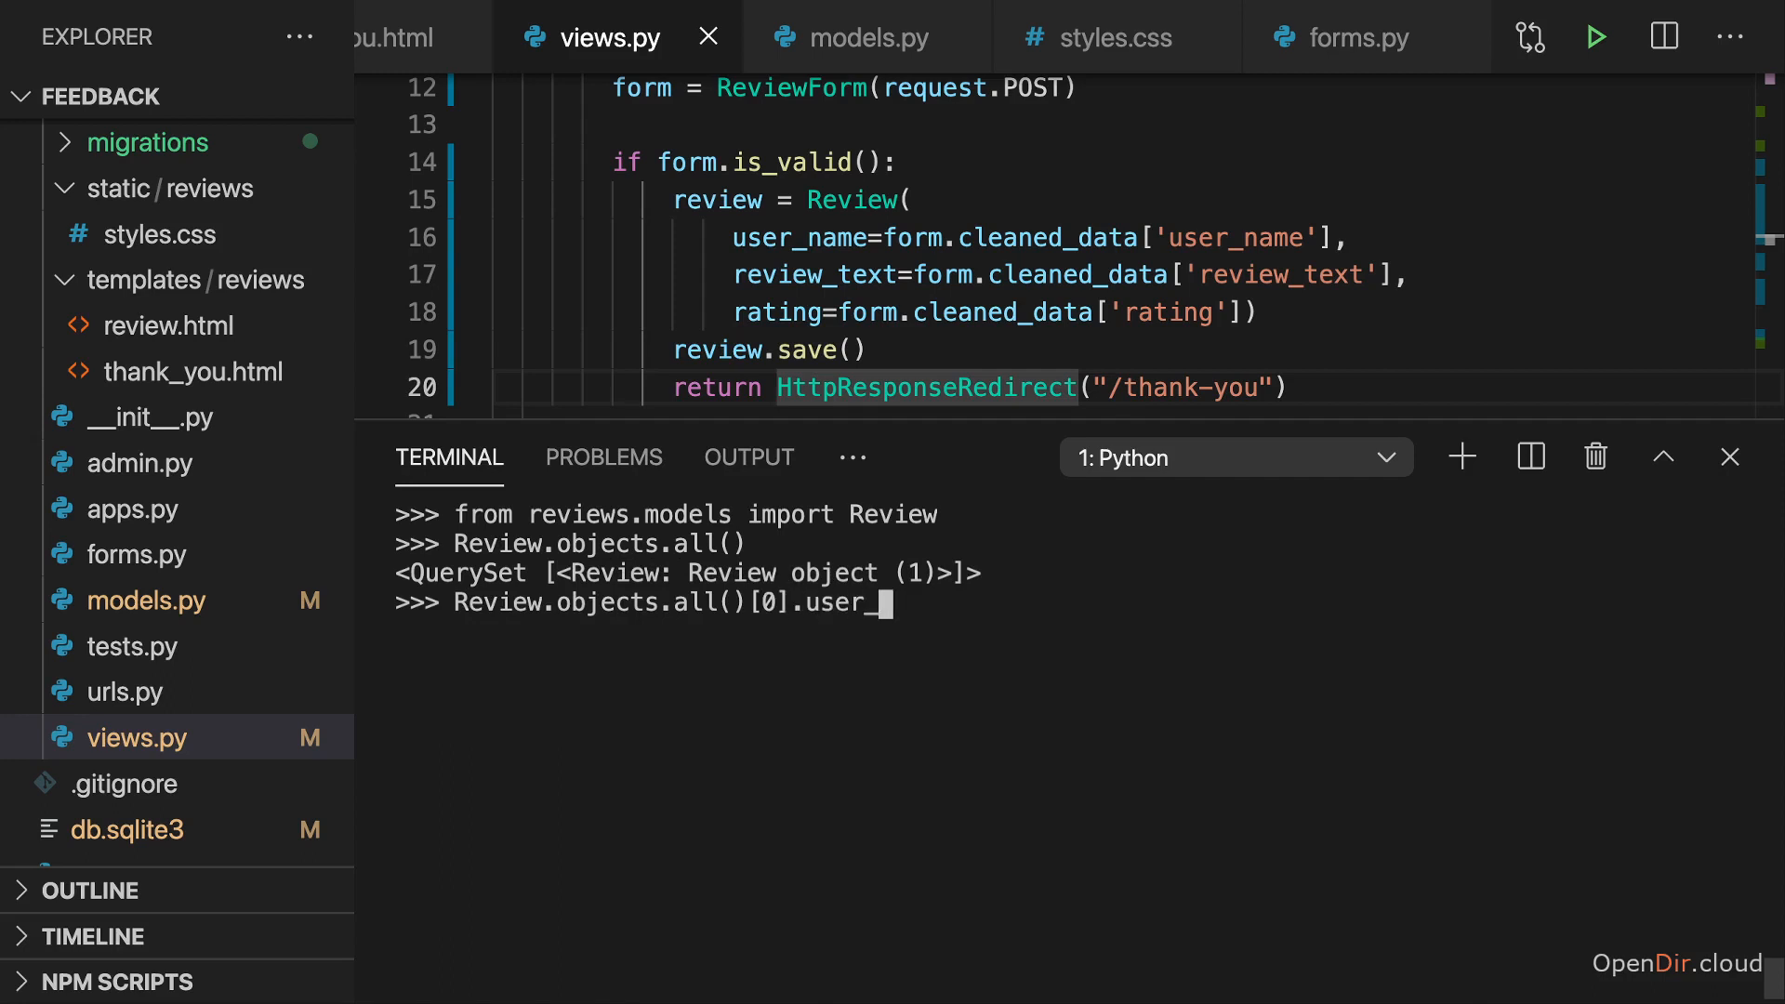
key("Enter")
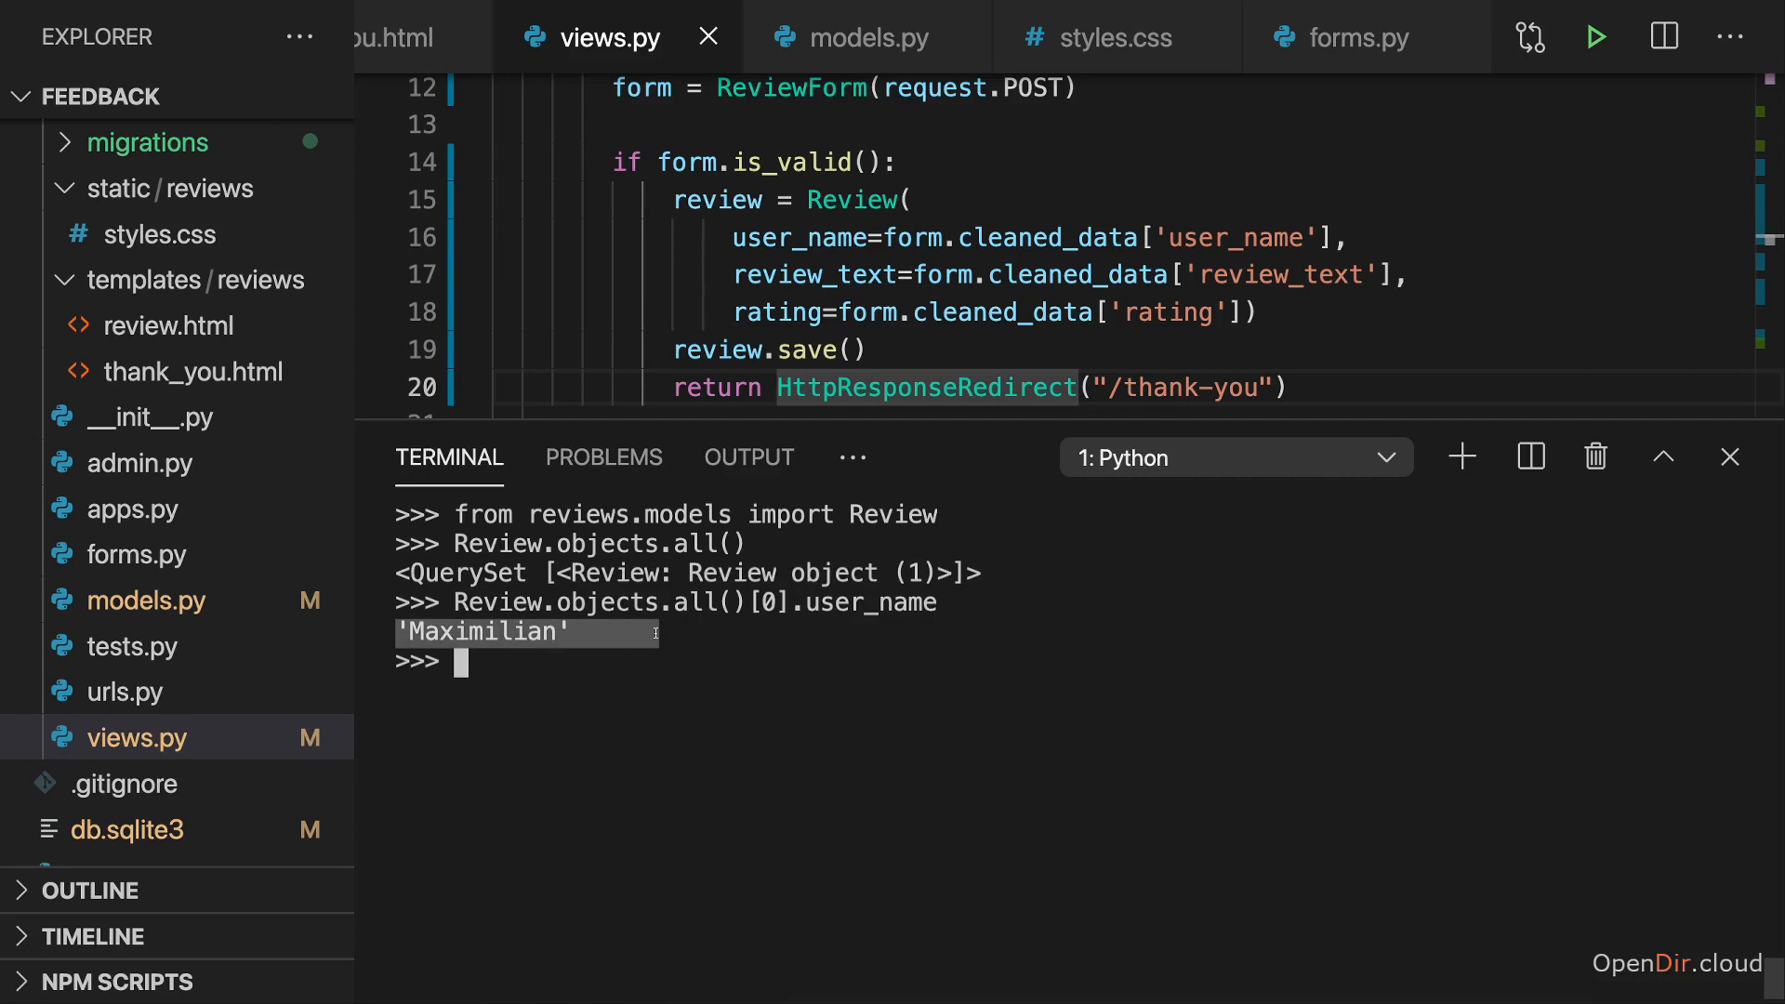
mouse_move(768, 417)
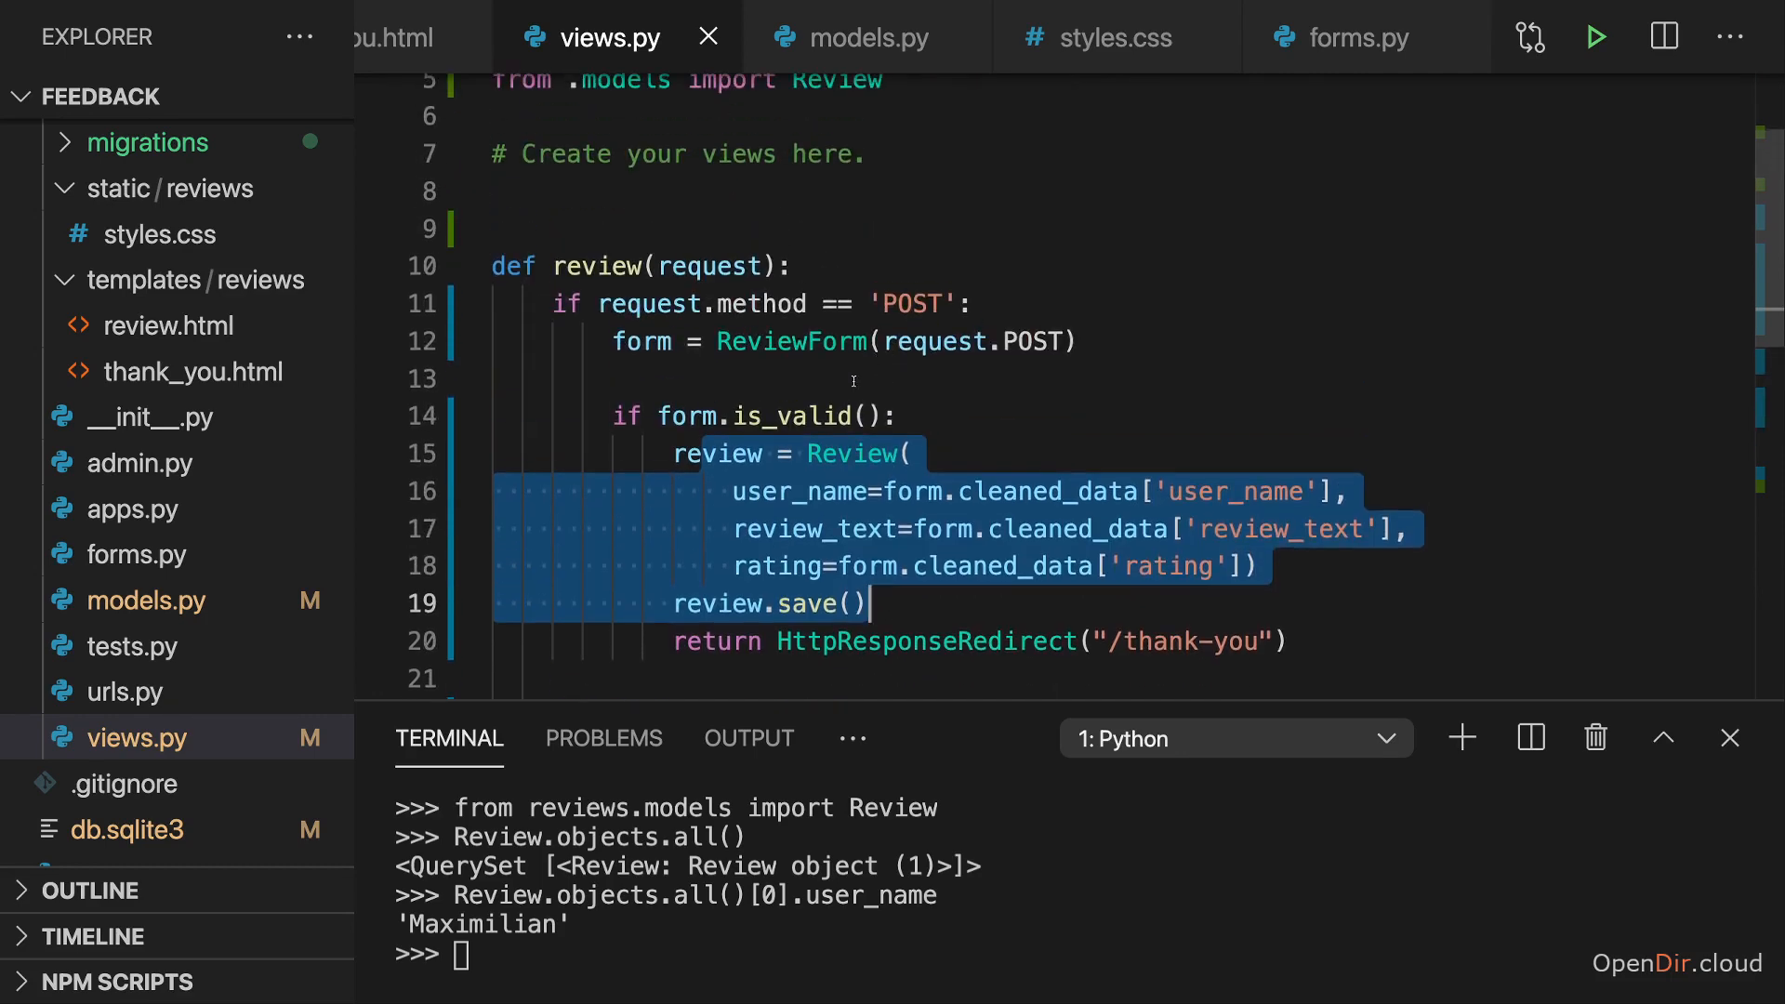
left_click(1350, 37)
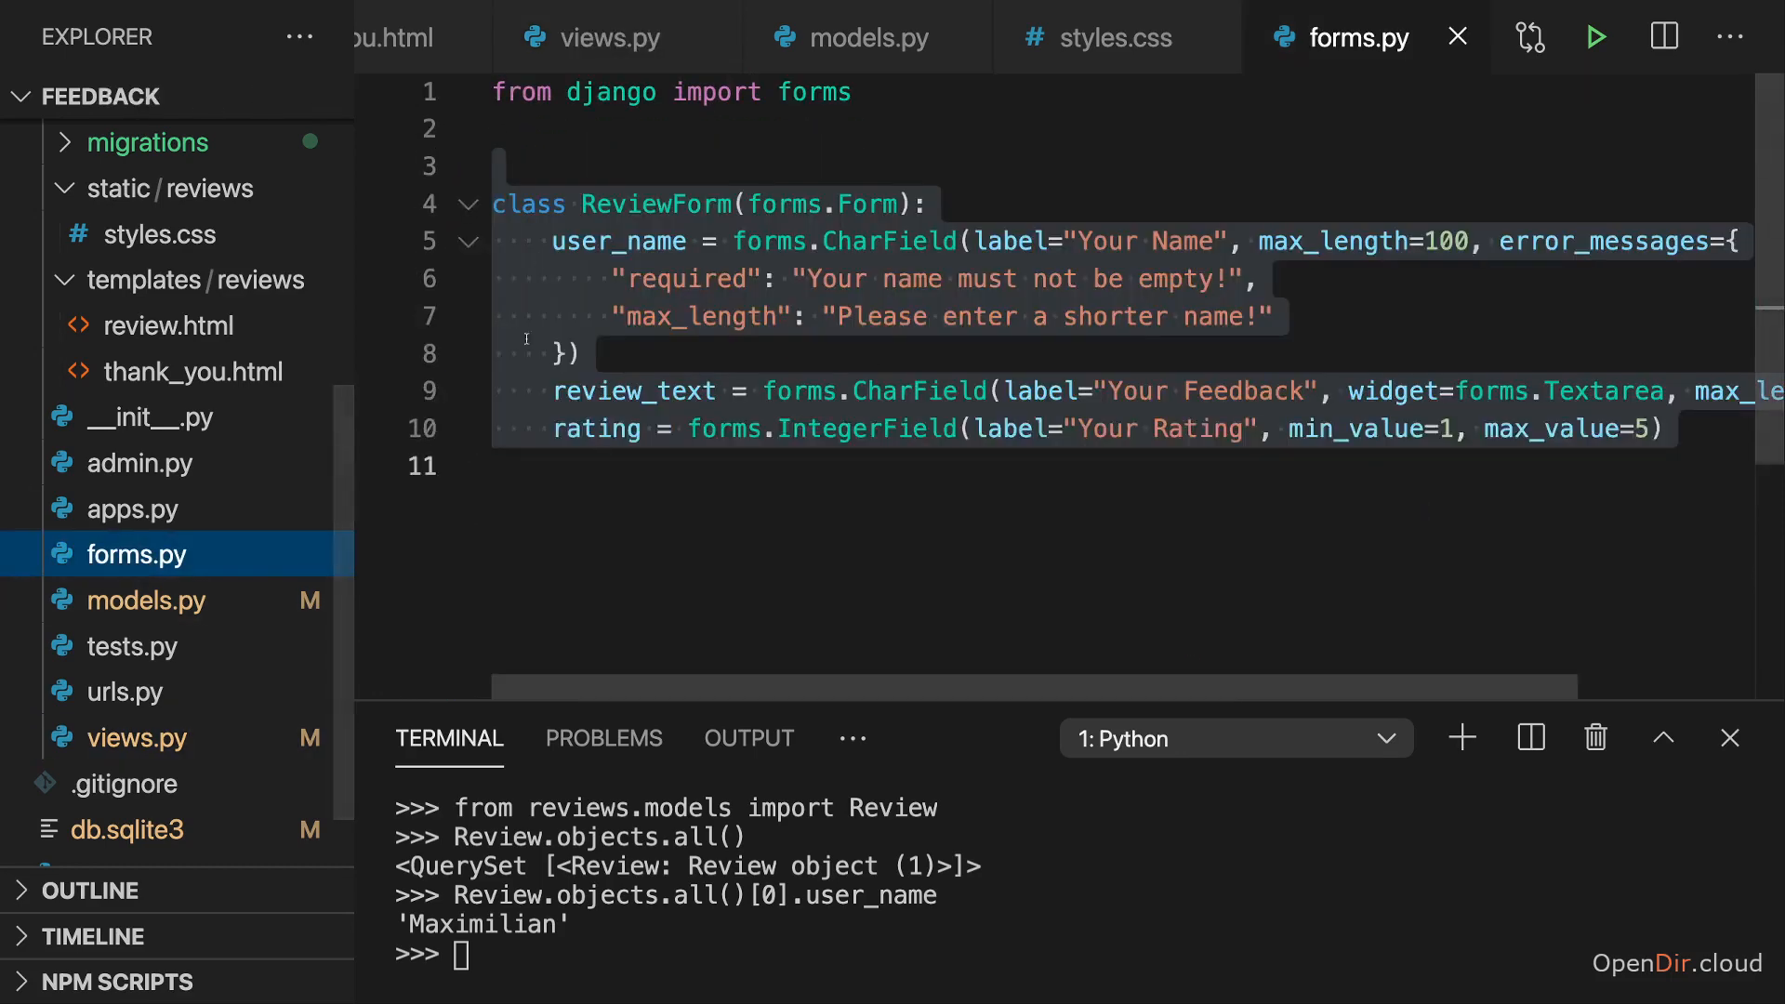
left_click(168, 323)
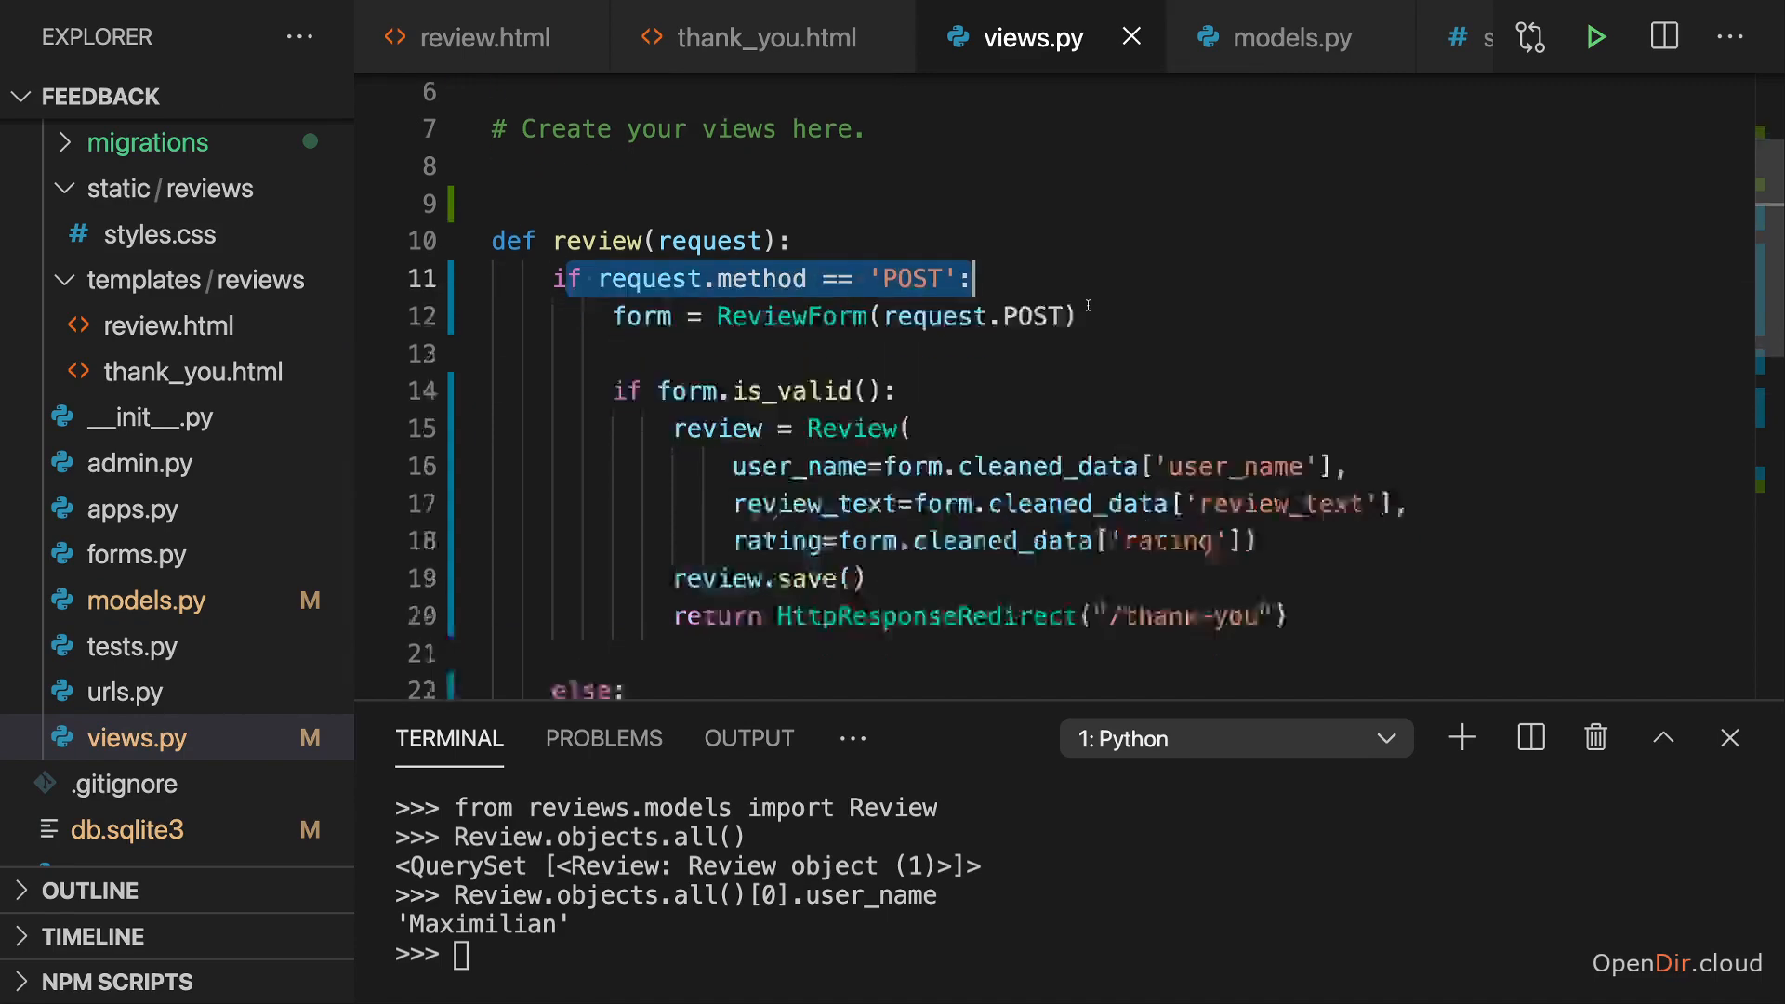
scroll("down", 3)
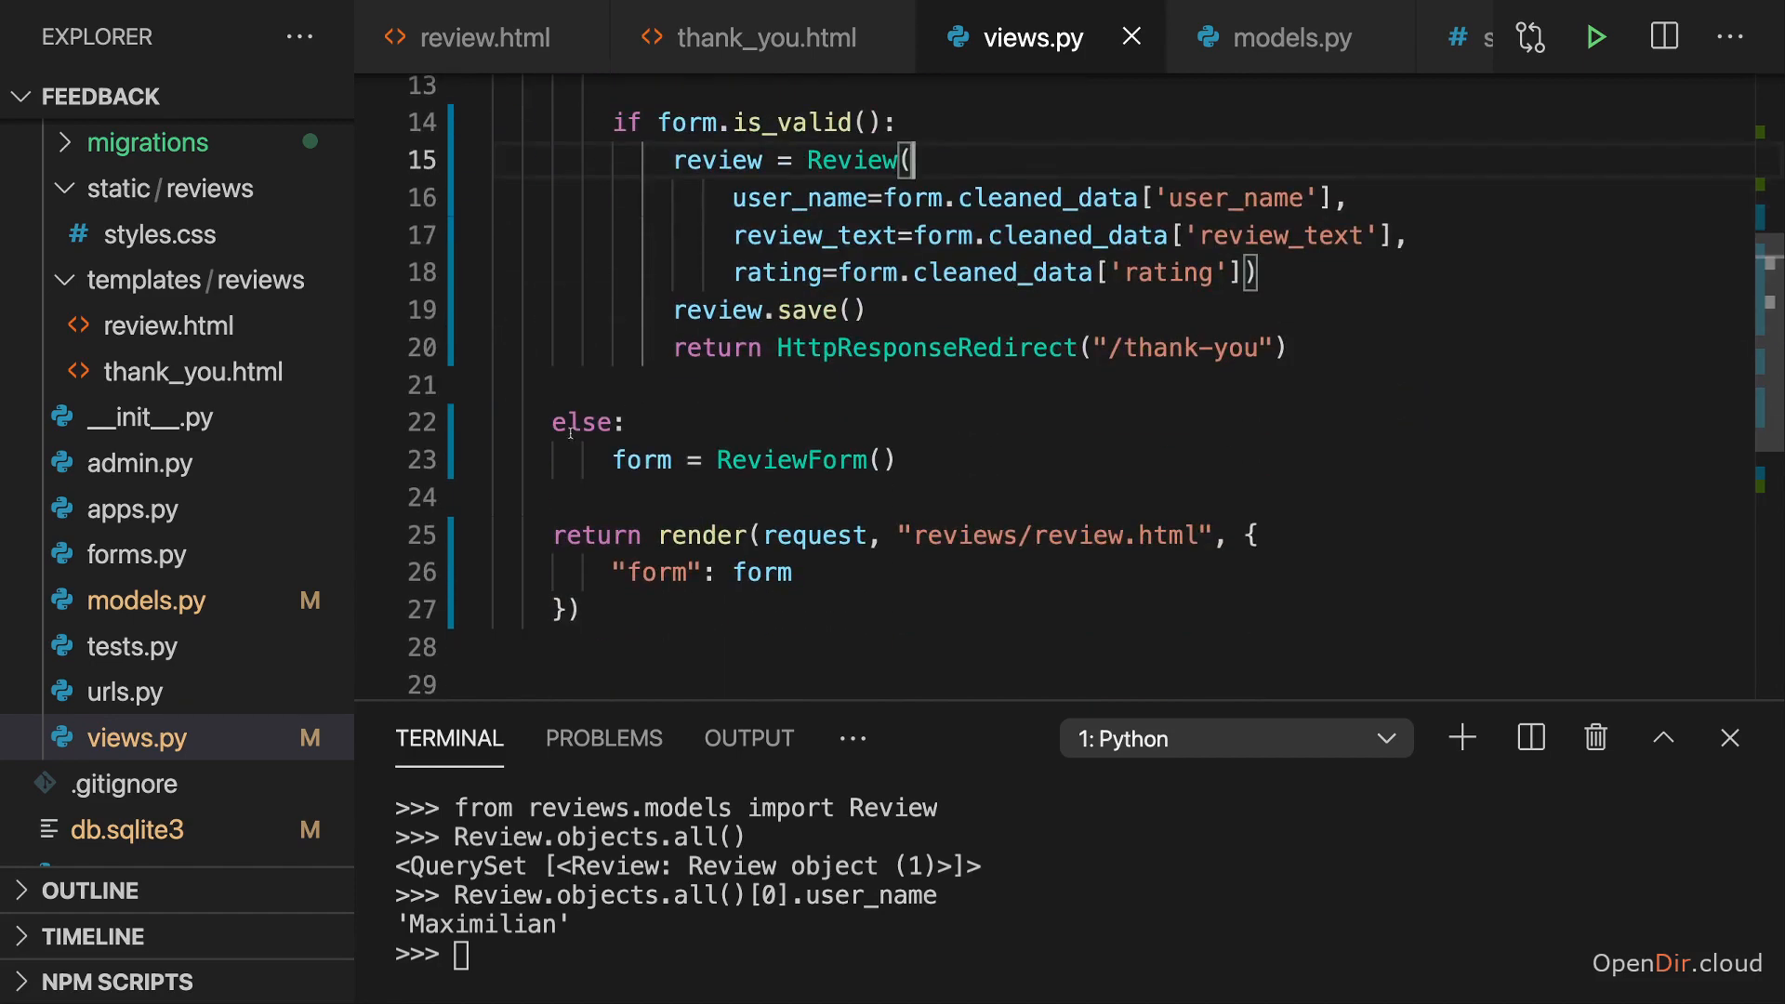
left_click_drag(551, 422, 584, 612)
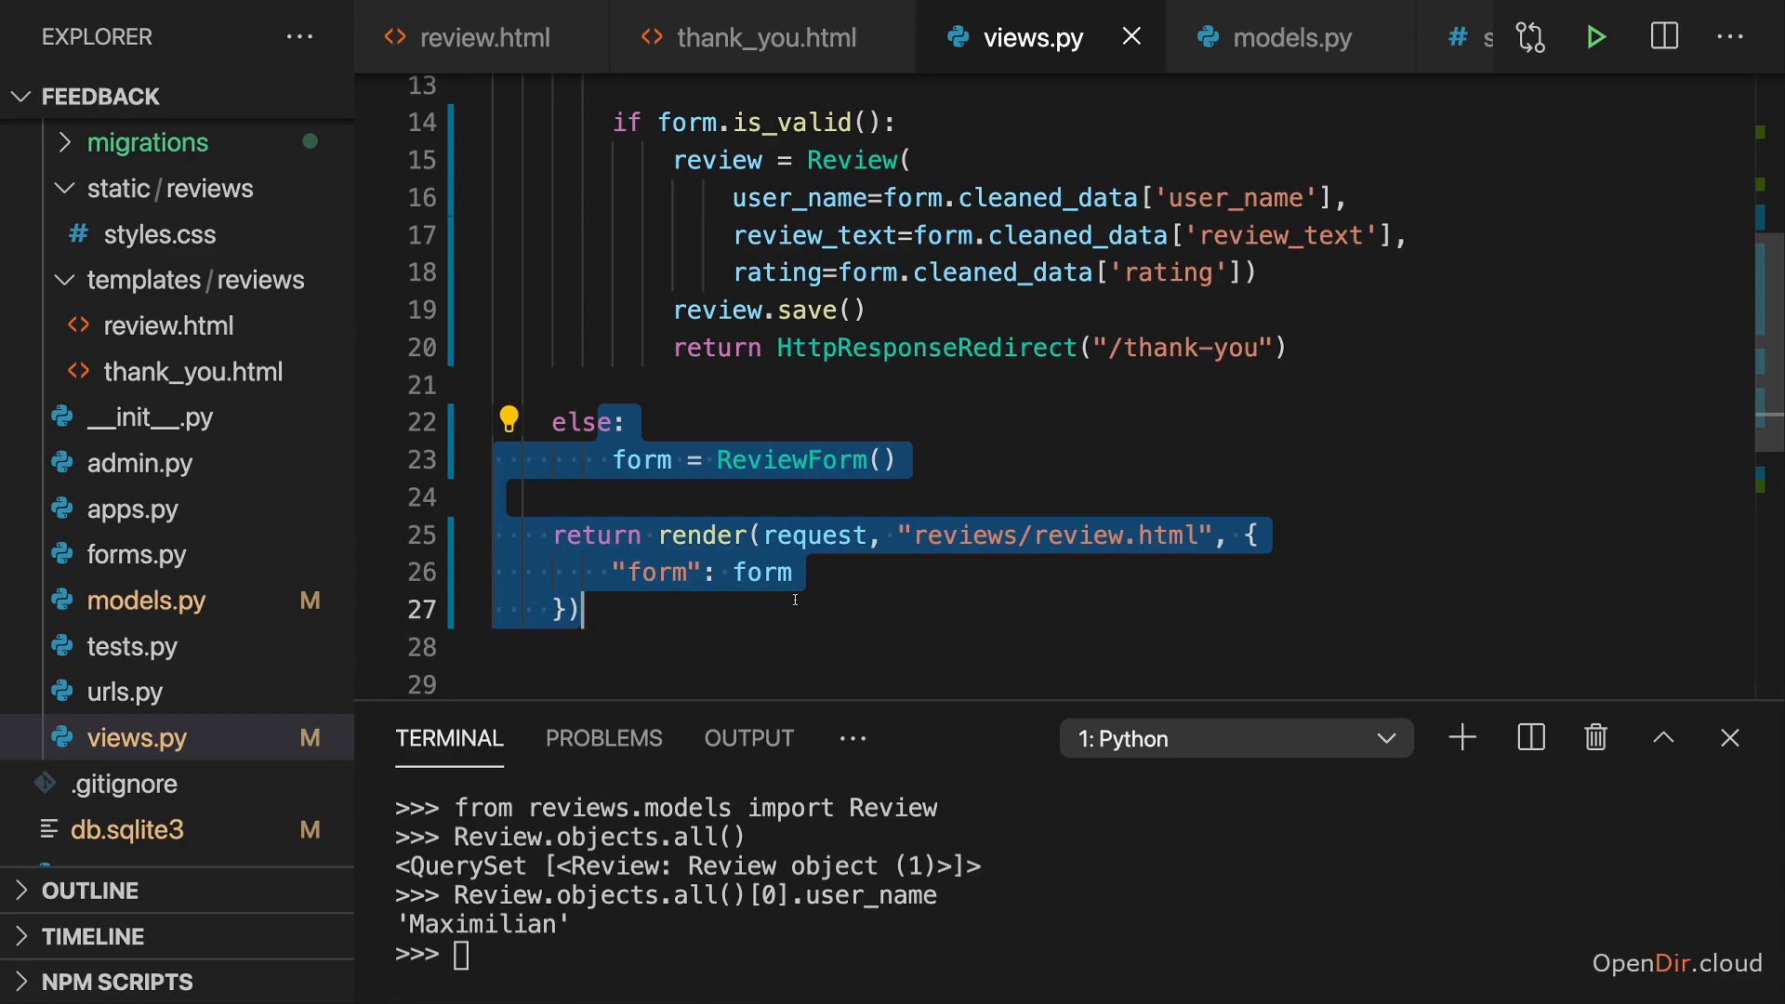